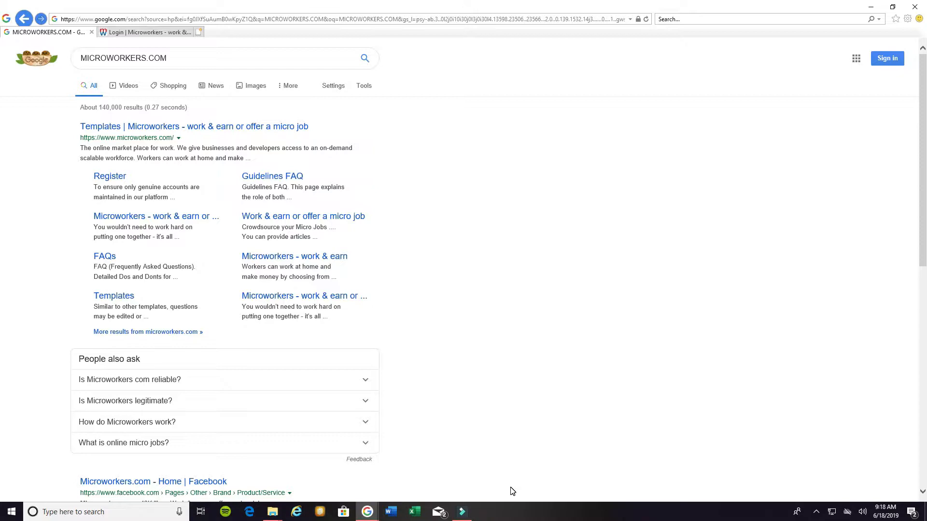
pyautogui.moveTo(84, 228)
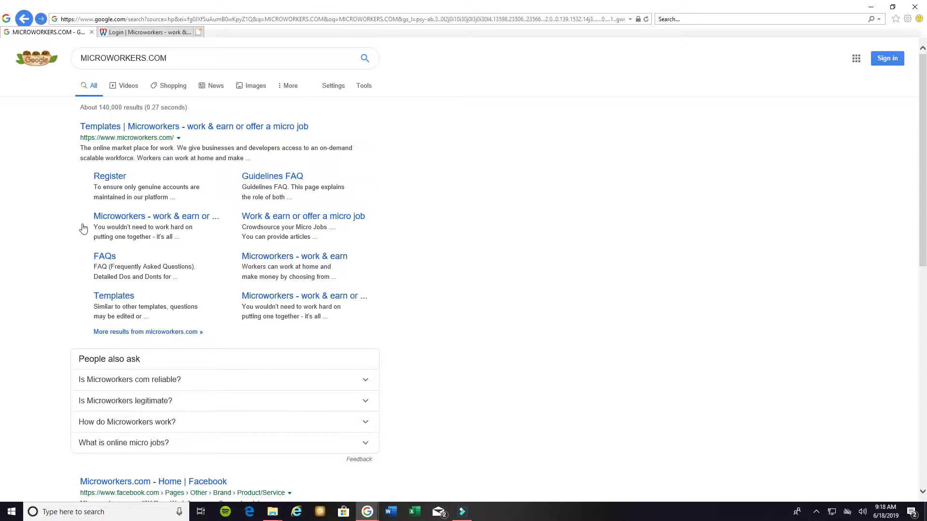
pyautogui.moveTo(53, 189)
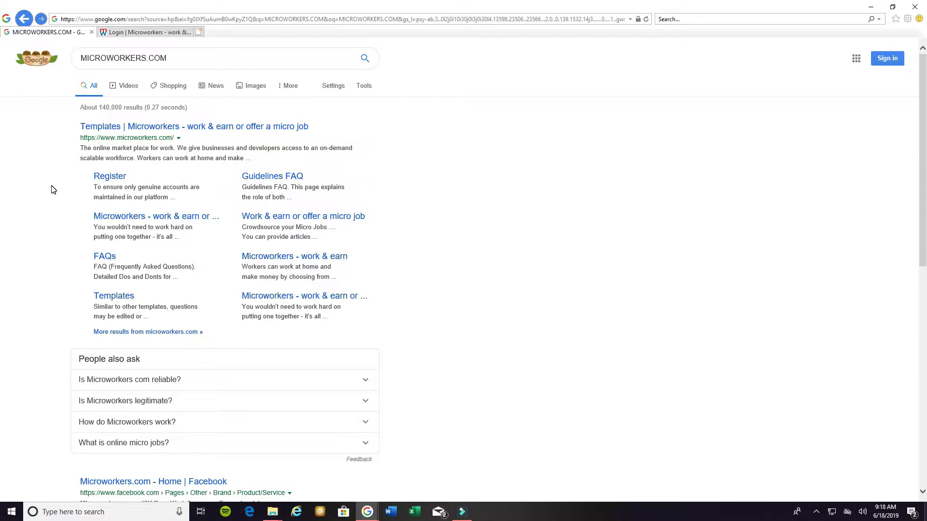
pyautogui.moveTo(140, 187)
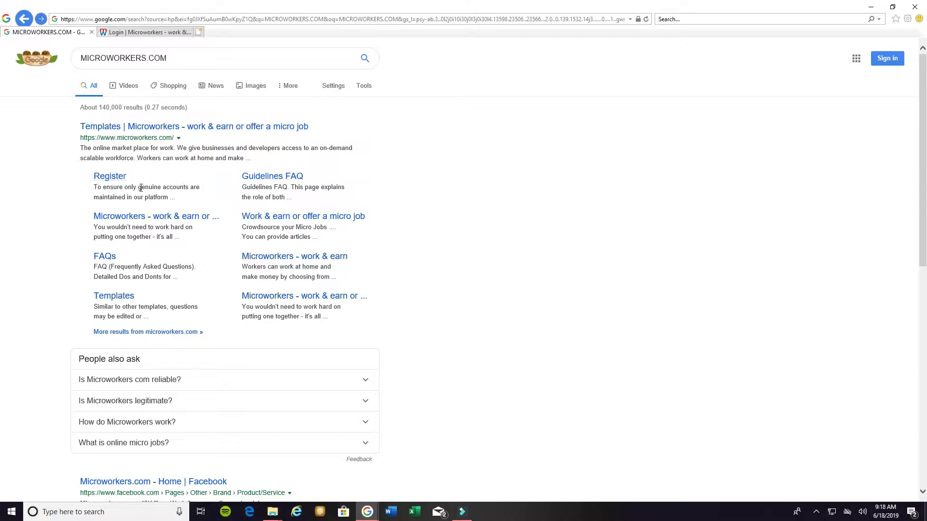
pyautogui.moveTo(57, 233)
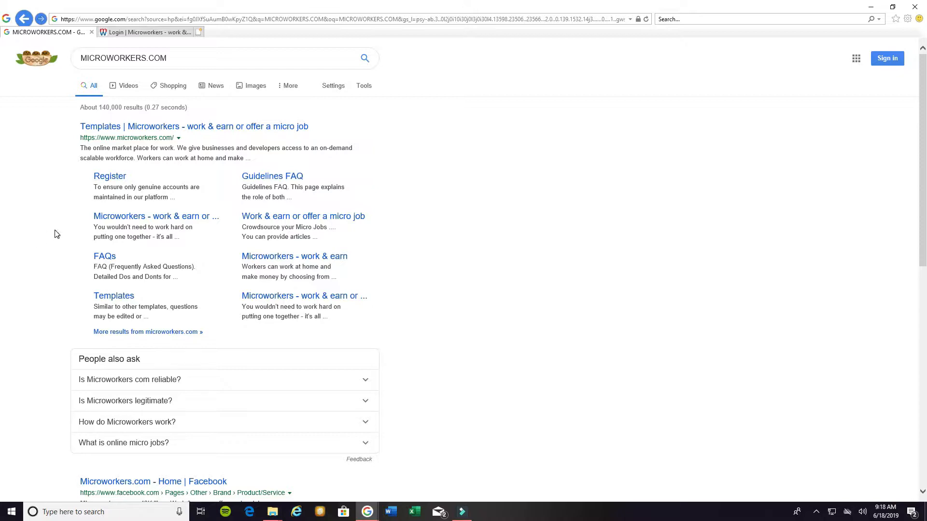
pyautogui.moveTo(63, 77)
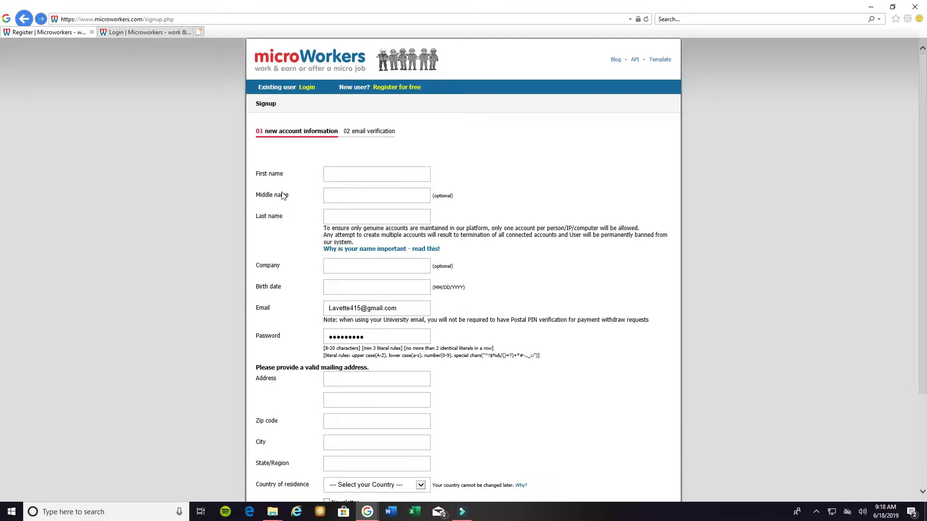
pyautogui.moveTo(277, 185)
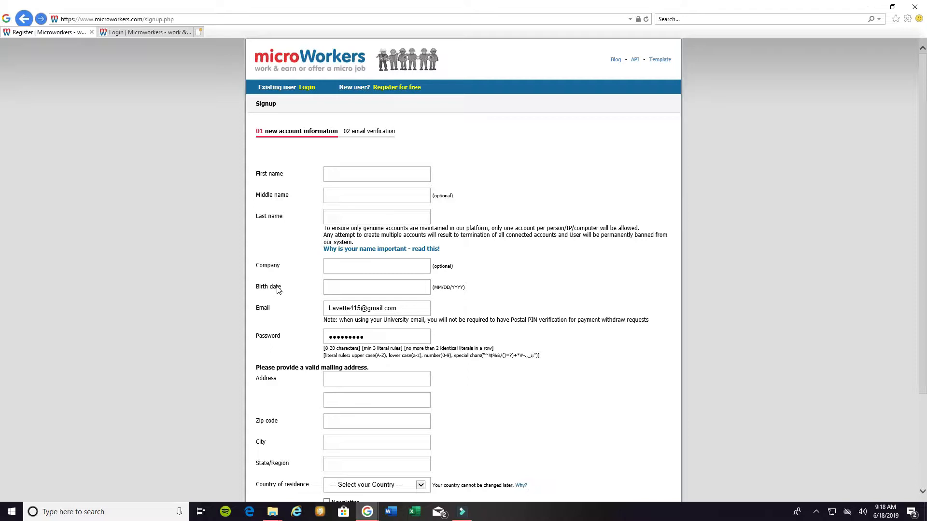
# Switch to the Login | Microworkers tab and sign in with the pre-filled account.
pyautogui.scroll(-3)
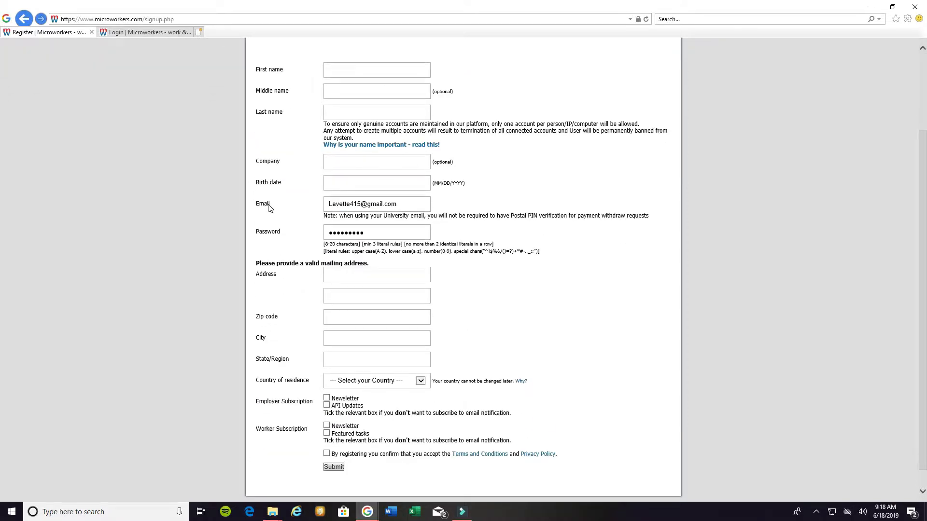
pyautogui.moveTo(279, 247)
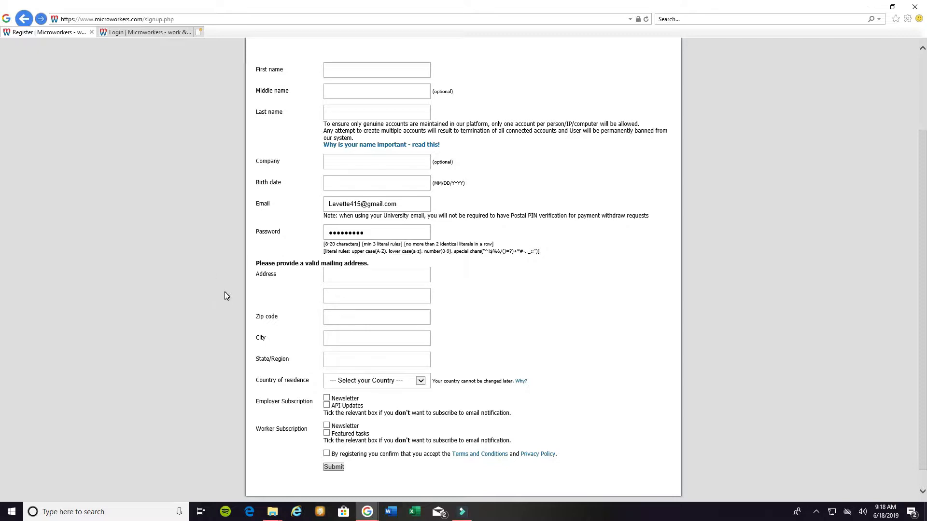
pyautogui.moveTo(271, 293)
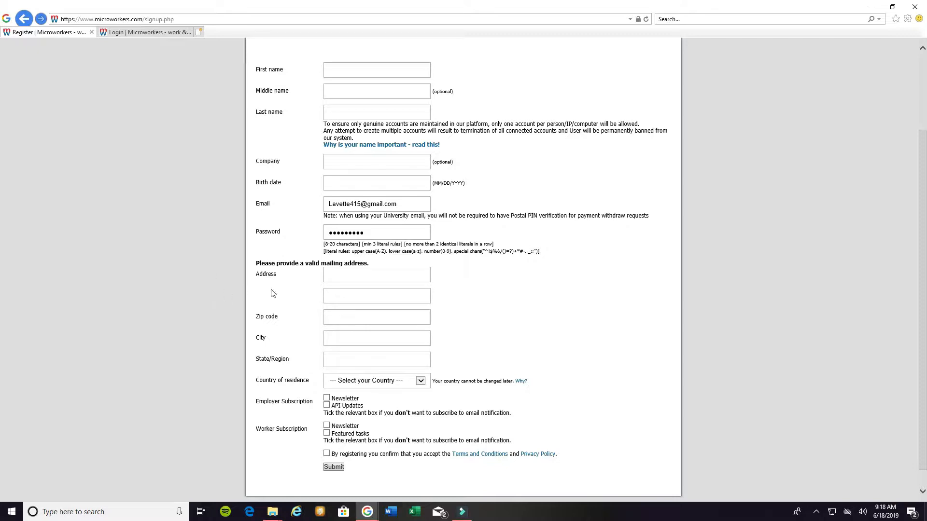
pyautogui.scroll(-3)
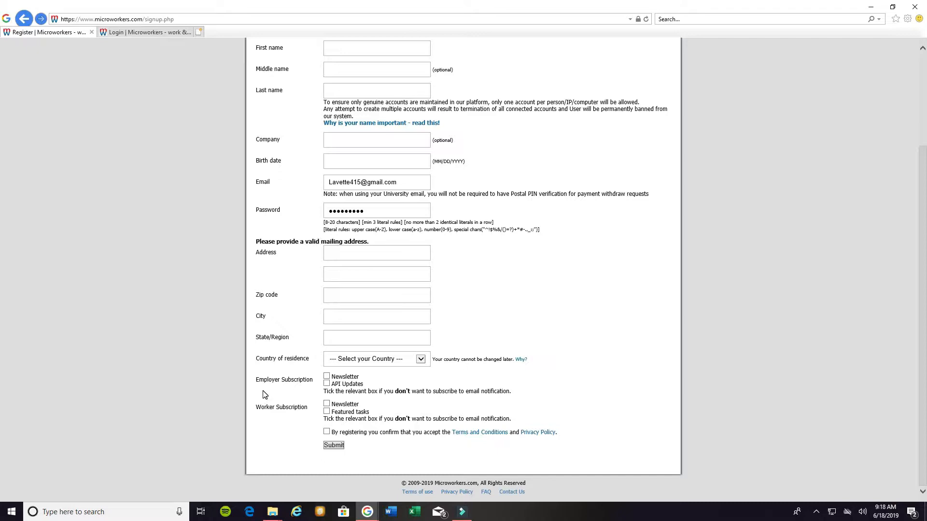
pyautogui.moveTo(265, 414)
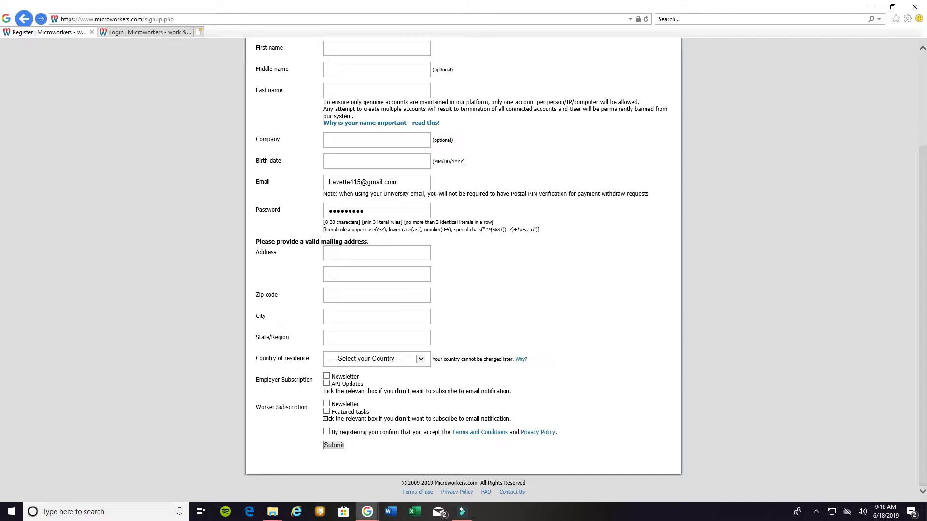
pyautogui.moveTo(318, 397)
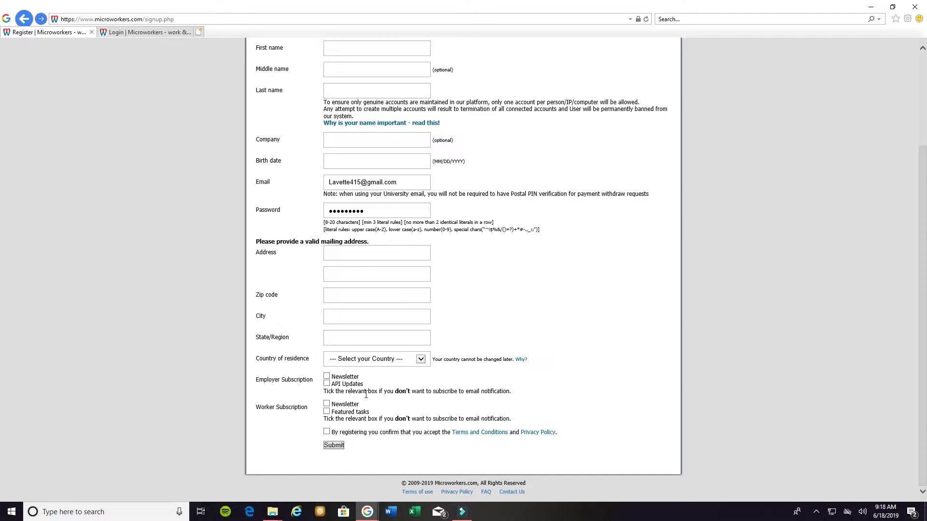
pyautogui.moveTo(317, 416)
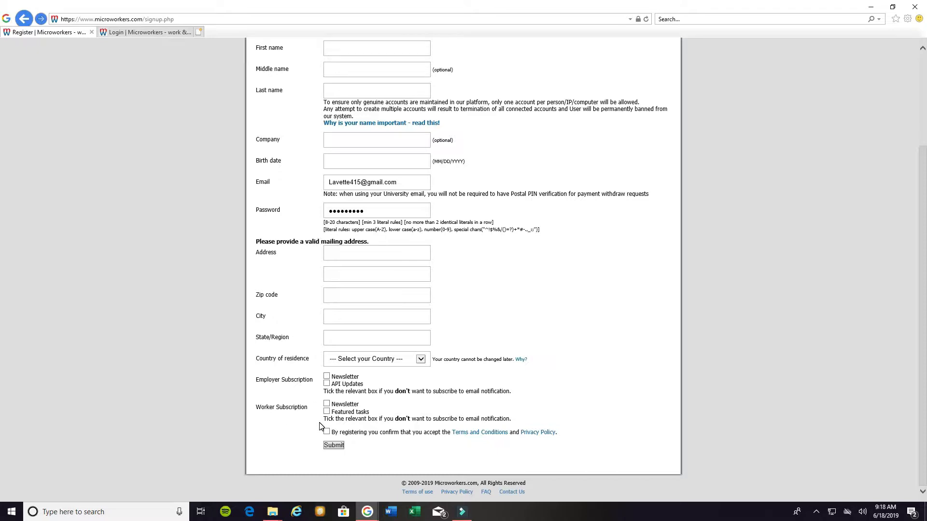
pyautogui.moveTo(424, 445)
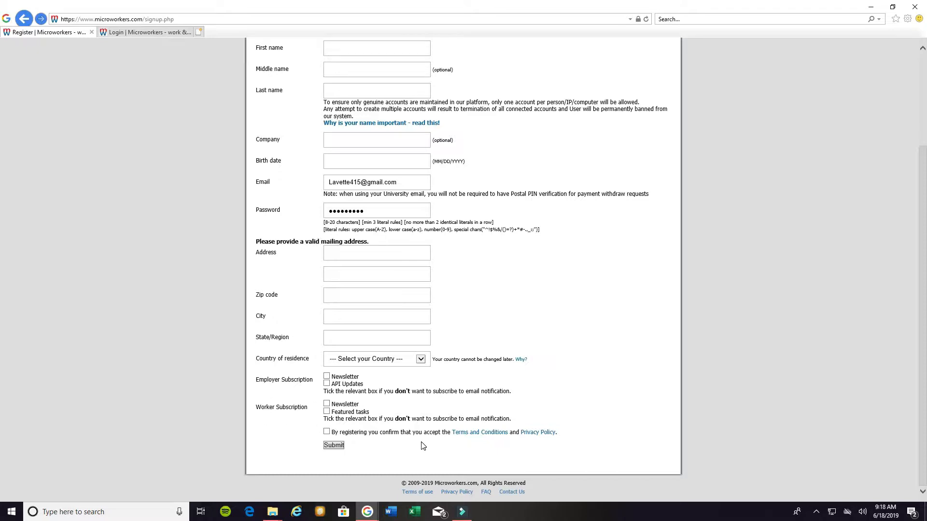
pyautogui.moveTo(344, 439)
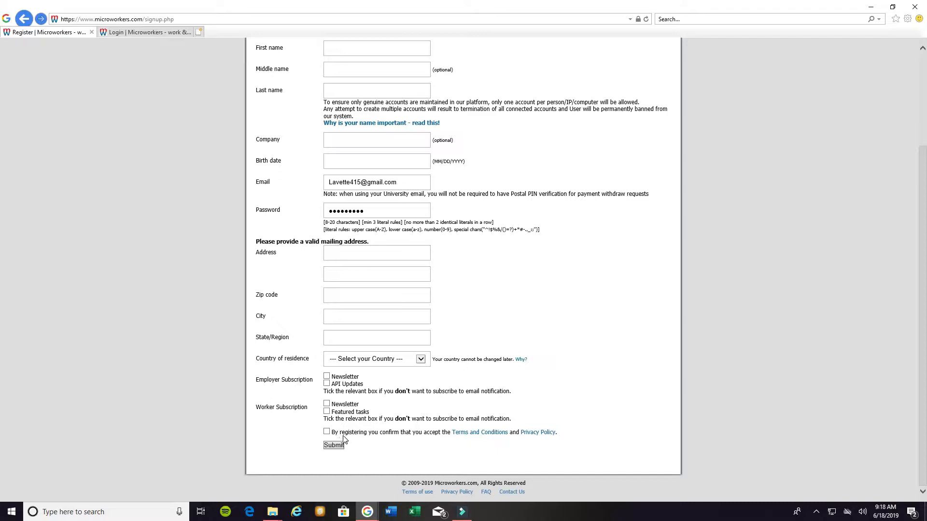
pyautogui.moveTo(443, 453)
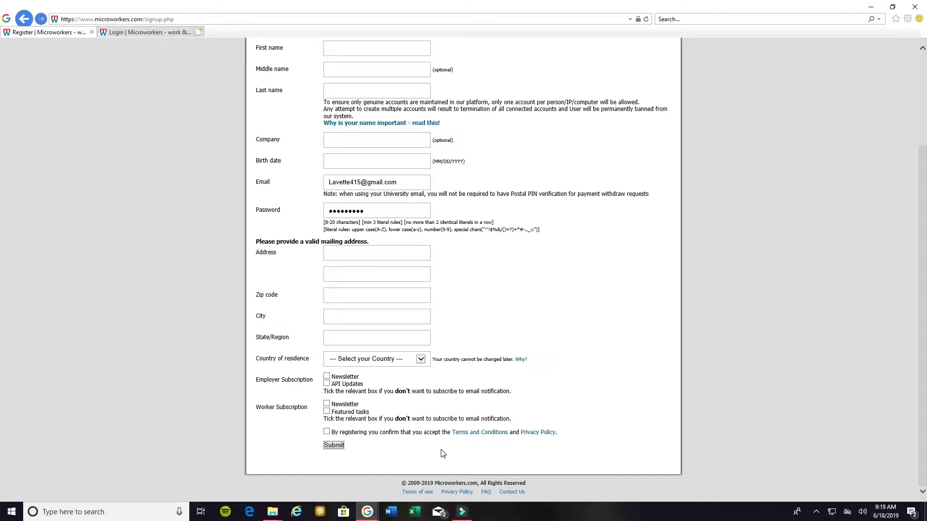
pyautogui.moveTo(494, 446)
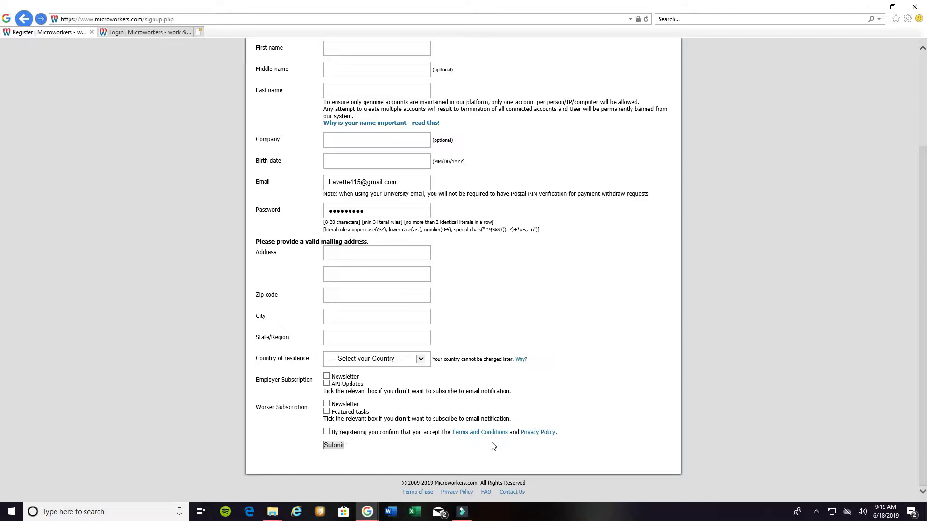
pyautogui.moveTo(298, 473)
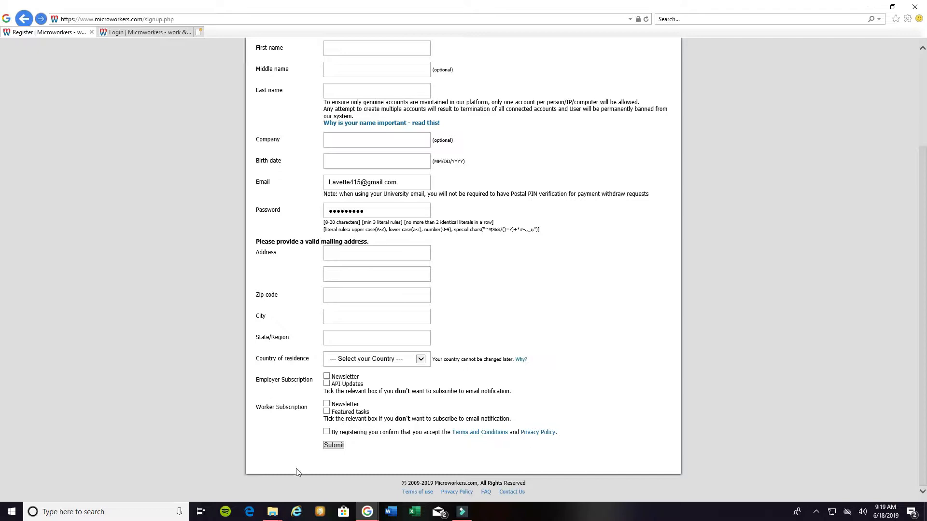
pyautogui.scroll(3)
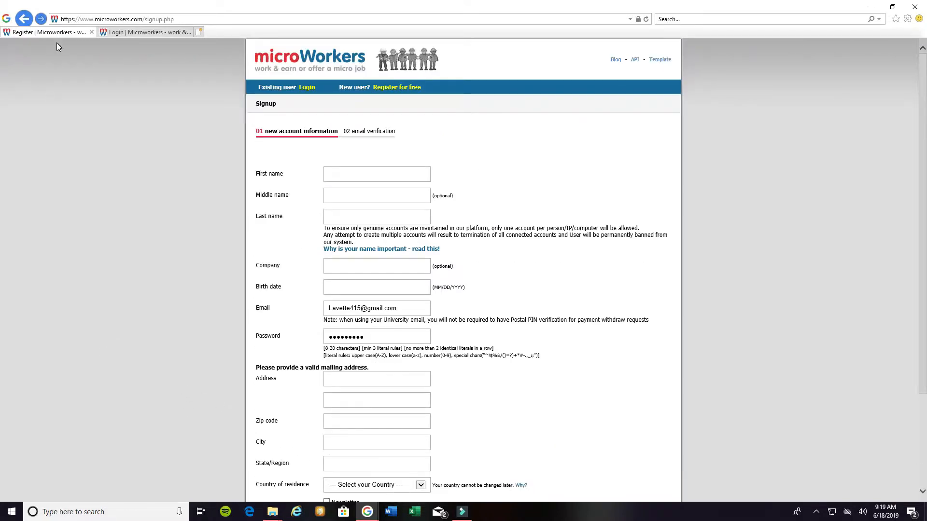
pyautogui.moveTo(128, 34)
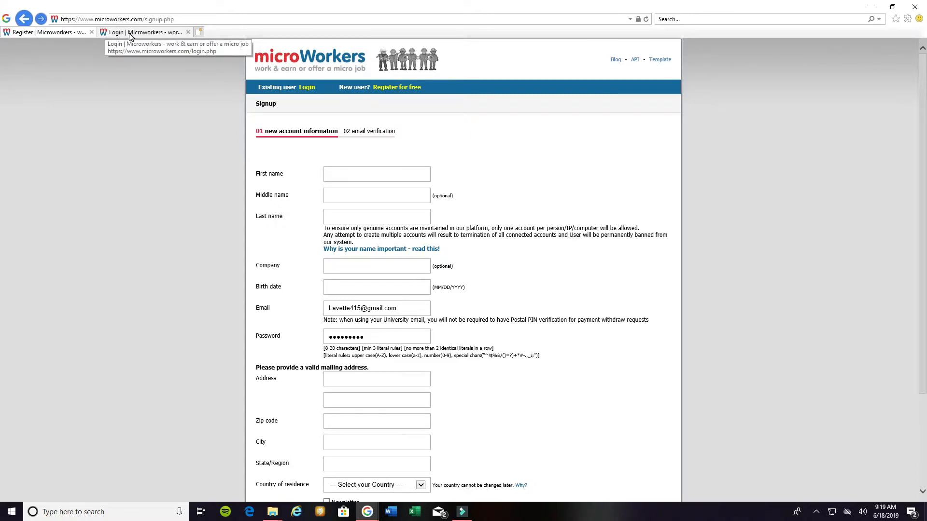
pyautogui.click(127, 33)
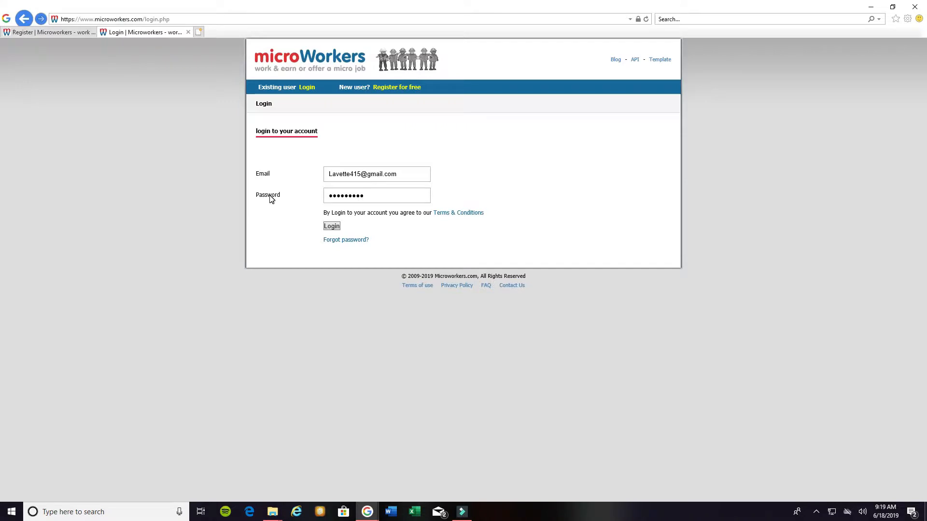
pyautogui.moveTo(329, 231)
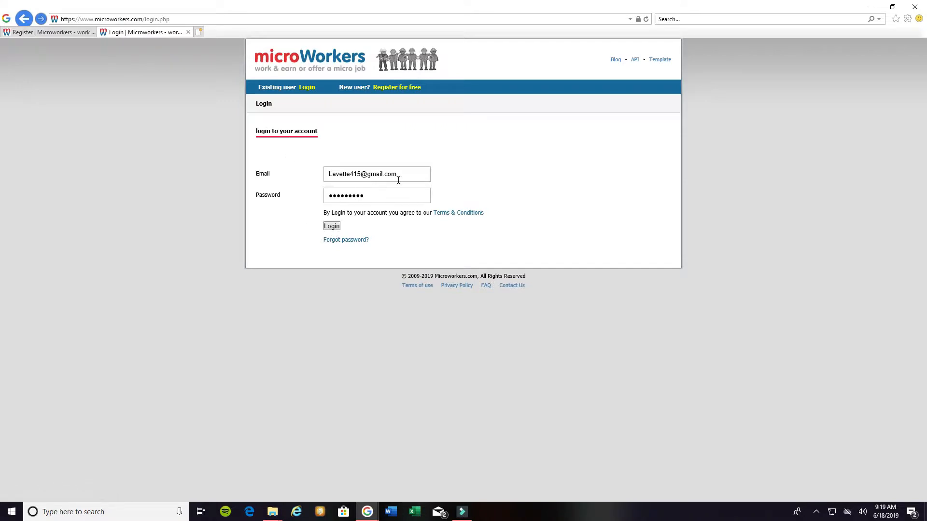
pyautogui.moveTo(315, 234)
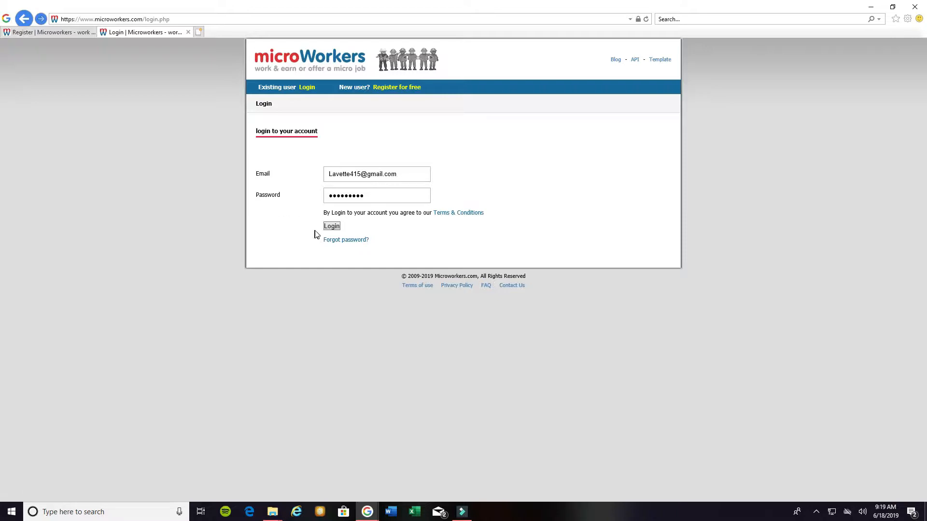
pyautogui.click(331, 226)
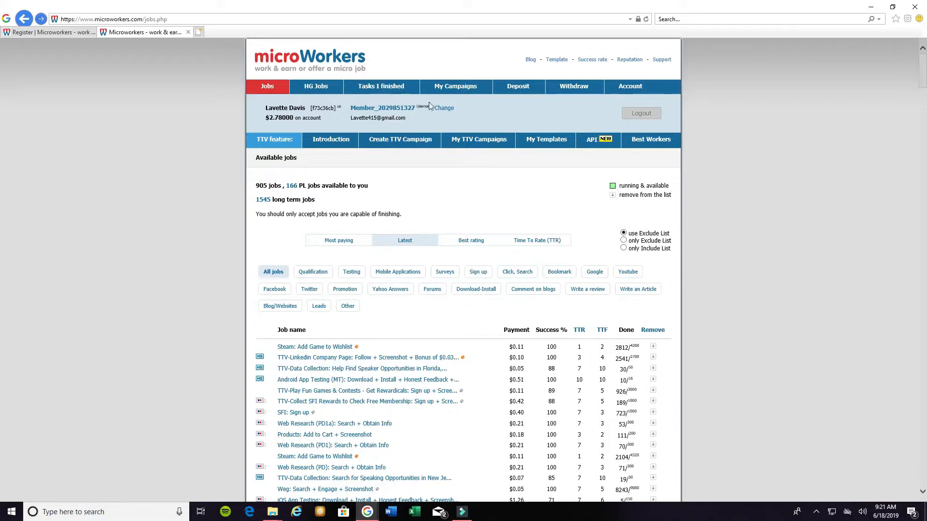
pyautogui.moveTo(481, 249)
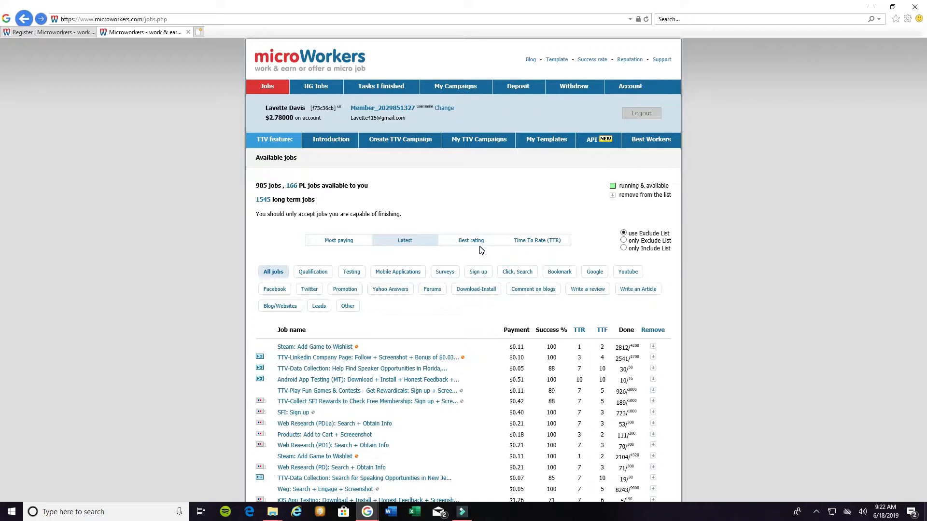
pyautogui.moveTo(559, 95)
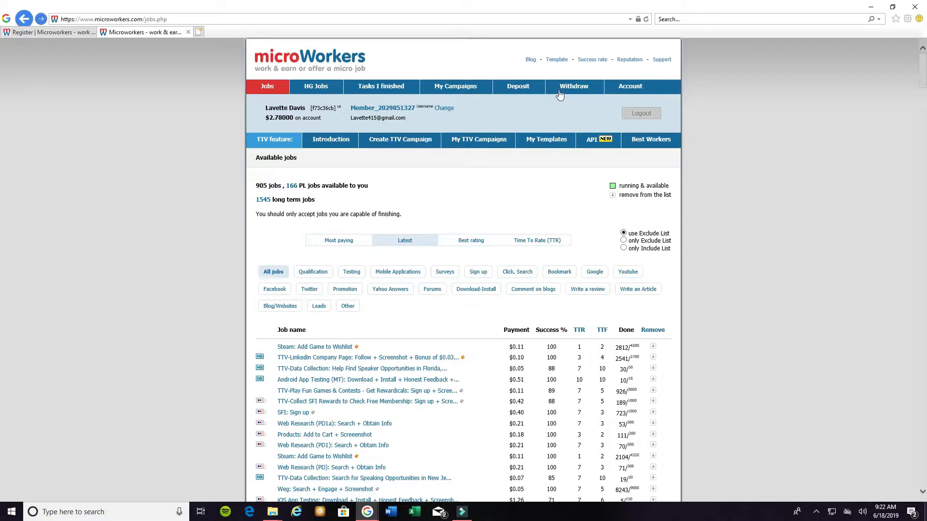
pyautogui.moveTo(574, 87)
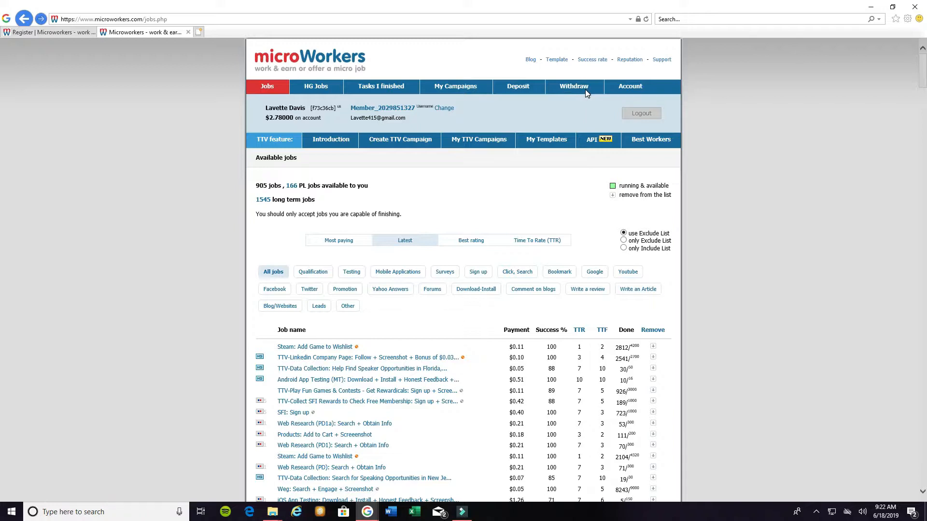
pyautogui.moveTo(513, 111)
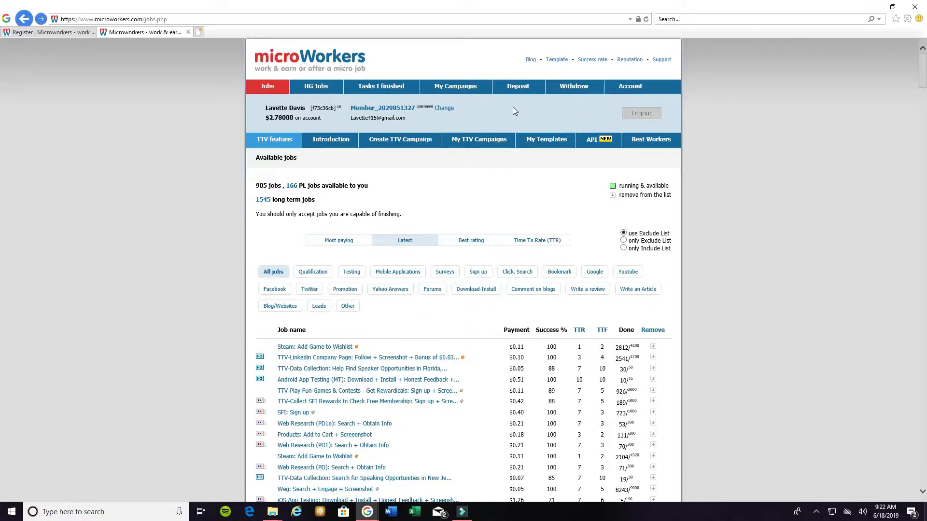
pyautogui.moveTo(560, 219)
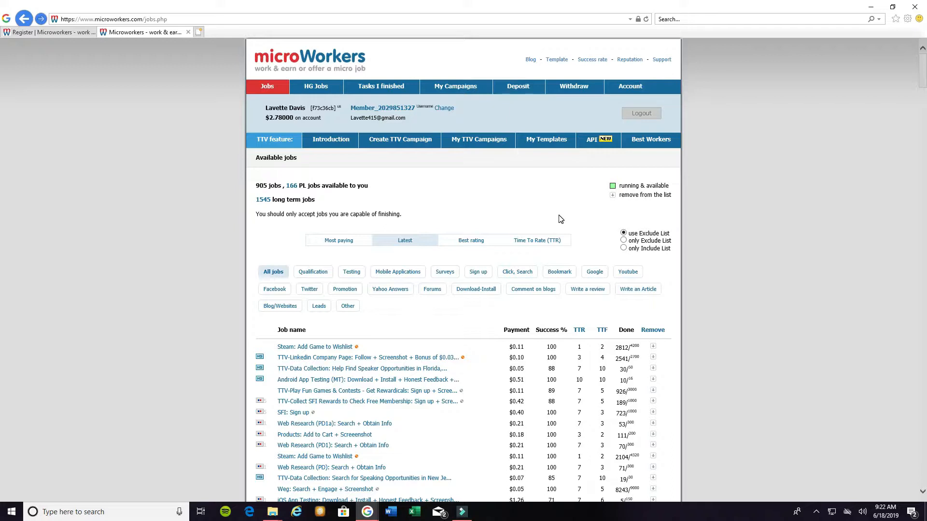
pyautogui.moveTo(298, 180)
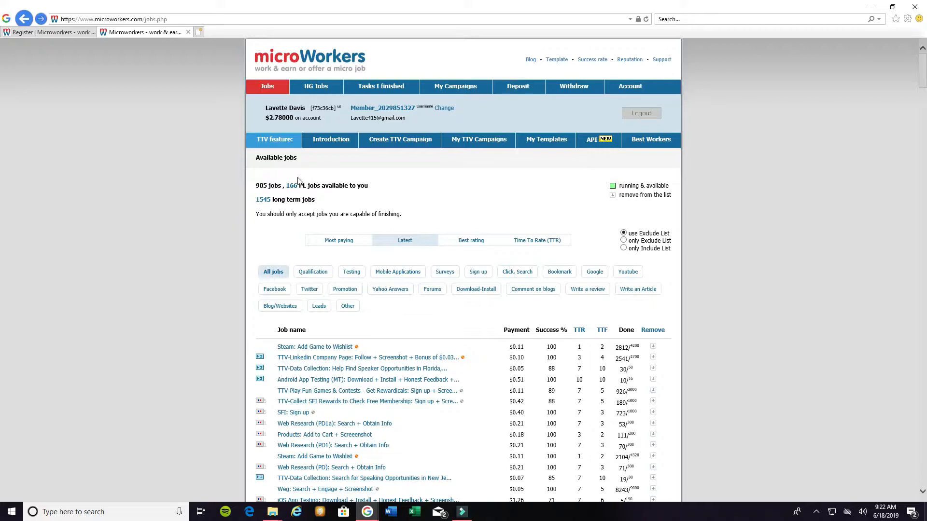
pyautogui.moveTo(193, 154)
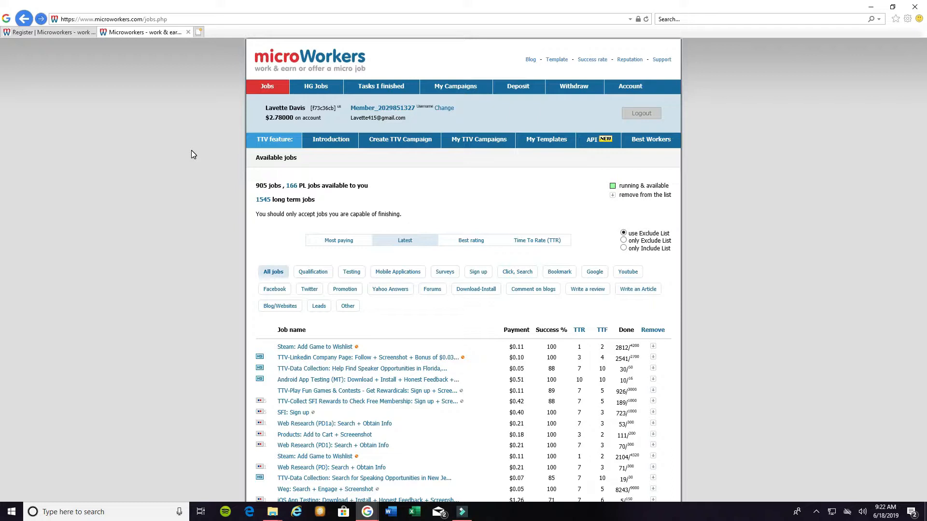
pyautogui.moveTo(351, 313)
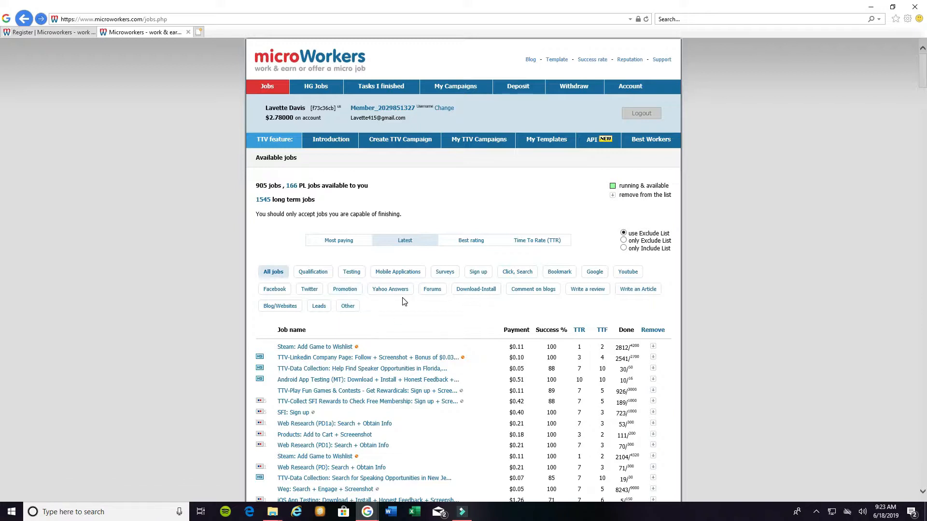
pyautogui.moveTo(438, 308)
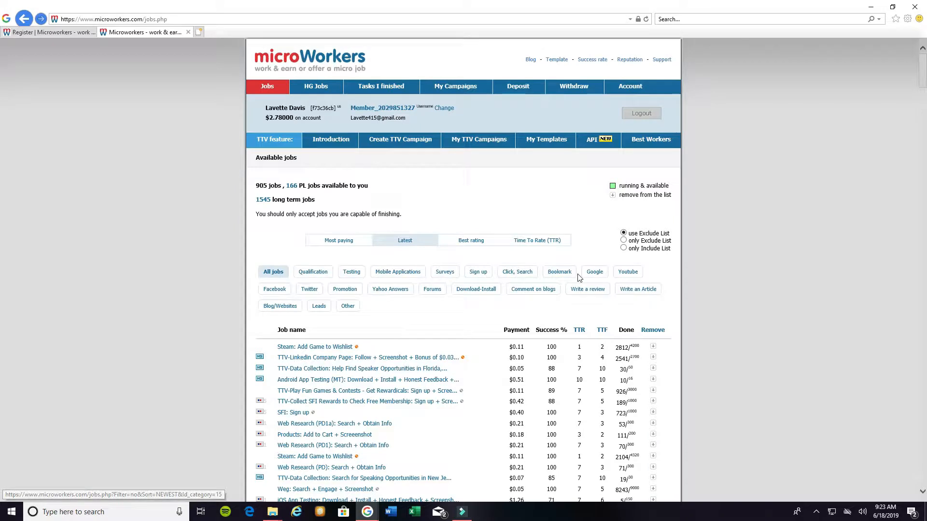
pyautogui.moveTo(318, 312)
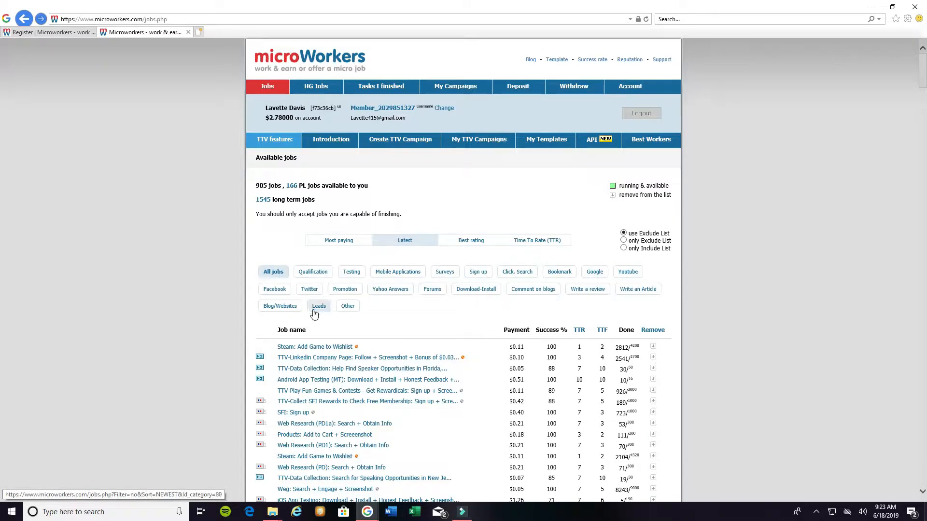
pyautogui.moveTo(322, 292)
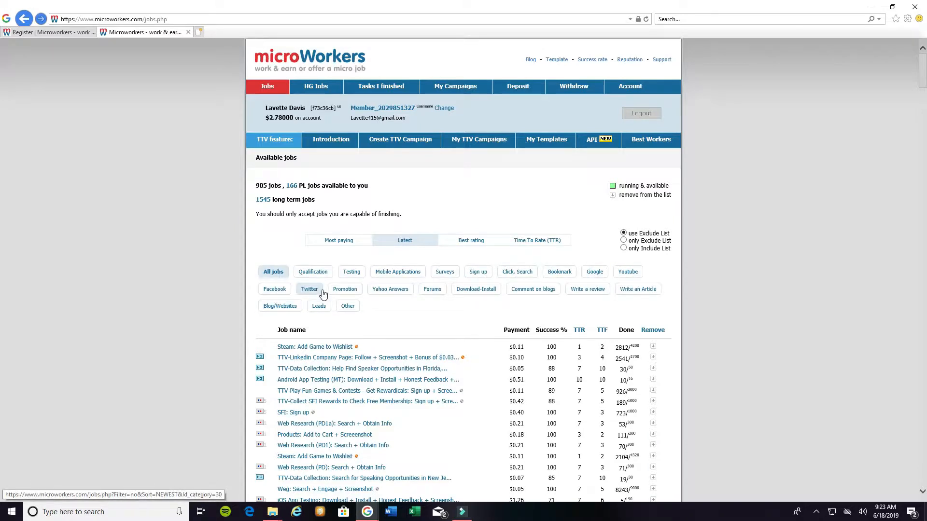
pyautogui.moveTo(396, 301)
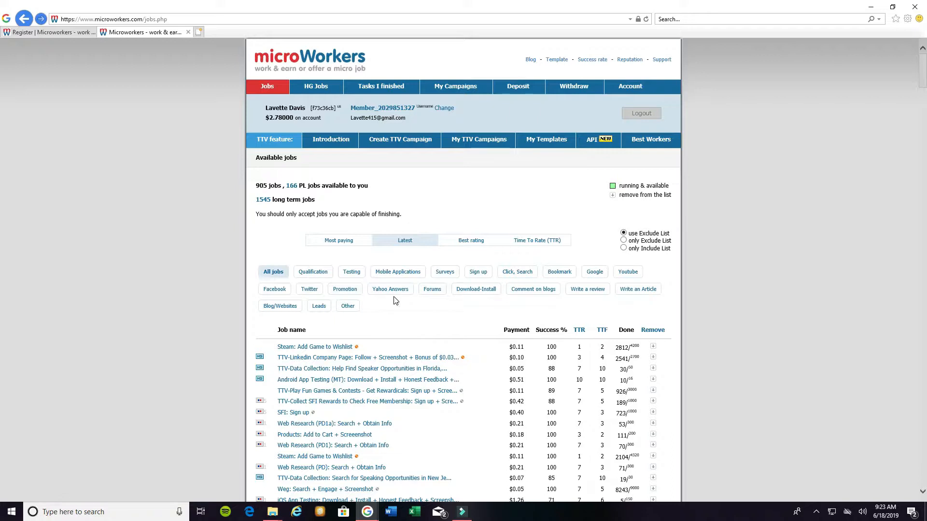
pyautogui.moveTo(432, 300)
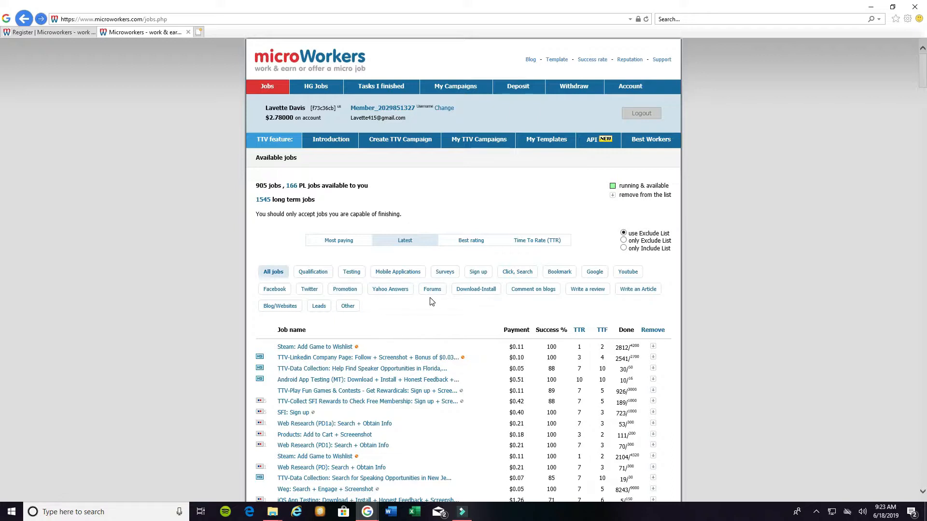
pyautogui.moveTo(474, 299)
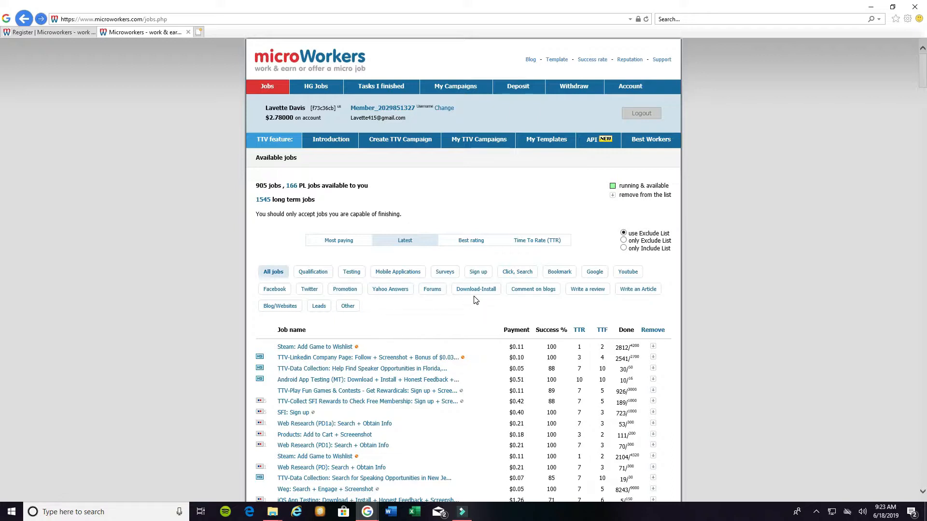
pyautogui.moveTo(559, 301)
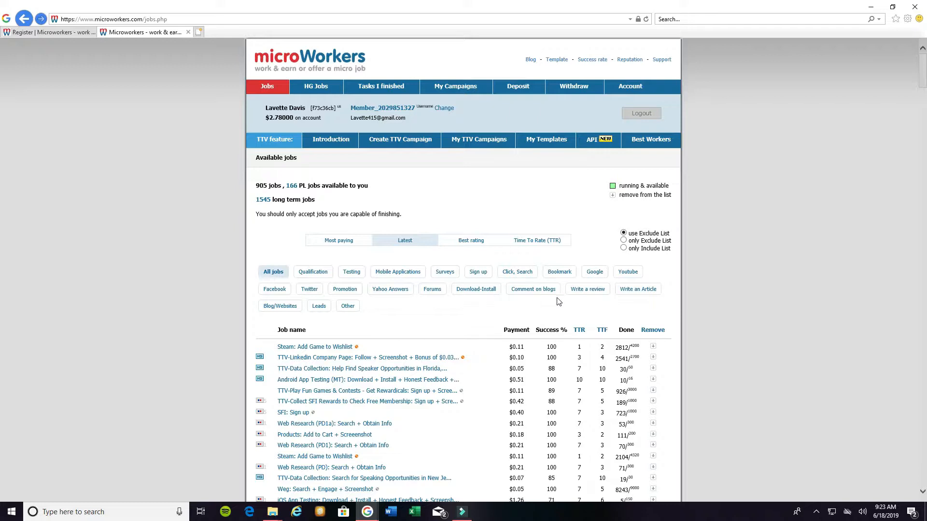
pyautogui.moveTo(389, 308)
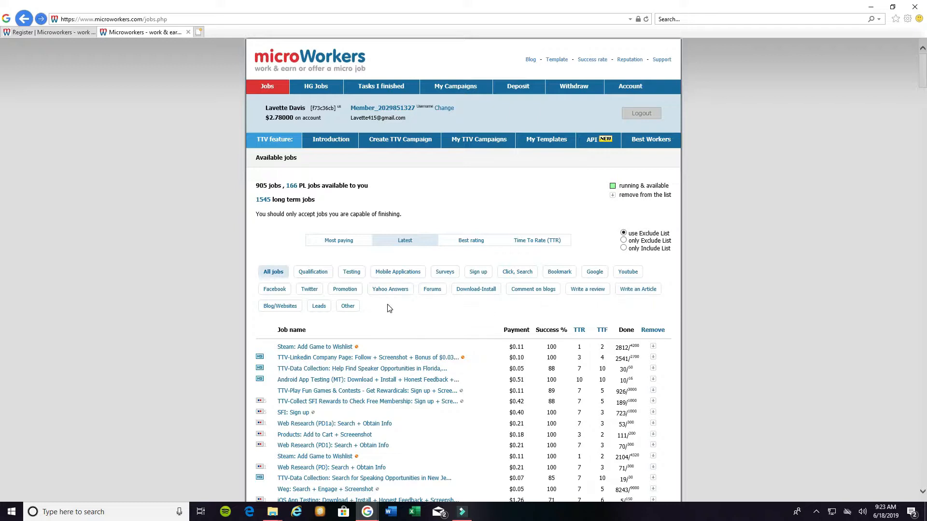
pyautogui.moveTo(411, 323)
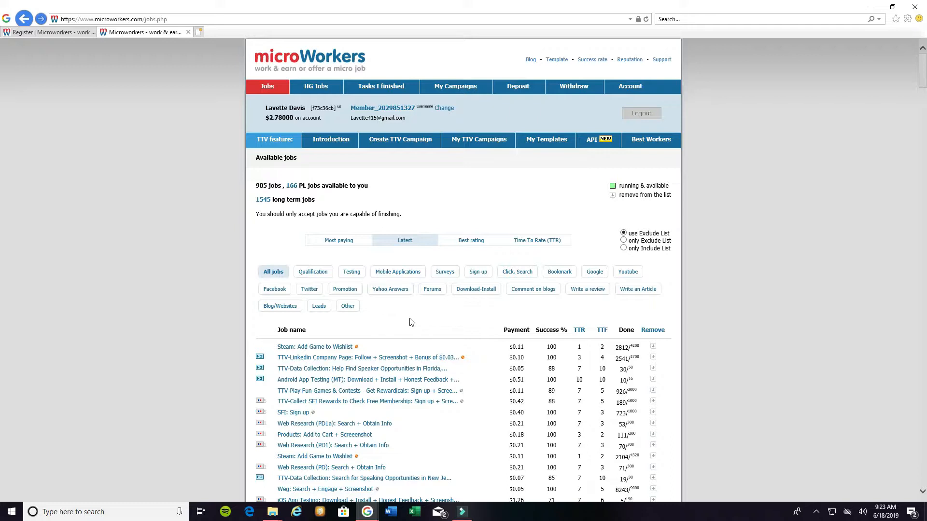
pyautogui.scroll(-3)
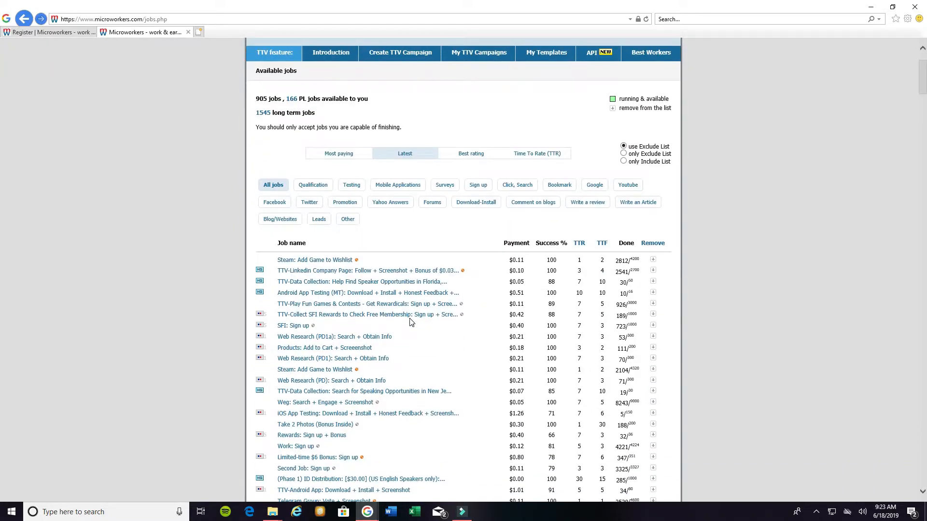
pyautogui.moveTo(367, 292)
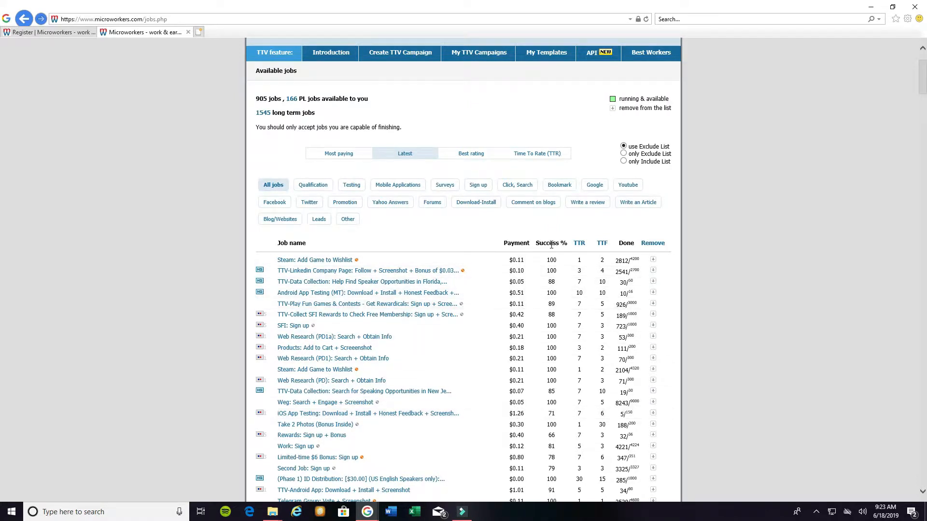
pyautogui.moveTo(552, 282)
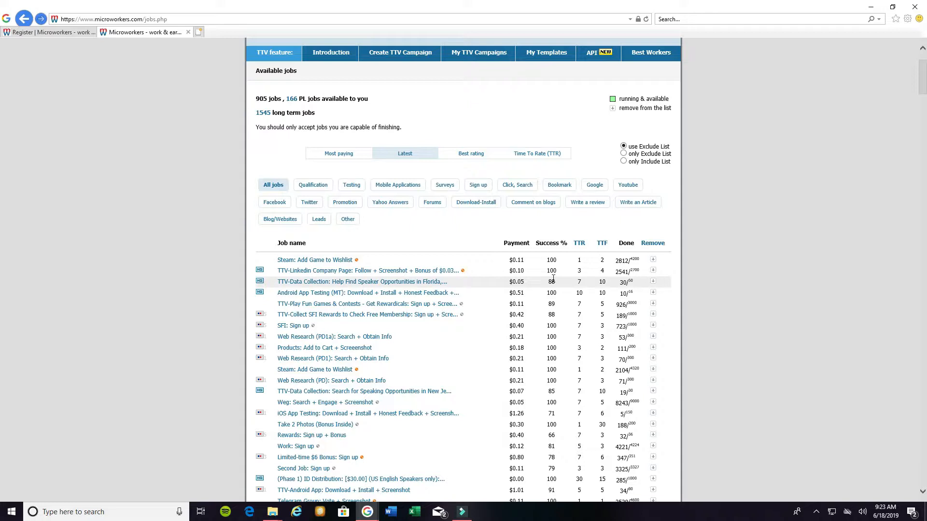
pyautogui.moveTo(406, 284)
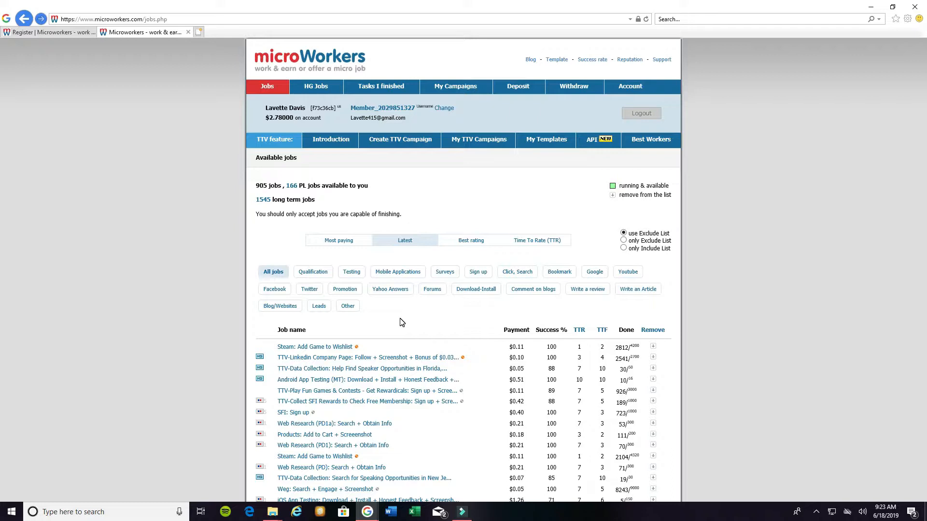
pyautogui.moveTo(453, 321)
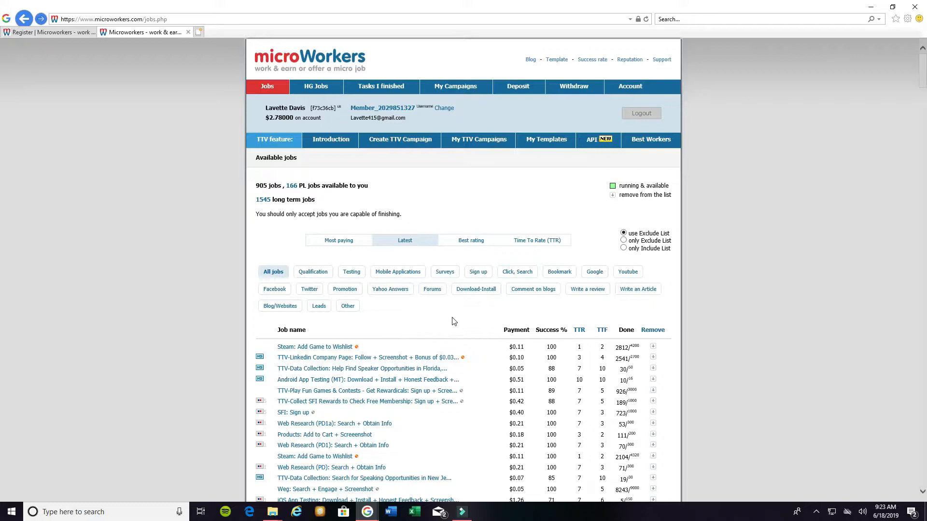
pyautogui.scroll(-3)
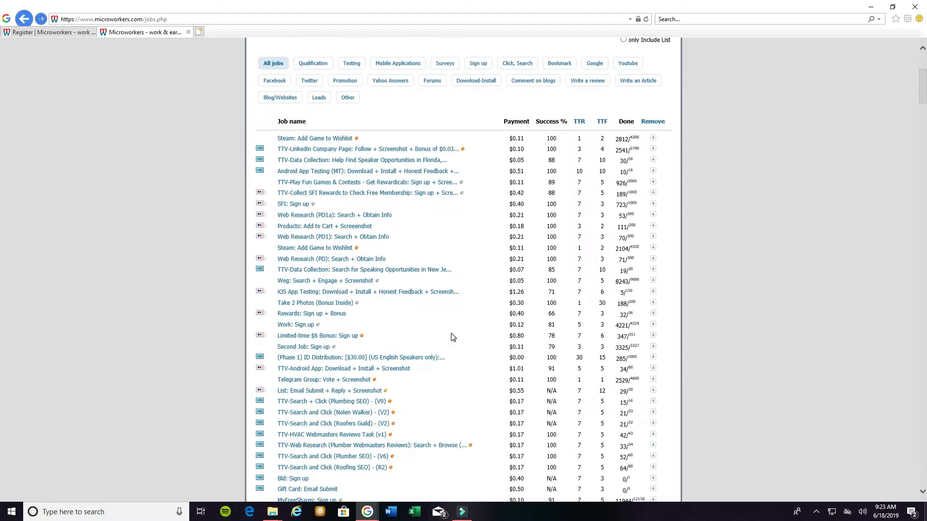
pyautogui.scroll(-3)
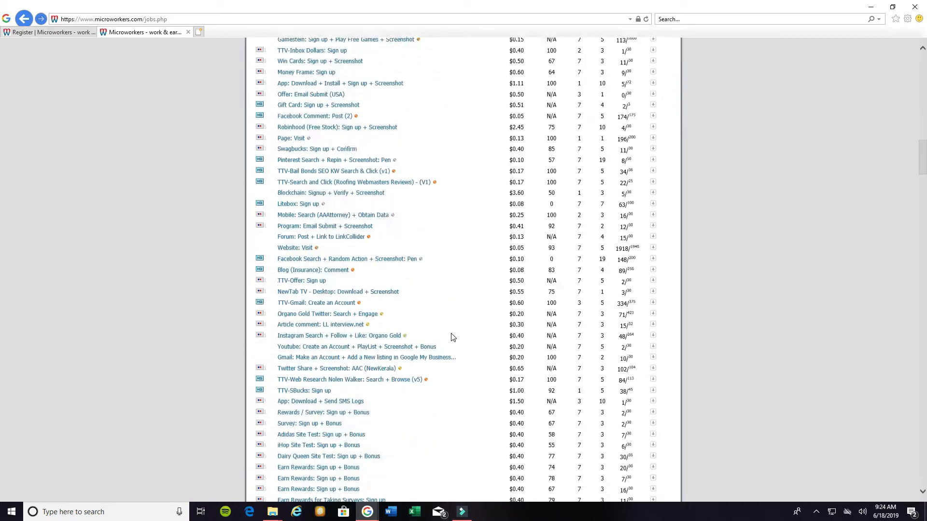
pyautogui.scroll(-3)
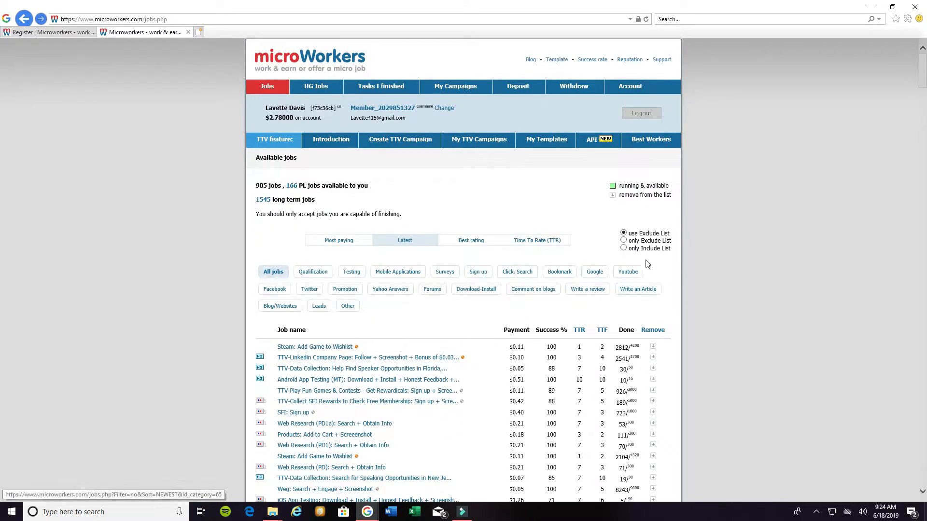
pyautogui.click(627, 272)
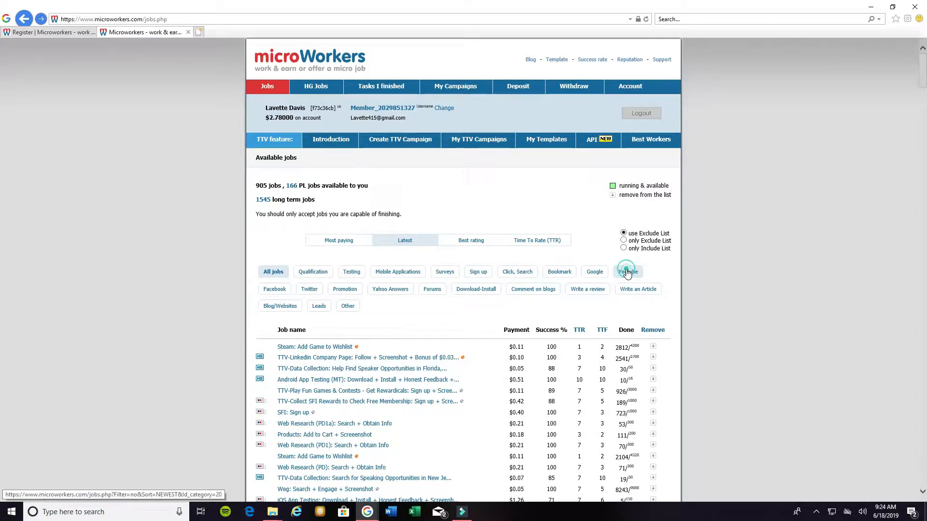
# Filter the available jobs to the Youtube category, leaving 7 jobs.
pyautogui.click(627, 271)
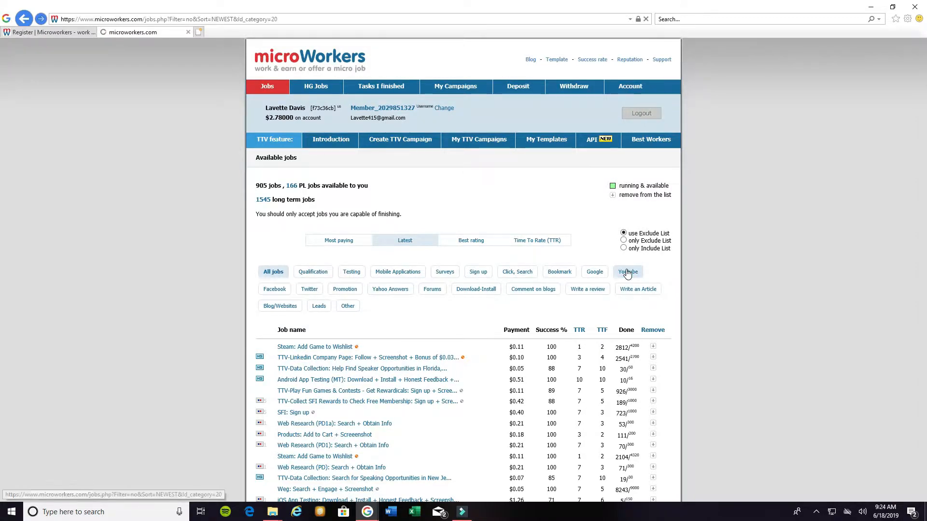
pyautogui.click(627, 271)
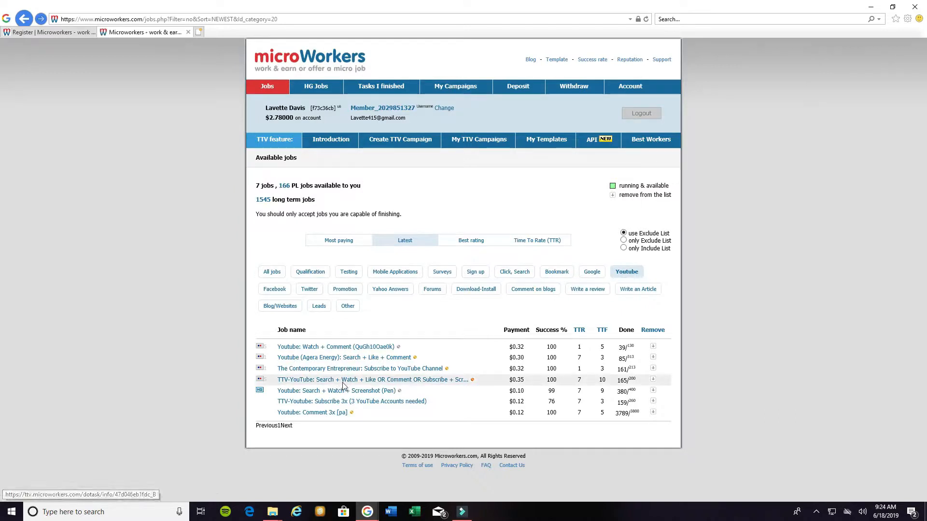
pyautogui.moveTo(344, 357)
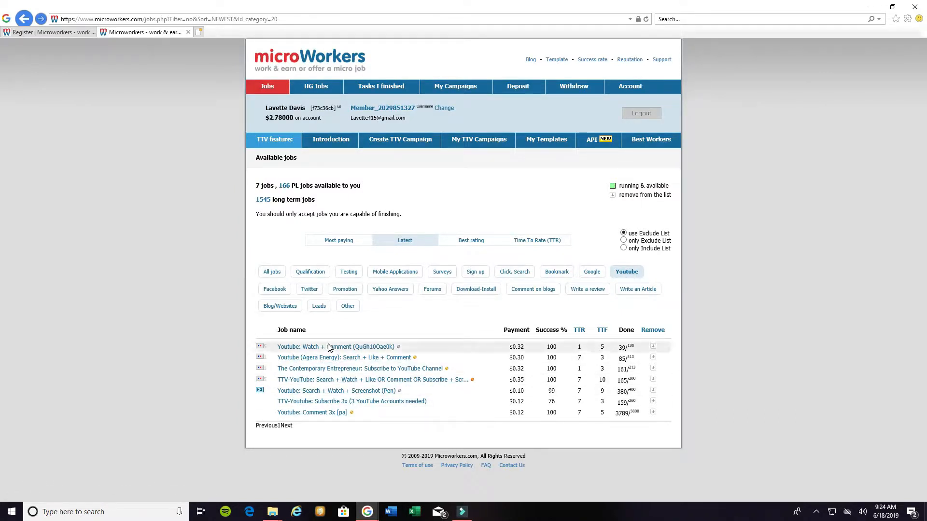
pyautogui.moveTo(387, 407)
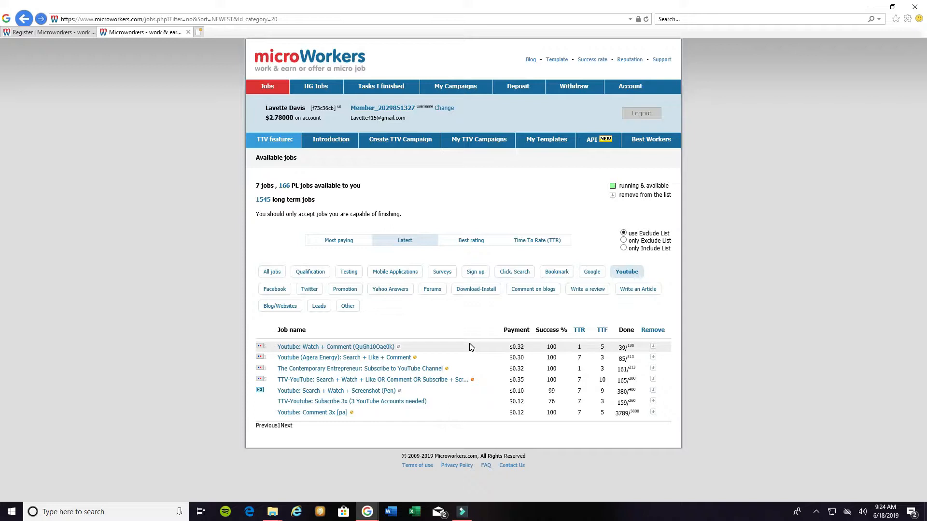
pyautogui.moveTo(318, 358)
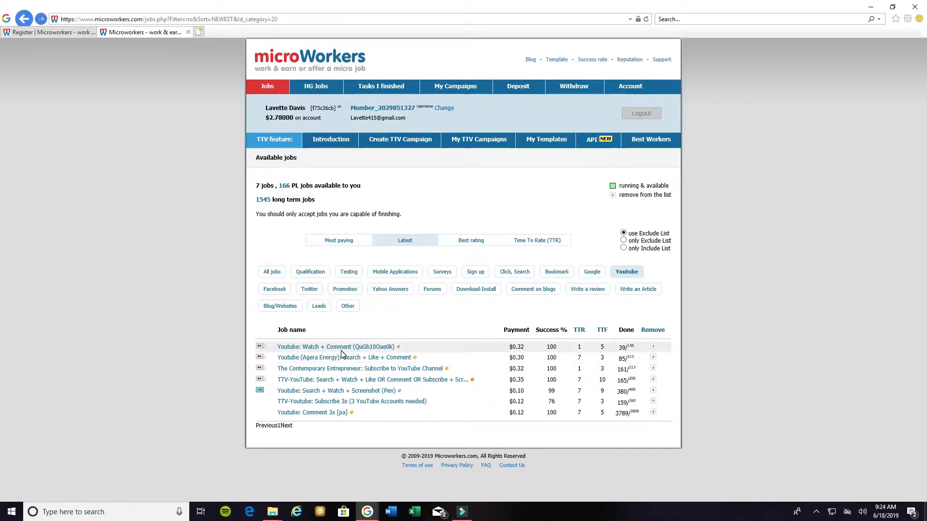
pyautogui.moveTo(535, 354)
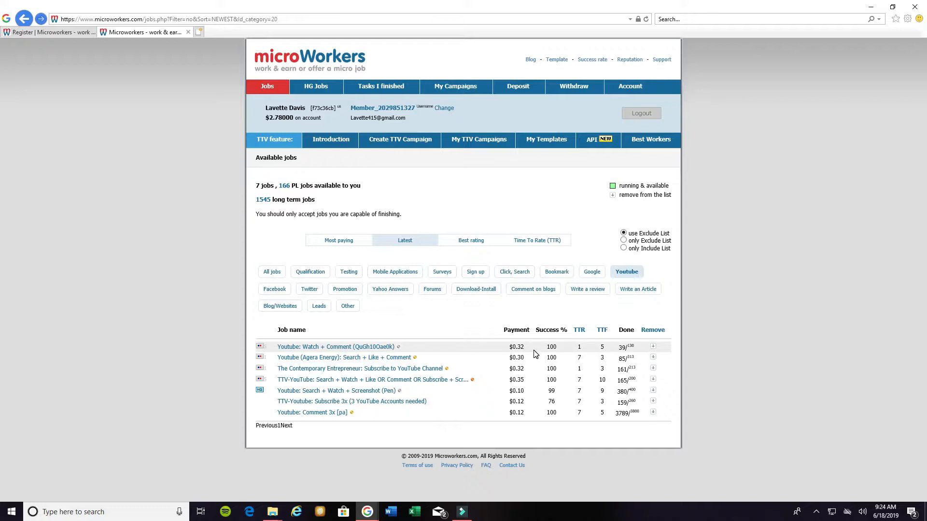
pyautogui.moveTo(314, 365)
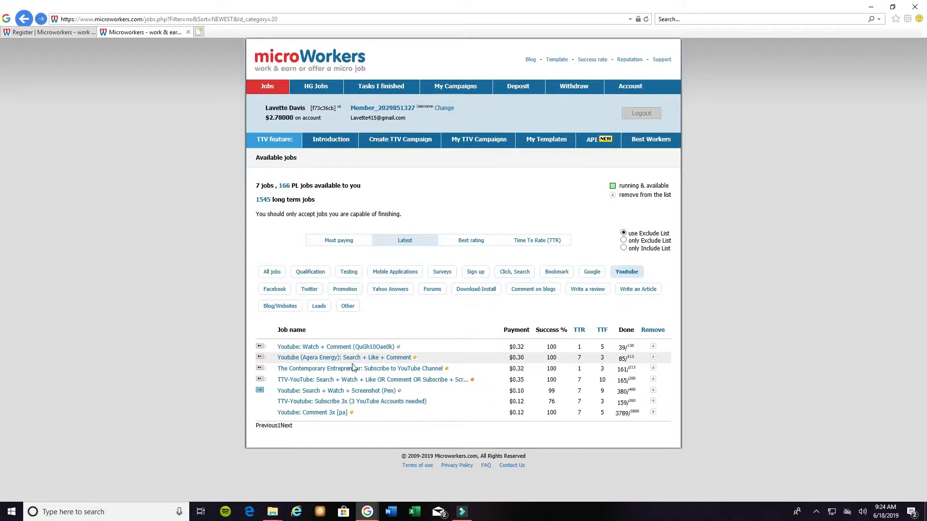
pyautogui.moveTo(380, 366)
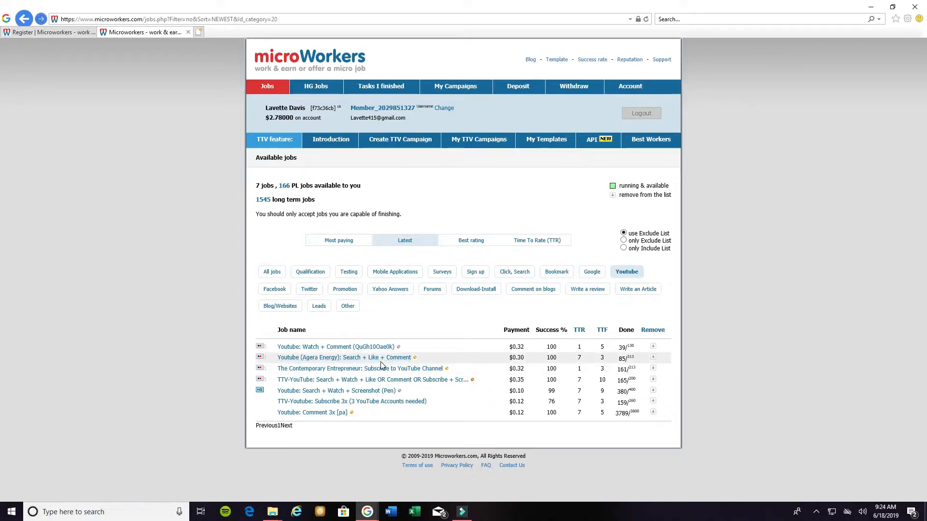
pyautogui.moveTo(528, 368)
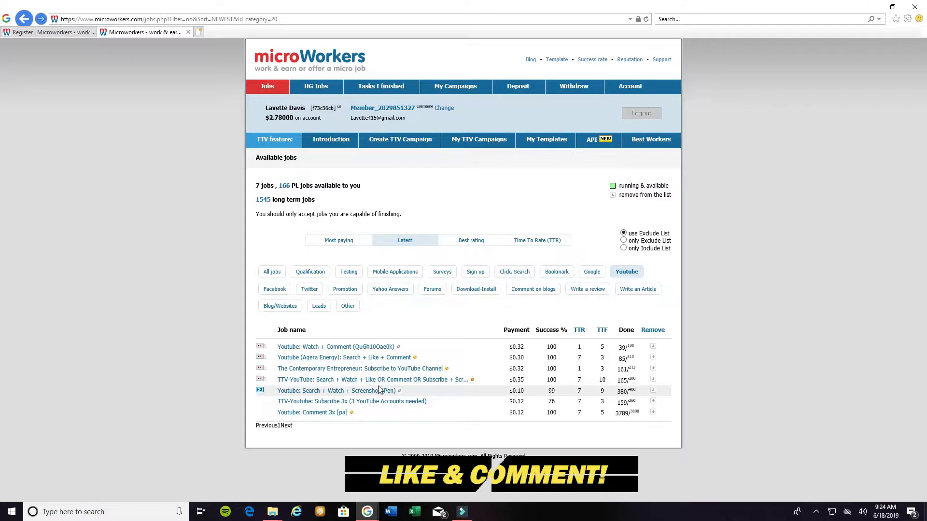
pyautogui.moveTo(462, 390)
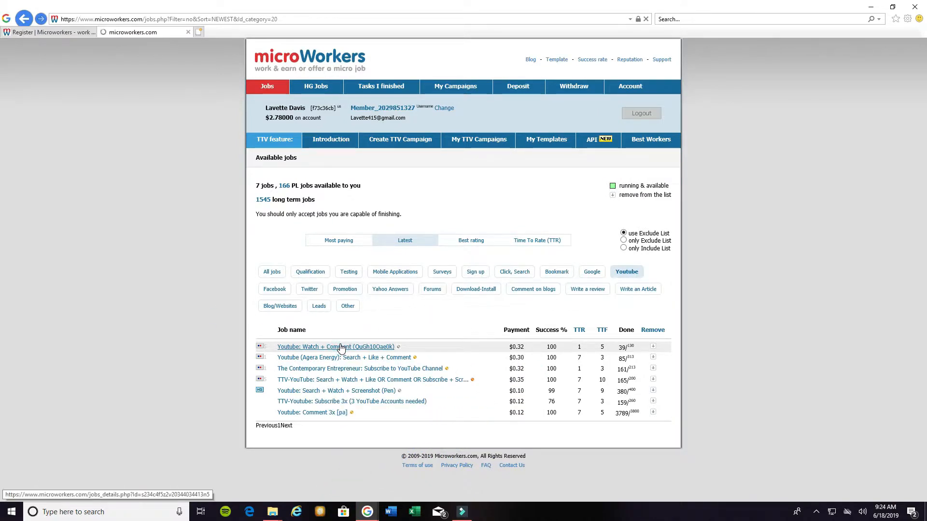
# Open the $0.32 Youtube: Watch + Comment job and read through its instructions and proof requirements.
pyautogui.click(335, 346)
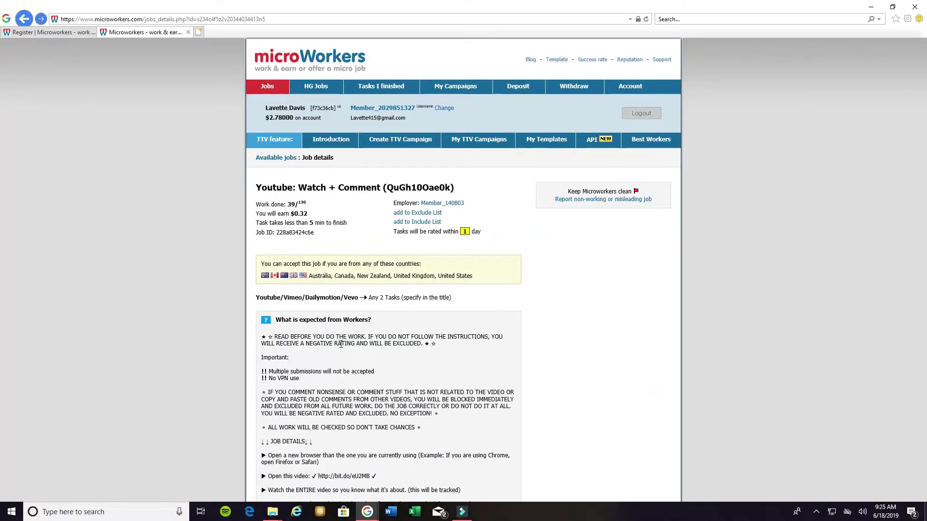
pyautogui.moveTo(190, 357)
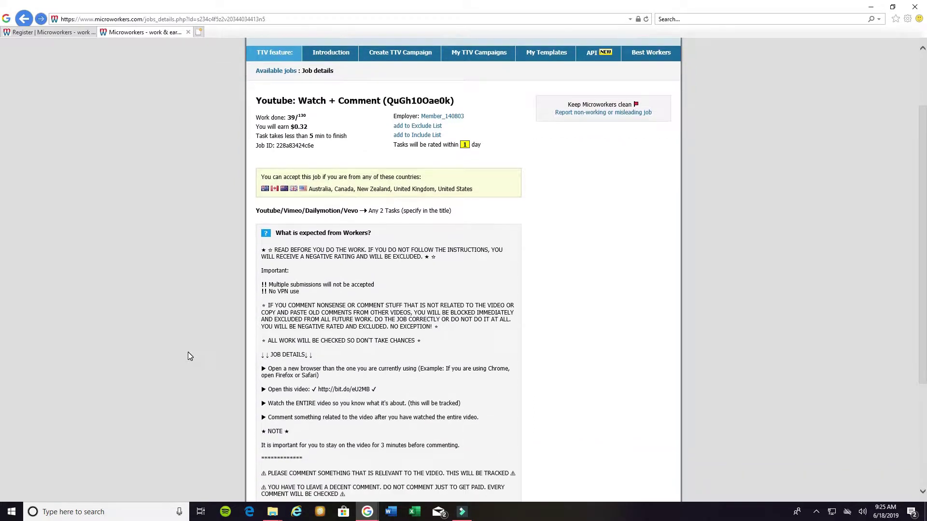
pyautogui.scroll(-3)
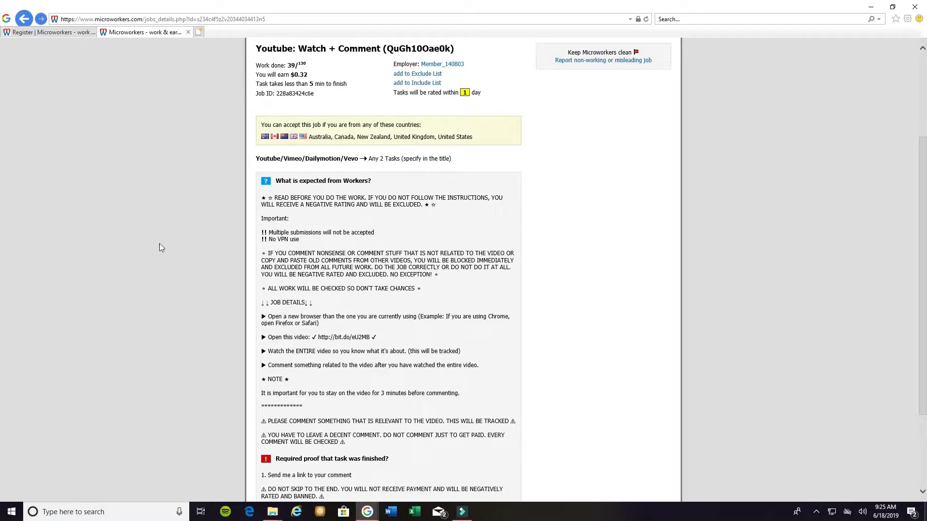
pyautogui.moveTo(313, 241)
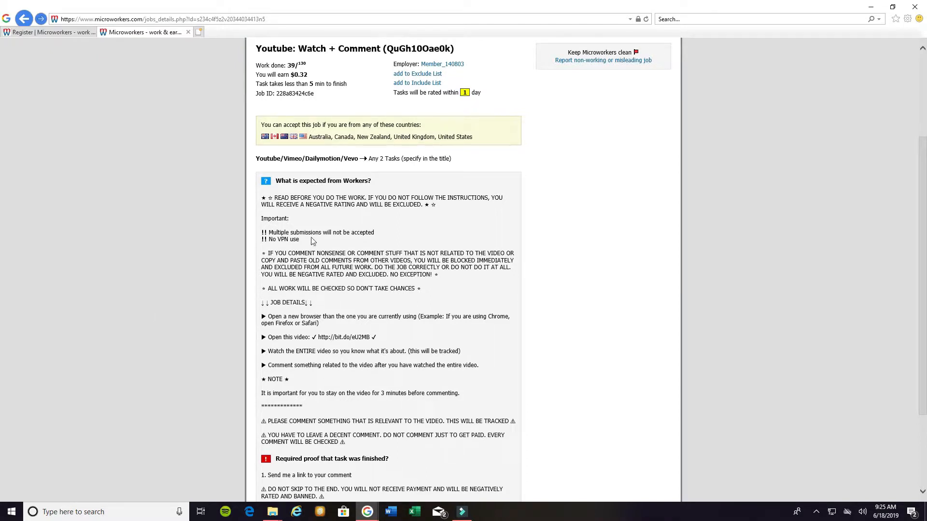
pyautogui.moveTo(303, 192)
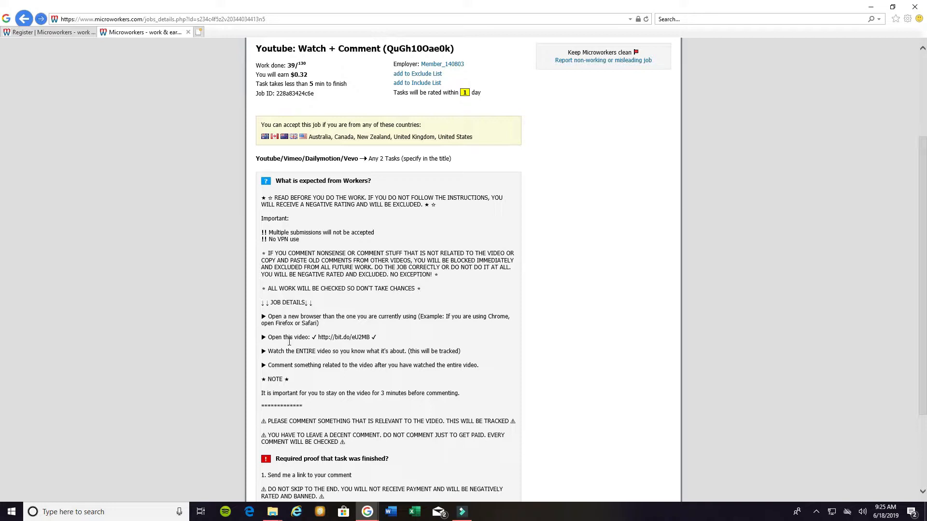
pyautogui.scroll(-3)
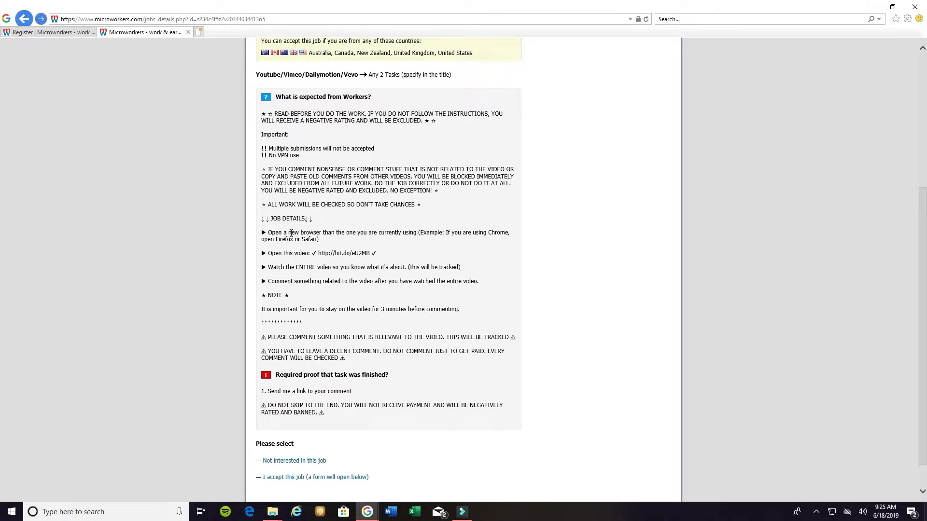
pyautogui.moveTo(374, 369)
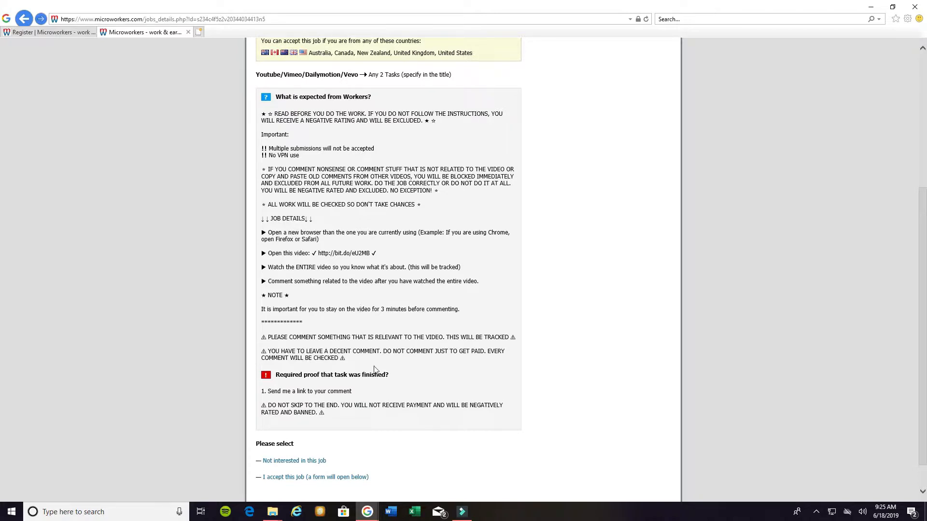
pyautogui.scroll(-3)
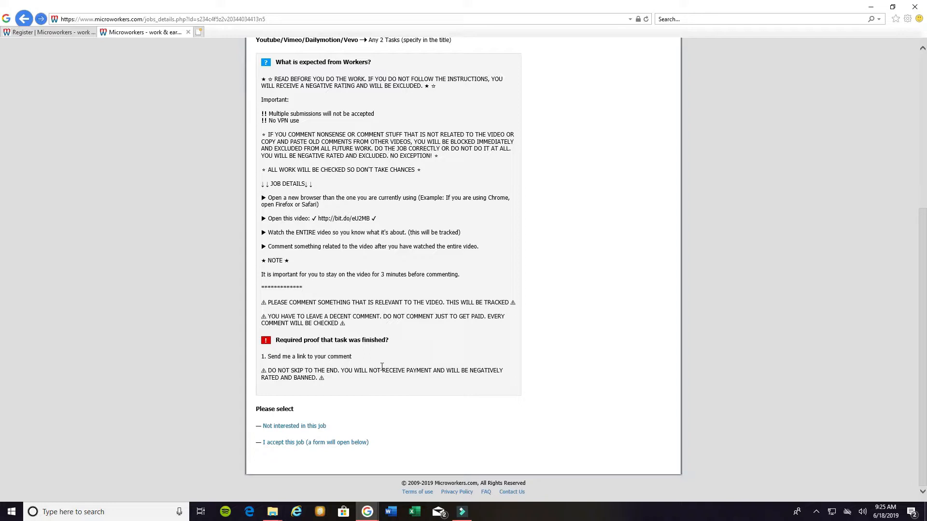
pyautogui.moveTo(324, 355)
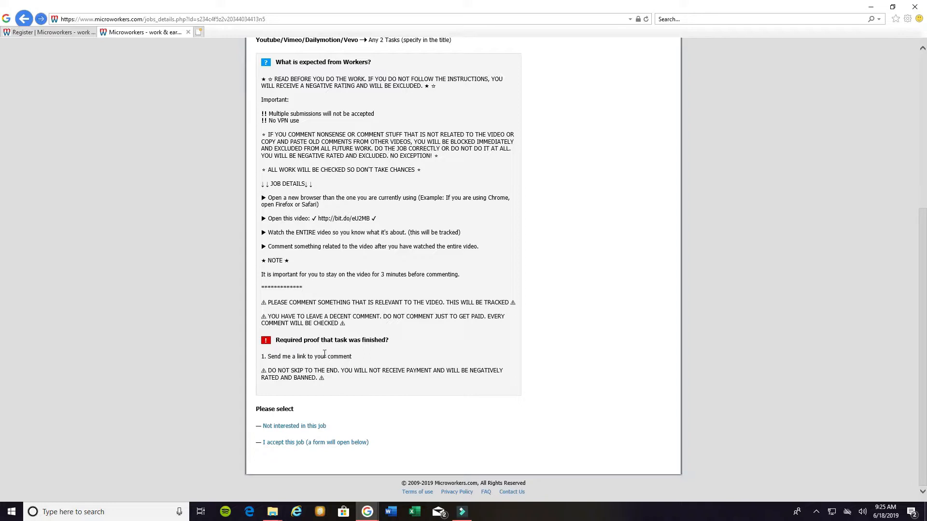
pyautogui.moveTo(229, 371)
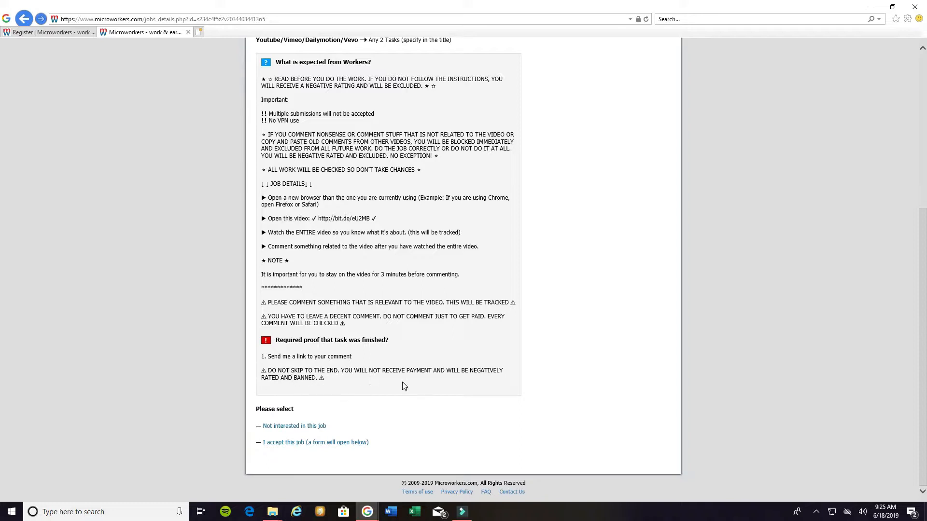
pyautogui.moveTo(490, 390)
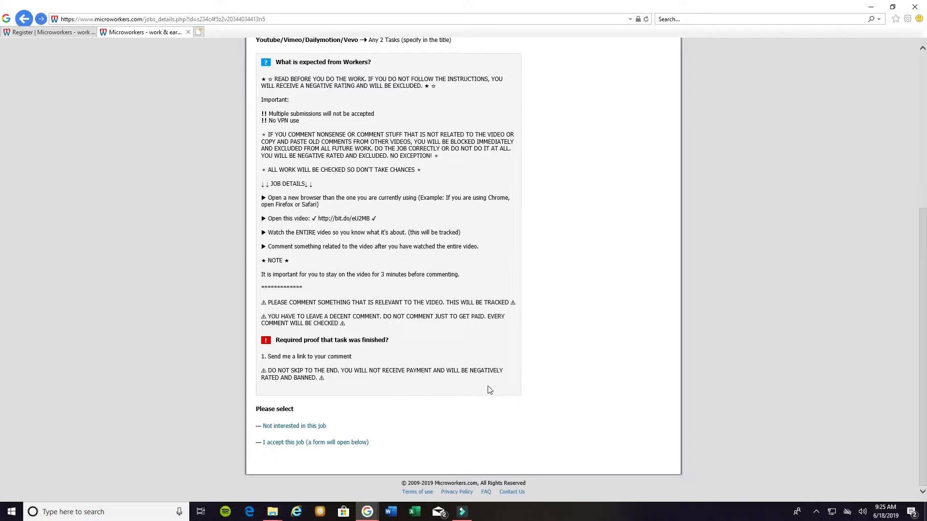
pyautogui.moveTo(407, 453)
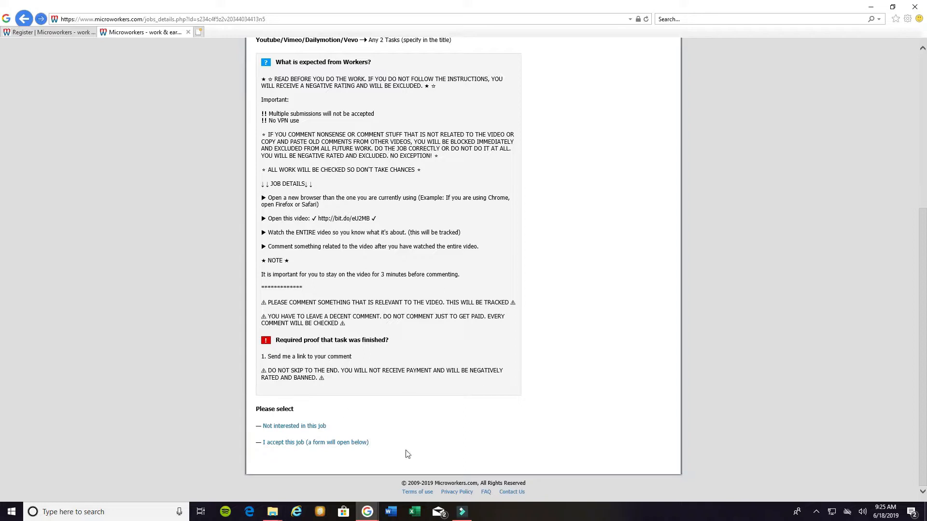
pyautogui.moveTo(398, 438)
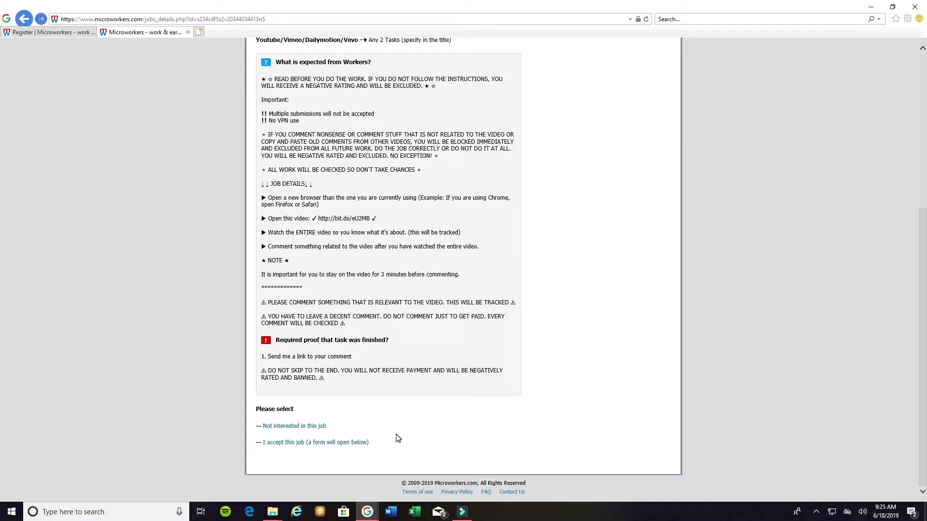
pyautogui.moveTo(374, 387)
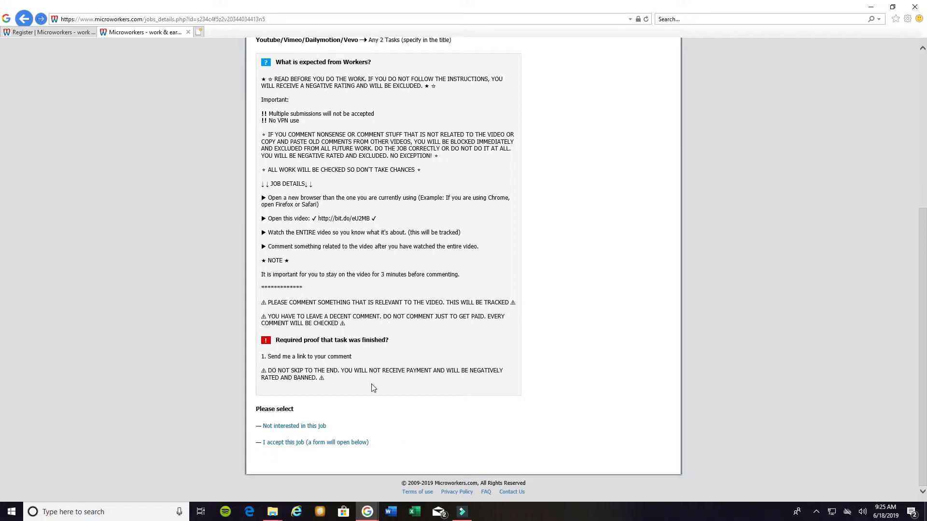
pyautogui.moveTo(410, 368)
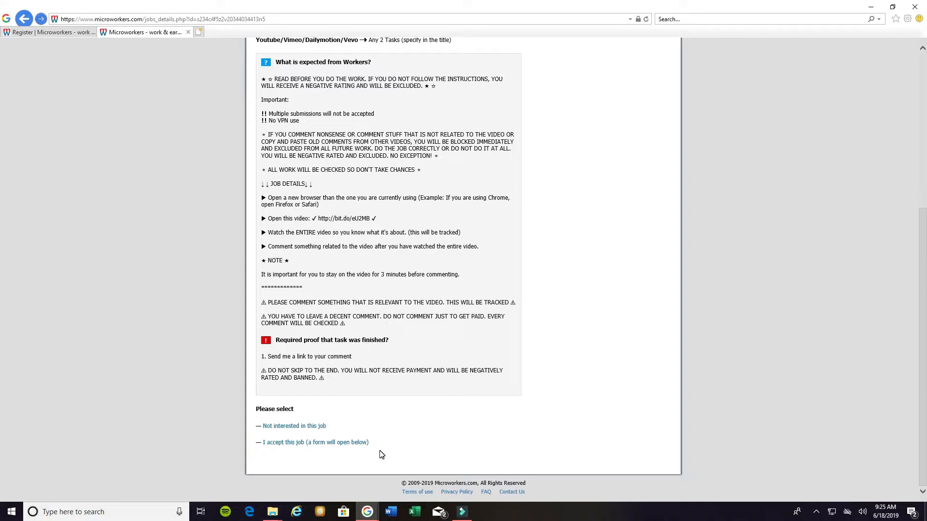
pyautogui.moveTo(323, 436)
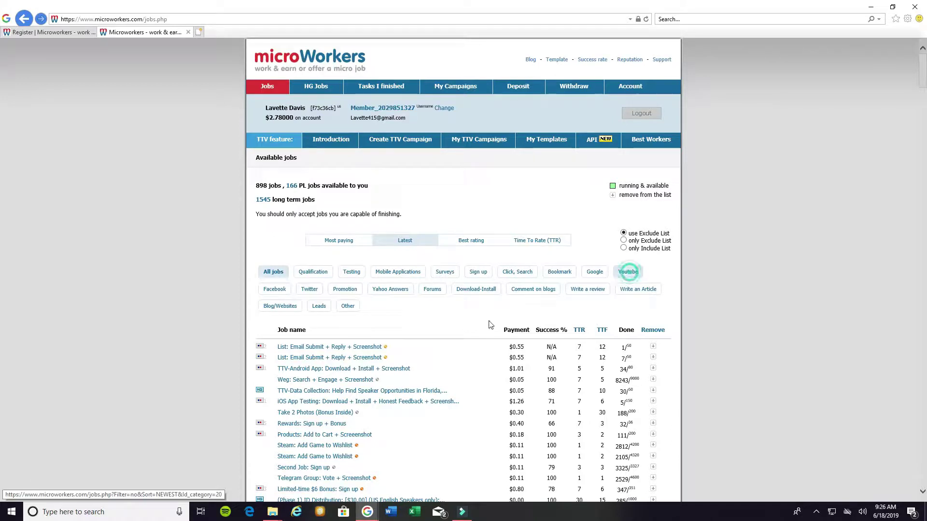
# Filter to the 8 Youtube jobs and open Youtube (Agera Energy): Search + Like + Comment.
pyautogui.click(627, 272)
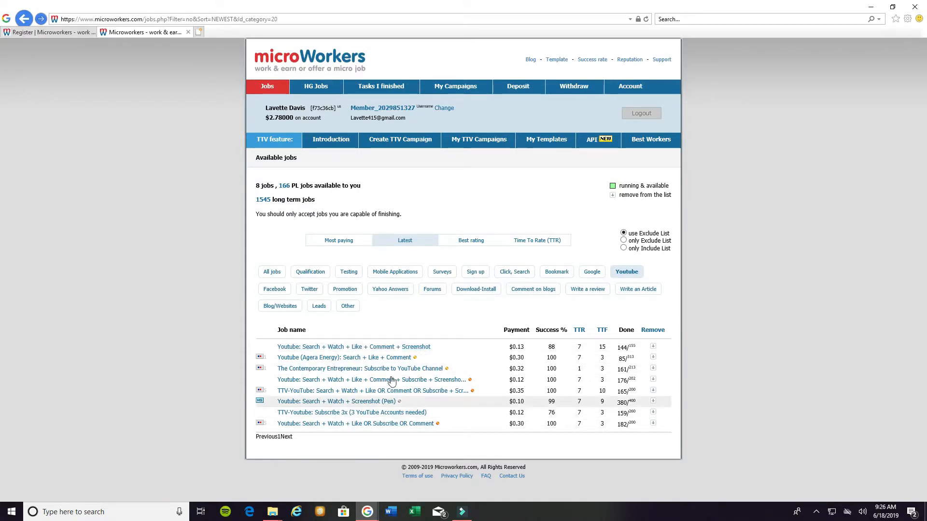
pyautogui.moveTo(352, 361)
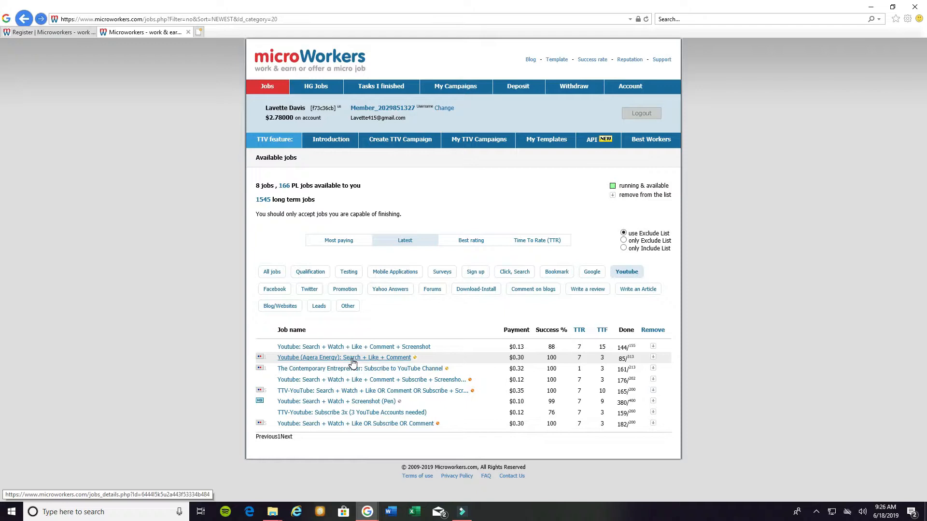
pyautogui.moveTo(376, 367)
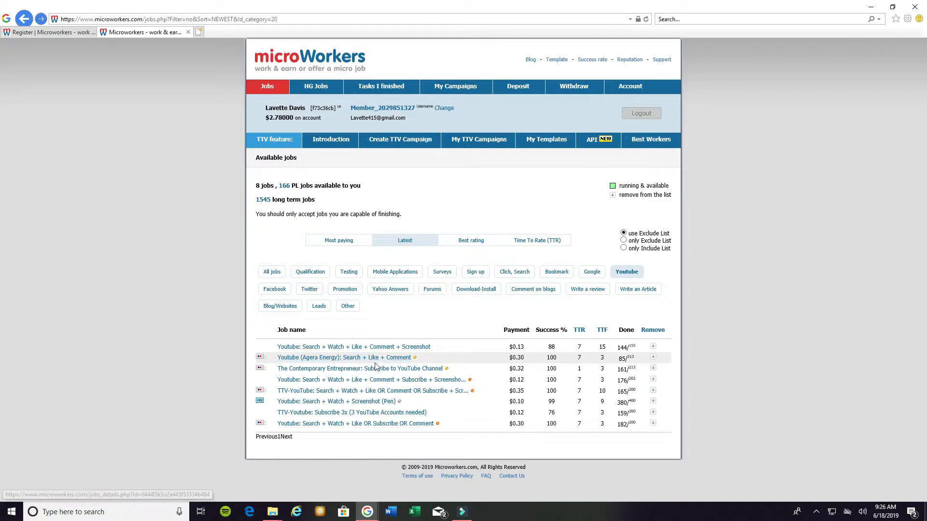
pyautogui.click(342, 358)
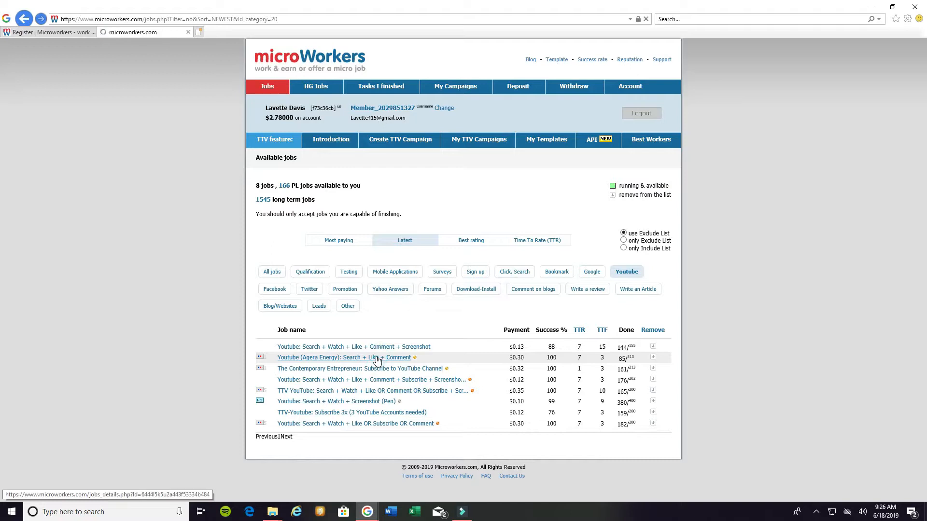
pyautogui.click(353, 357)
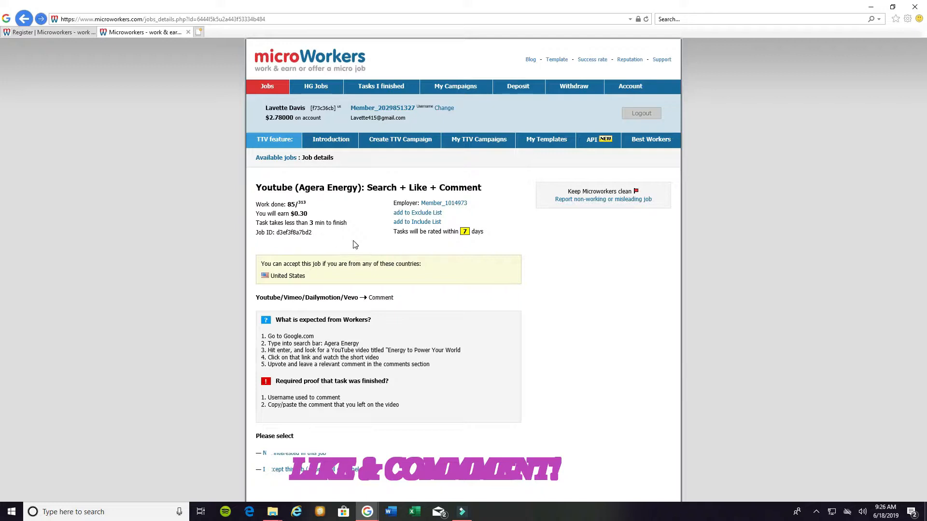
pyautogui.moveTo(335, 246)
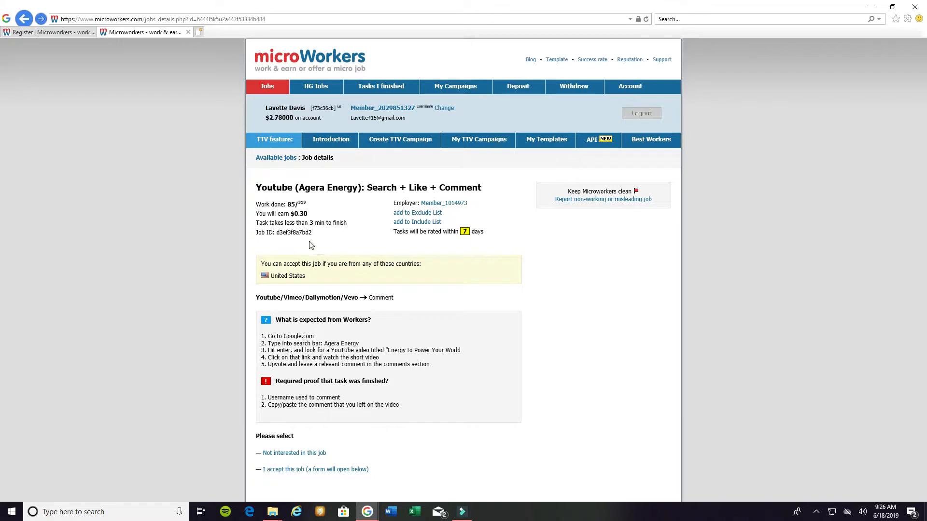
pyautogui.moveTo(324, 233)
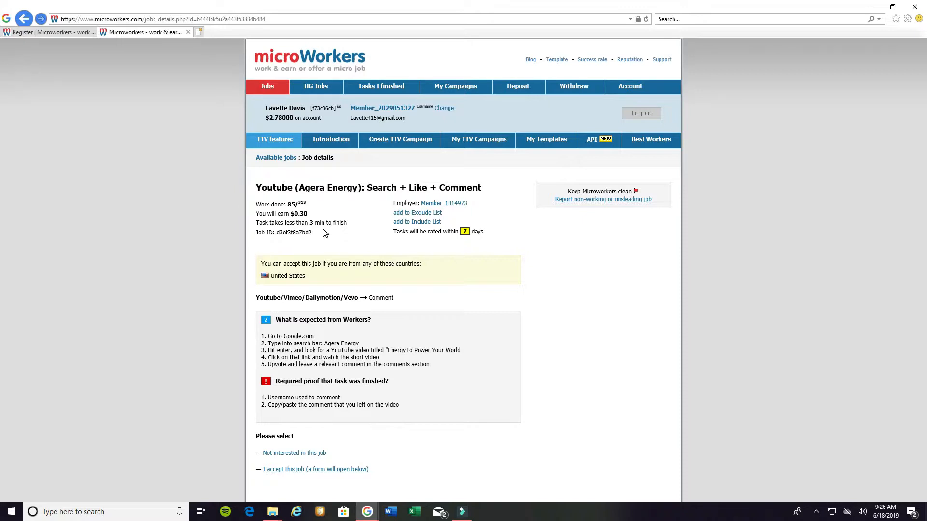
pyautogui.moveTo(185, 305)
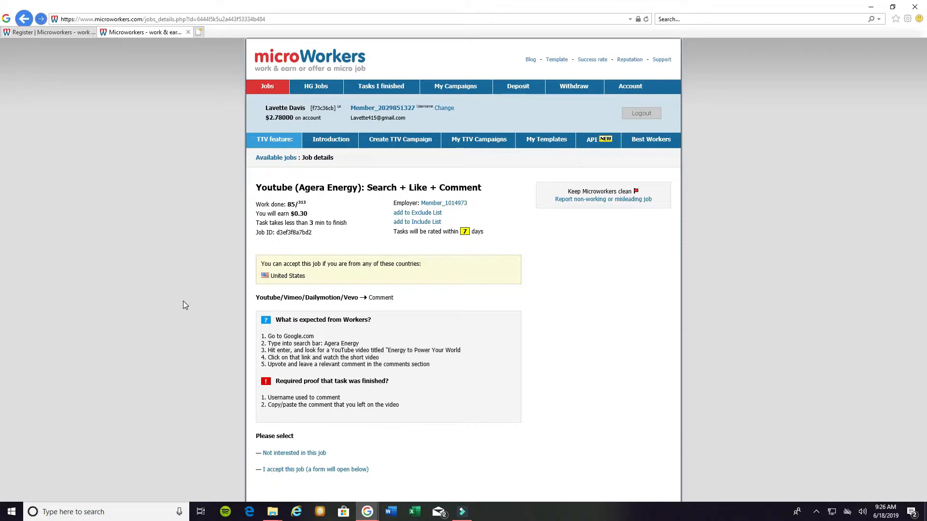
pyautogui.moveTo(390, 282)
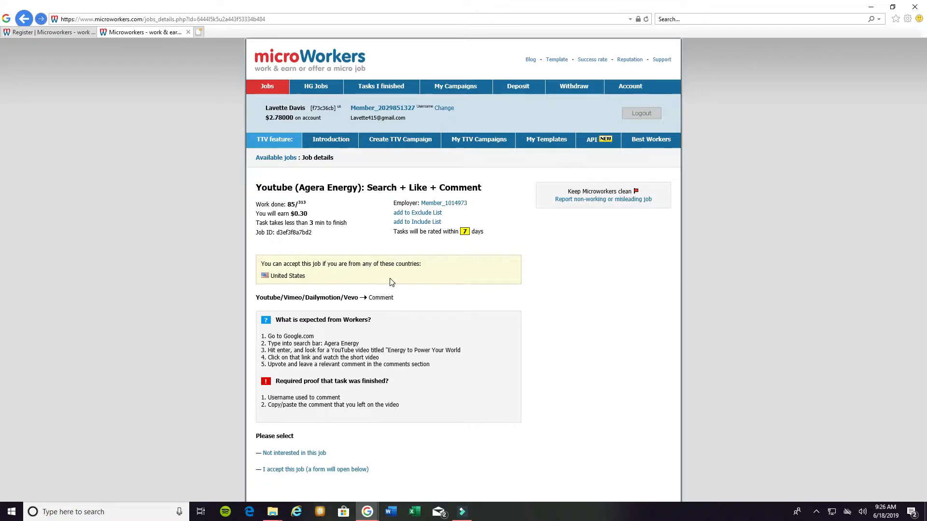
pyautogui.moveTo(372, 280)
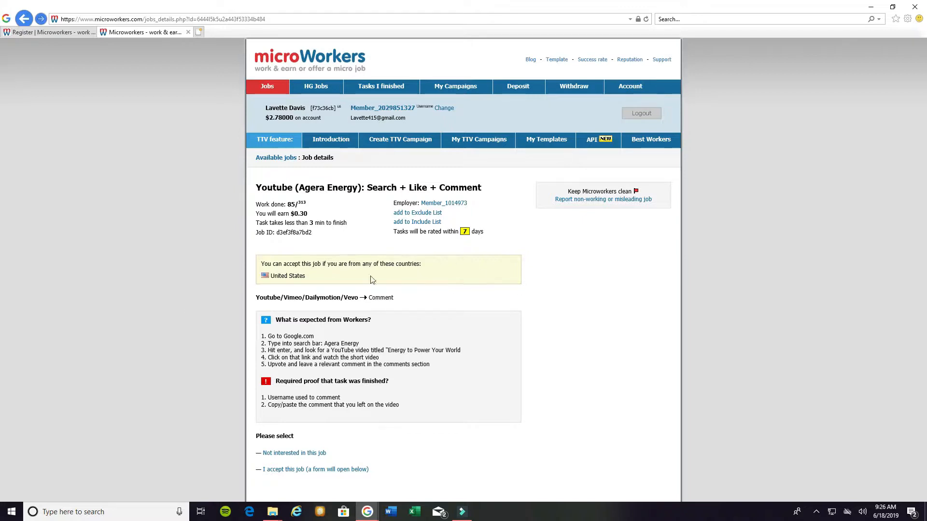
pyautogui.moveTo(303, 274)
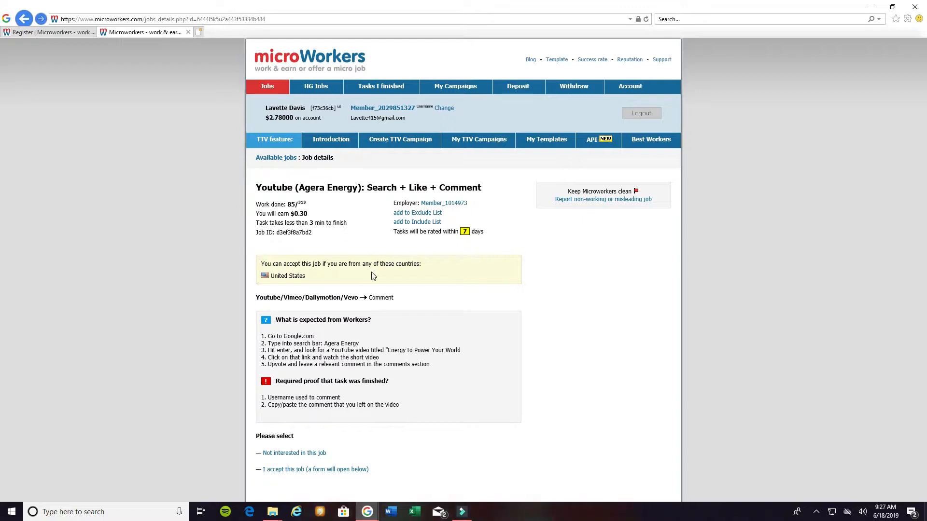
pyautogui.moveTo(432, 275)
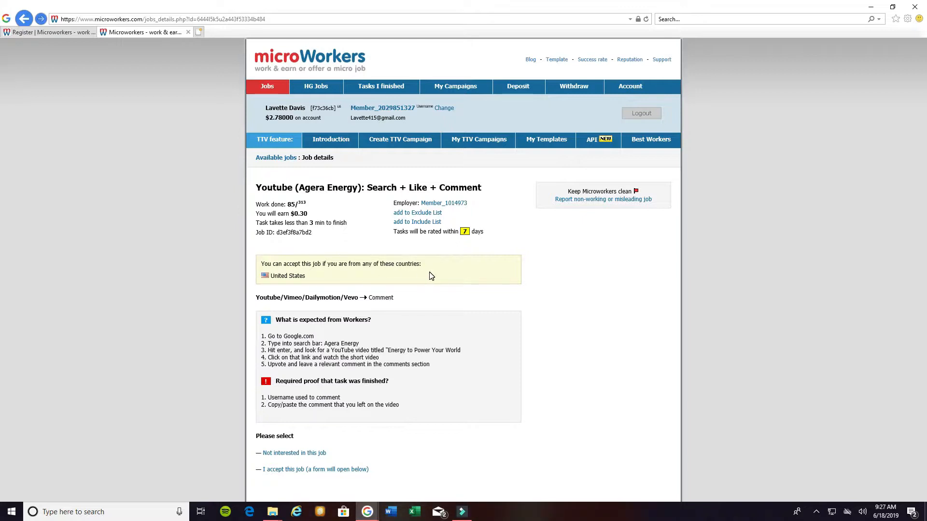
pyautogui.moveTo(258, 293)
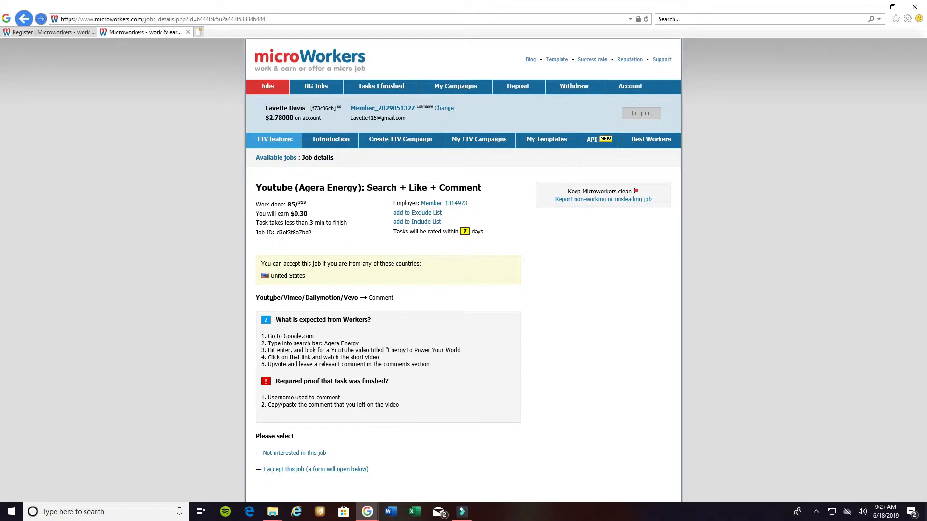
pyautogui.moveTo(288, 284)
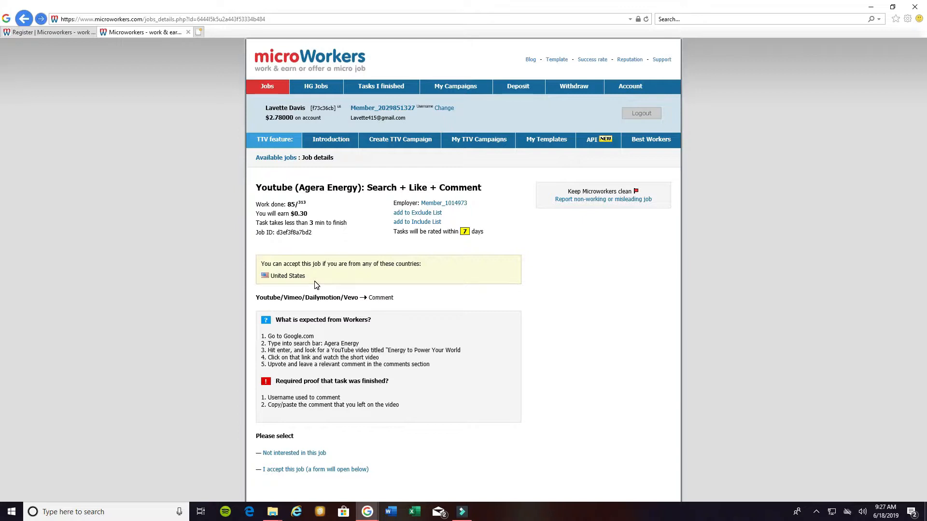
pyautogui.moveTo(312, 286)
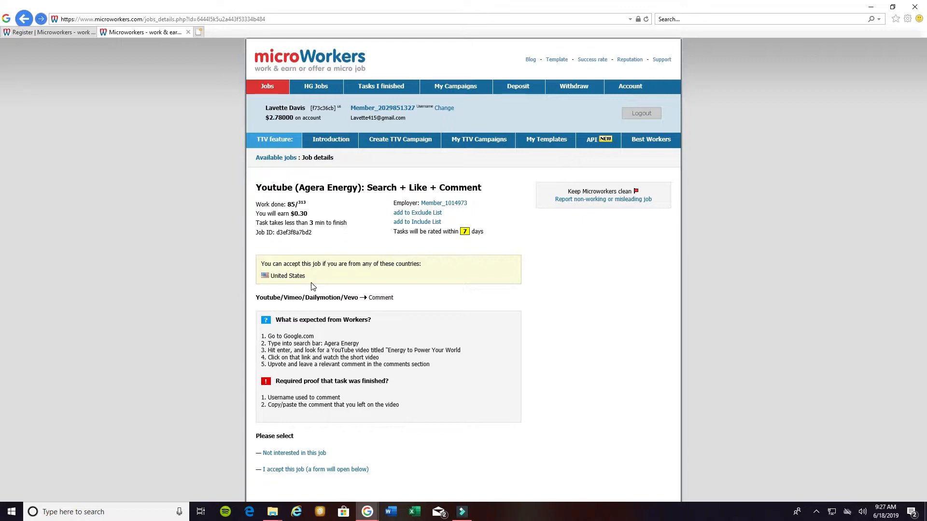
pyautogui.moveTo(358, 283)
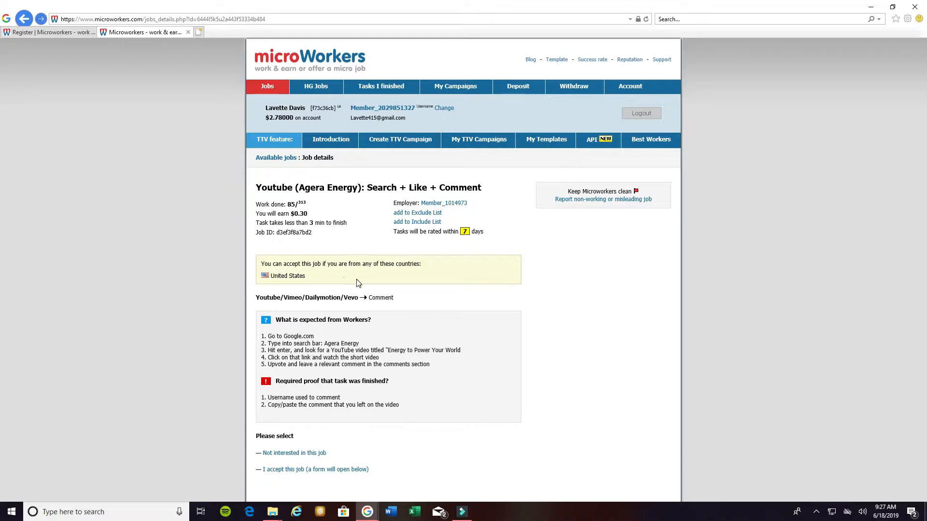
pyautogui.moveTo(359, 282)
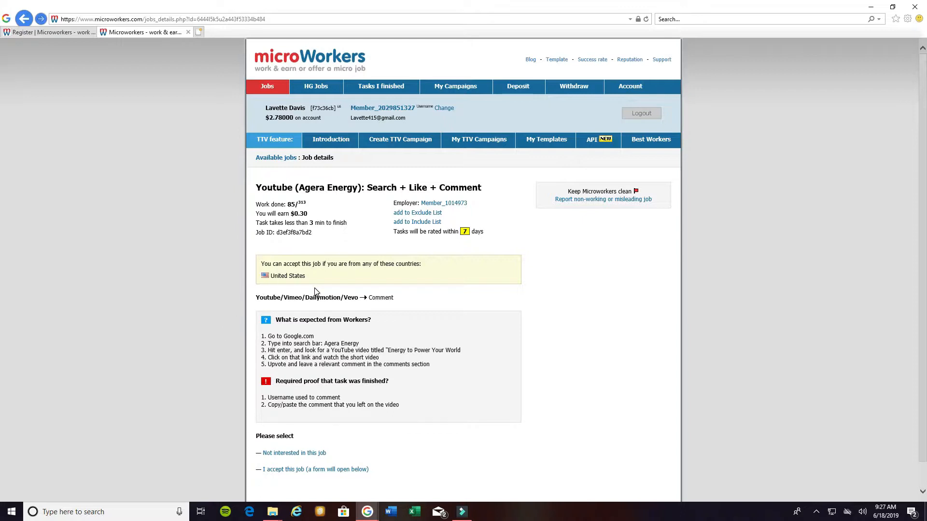
pyautogui.moveTo(198, 368)
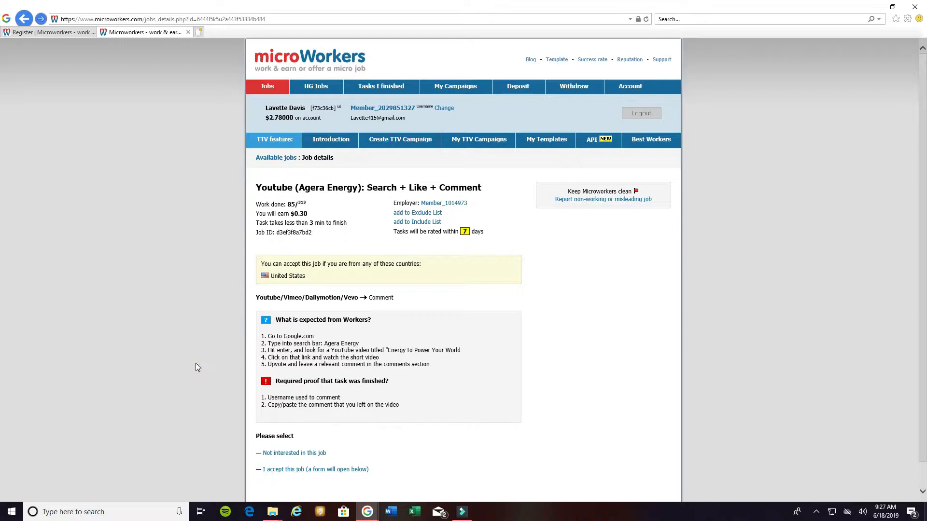
pyautogui.moveTo(248, 335)
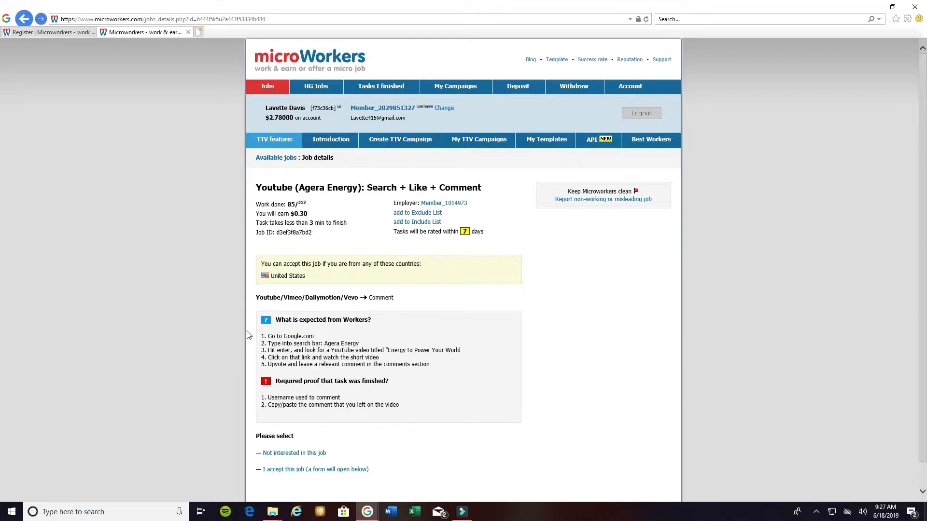
pyautogui.moveTo(375, 339)
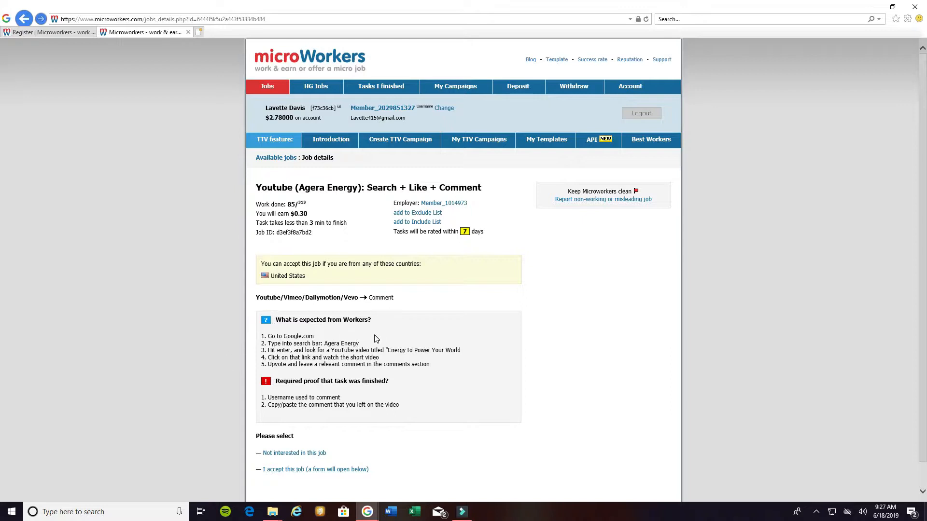
pyautogui.moveTo(243, 353)
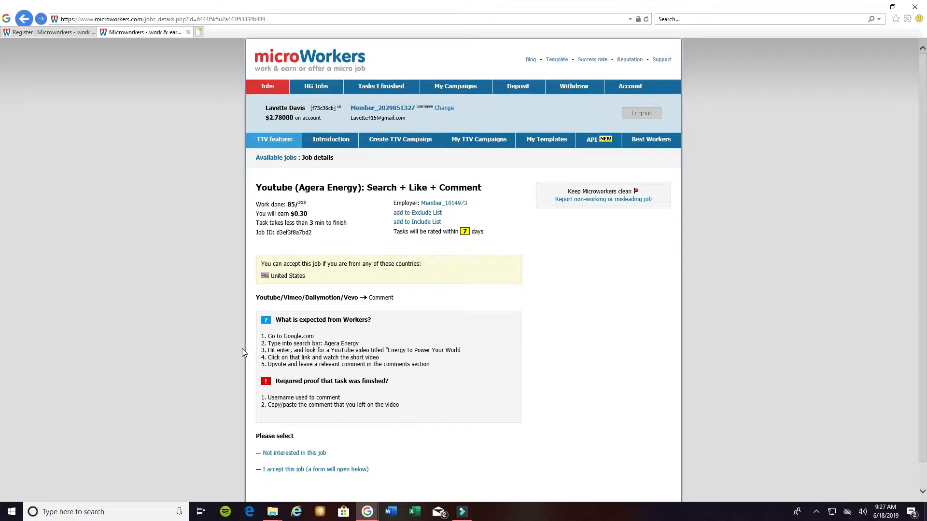
pyautogui.moveTo(239, 360)
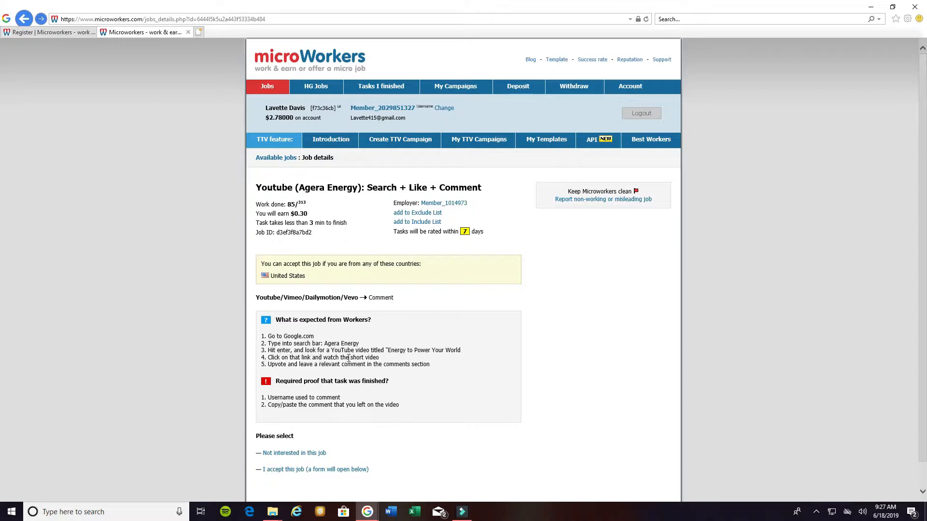
pyautogui.moveTo(403, 360)
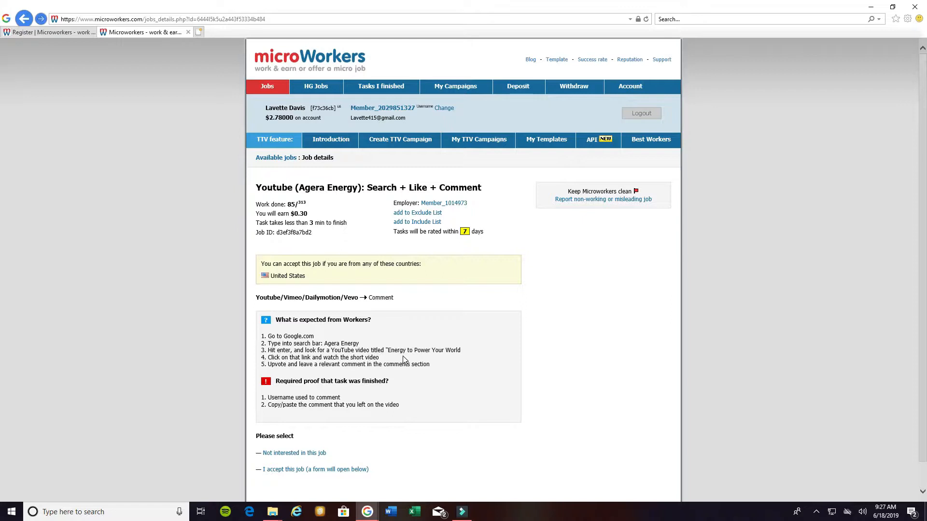
pyautogui.moveTo(472, 363)
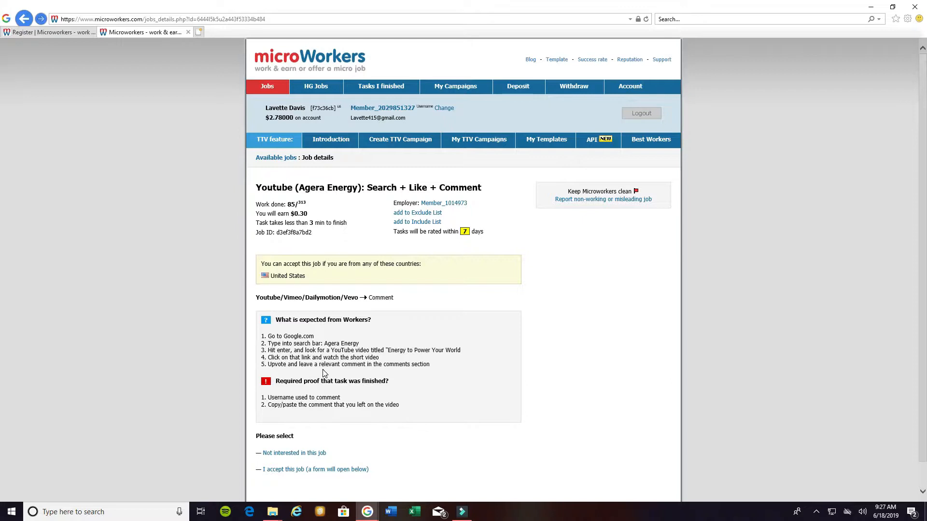
pyautogui.moveTo(384, 374)
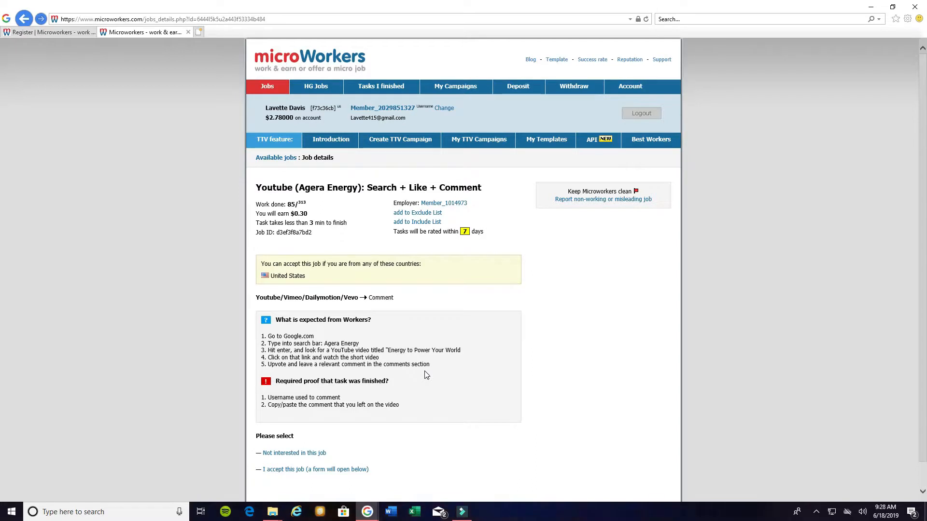
pyautogui.moveTo(266, 373)
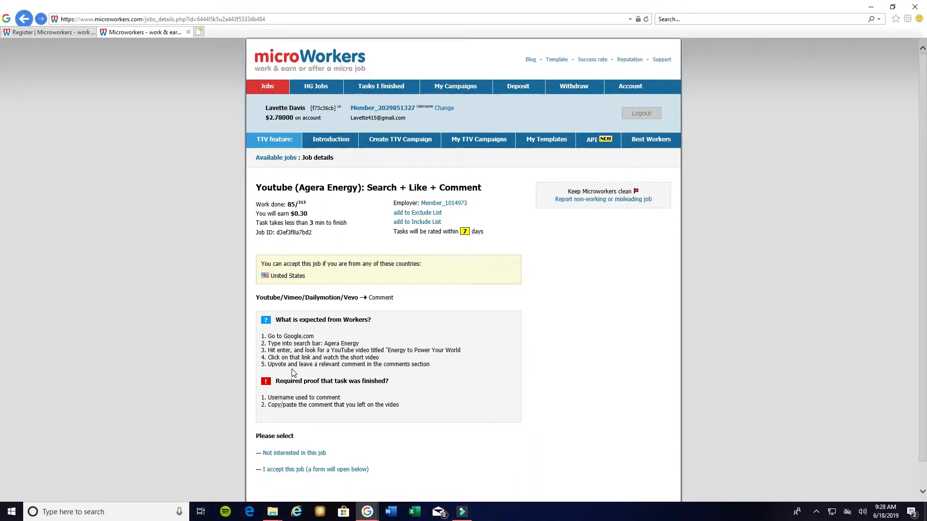
pyautogui.moveTo(275, 375)
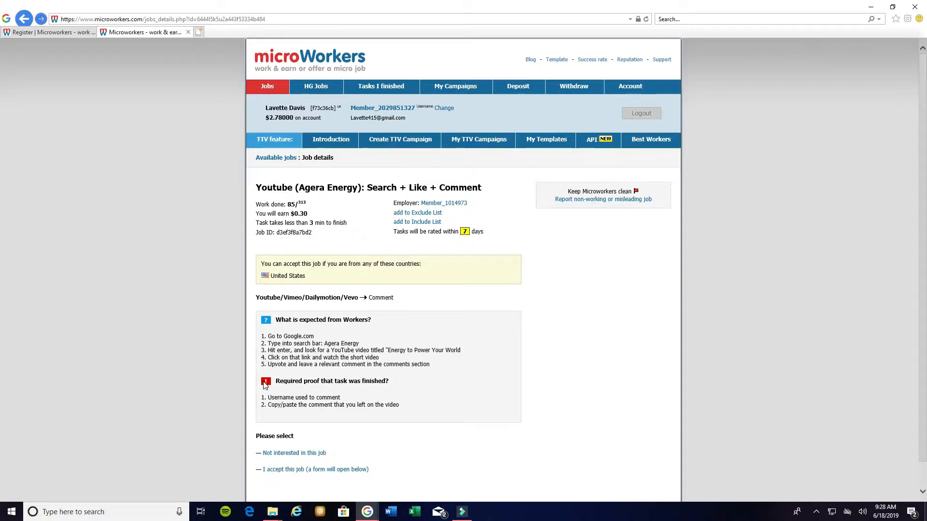
pyautogui.moveTo(272, 375)
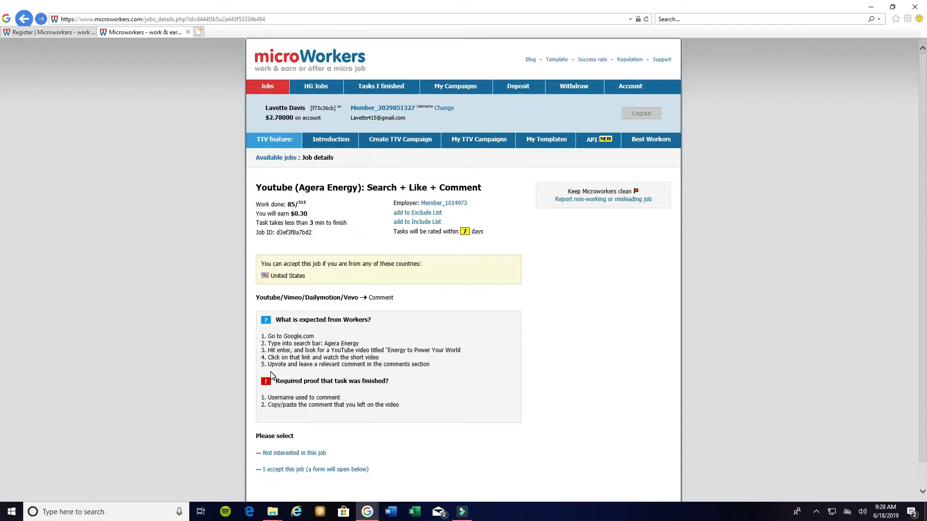
pyautogui.moveTo(299, 375)
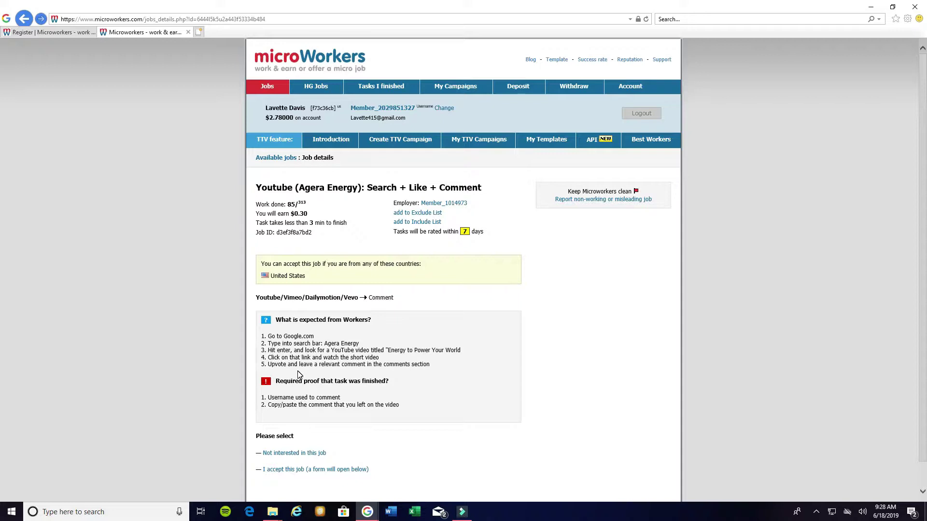
pyautogui.moveTo(252, 386)
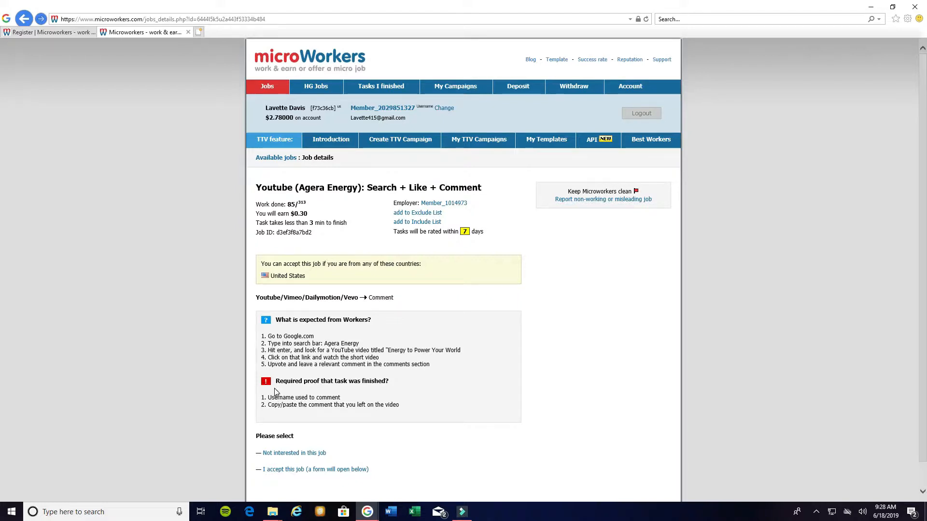
pyautogui.moveTo(356, 393)
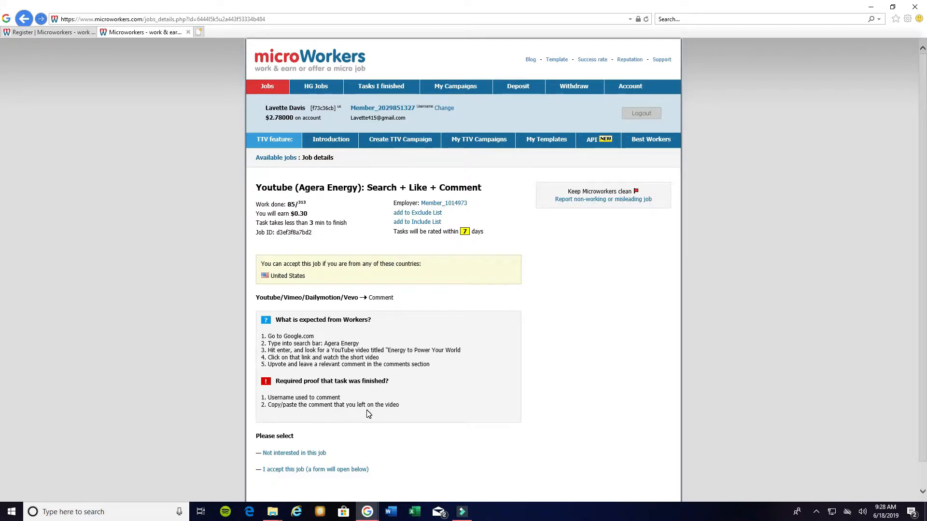
pyautogui.moveTo(269, 415)
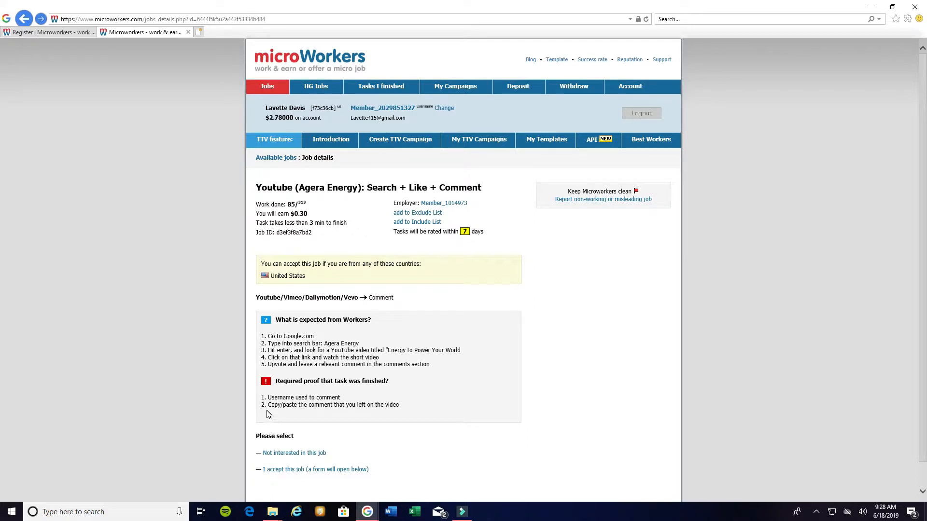
pyautogui.moveTo(330, 415)
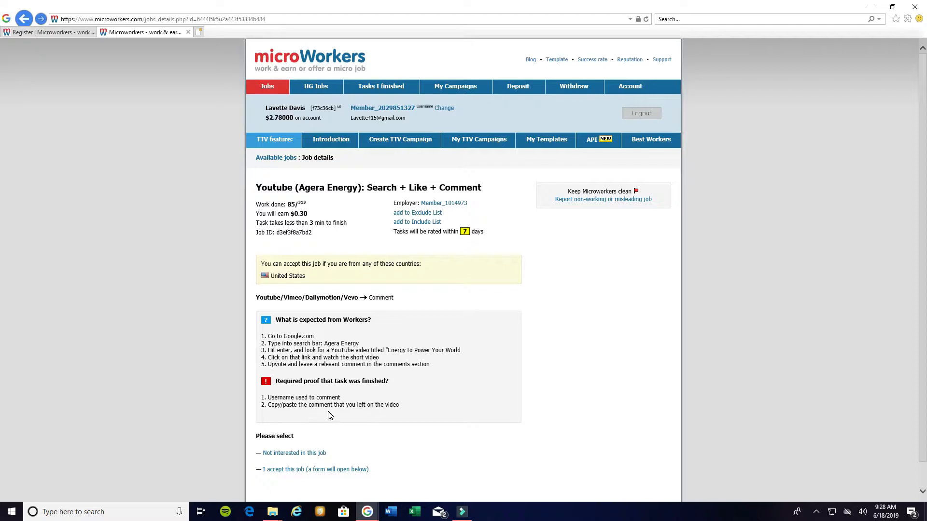
pyautogui.moveTo(414, 422)
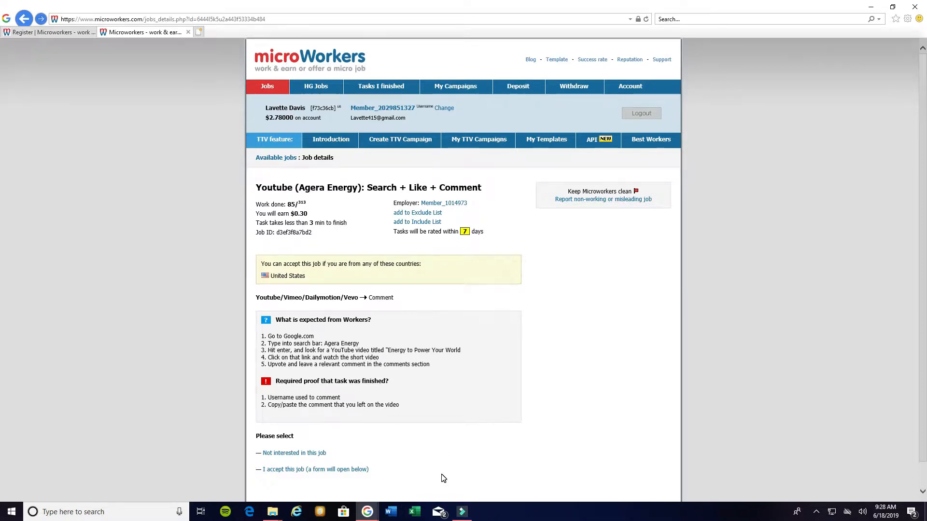
pyautogui.scroll(-3)
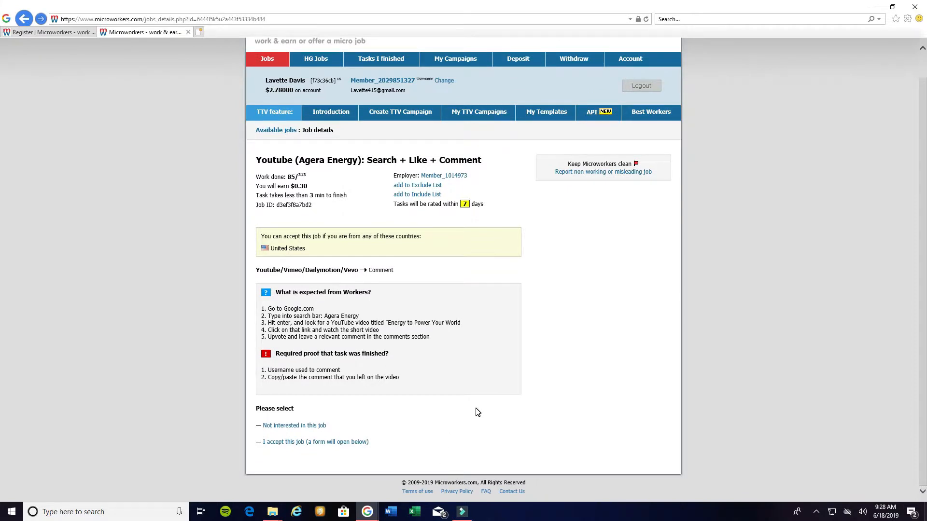
pyautogui.moveTo(344, 395)
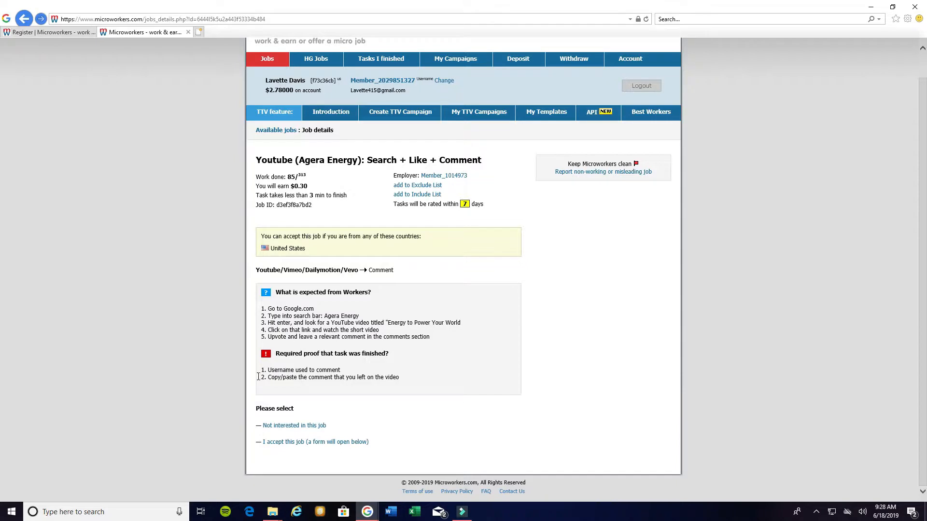
pyautogui.moveTo(316, 348)
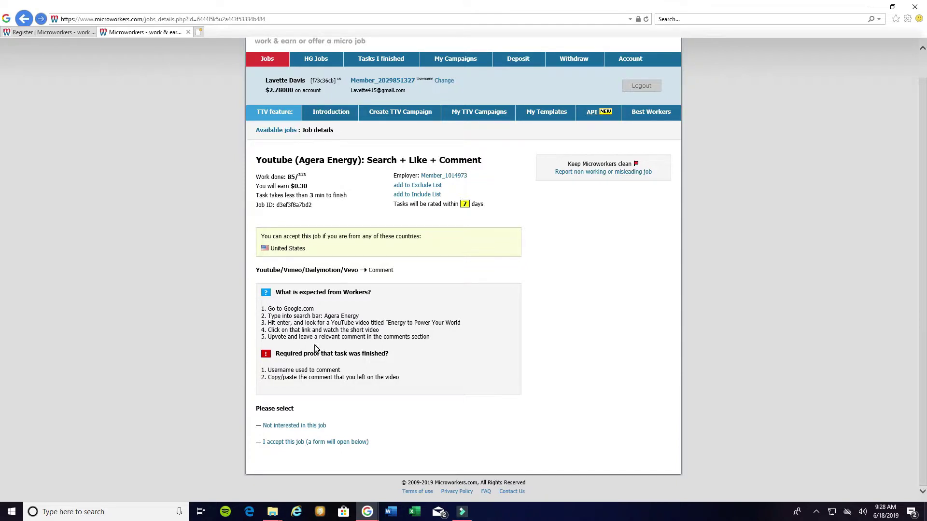
pyautogui.moveTo(227, 433)
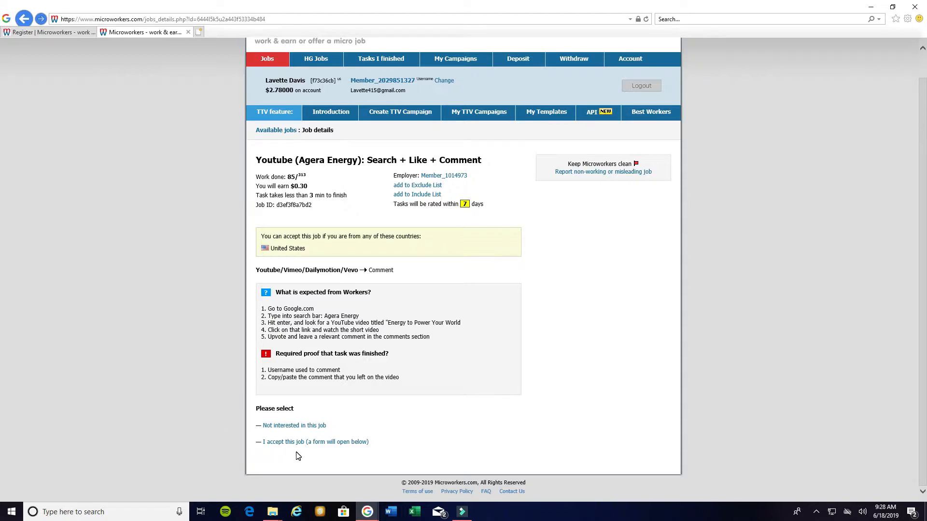
pyautogui.moveTo(340, 451)
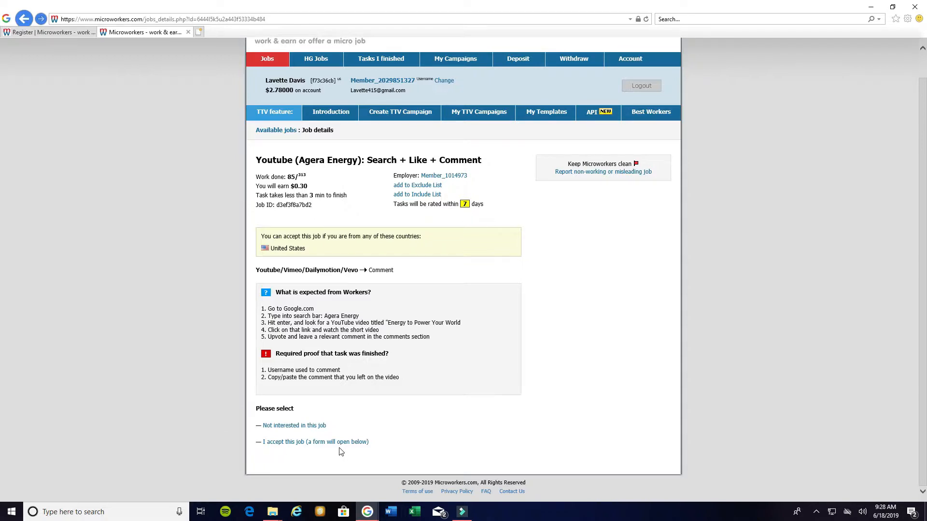
pyautogui.moveTo(222, 389)
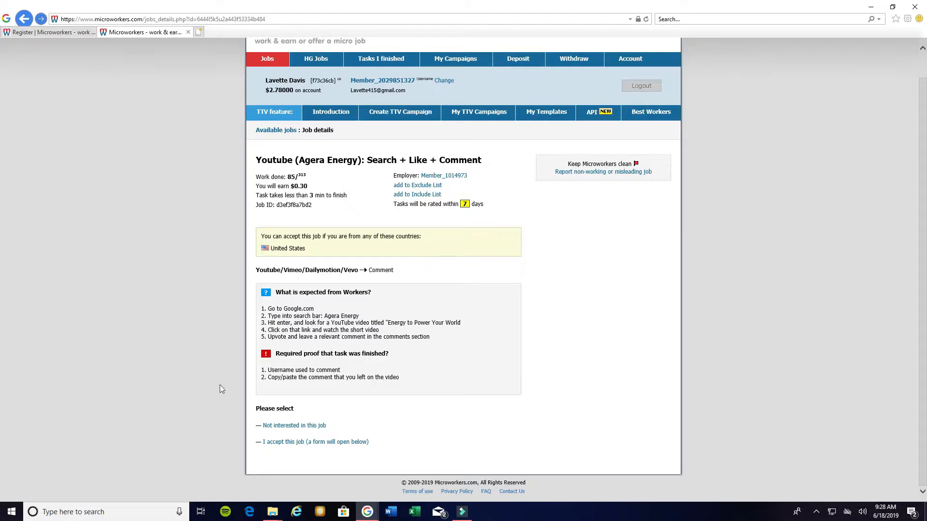
pyautogui.moveTo(217, 330)
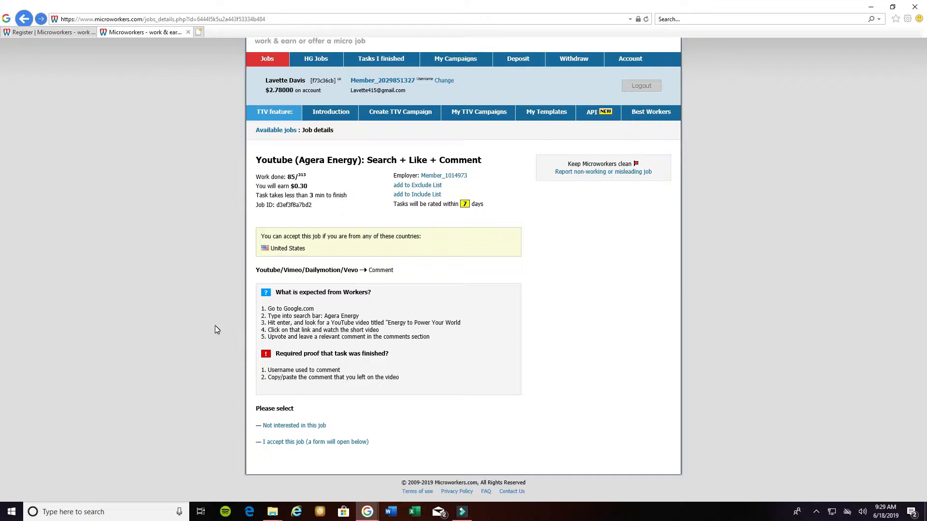
pyautogui.moveTo(514, 429)
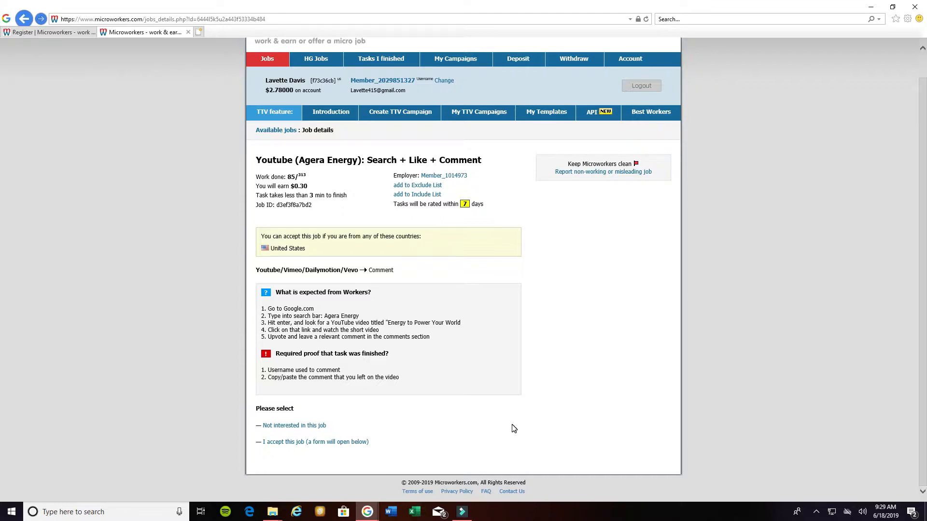
pyautogui.moveTo(510, 418)
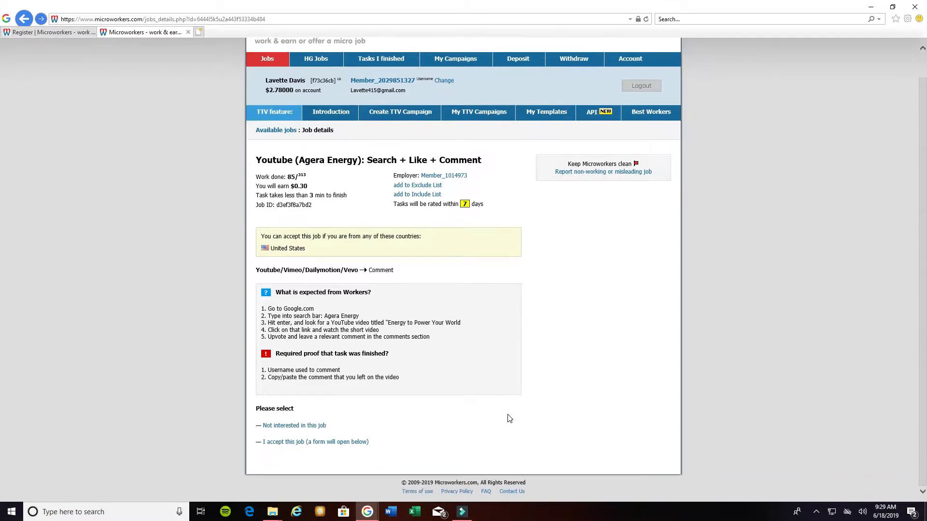
pyautogui.moveTo(275, 425)
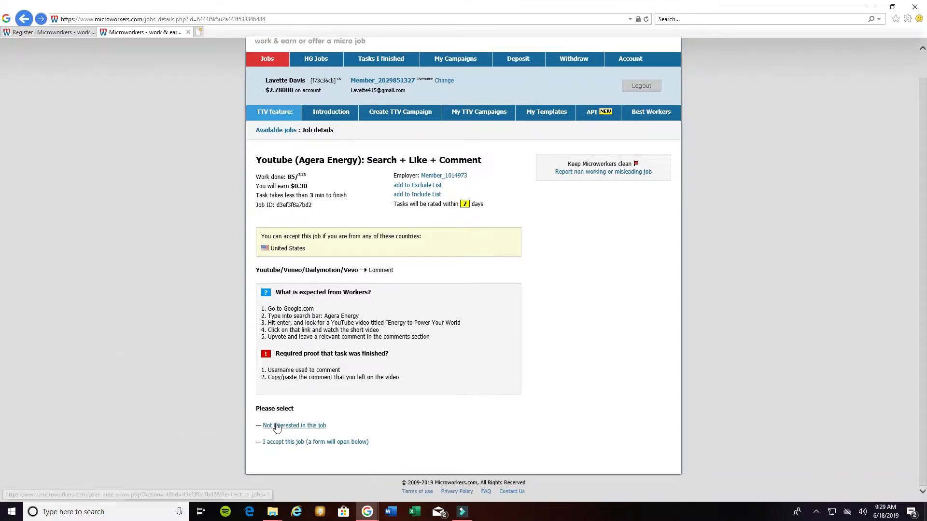
pyautogui.moveTo(406, 204)
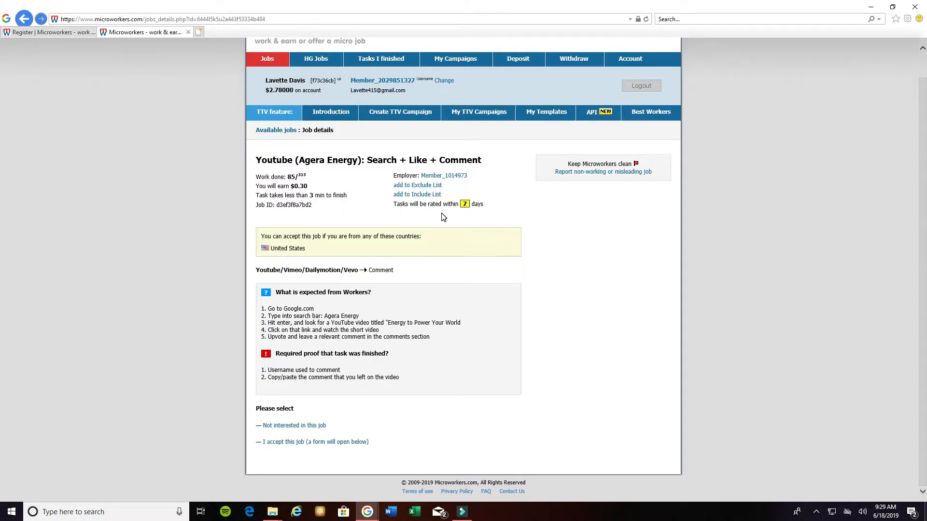
pyautogui.moveTo(477, 217)
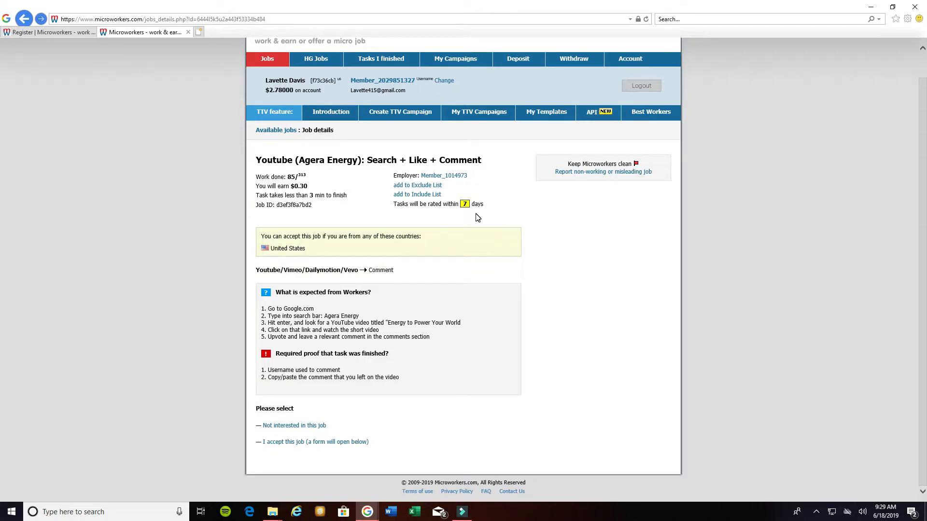
pyautogui.moveTo(55, 384)
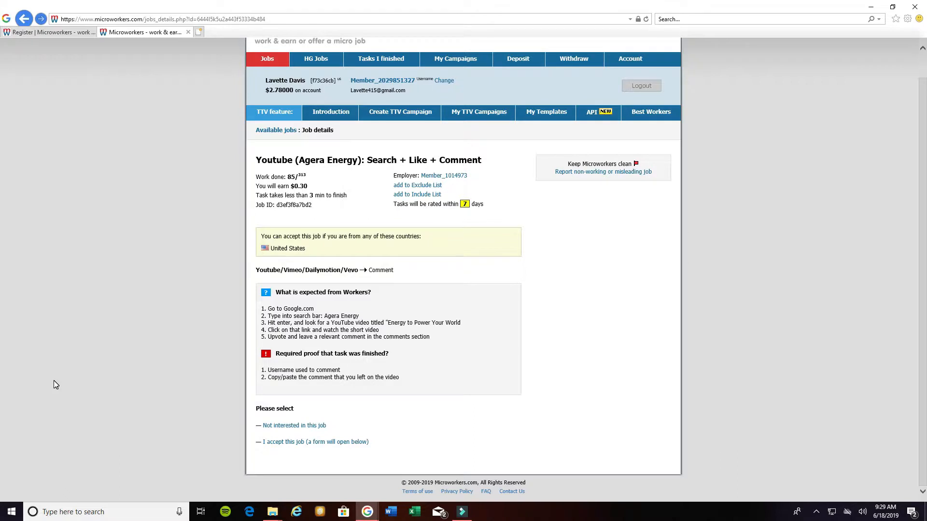
pyautogui.moveTo(83, 349)
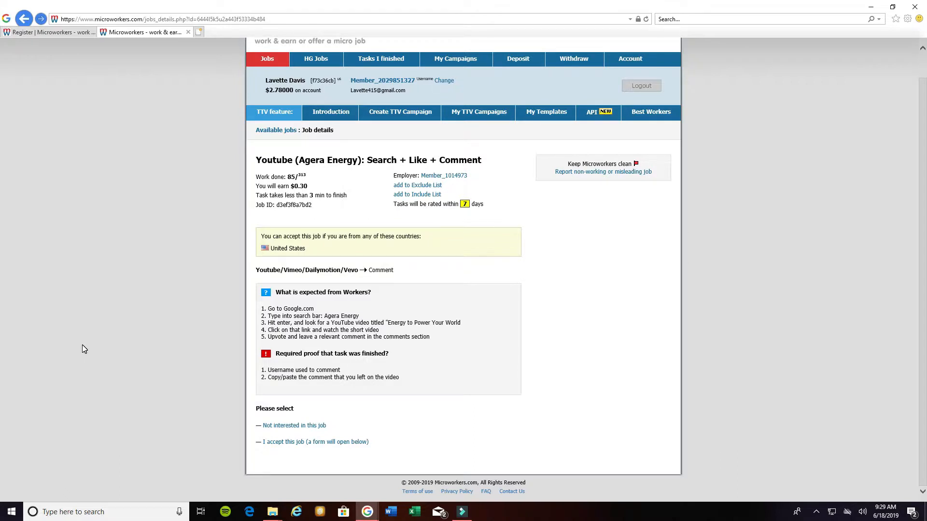
pyautogui.moveTo(91, 350)
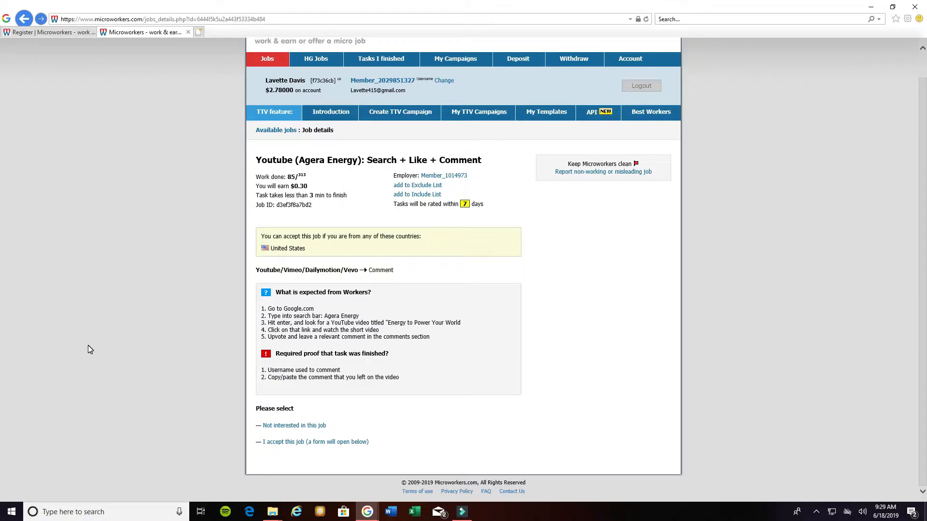
pyautogui.moveTo(257, 430)
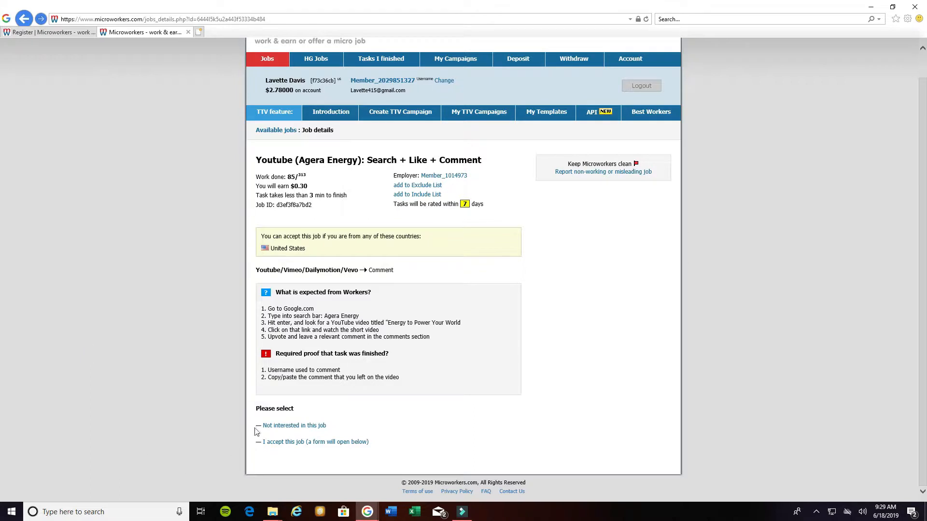
pyautogui.moveTo(308, 426)
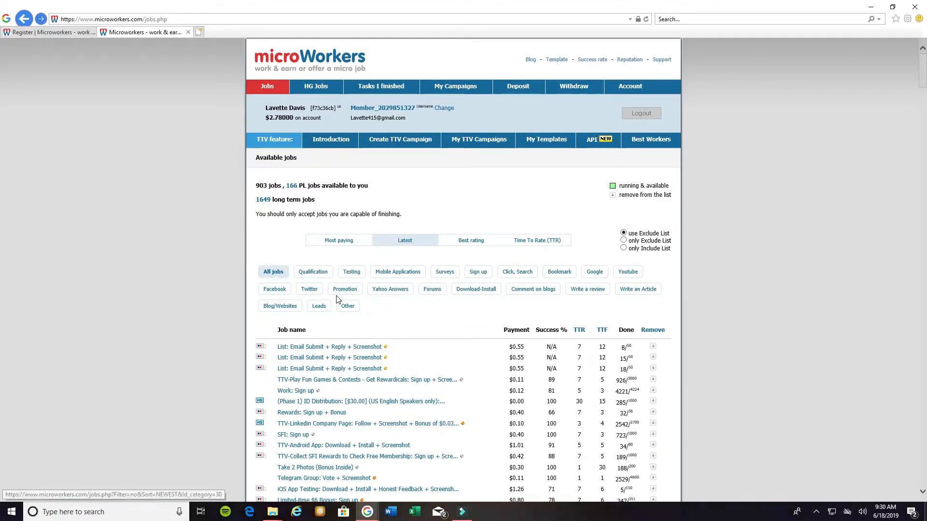
pyautogui.moveTo(226, 300)
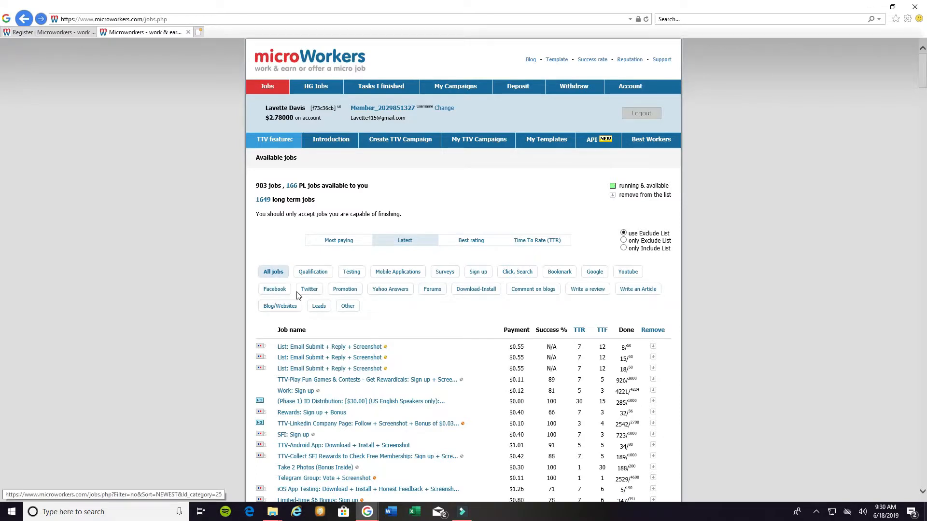
pyautogui.moveTo(207, 319)
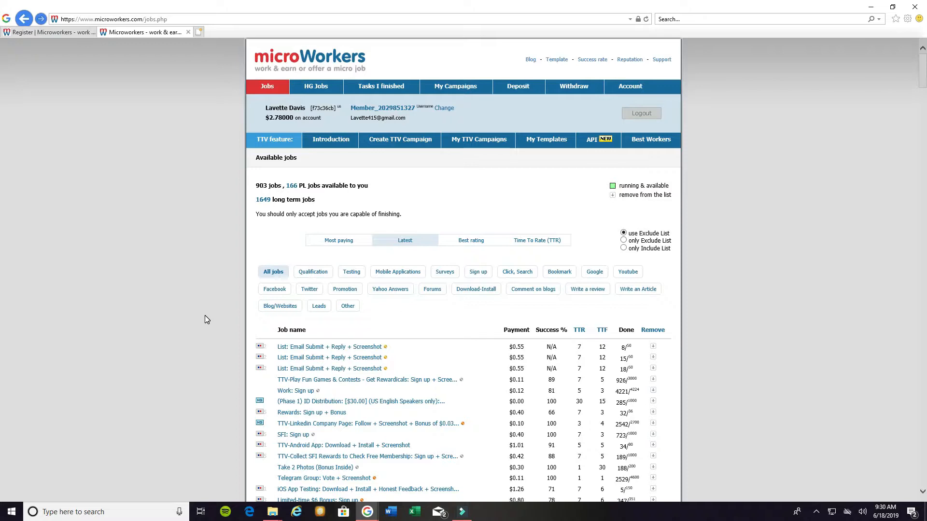
pyautogui.moveTo(233, 305)
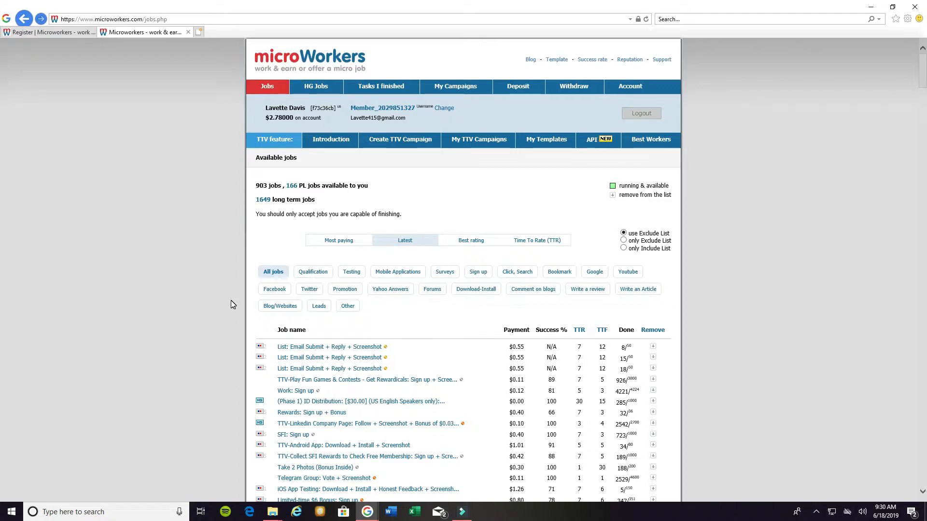
pyautogui.scroll(-3)
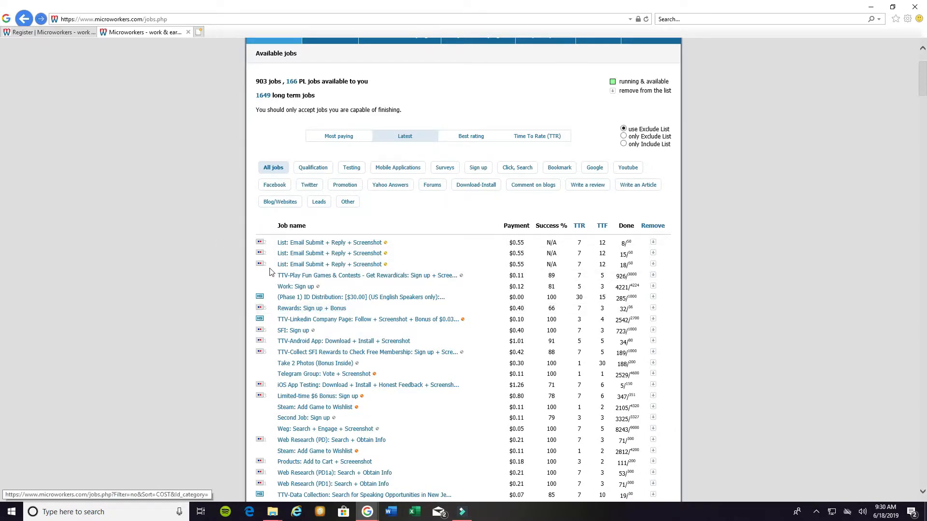
pyautogui.scroll(-3)
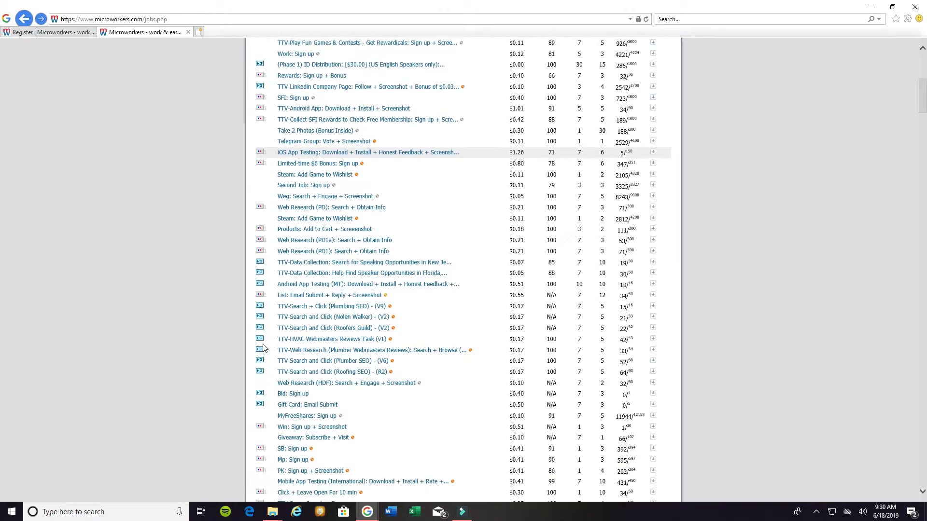
pyautogui.scroll(-3)
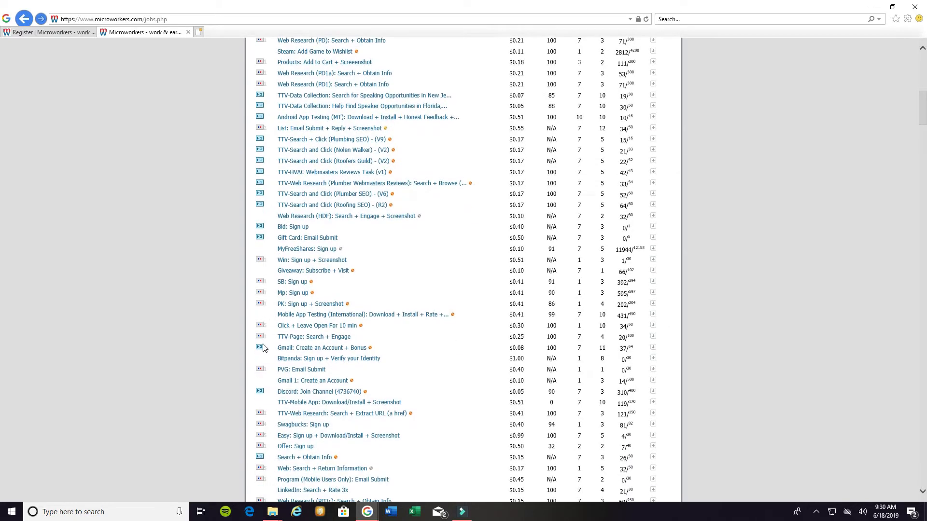
pyautogui.scroll(-3)
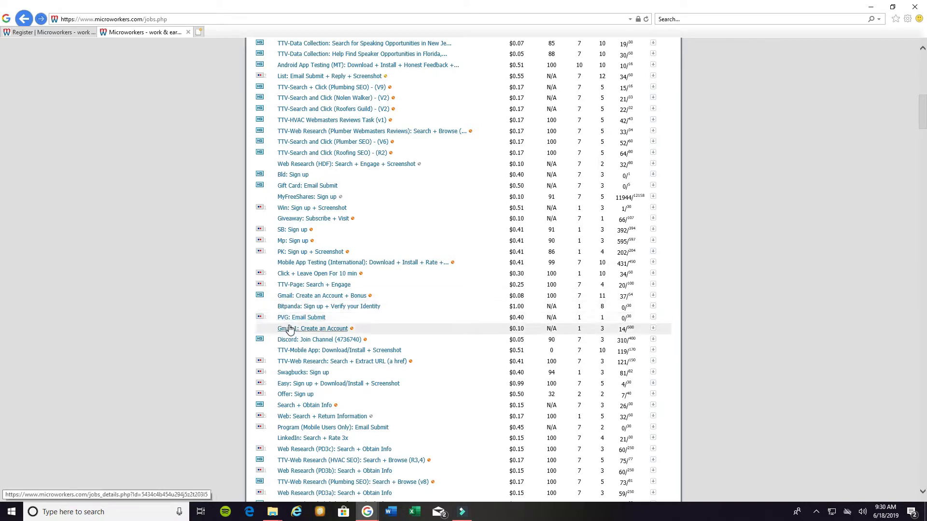
pyautogui.scroll(-3)
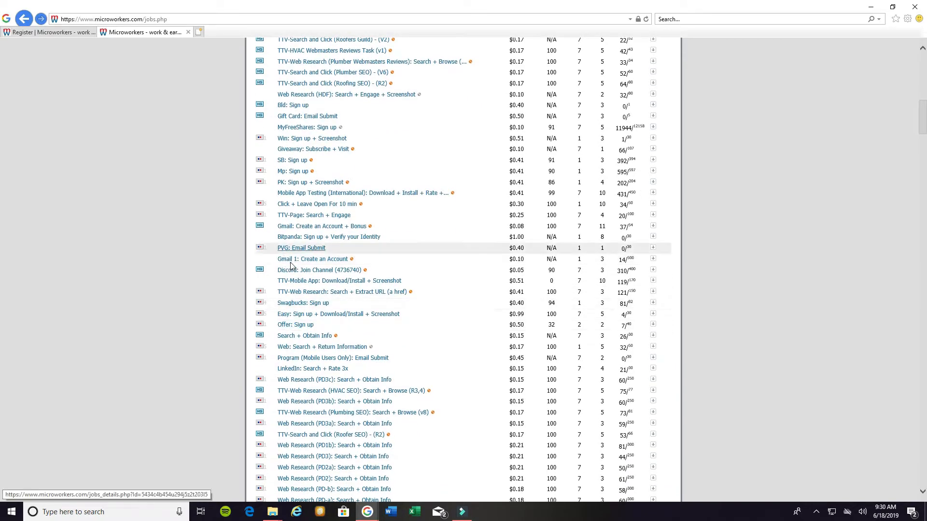
pyautogui.moveTo(450, 265)
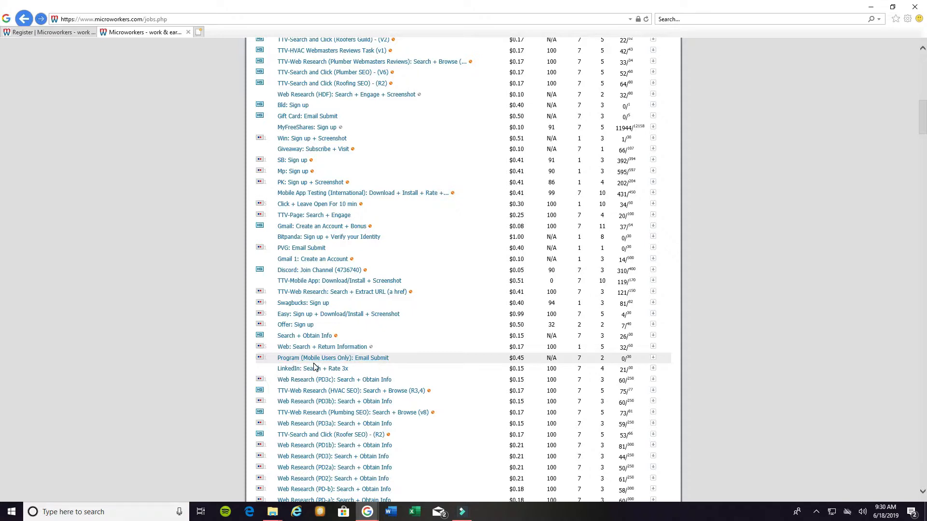
pyautogui.moveTo(411, 366)
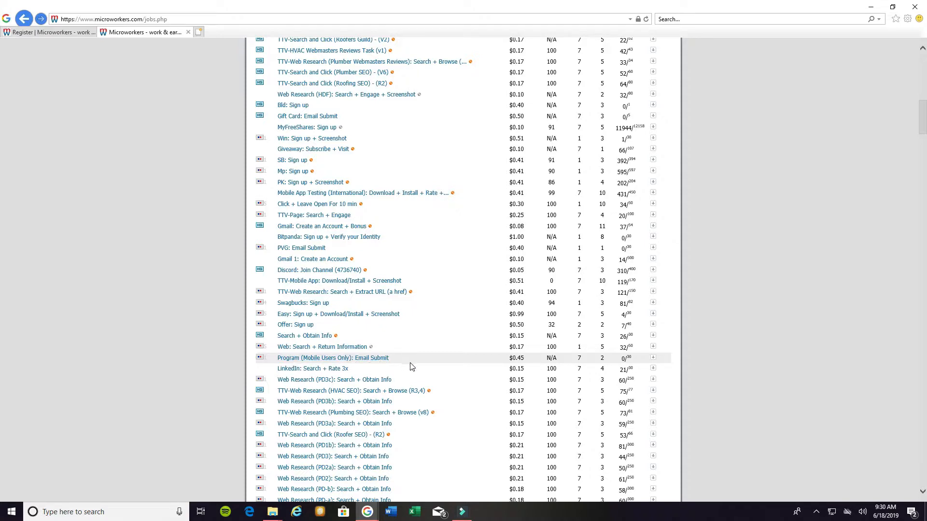
pyautogui.scroll(-3)
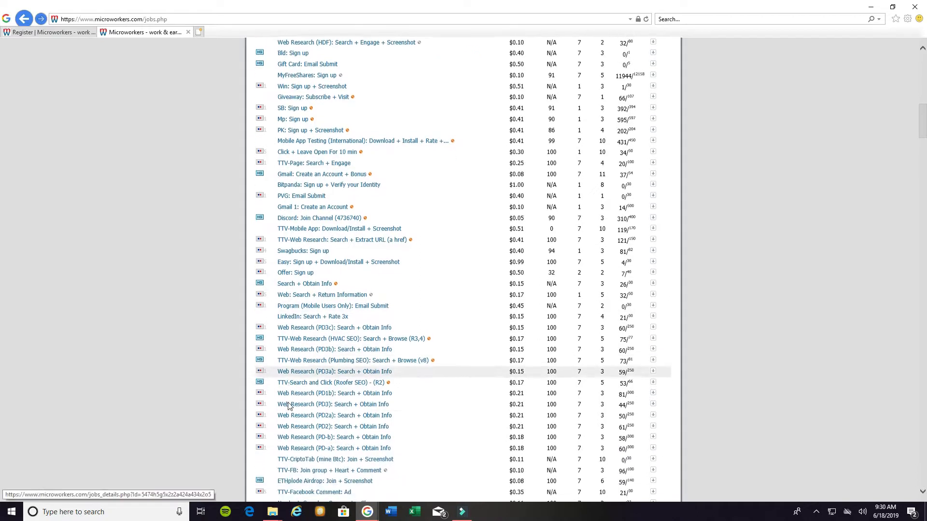
pyautogui.scroll(-3)
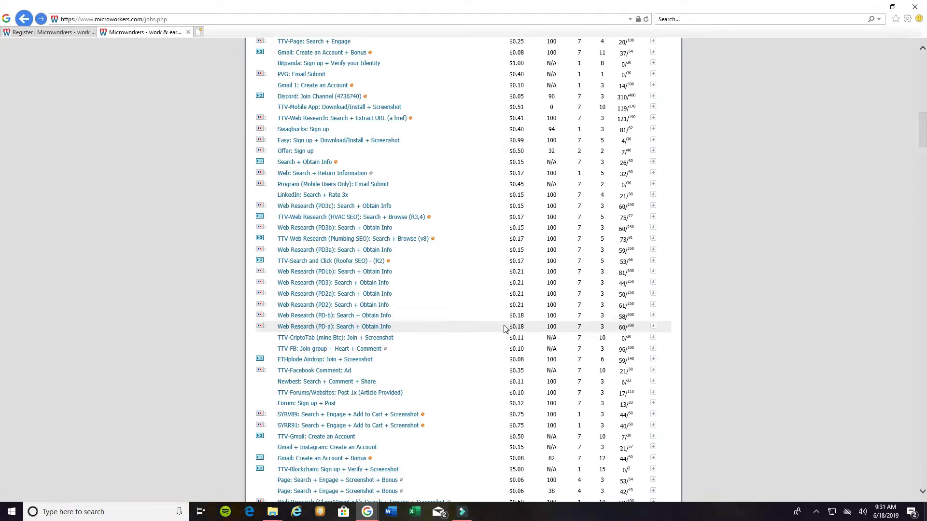
pyautogui.moveTo(353, 453)
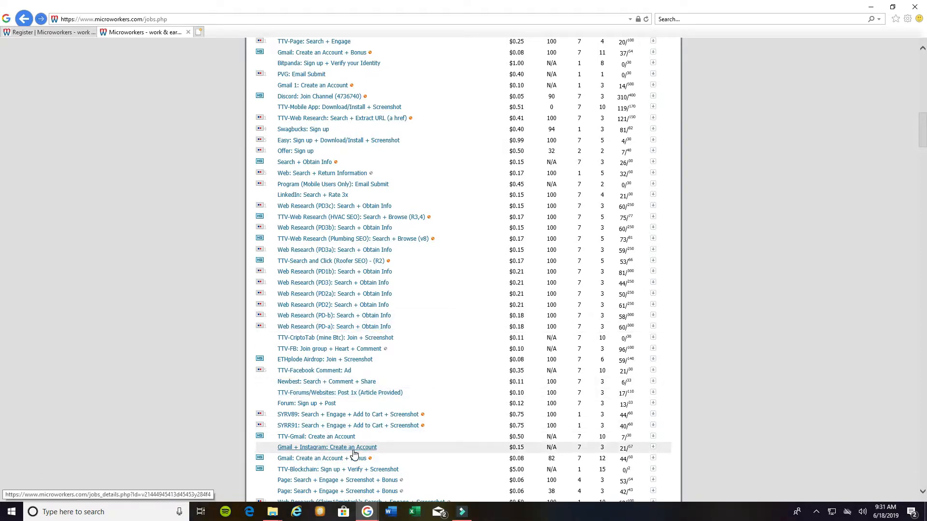
pyautogui.scroll(-3)
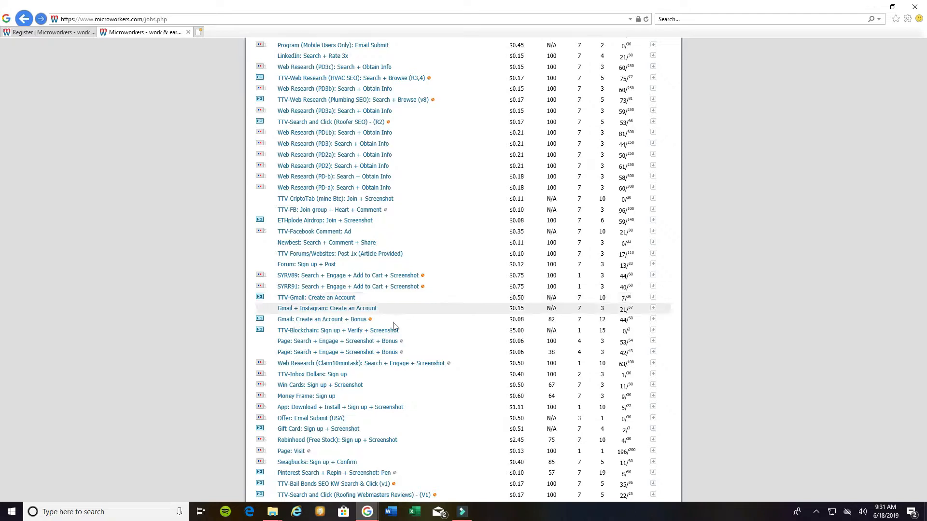
pyautogui.moveTo(395, 328)
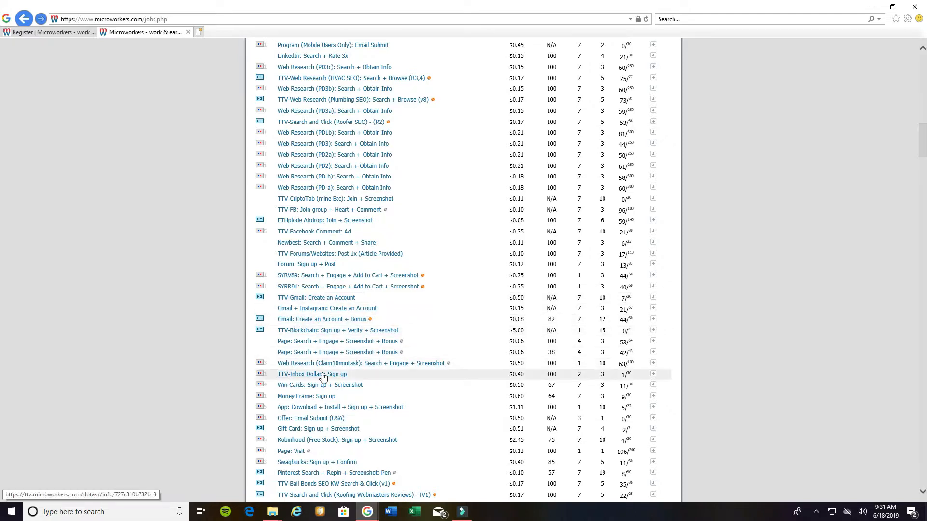
pyautogui.moveTo(392, 433)
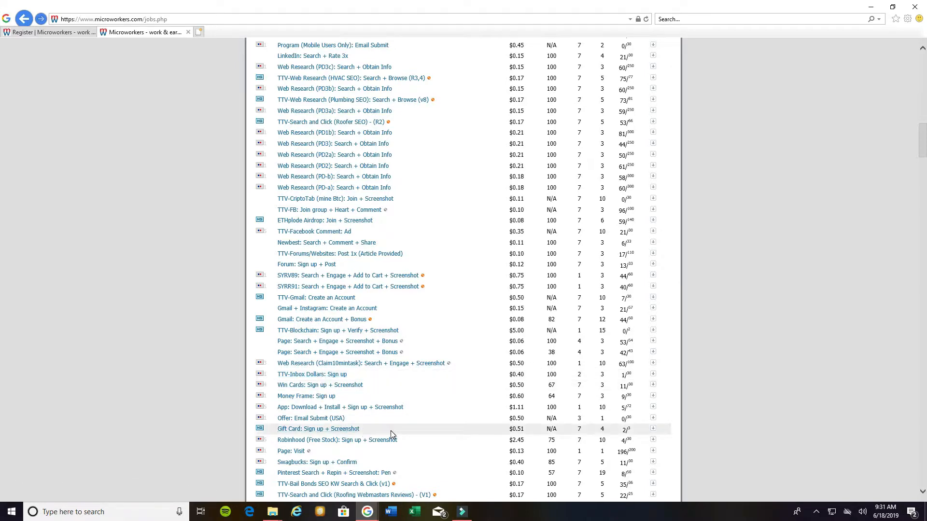
pyautogui.scroll(-3)
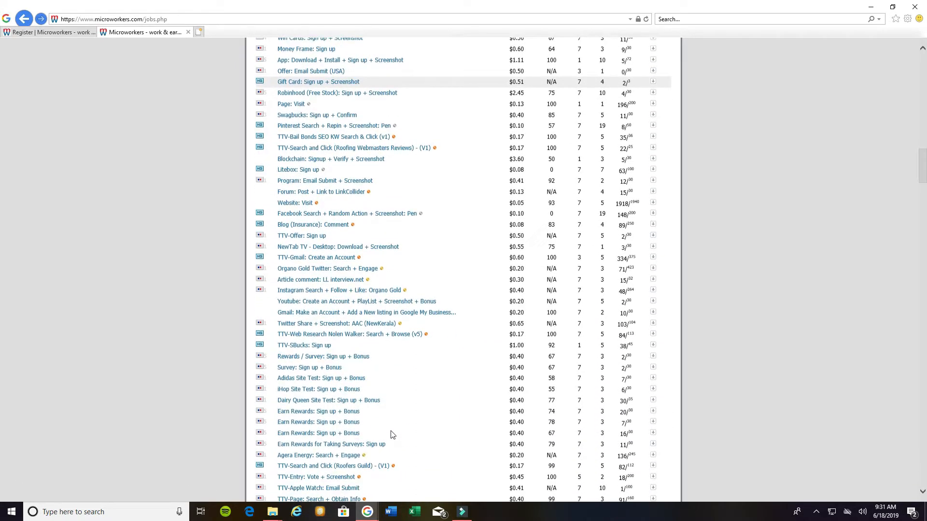
pyautogui.scroll(-3)
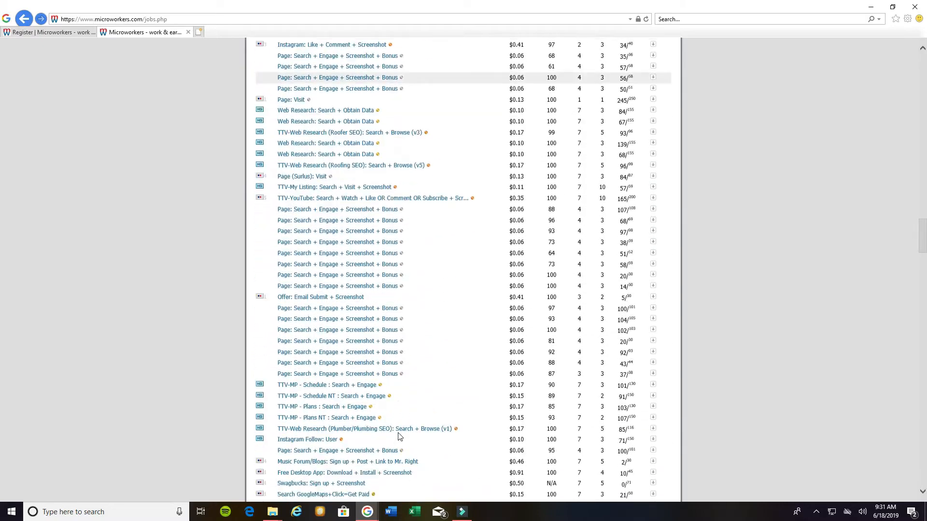
pyautogui.scroll(-3)
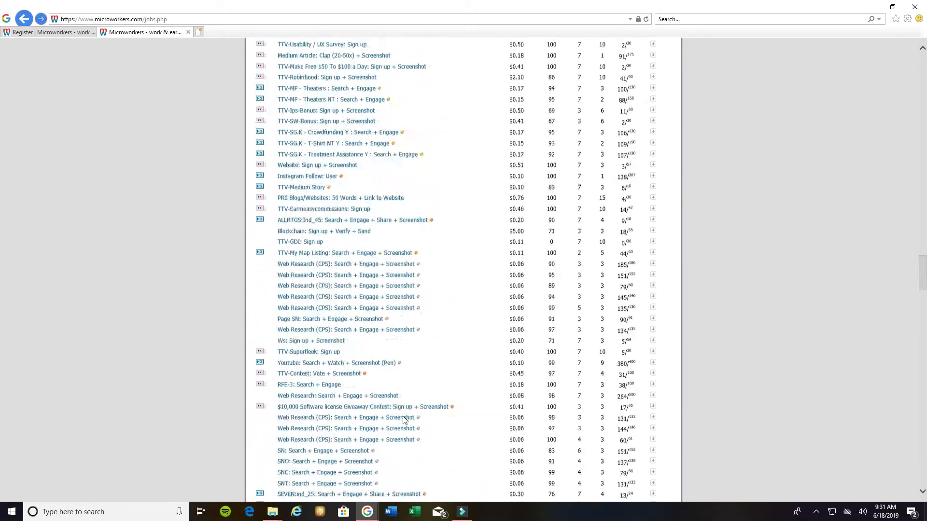
pyautogui.scroll(-3)
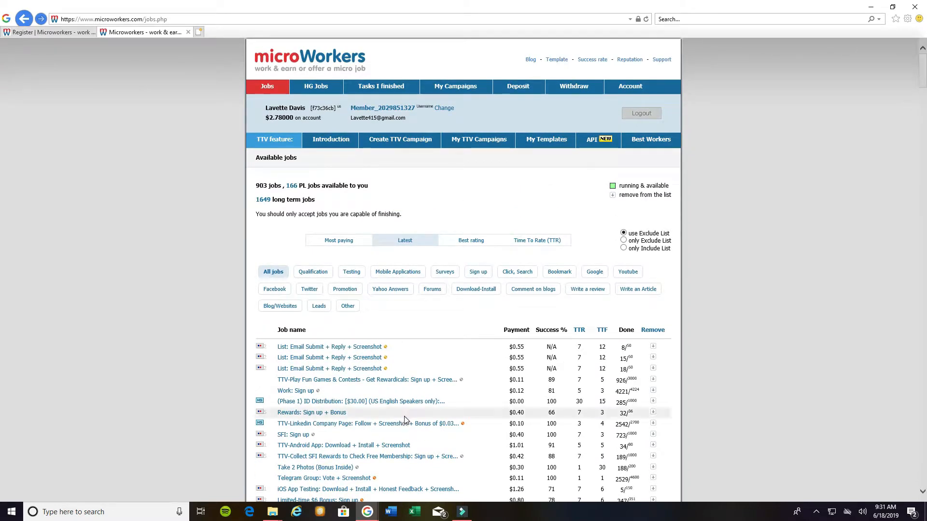
pyautogui.moveTo(205, 132)
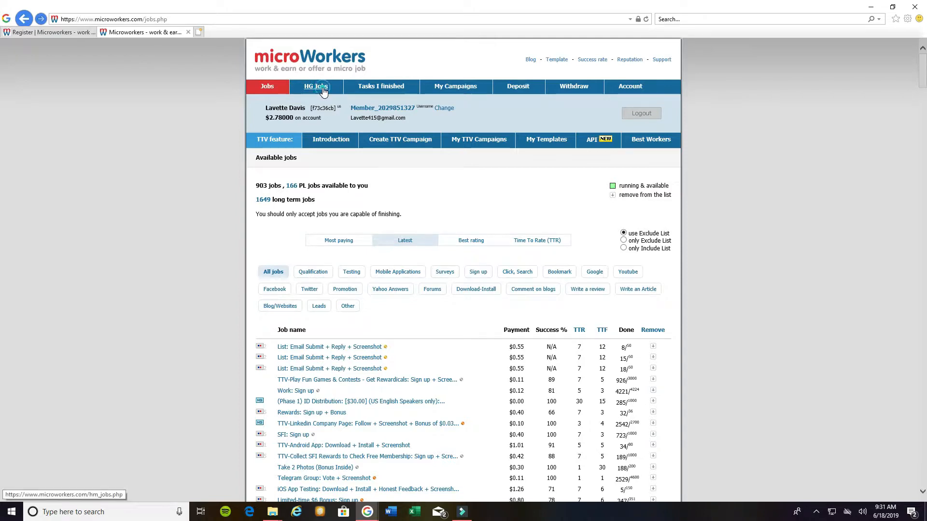
# Open the HG Jobs tab and browse through the Hire Group job listings.
pyautogui.click(316, 87)
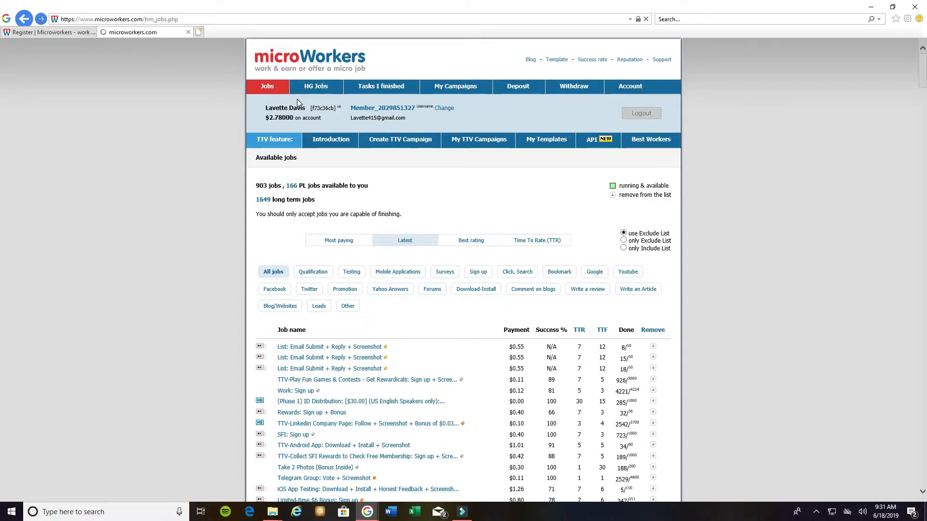
pyautogui.click(316, 87)
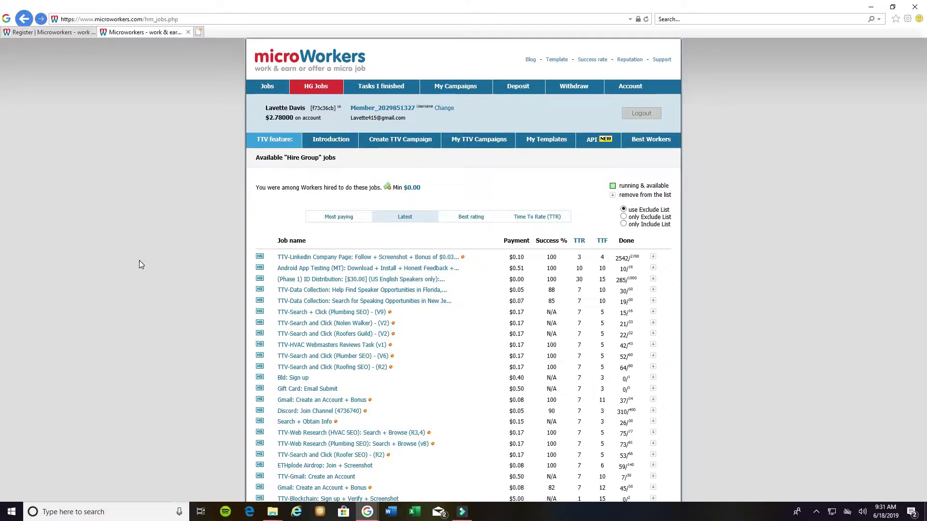
pyautogui.scroll(-3)
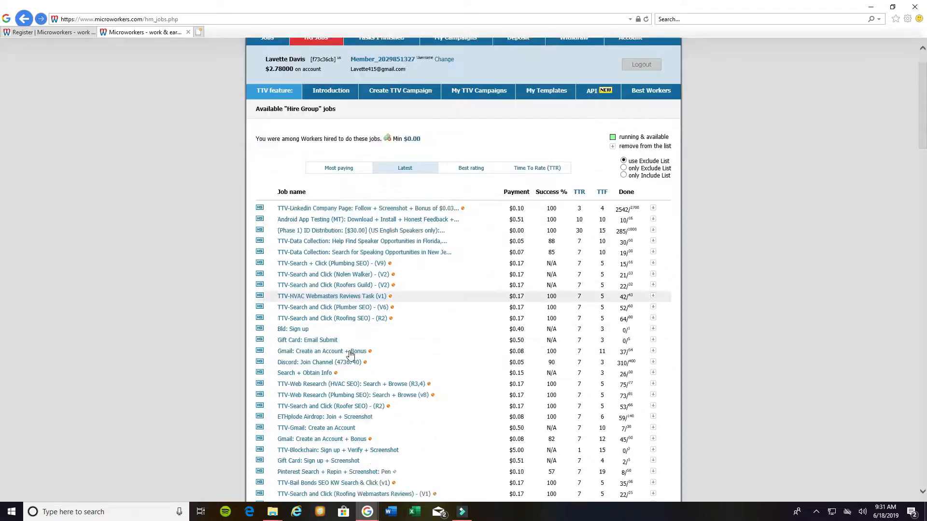
pyautogui.scroll(-3)
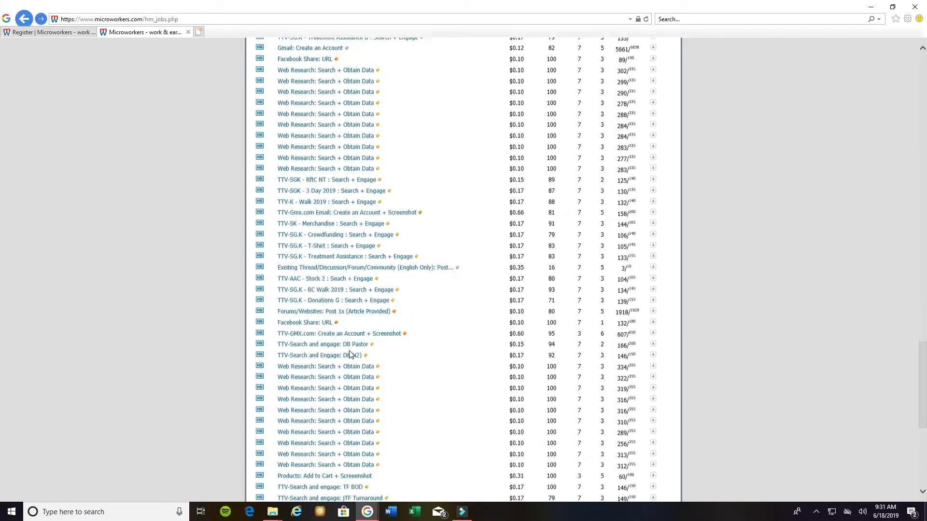
pyautogui.scroll(-3)
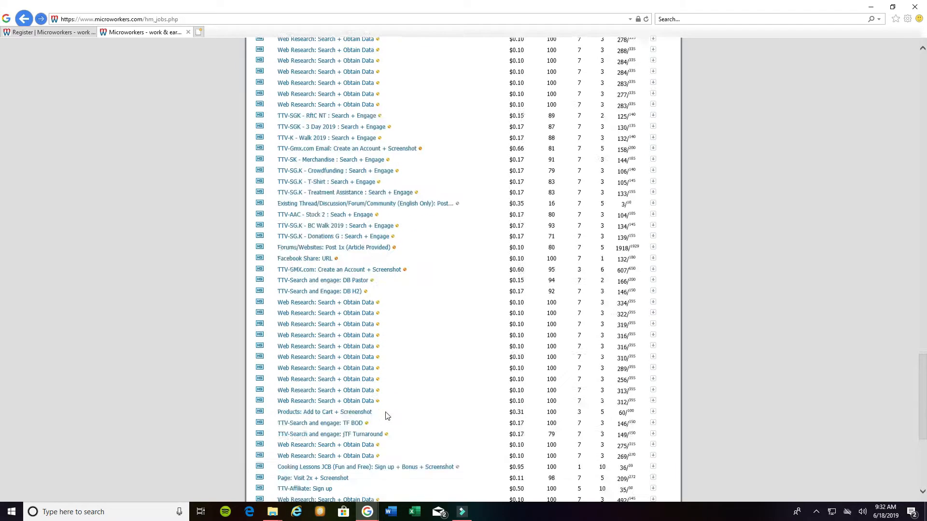
pyautogui.scroll(-3)
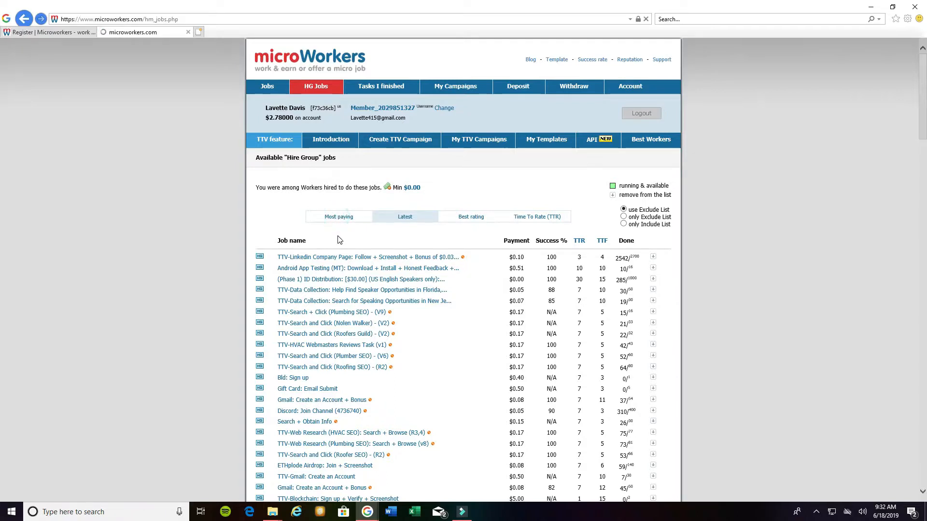
pyautogui.click(338, 216)
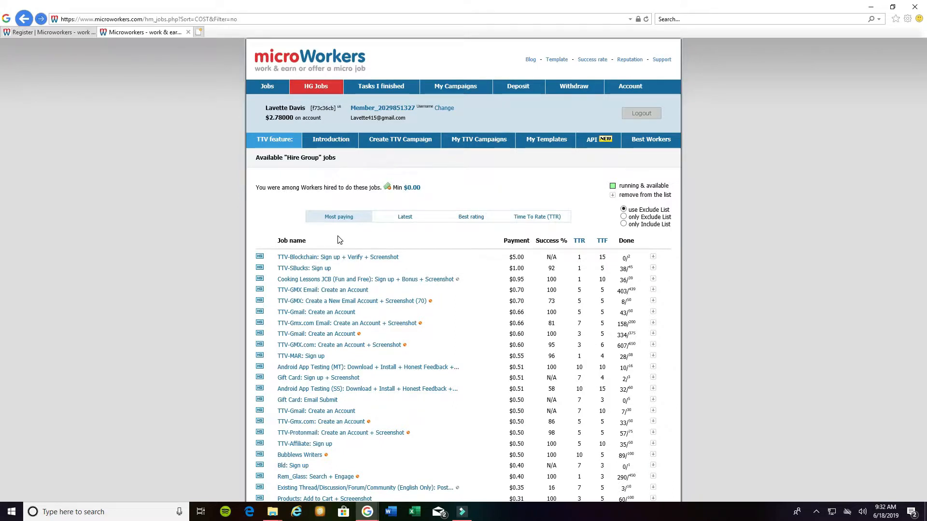
pyautogui.moveTo(332, 253)
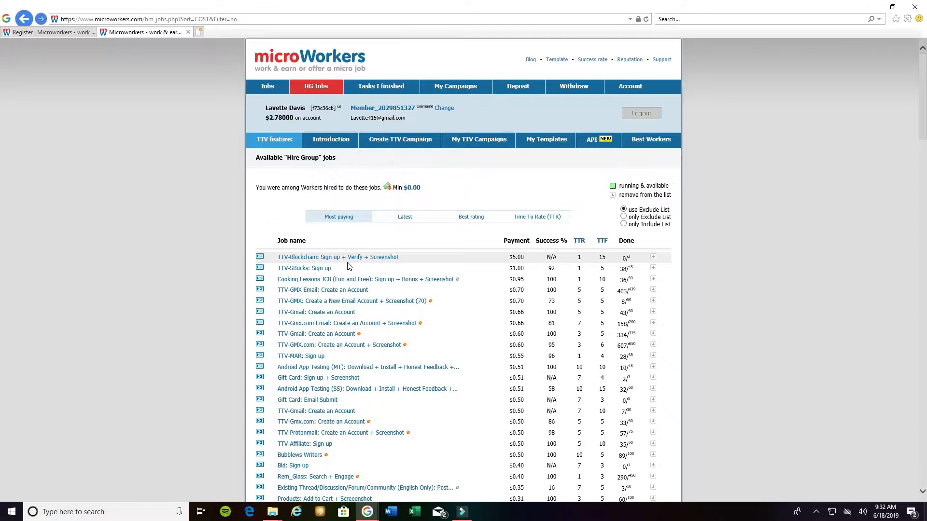
pyautogui.moveTo(528, 271)
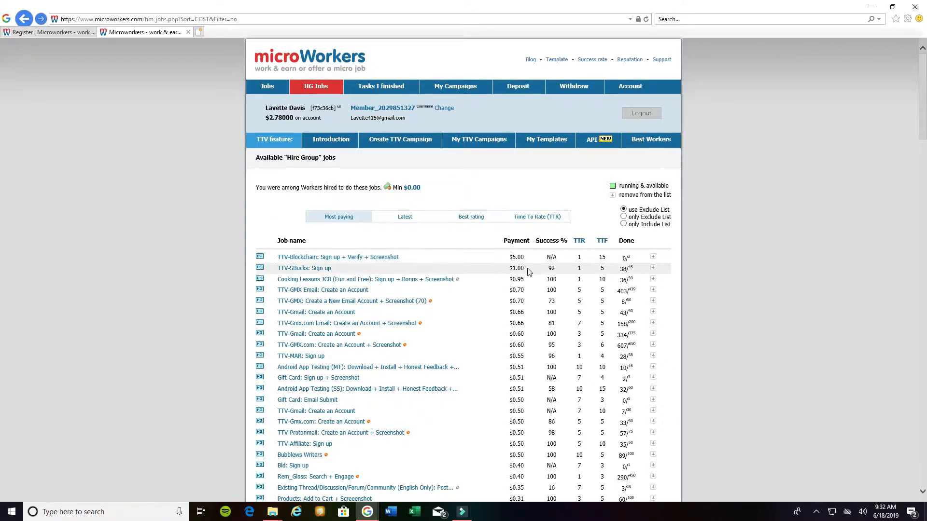
pyautogui.moveTo(454, 389)
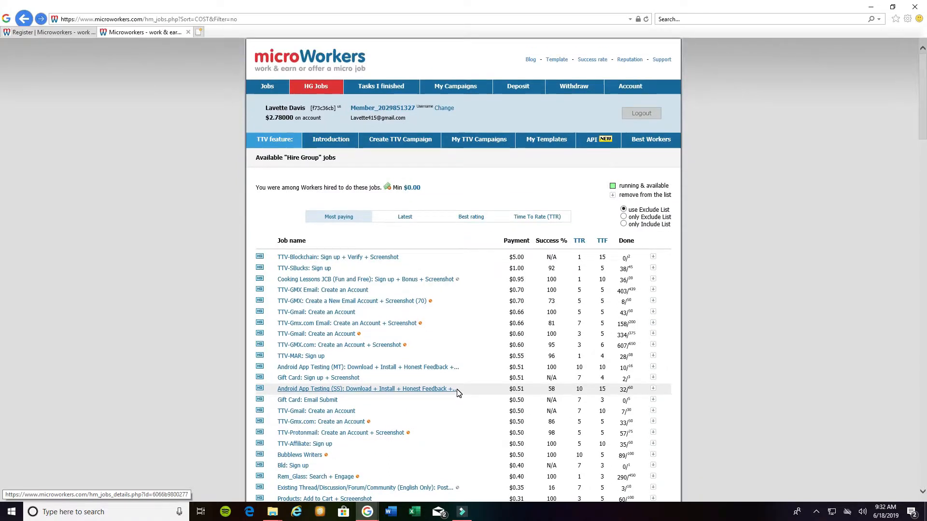
pyautogui.scroll(-3)
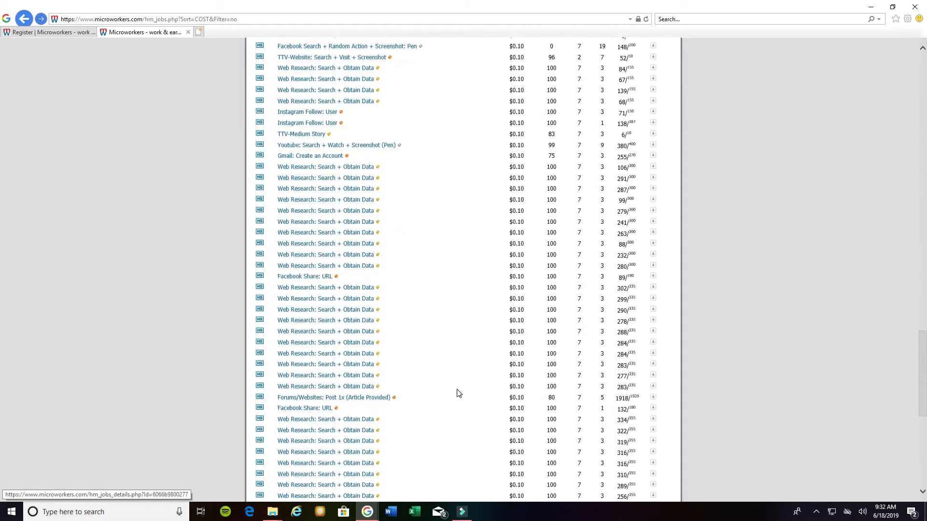
pyautogui.scroll(-3)
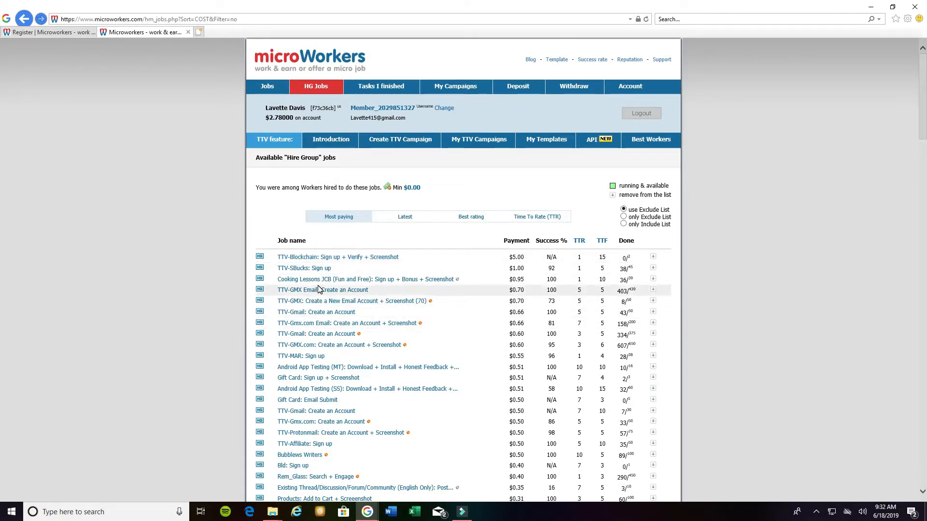
pyautogui.moveTo(322, 283)
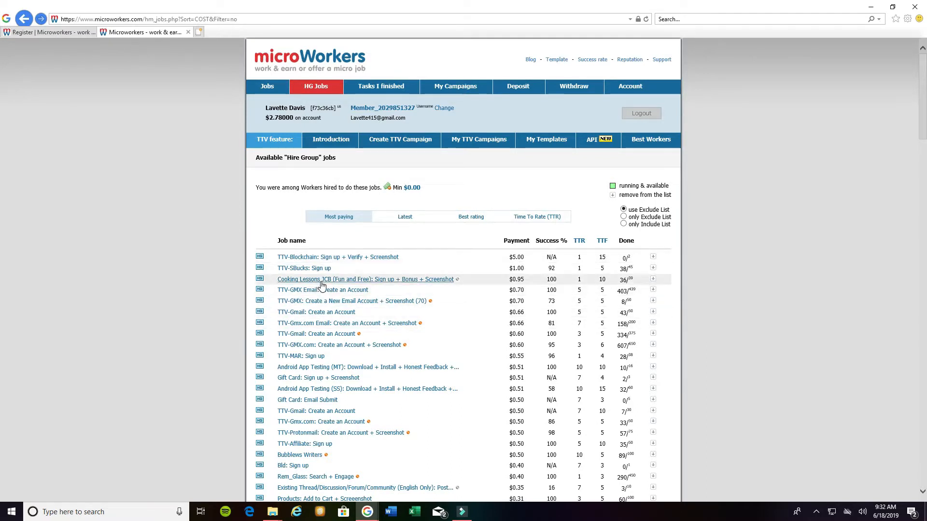
pyautogui.moveTo(322, 285)
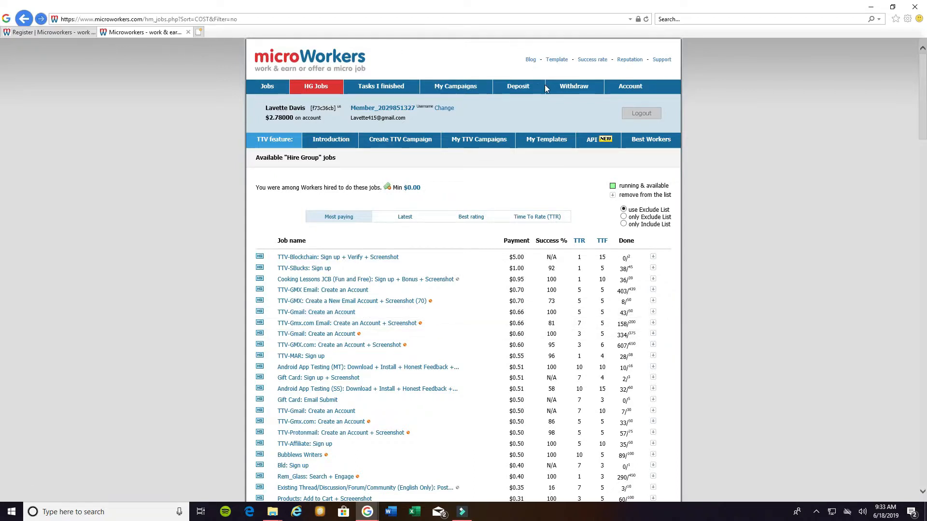
# Open the Withdraw page showing the $2.78 balance with payments on hold.
pyautogui.click(574, 86)
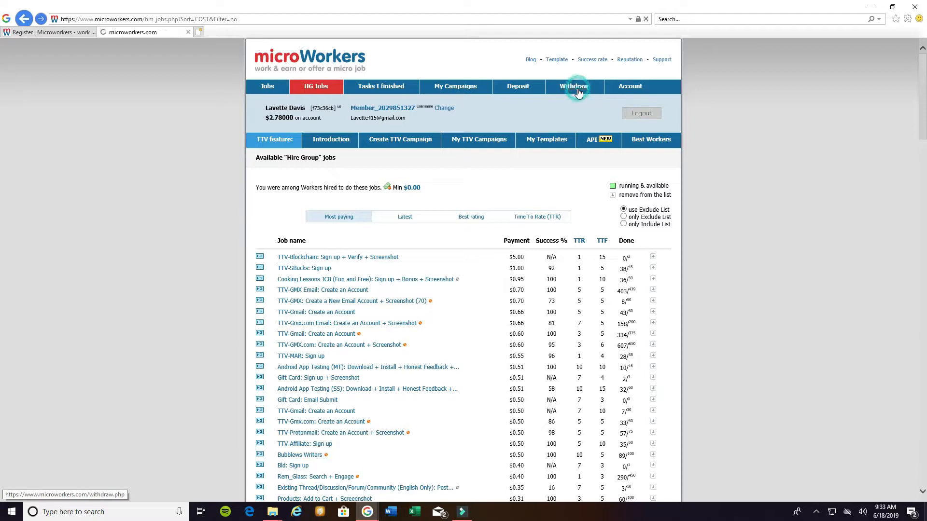
pyautogui.click(575, 87)
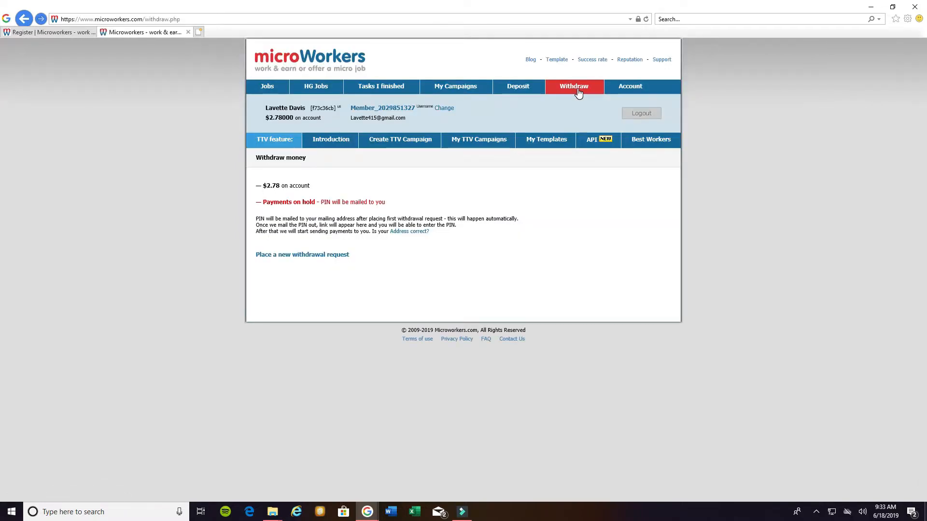
pyautogui.moveTo(17, 163)
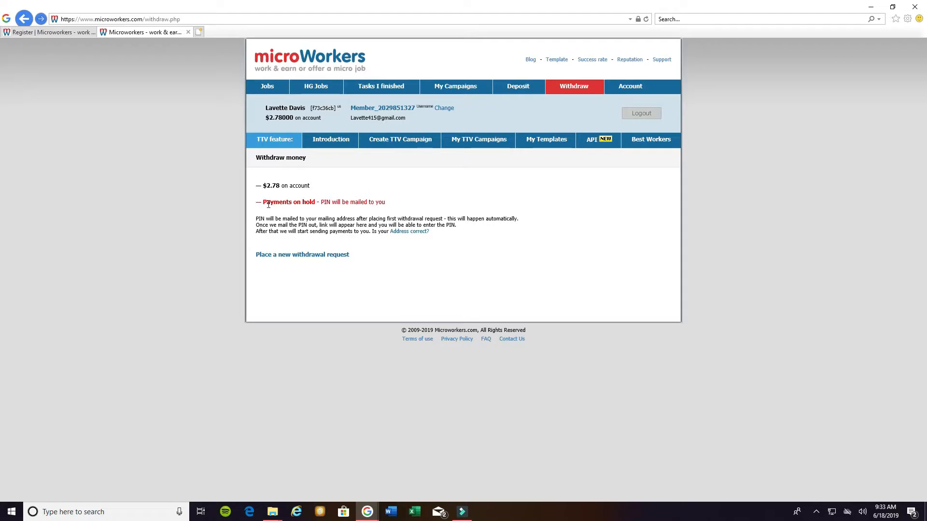
pyautogui.moveTo(290, 199)
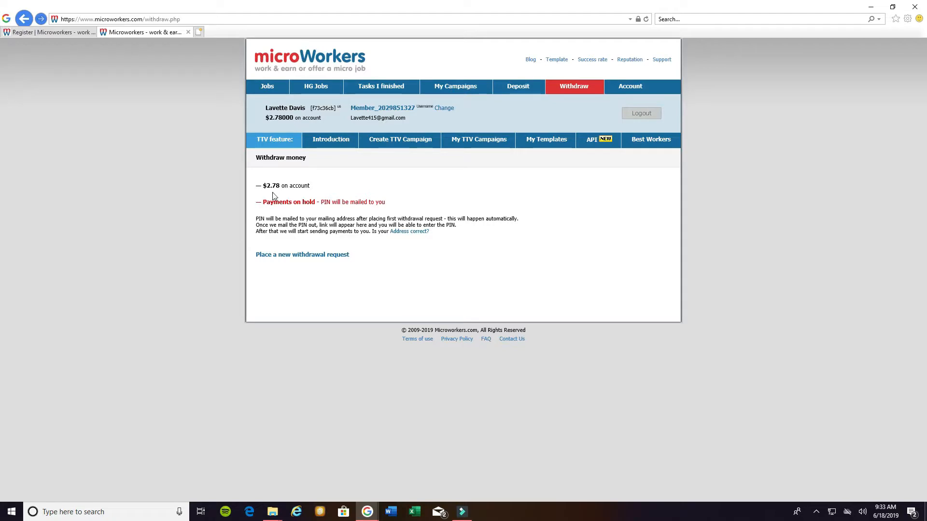
pyautogui.moveTo(281, 197)
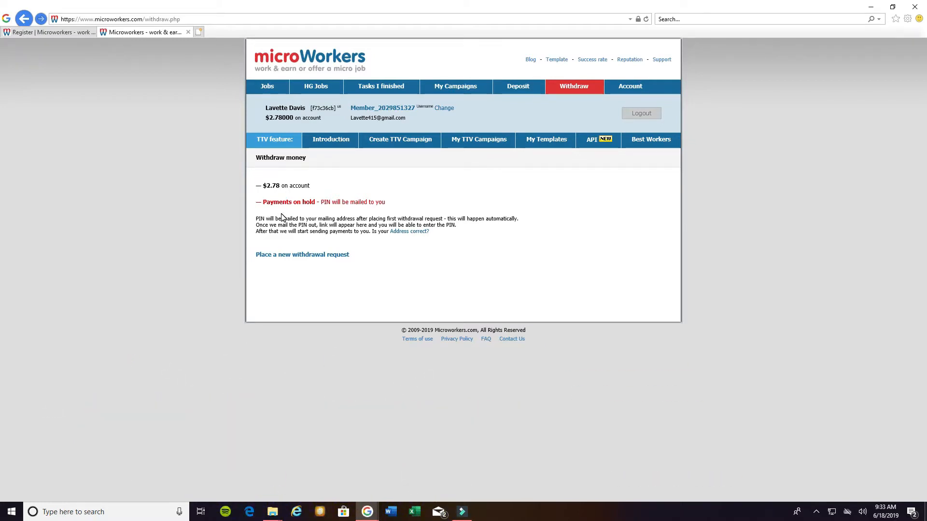
pyautogui.moveTo(283, 213)
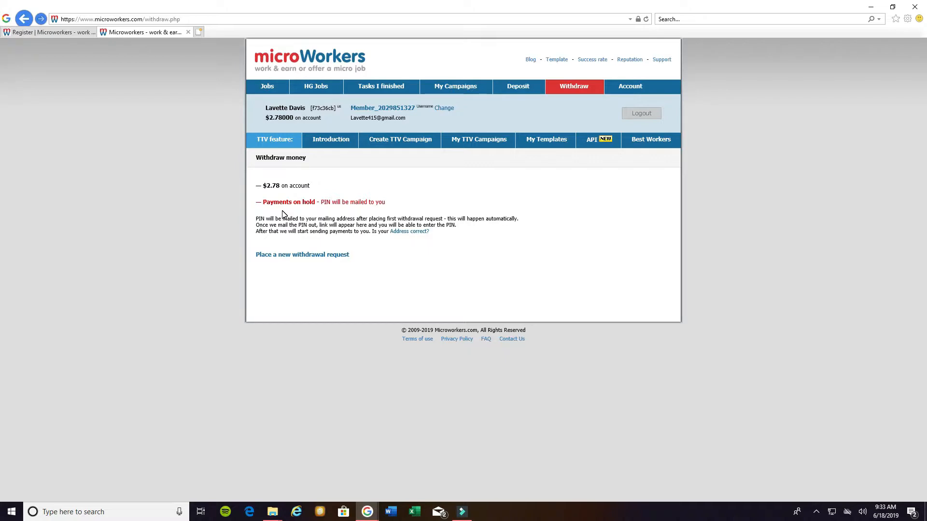
pyautogui.moveTo(313, 211)
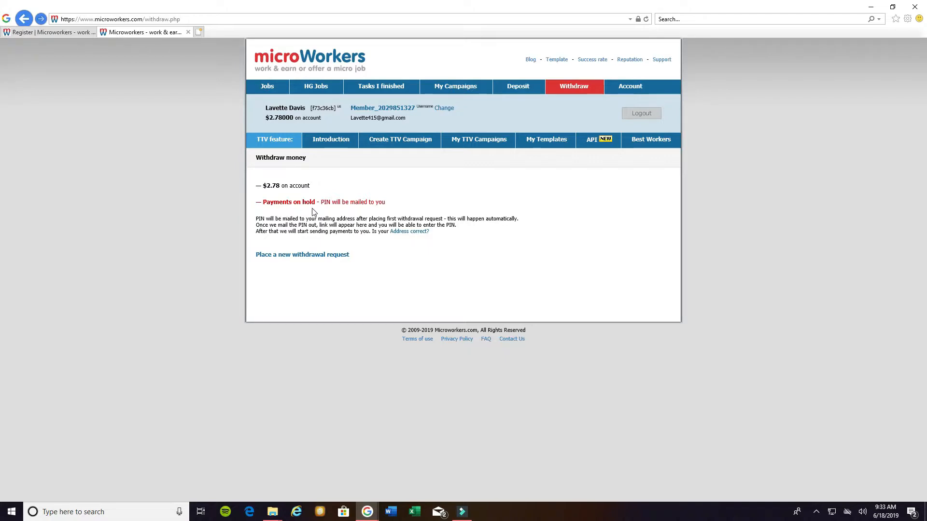
pyautogui.moveTo(330, 214)
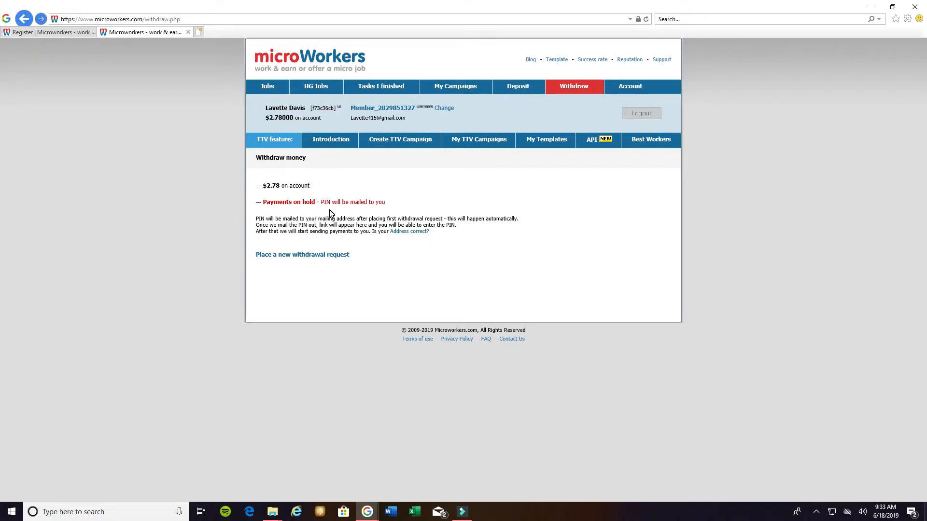
pyautogui.moveTo(302, 255)
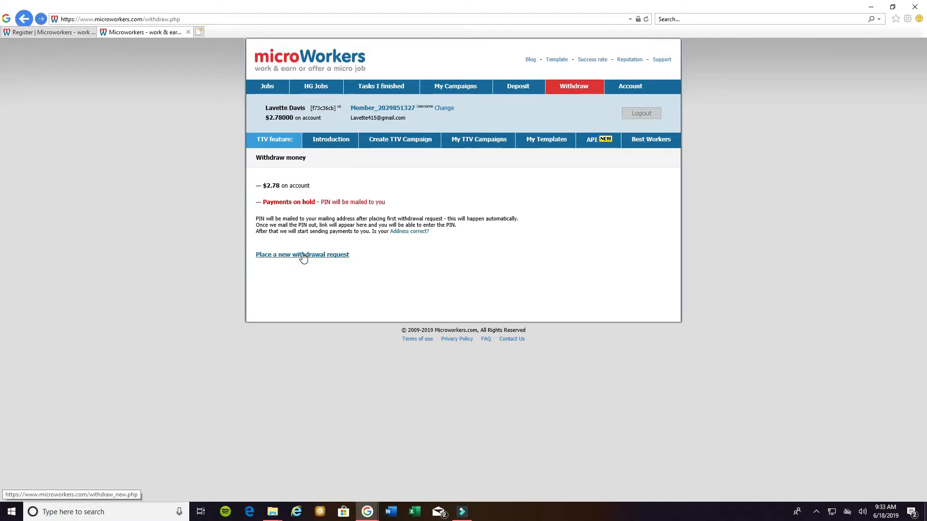
pyautogui.scroll(-3)
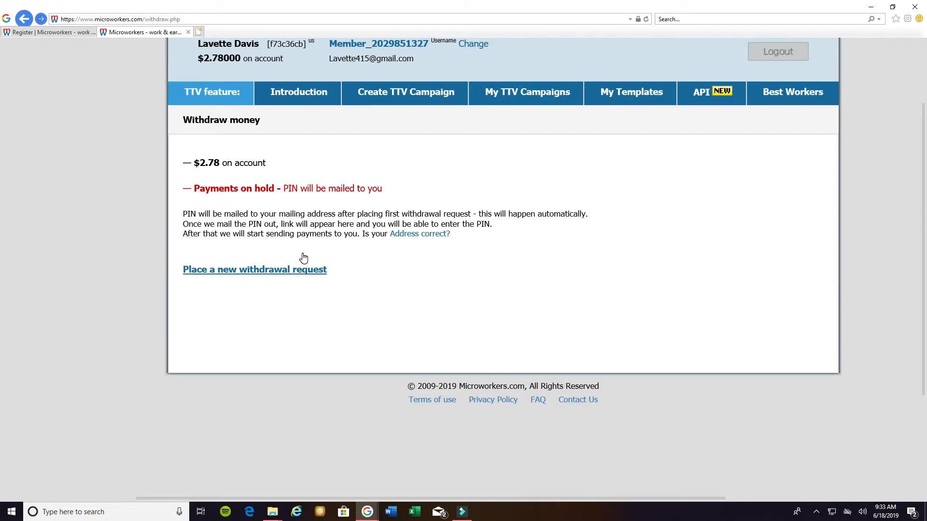
pyautogui.moveTo(277, 215)
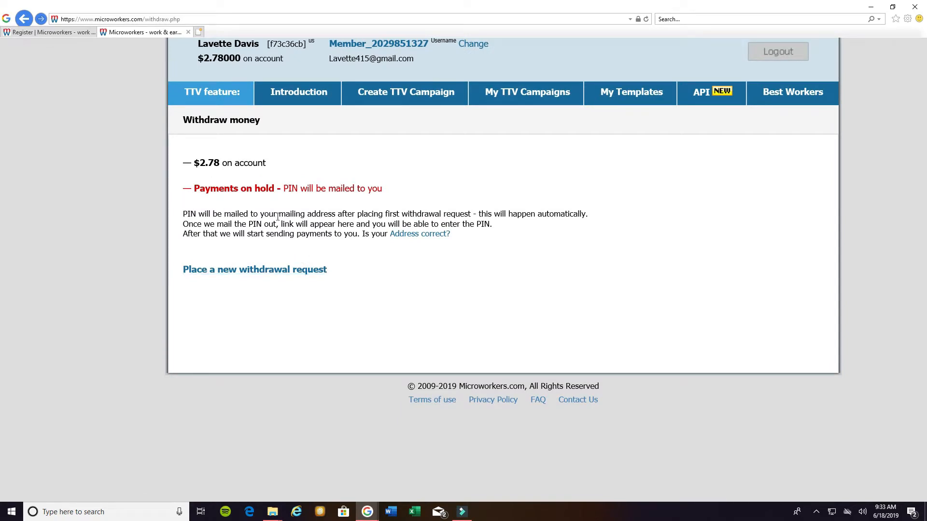
pyautogui.moveTo(372, 214)
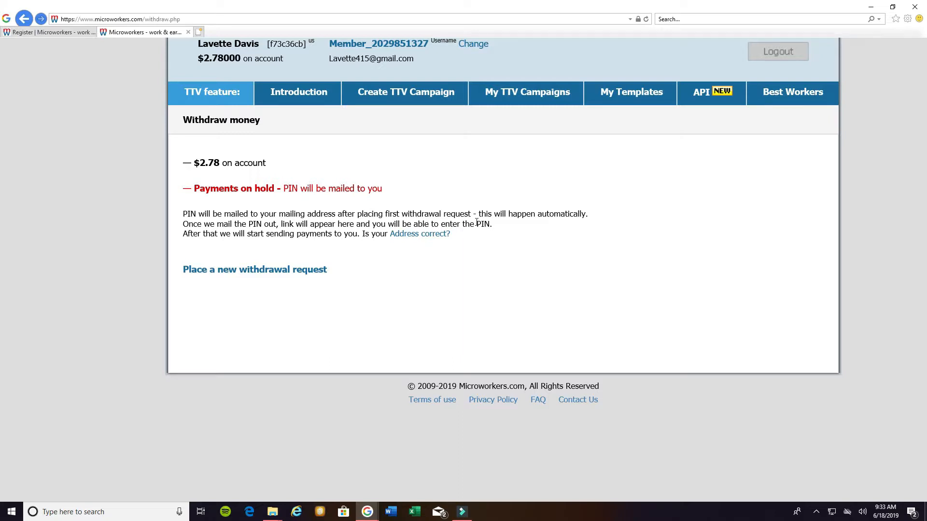
pyautogui.moveTo(497, 341)
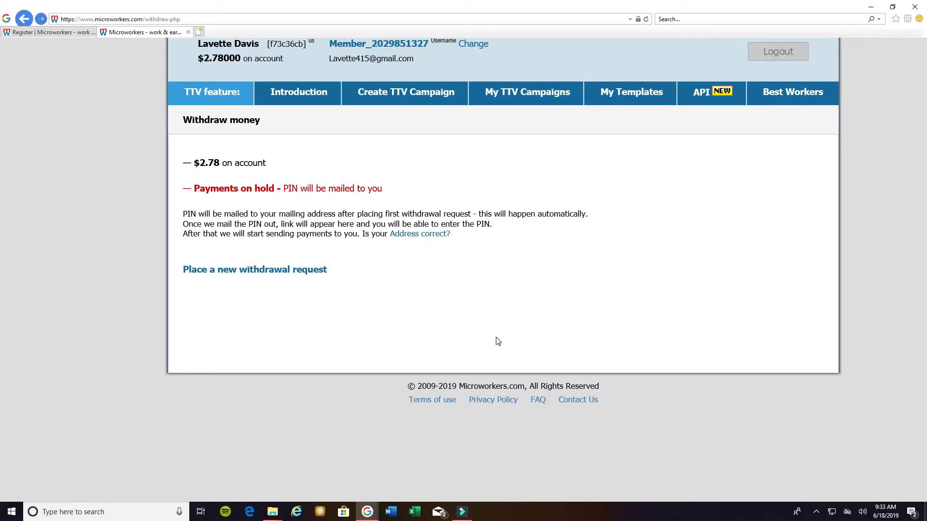
pyautogui.moveTo(508, 249)
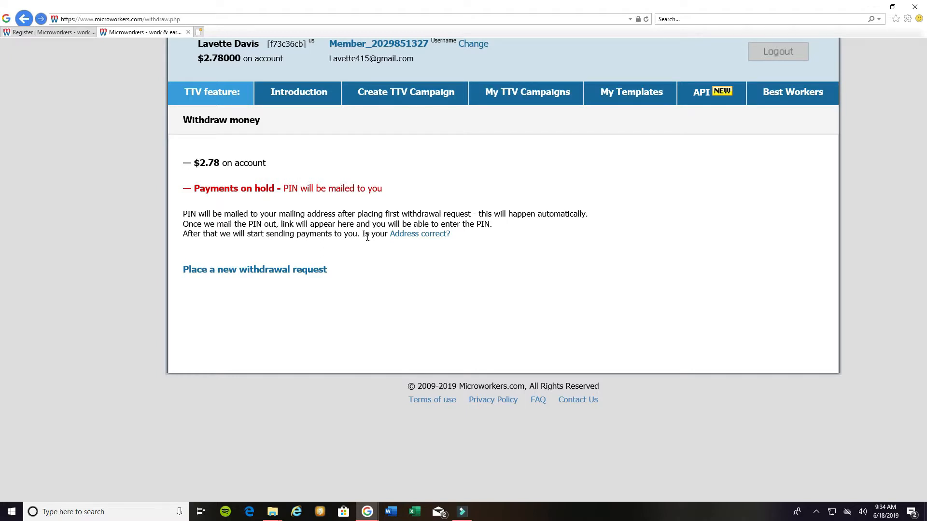
pyautogui.moveTo(486, 245)
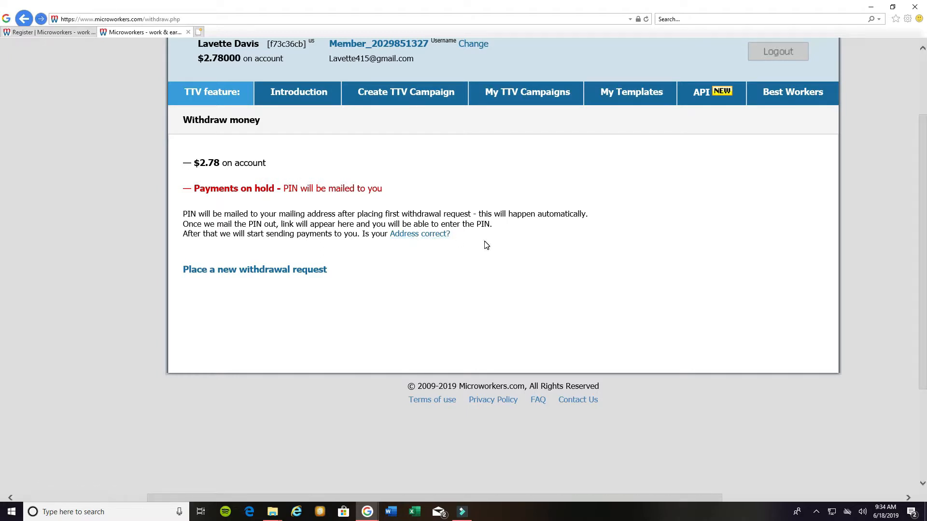
pyautogui.moveTo(214, 249)
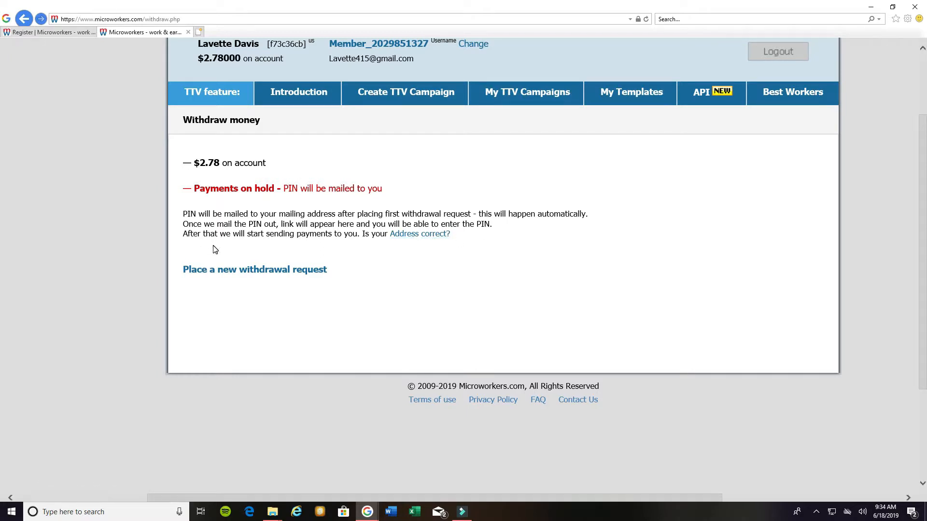
pyautogui.moveTo(356, 248)
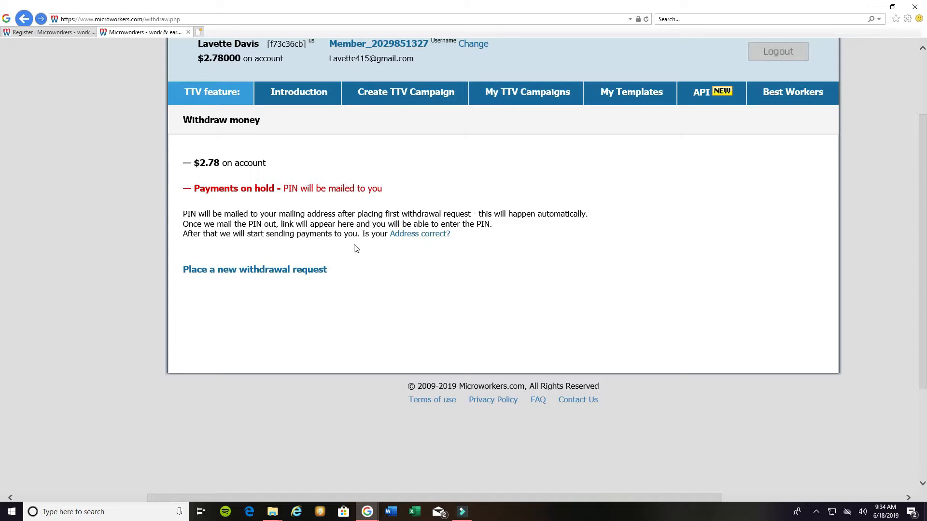
pyautogui.moveTo(366, 251)
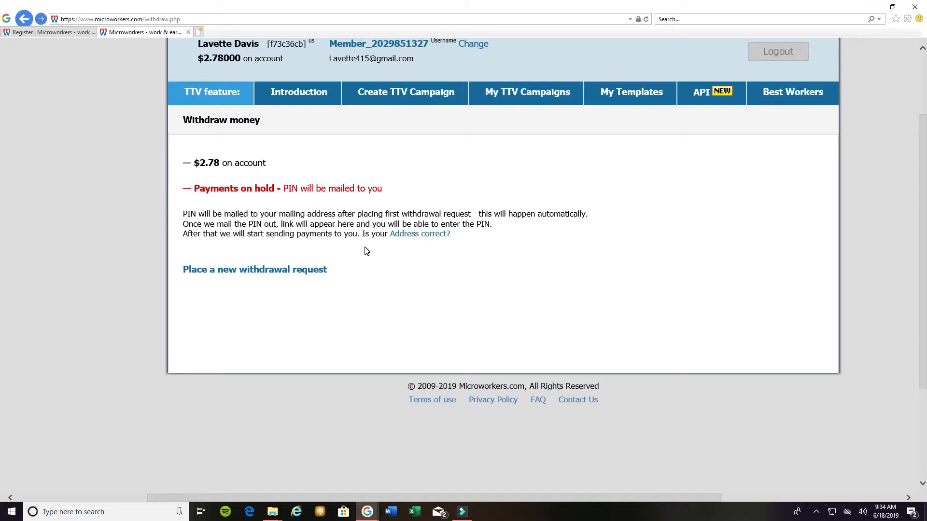
pyautogui.moveTo(405, 250)
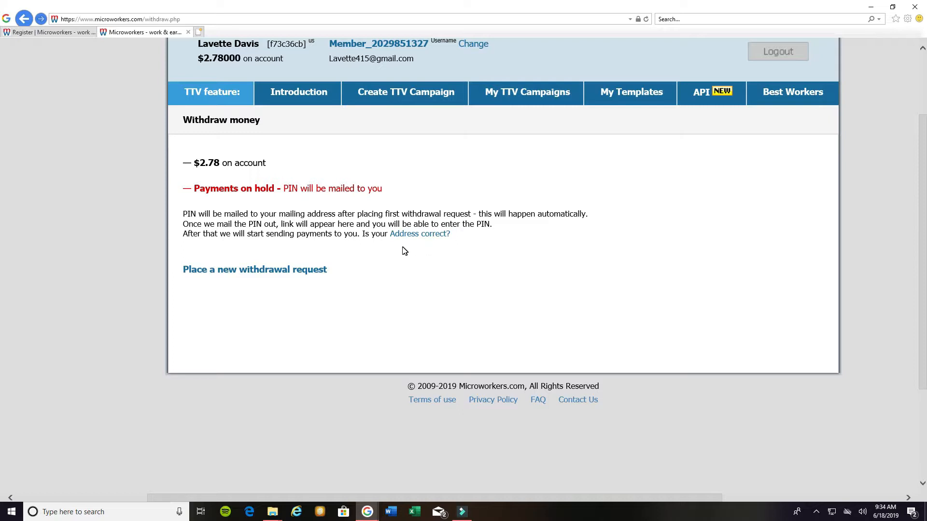
pyautogui.moveTo(166, 292)
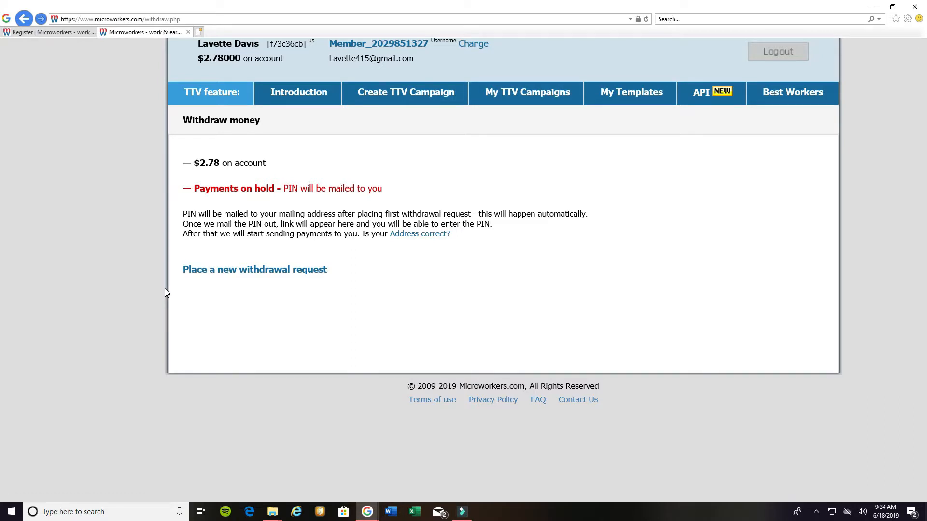
pyautogui.moveTo(197, 281)
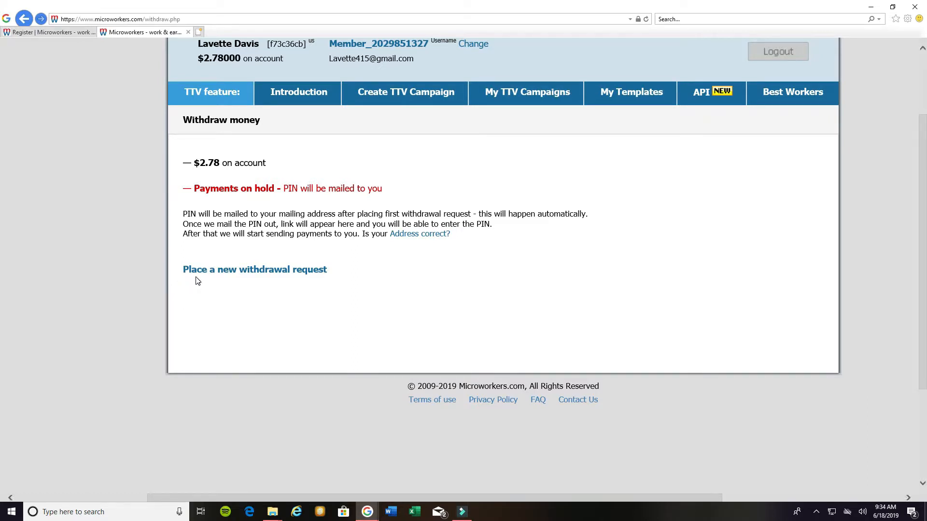
pyautogui.moveTo(480, 241)
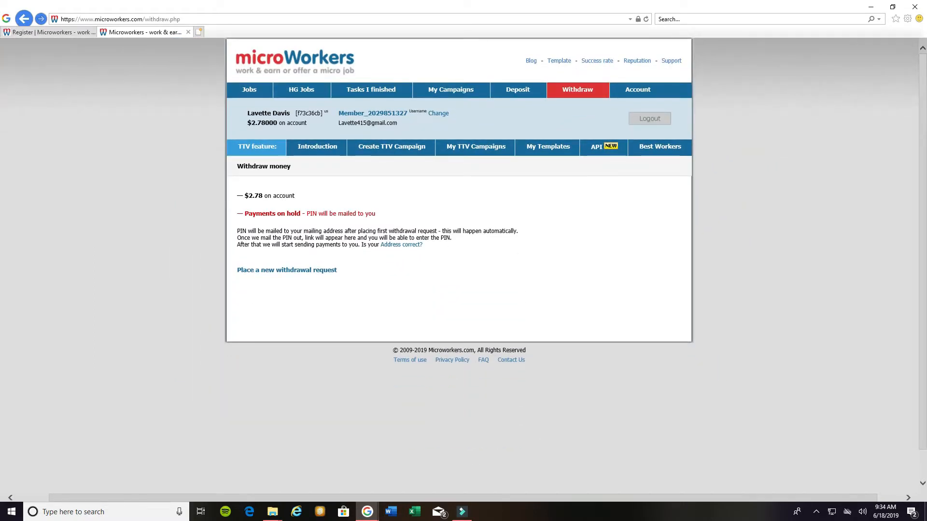
pyautogui.moveTo(556, 270)
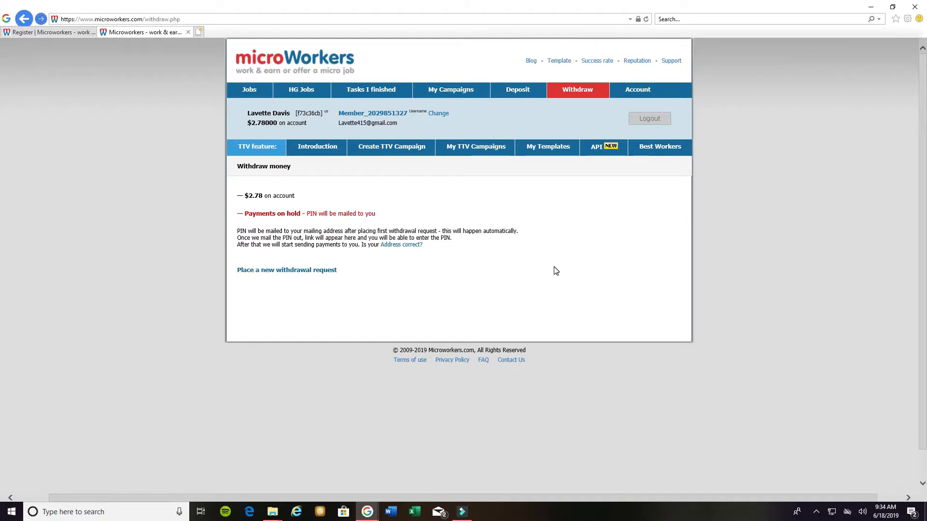
pyautogui.moveTo(409, 266)
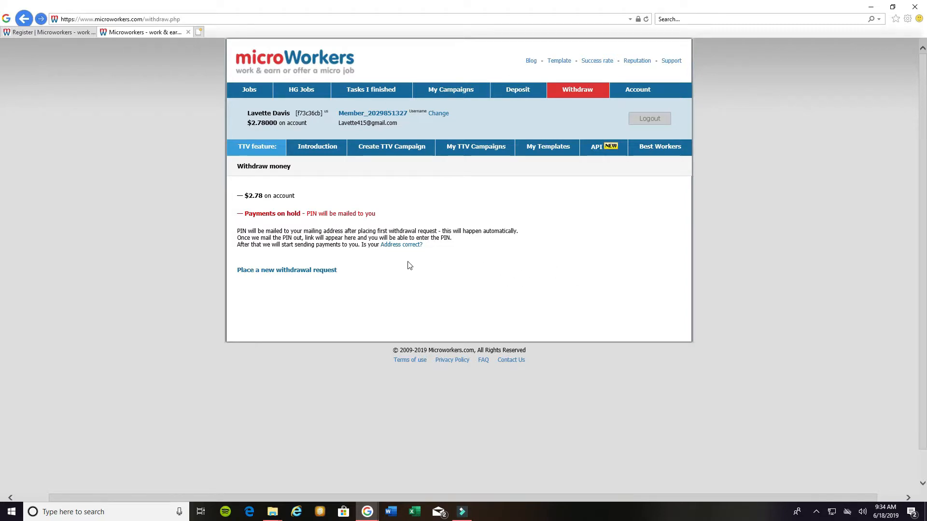
pyautogui.moveTo(251, 96)
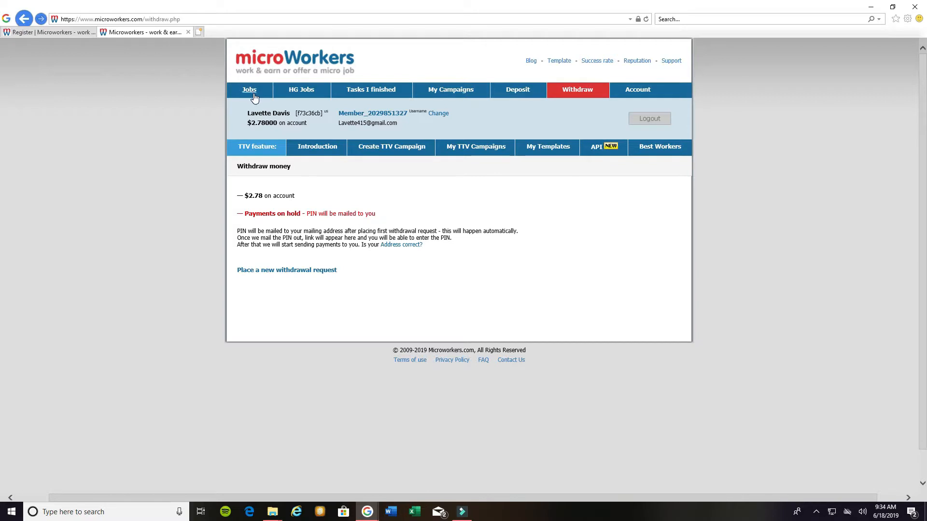
# Return to the Jobs tab listing 909 available jobs sorted by latest.
pyautogui.click(249, 89)
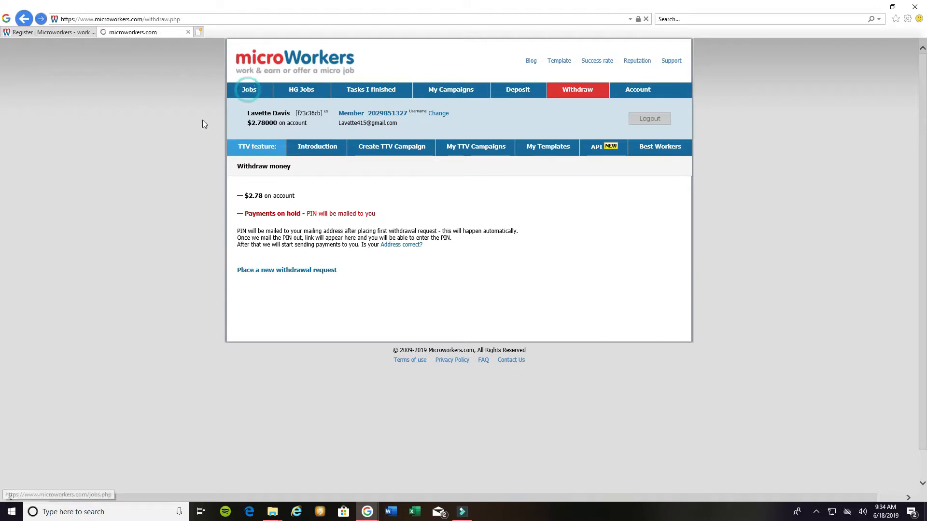
pyautogui.click(249, 89)
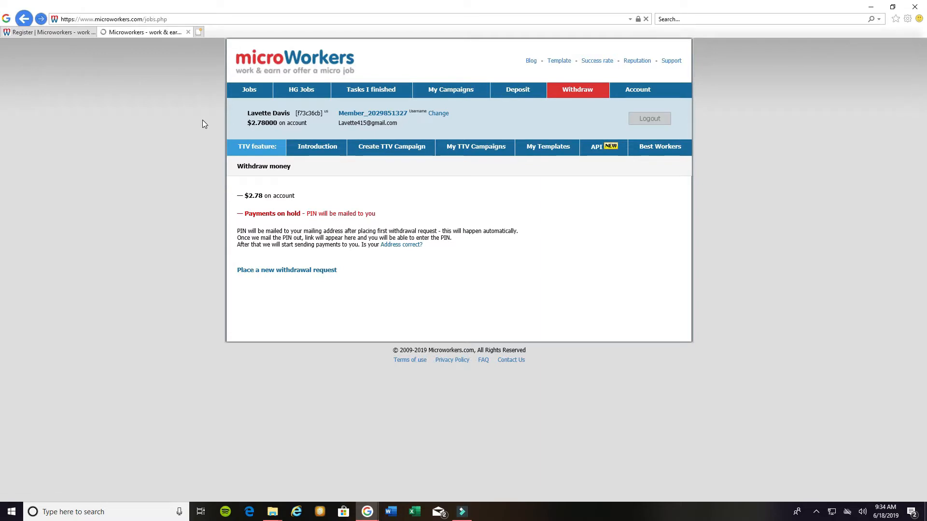
pyautogui.click(249, 89)
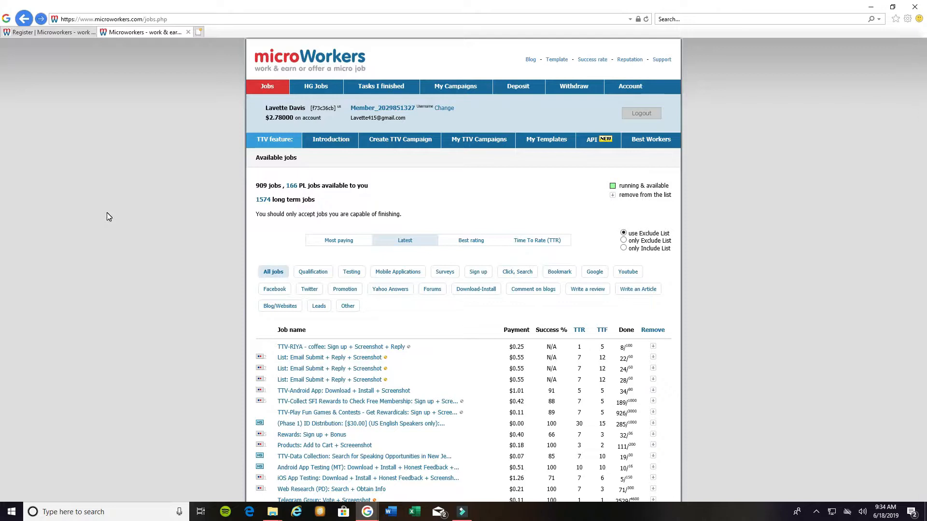
pyautogui.moveTo(415, 274)
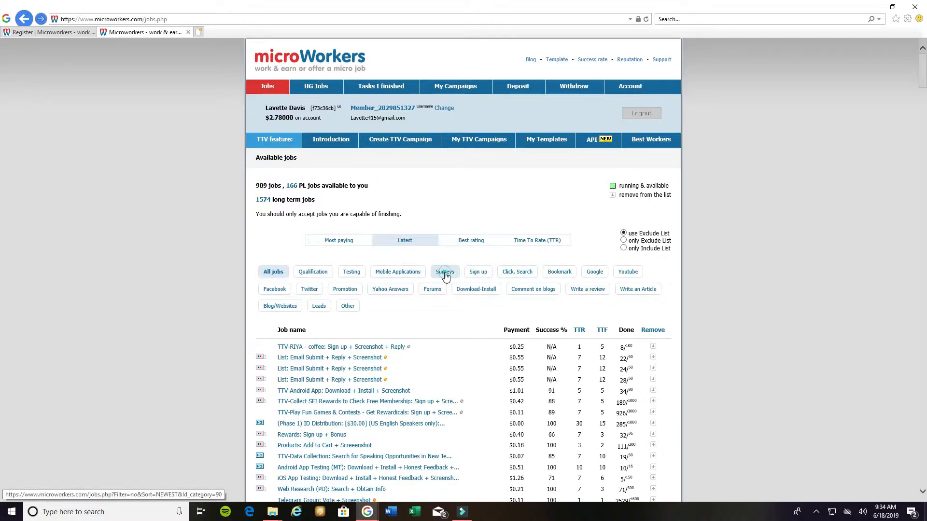
pyautogui.click(444, 271)
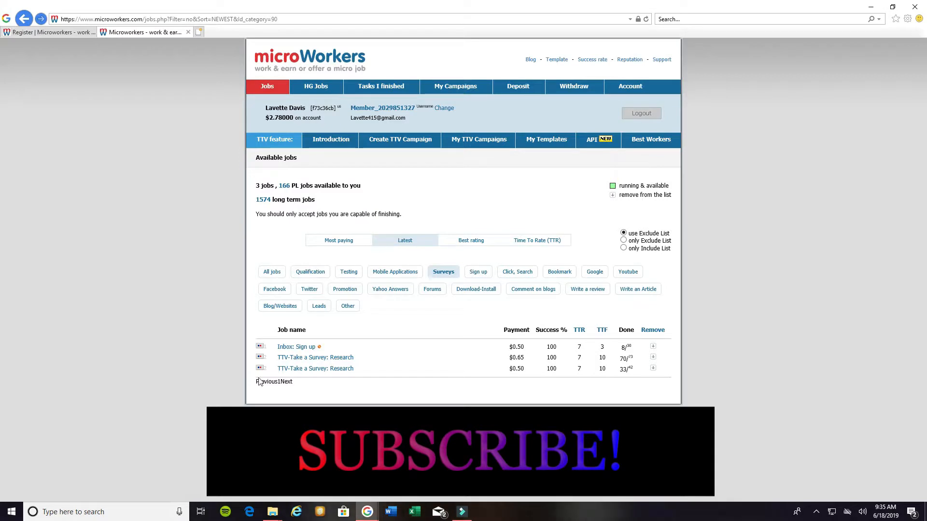
pyautogui.moveTo(385, 342)
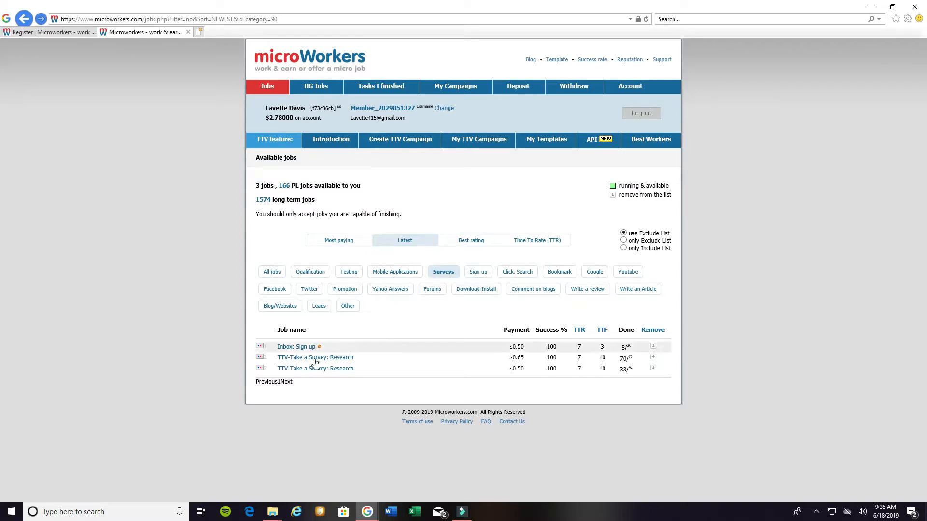
pyautogui.moveTo(310, 350)
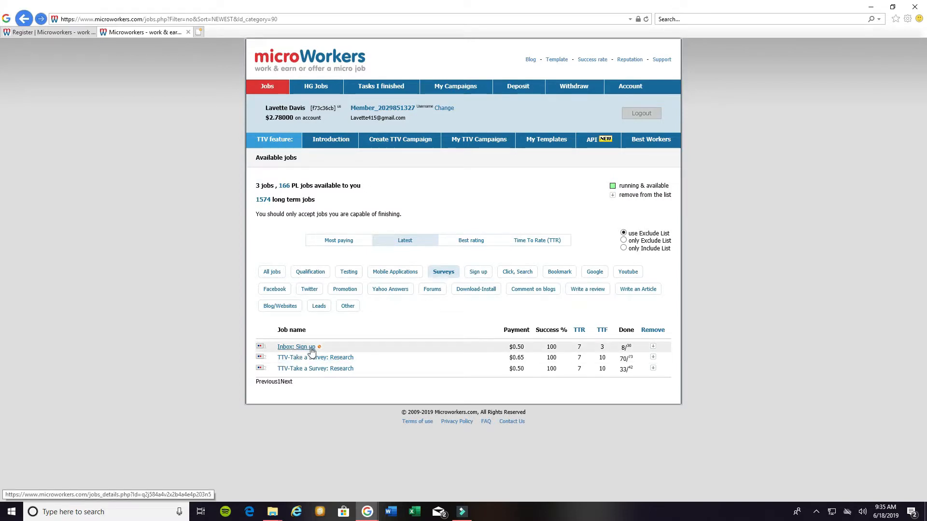
pyautogui.moveTo(537, 355)
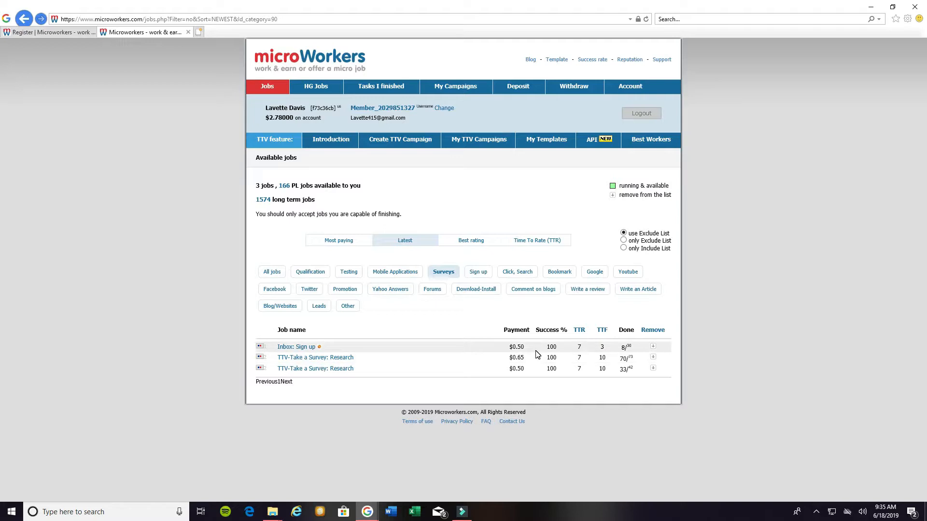
pyautogui.moveTo(291, 365)
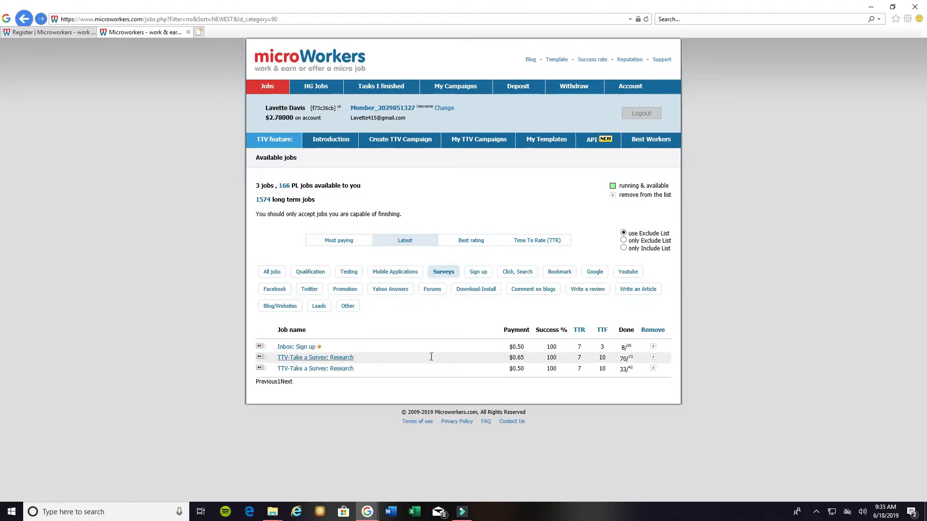
pyautogui.moveTo(379, 391)
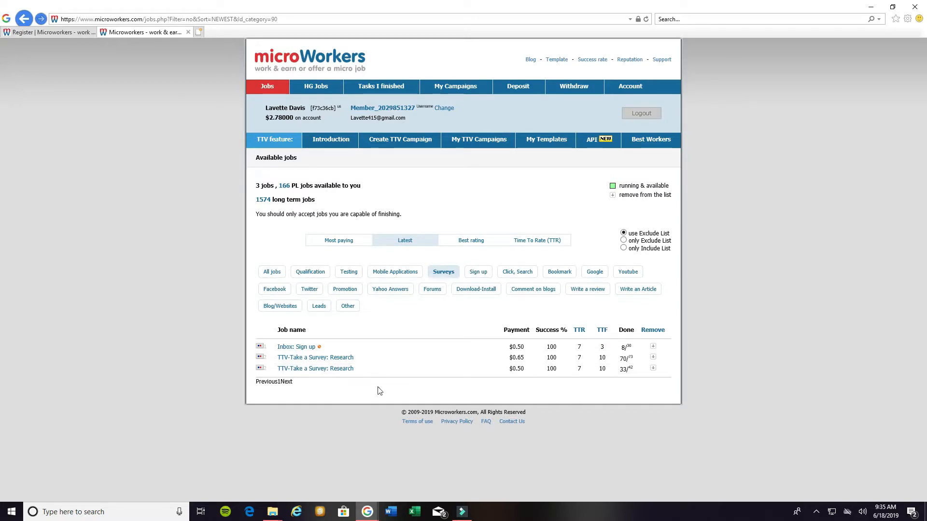
pyautogui.moveTo(396, 392)
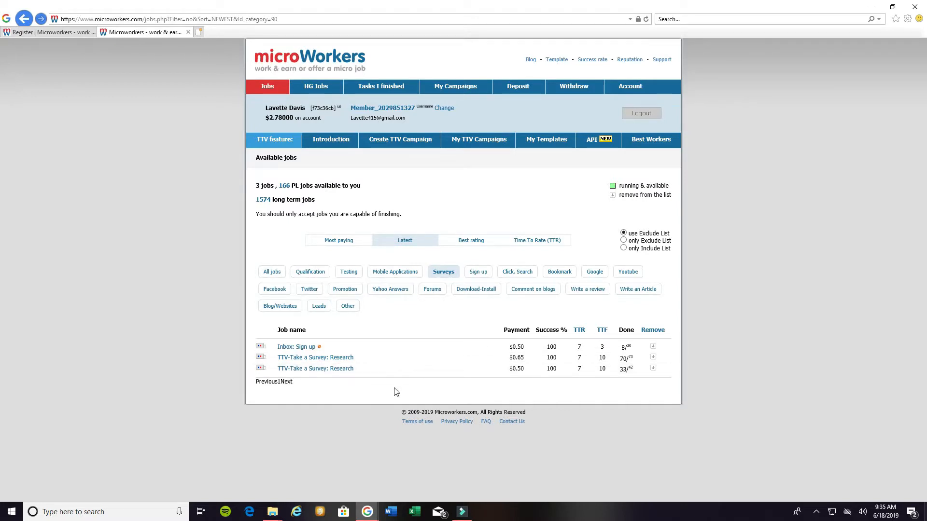
pyautogui.moveTo(324, 355)
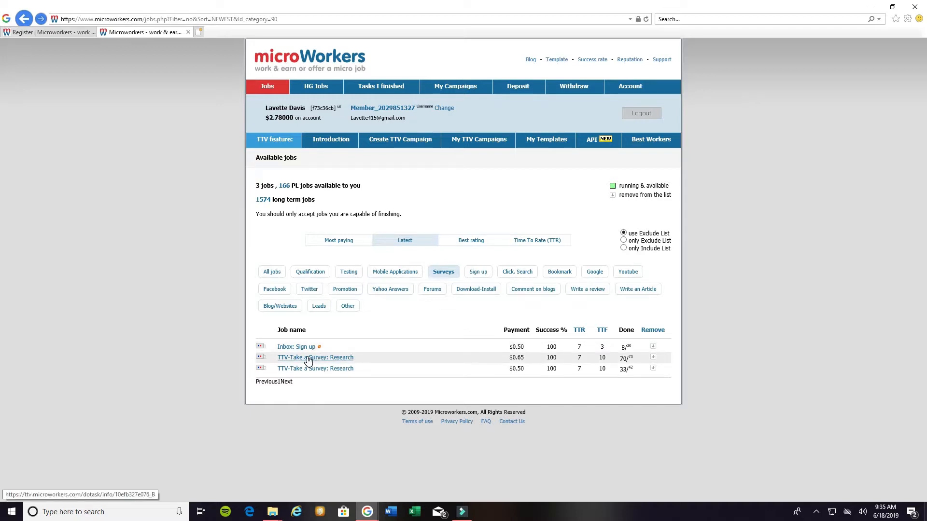
# Open the $0.65 TTV-Take a Survey: Research job and review its allowed countries.
pyautogui.click(307, 358)
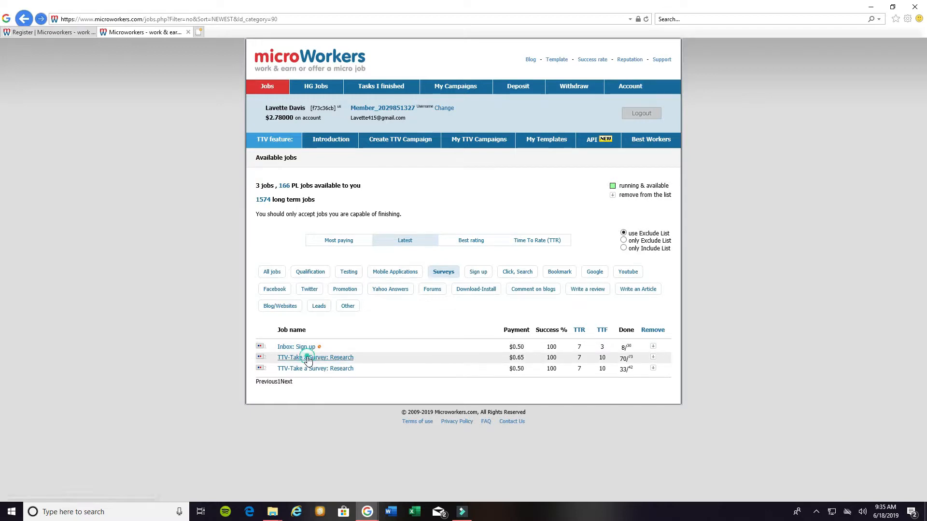
pyautogui.click(307, 357)
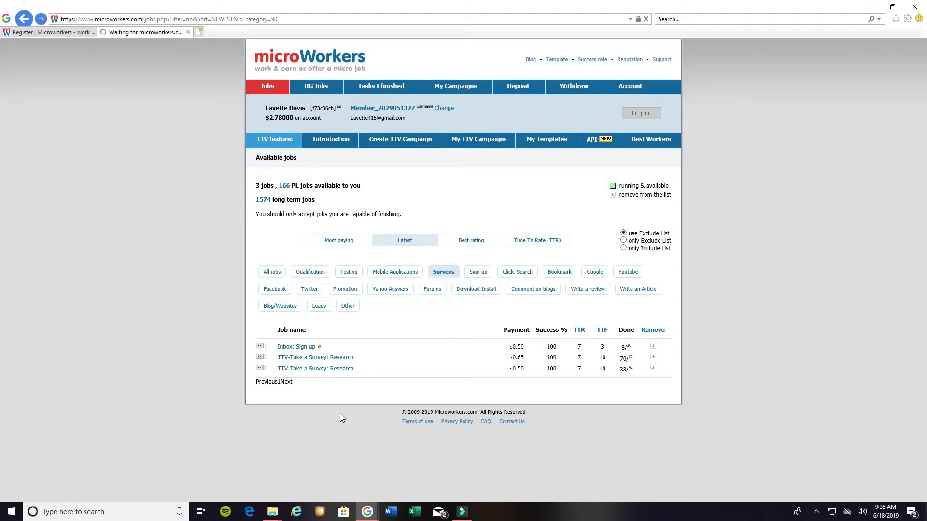
pyautogui.click(316, 357)
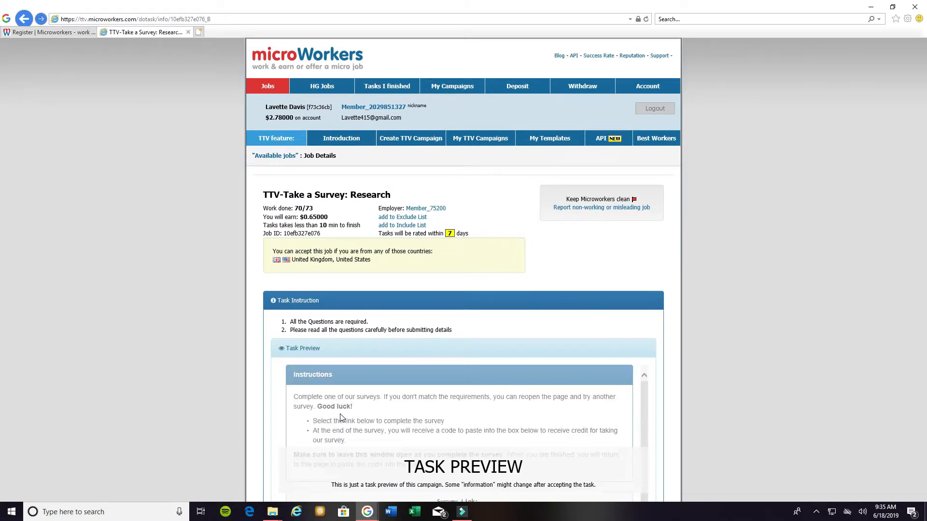
pyautogui.scroll(-3)
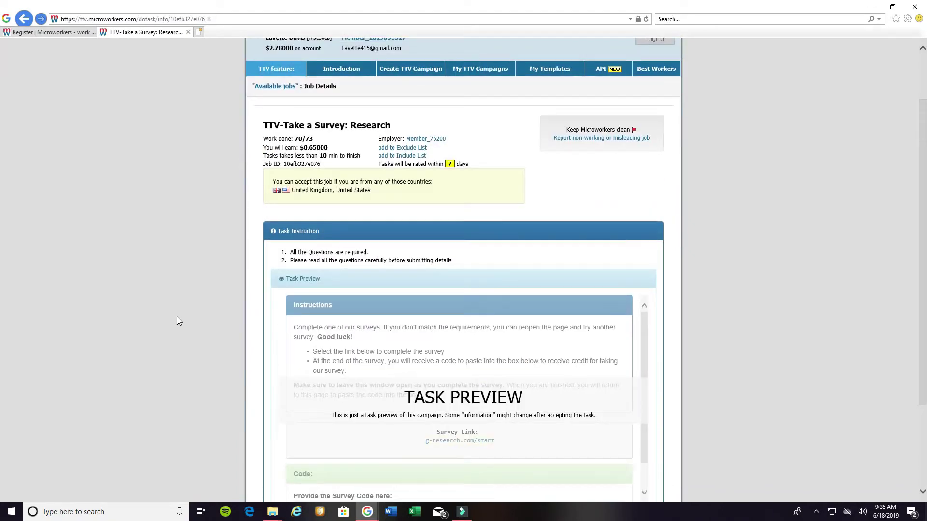
pyautogui.moveTo(232, 156)
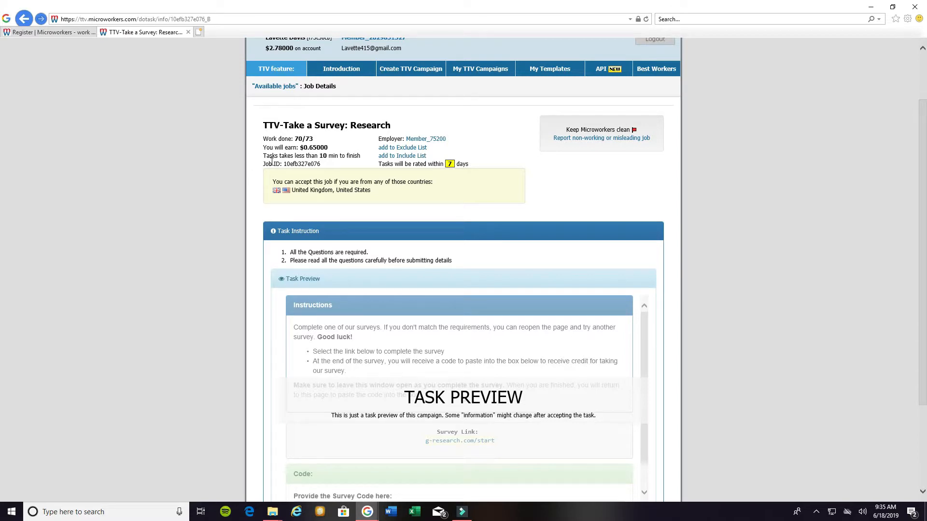
pyautogui.moveTo(328, 170)
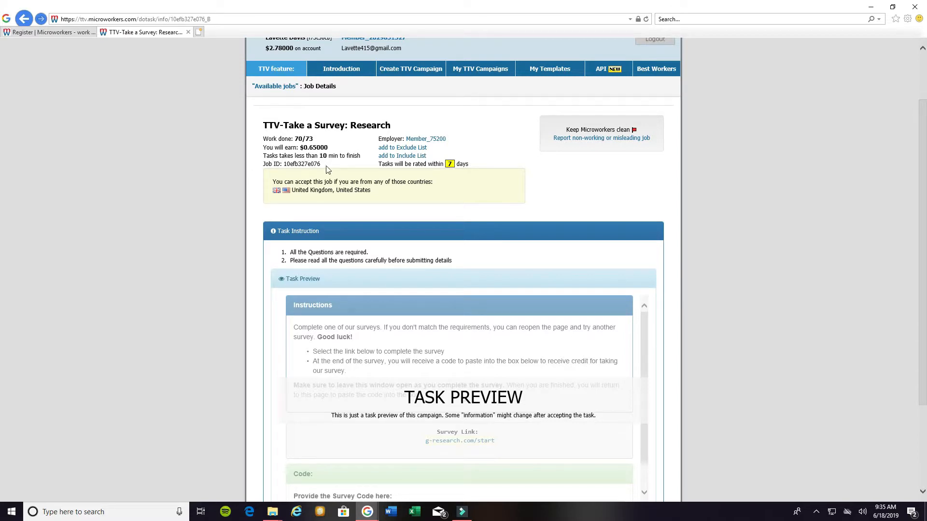
pyautogui.moveTo(349, 167)
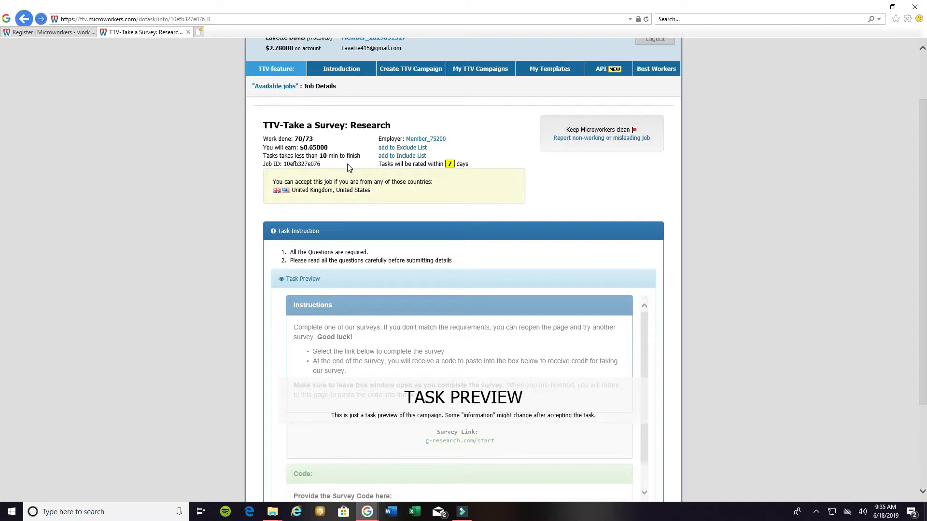
pyautogui.moveTo(185, 238)
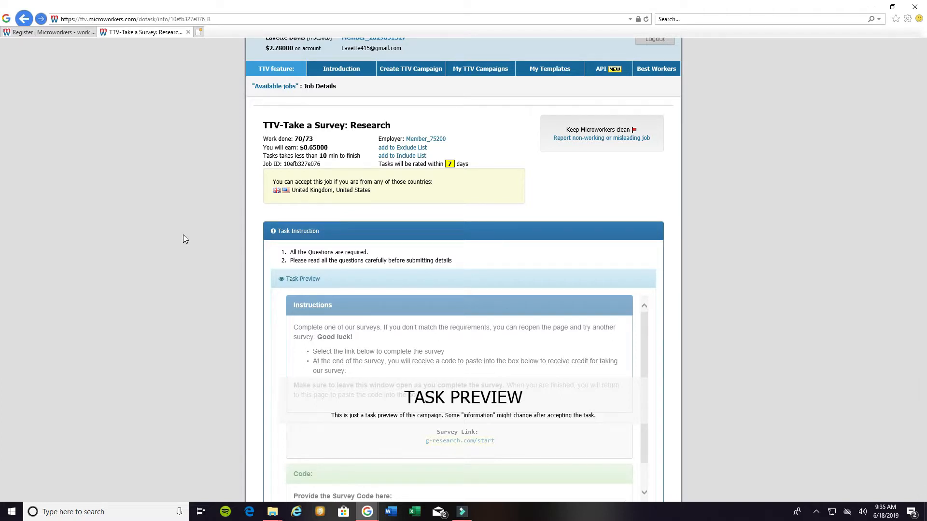
pyautogui.moveTo(321, 196)
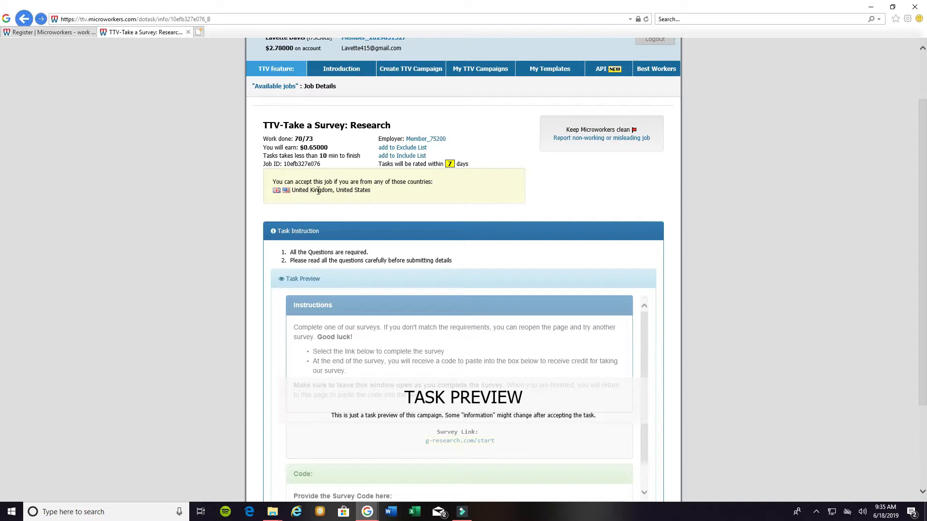
pyautogui.moveTo(403, 195)
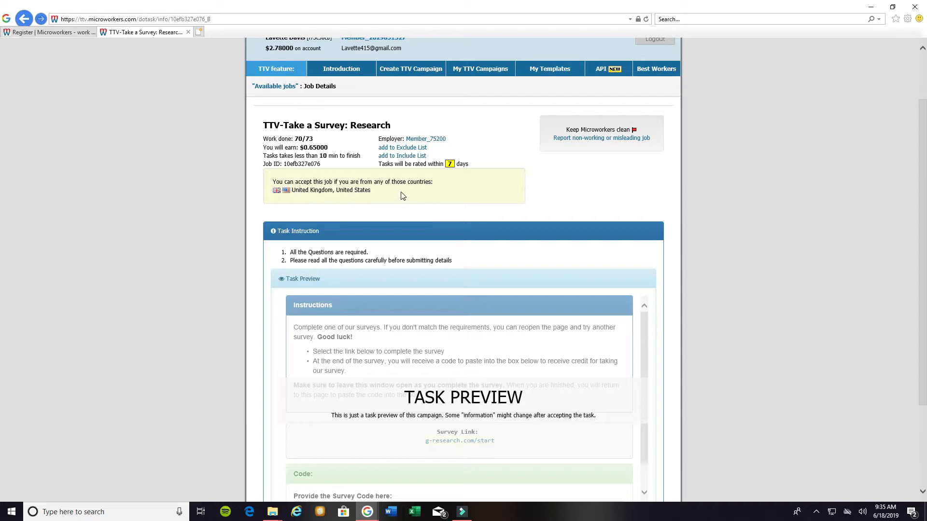
pyautogui.moveTo(278, 202)
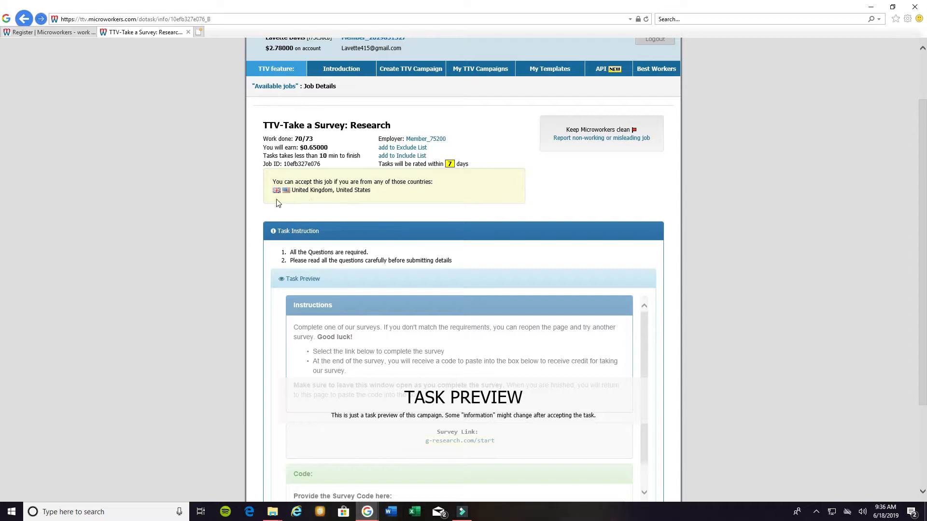
pyautogui.moveTo(320, 203)
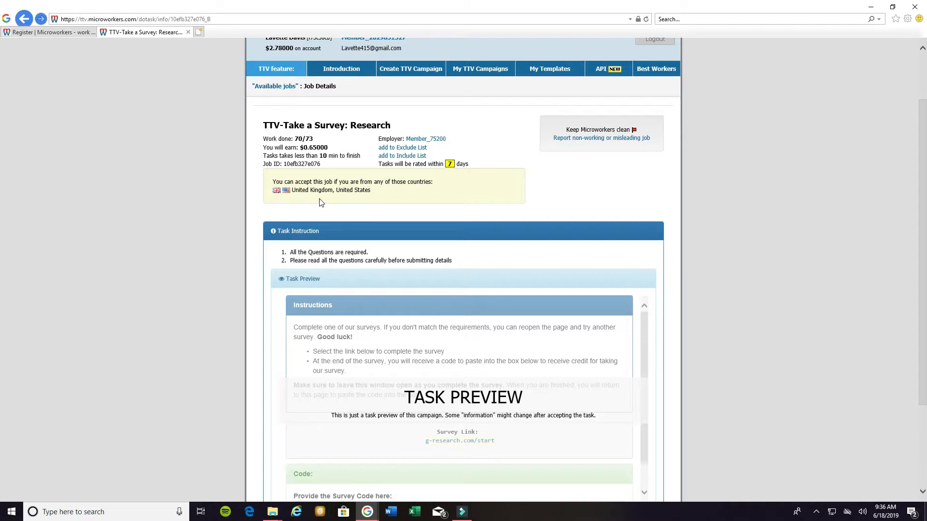
pyautogui.moveTo(398, 199)
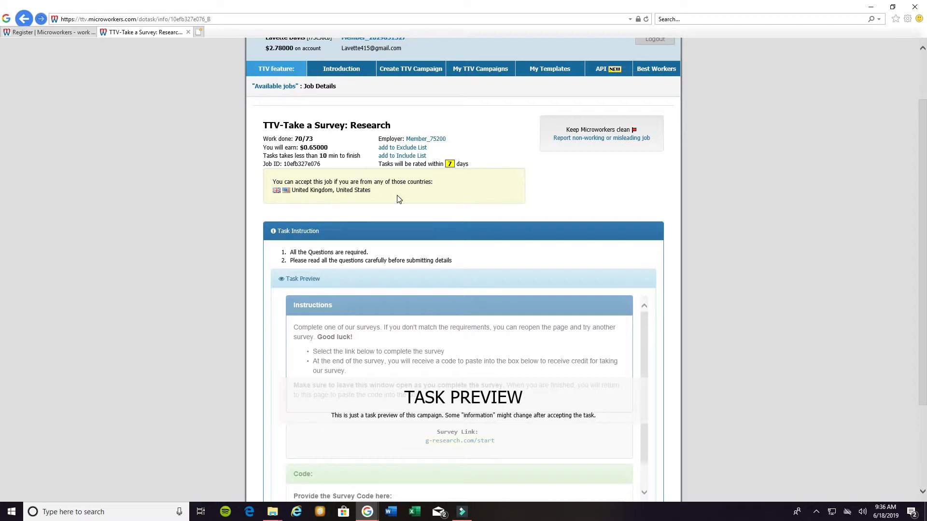
pyautogui.scroll(-3)
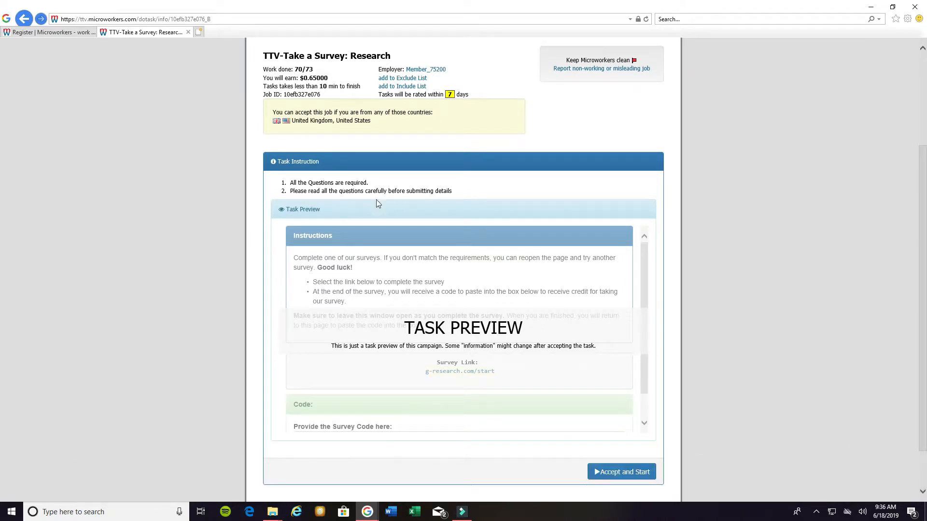
pyautogui.moveTo(376, 201)
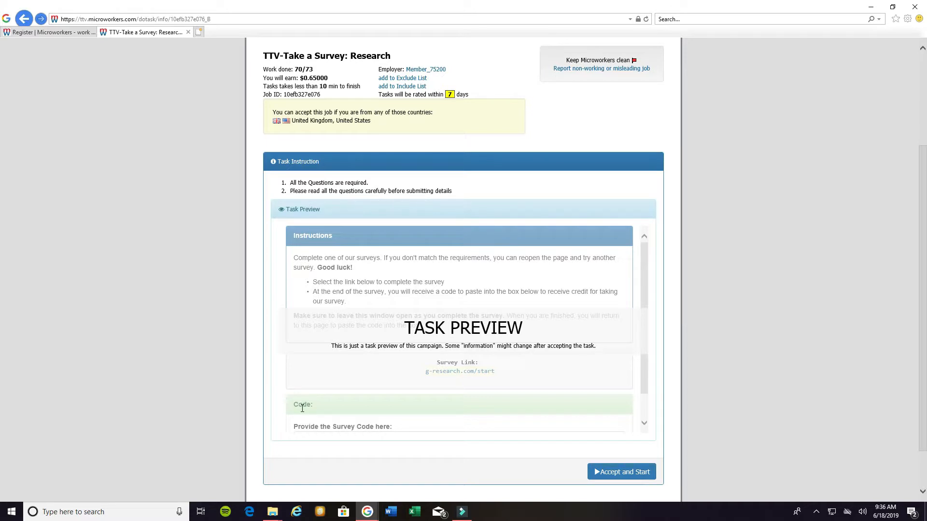
pyautogui.moveTo(372, 425)
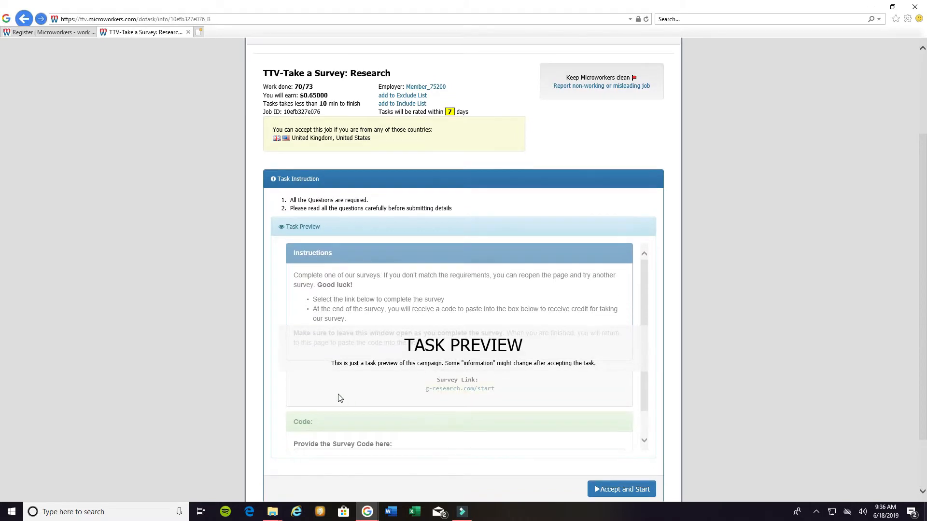
pyautogui.moveTo(349, 373)
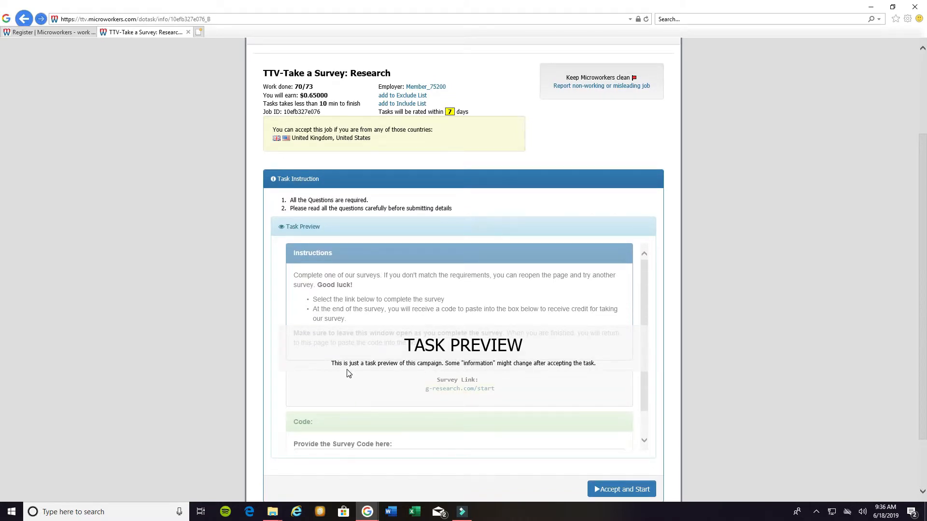
pyautogui.moveTo(387, 374)
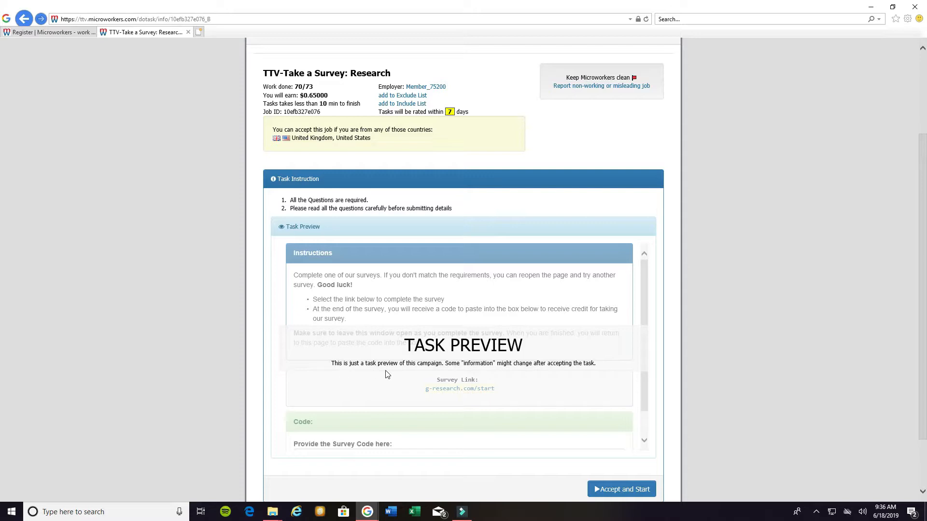
pyautogui.moveTo(483, 373)
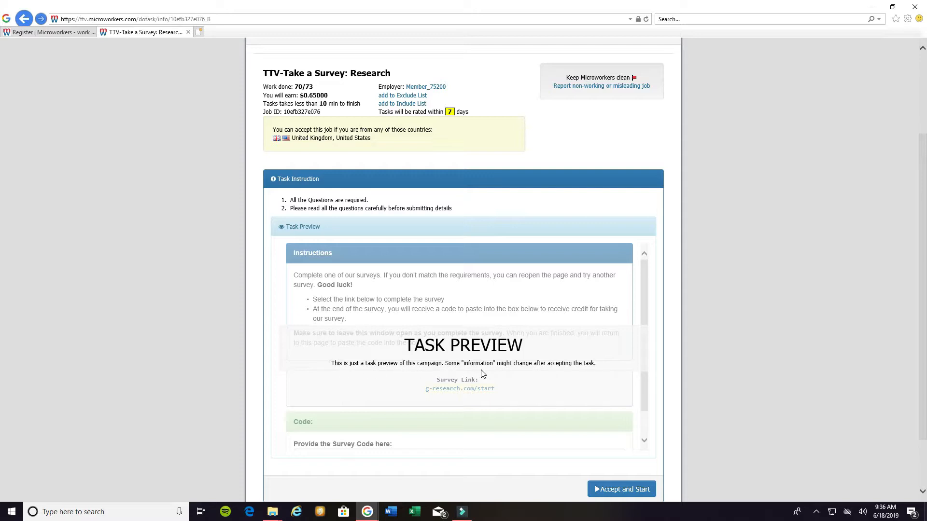
pyautogui.moveTo(565, 377)
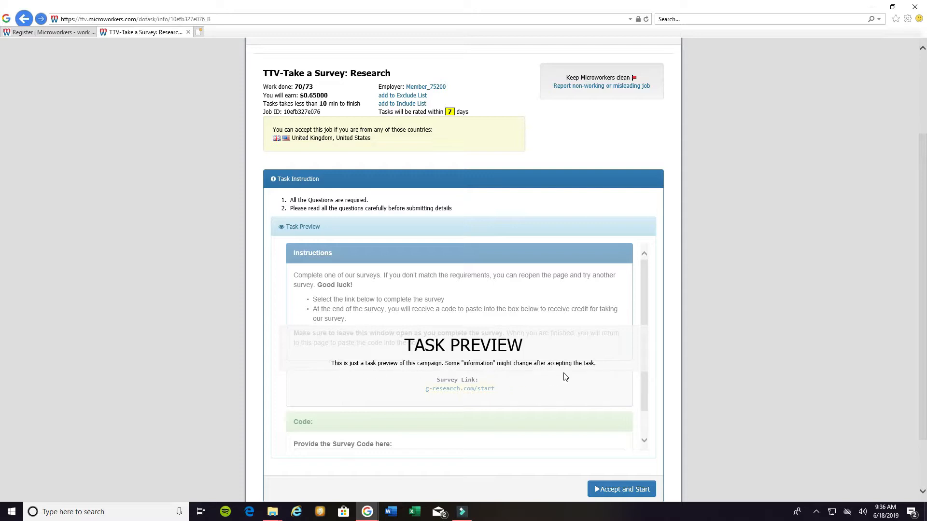
pyautogui.moveTo(329, 392)
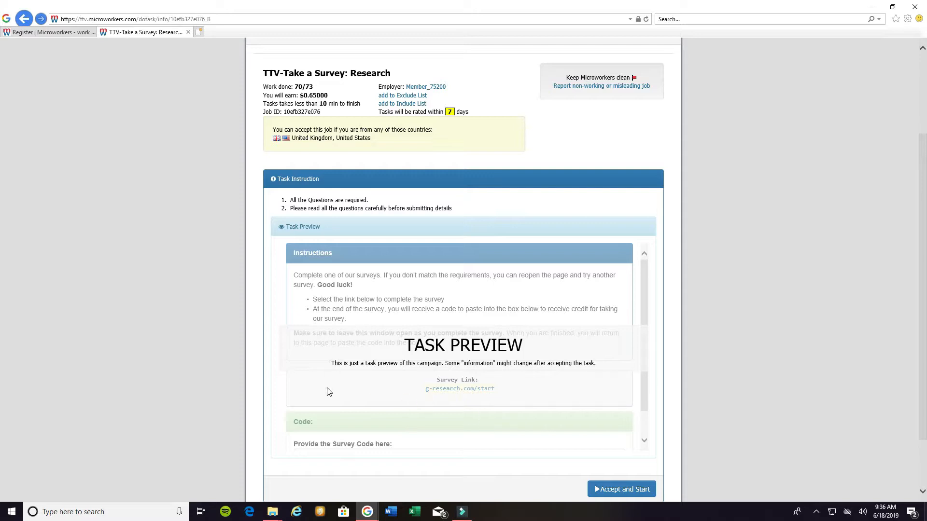
pyautogui.moveTo(637, 491)
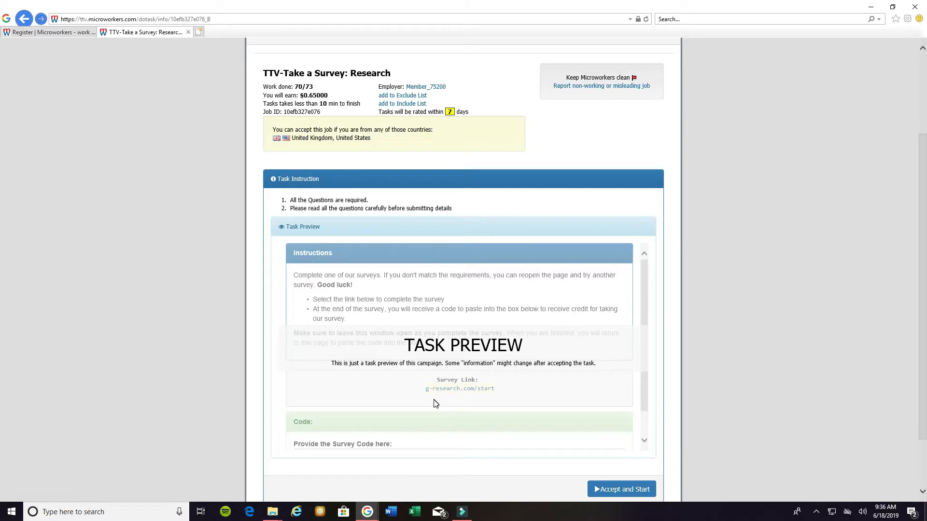
pyautogui.moveTo(447, 405)
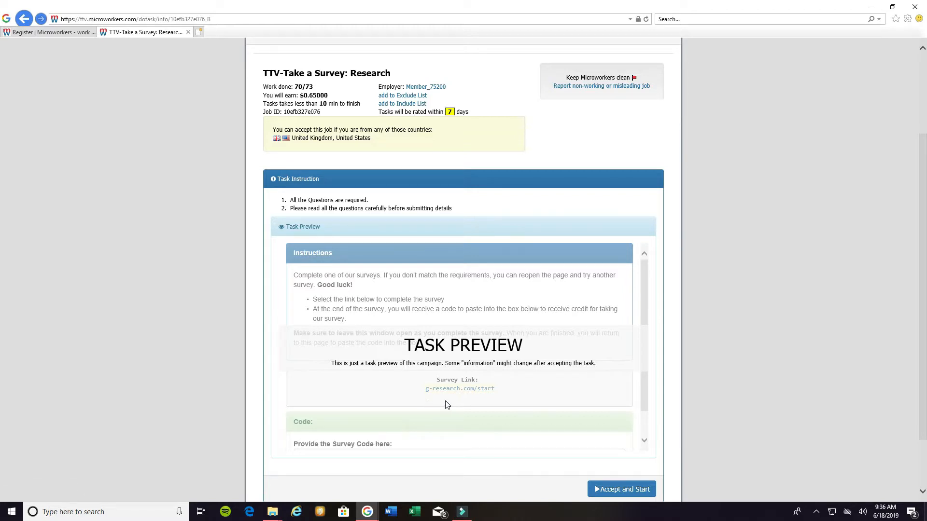
pyautogui.moveTo(435, 419)
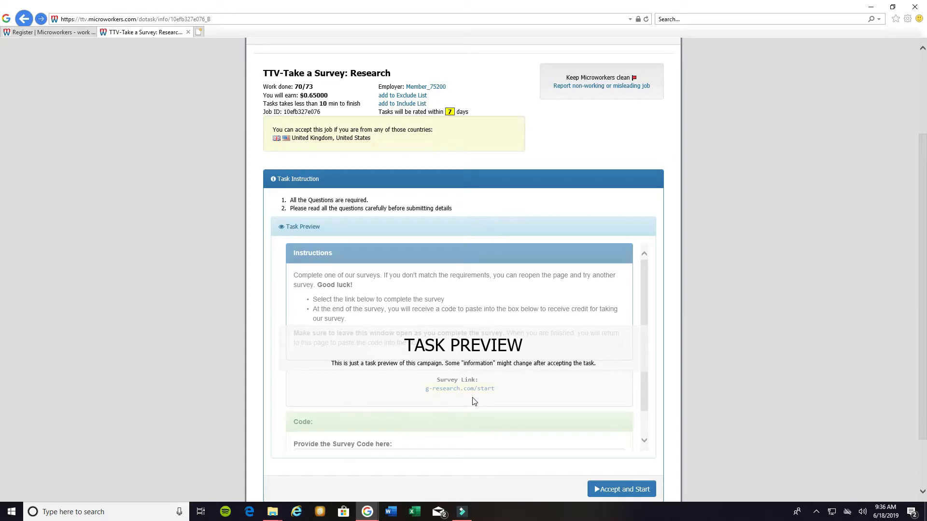
pyautogui.scroll(-3)
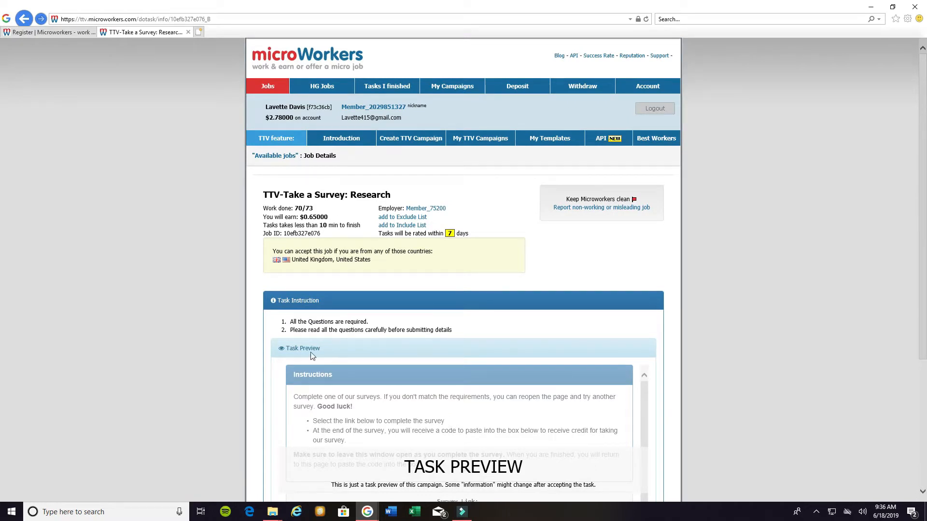
pyautogui.moveTo(327, 406)
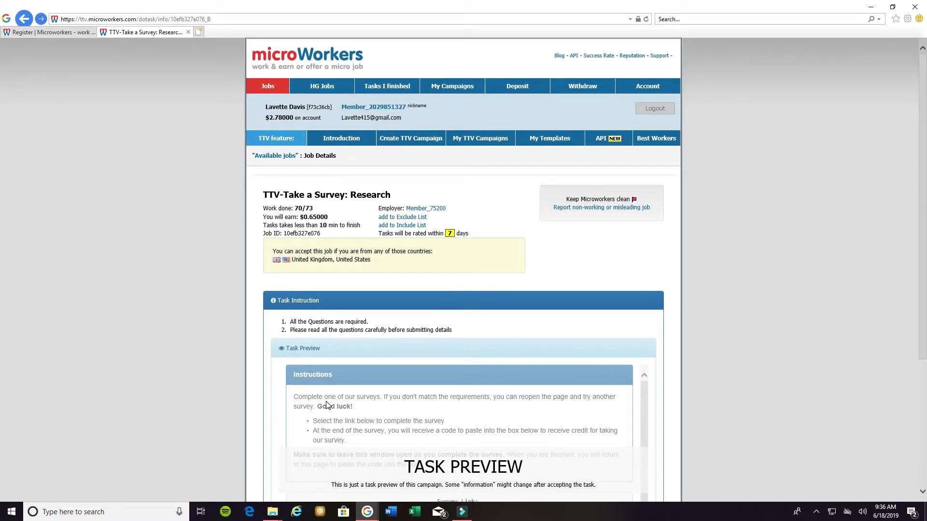
pyautogui.moveTo(331, 404)
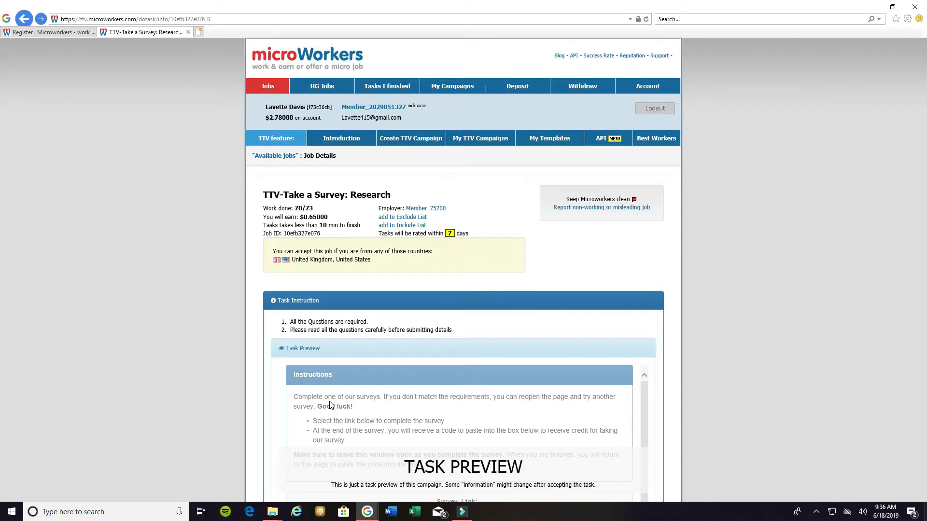
pyautogui.moveTo(159, 377)
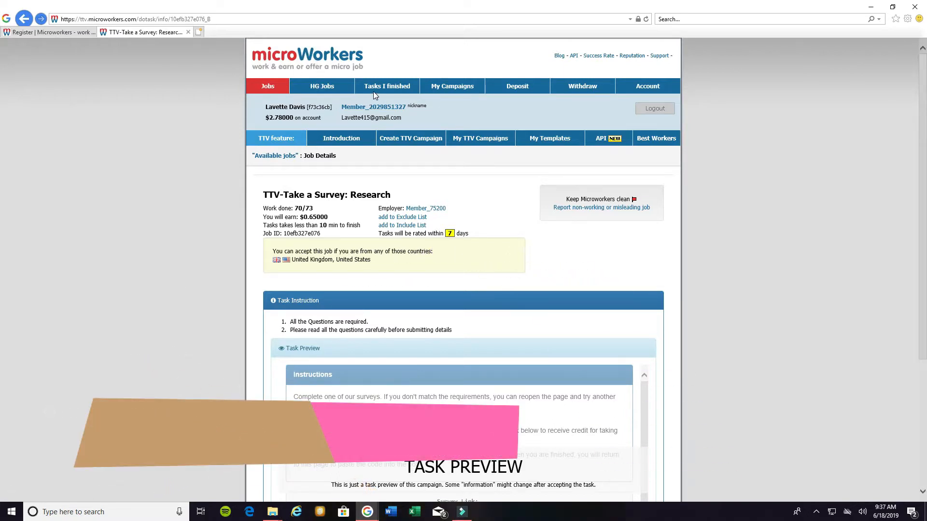
# Open the Tasks I finished page and choose its Basic tasks history.
pyautogui.click(381, 86)
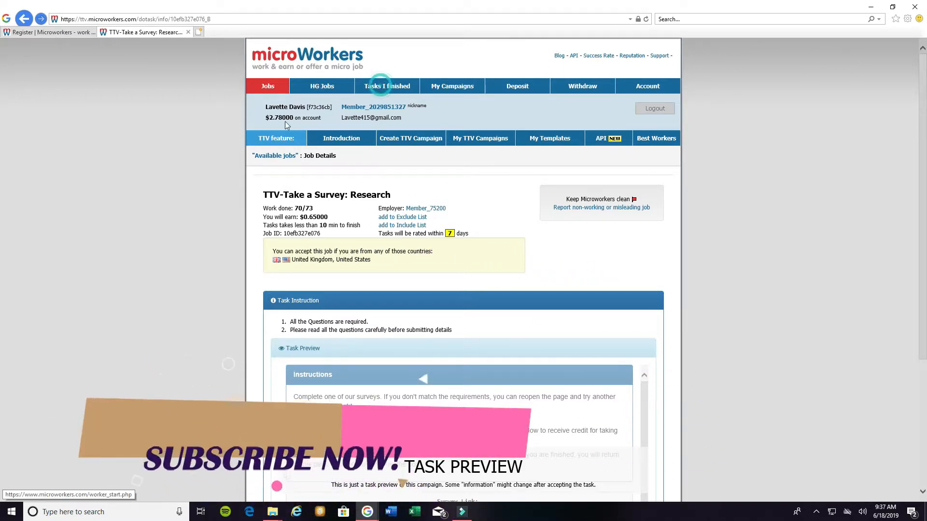
pyautogui.click(386, 85)
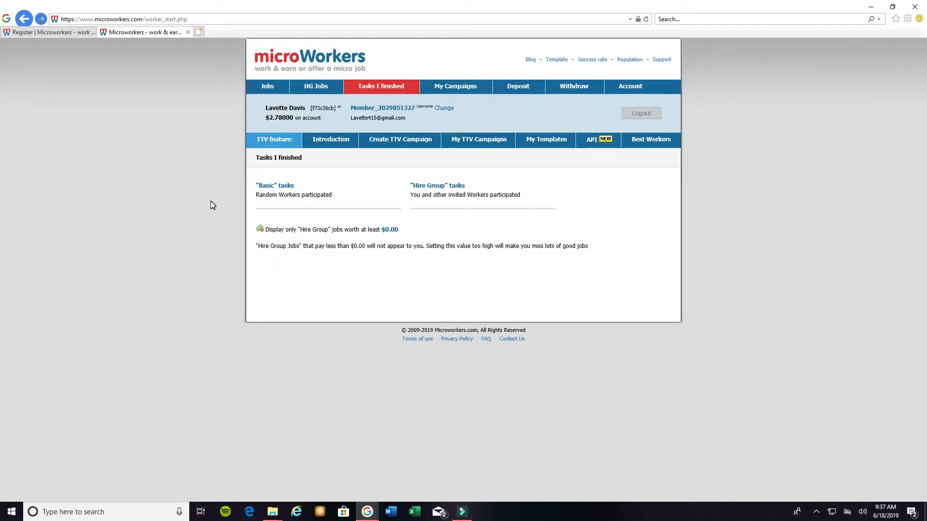
pyautogui.moveTo(268, 194)
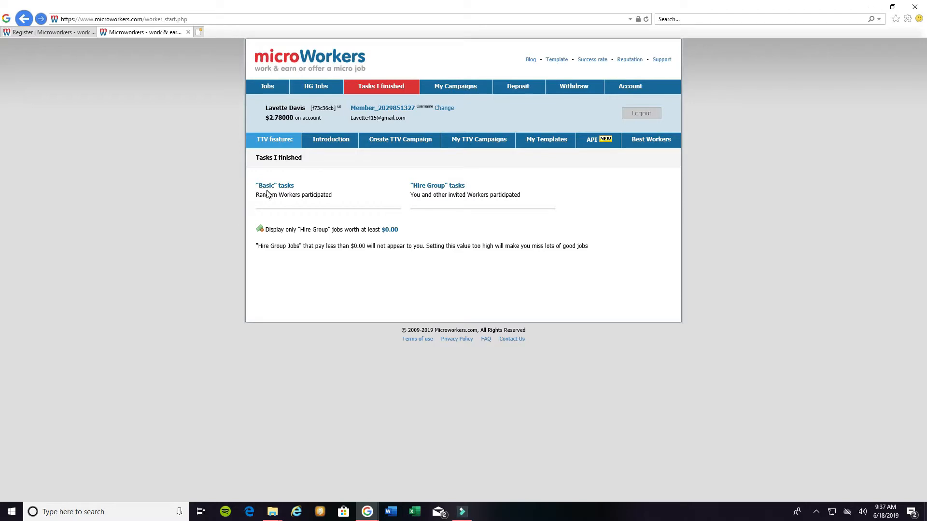
pyautogui.moveTo(403, 198)
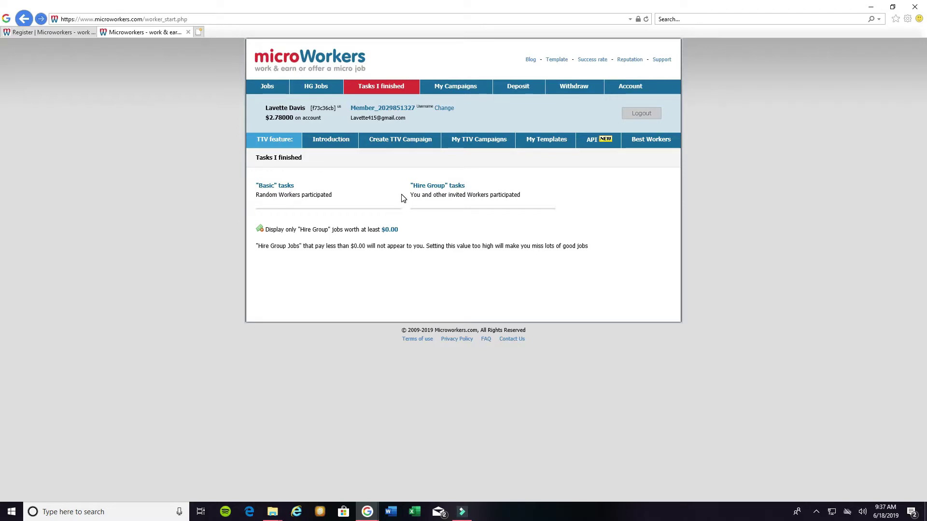
pyautogui.moveTo(309, 218)
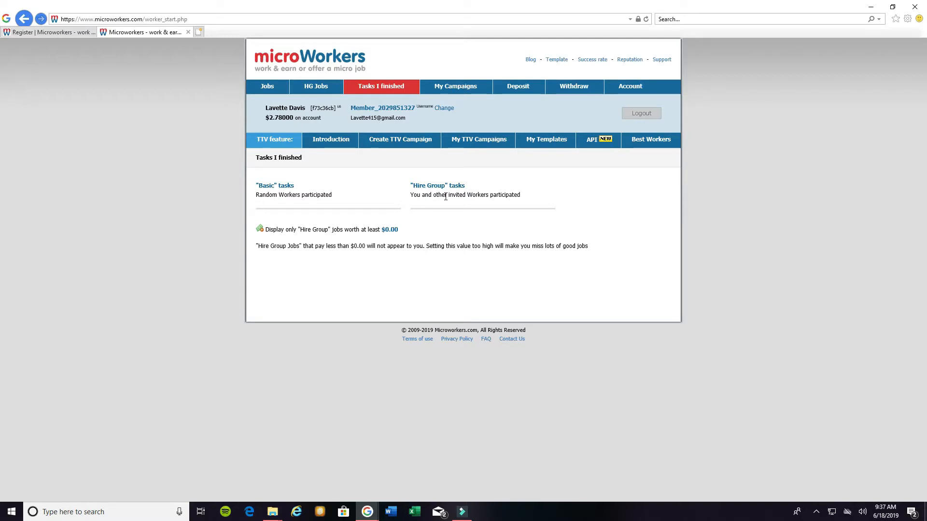
pyautogui.moveTo(413, 193)
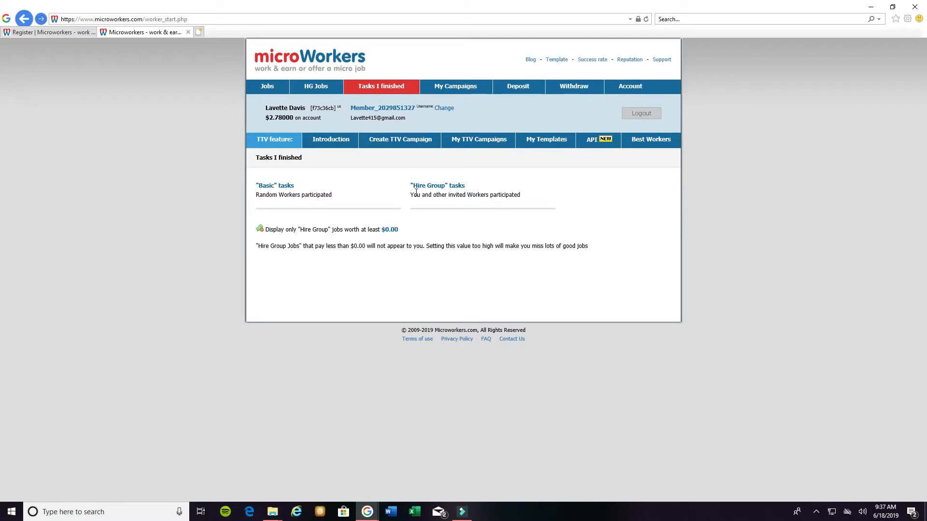
pyautogui.moveTo(237, 197)
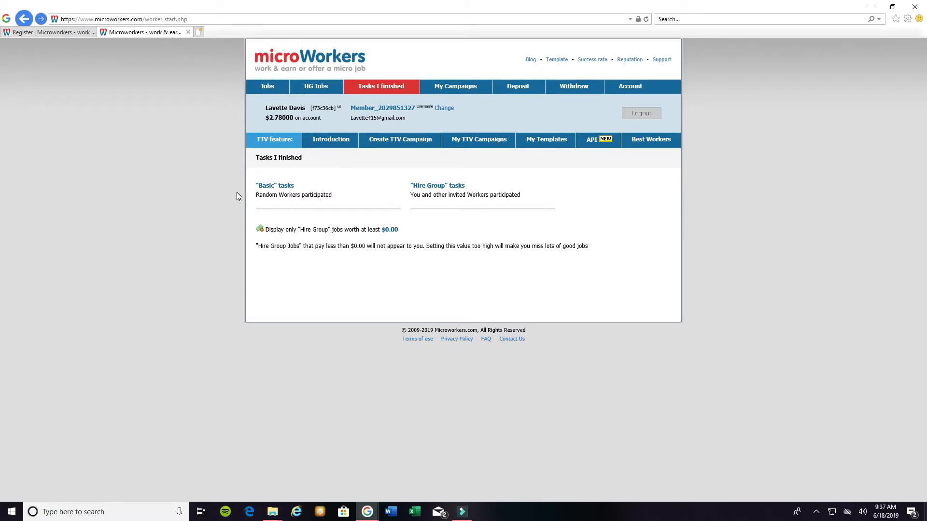
pyautogui.click(274, 187)
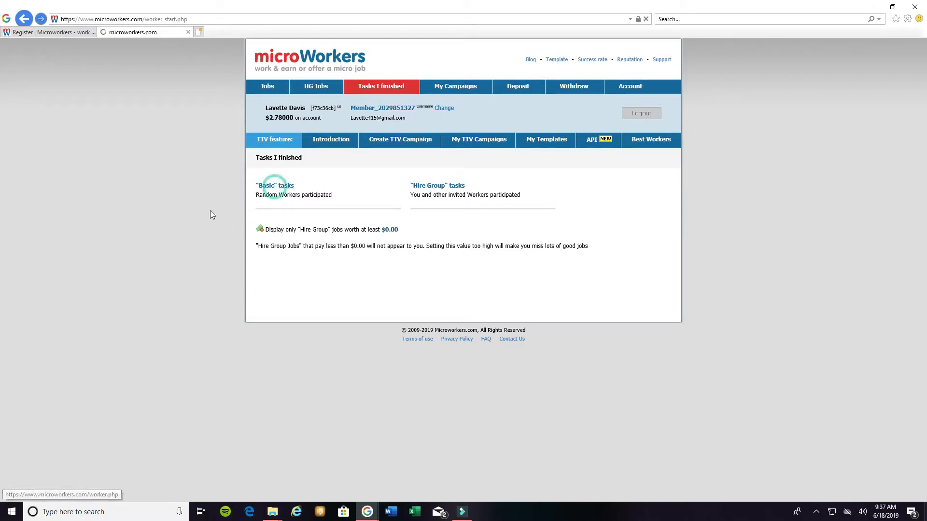
# View the Basic tasks record listing 9 submitted, paid tasks.
pyautogui.click(275, 186)
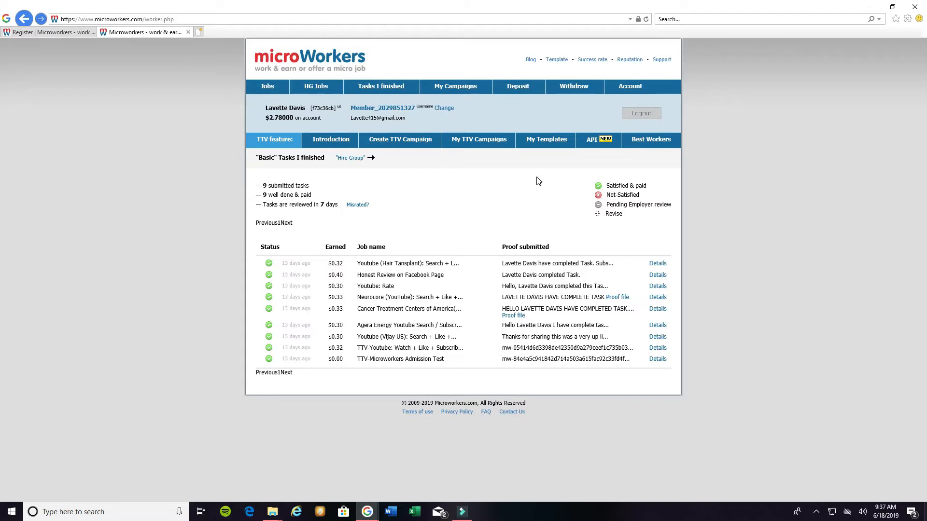
pyautogui.moveTo(562, 207)
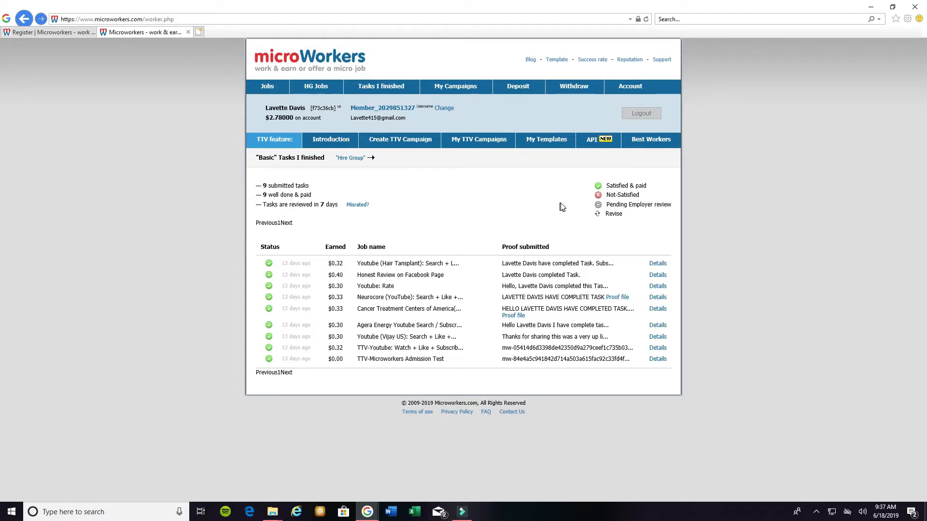
pyautogui.moveTo(622, 217)
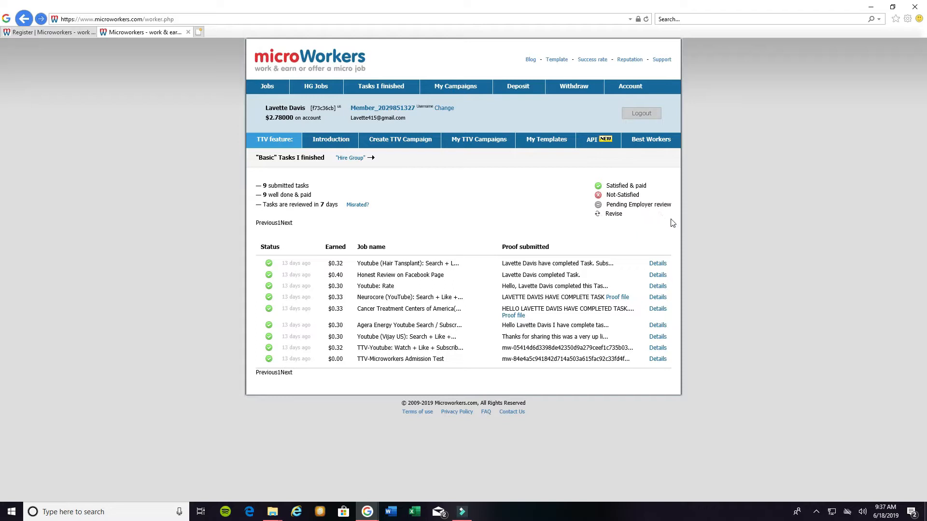
pyautogui.moveTo(404, 247)
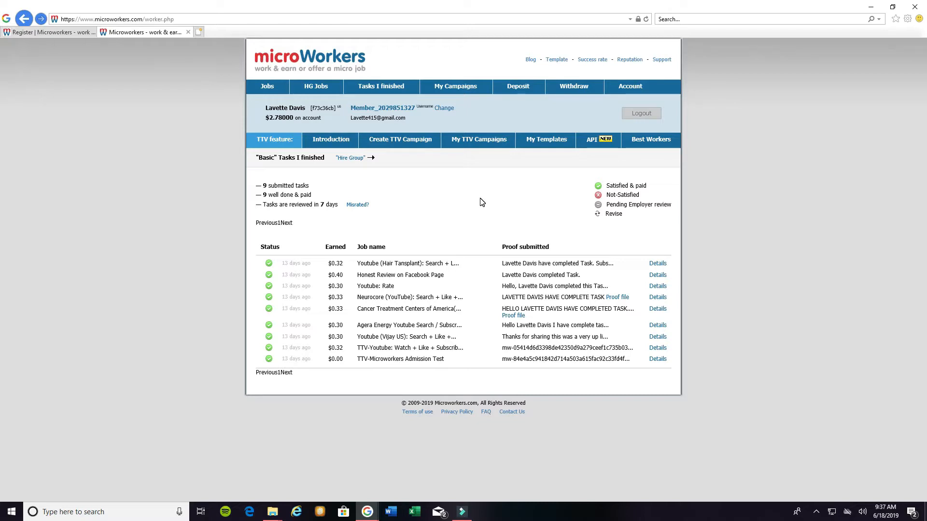
pyautogui.moveTo(474, 184)
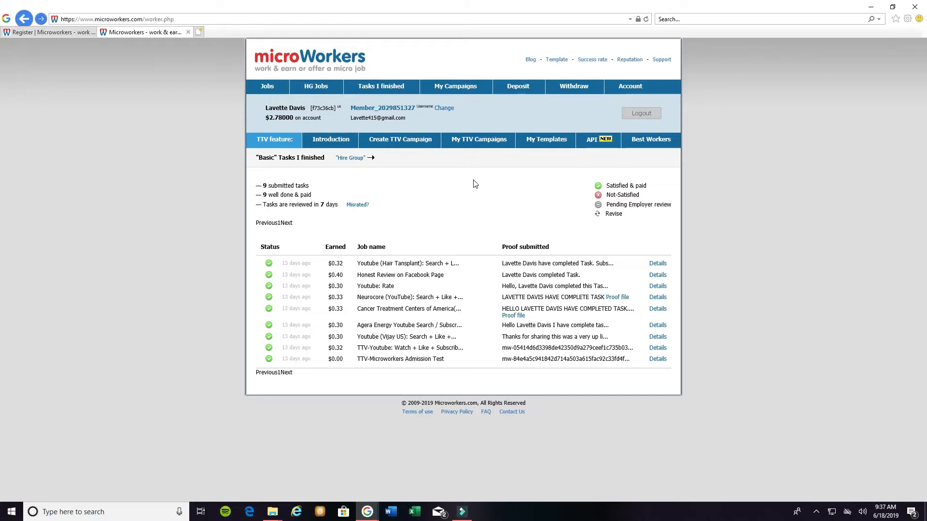
pyautogui.moveTo(450, 218)
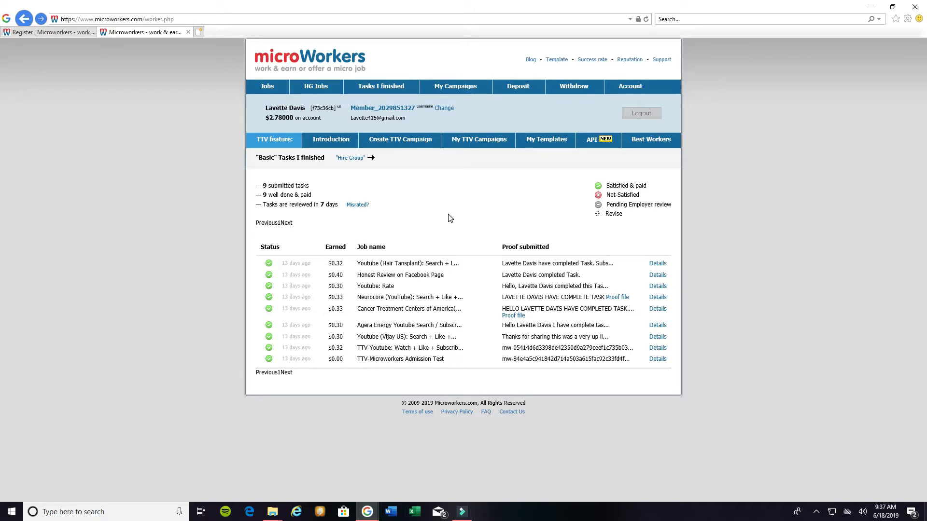
pyautogui.moveTo(557, 263)
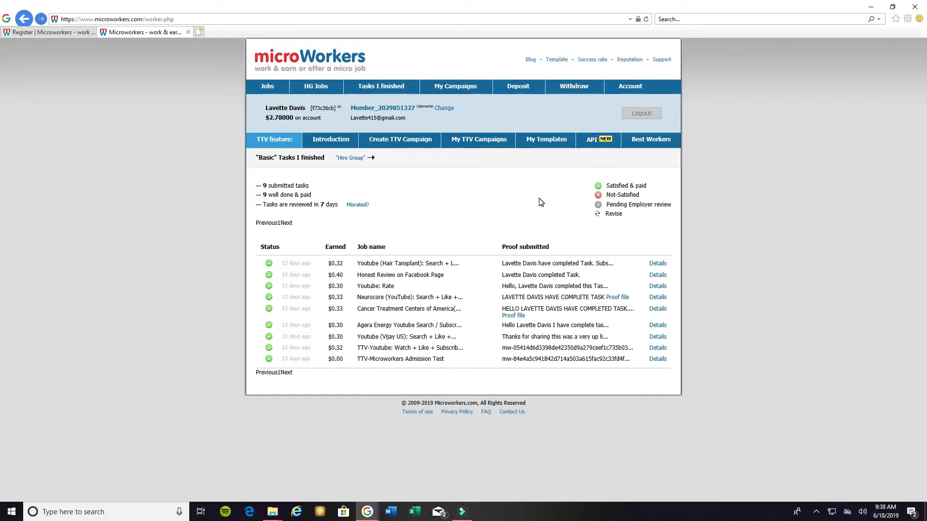
pyautogui.moveTo(390, 189)
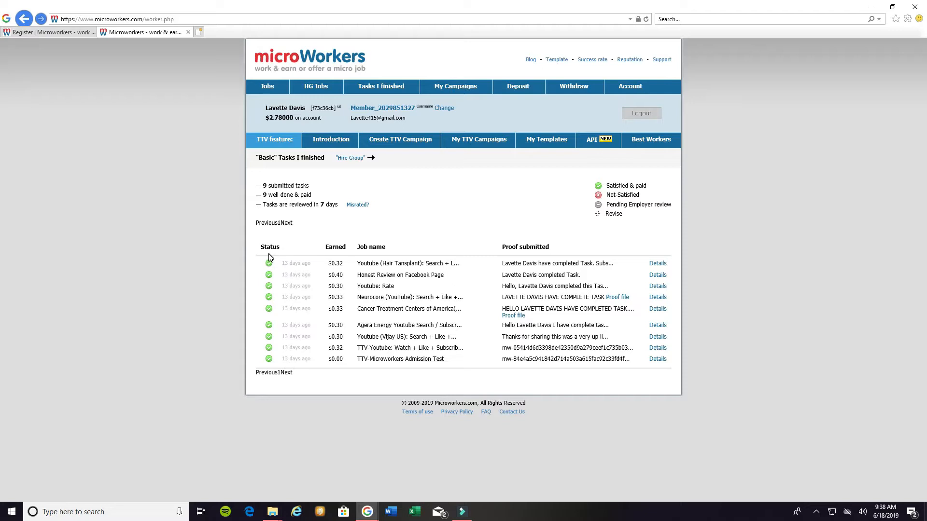
pyautogui.moveTo(301, 367)
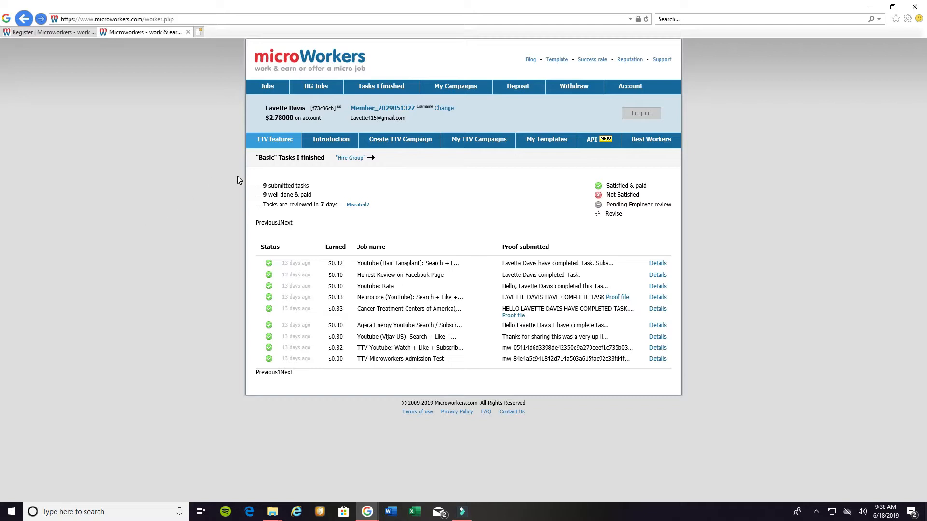
pyautogui.moveTo(565, 151)
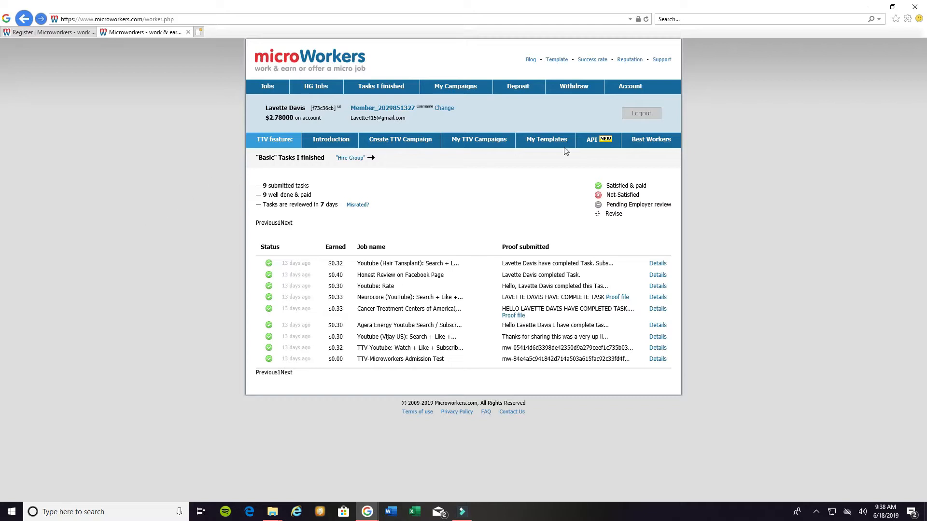
pyautogui.moveTo(461, 170)
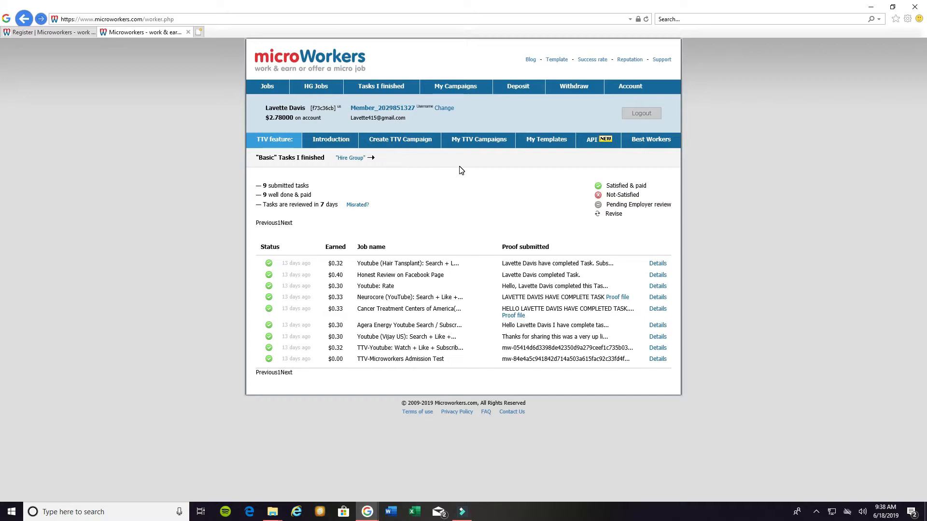
pyautogui.moveTo(641, 159)
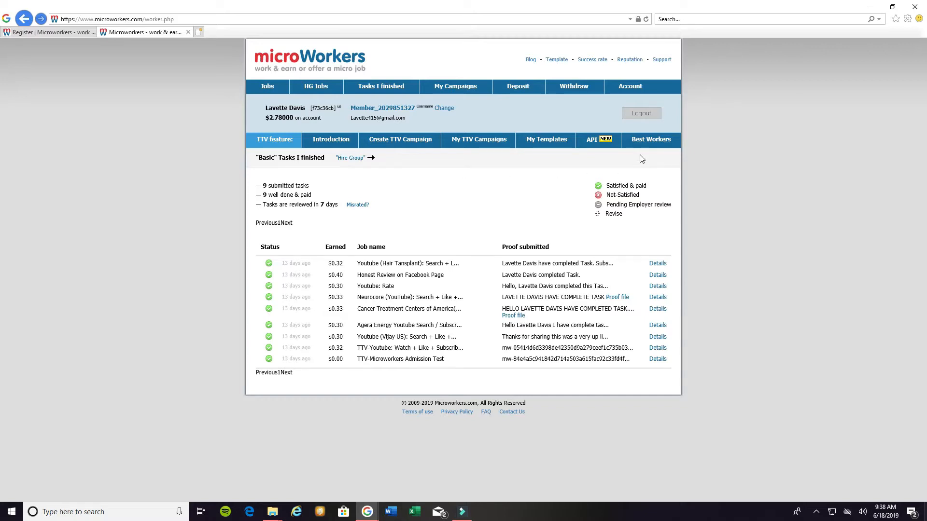
pyautogui.moveTo(647, 143)
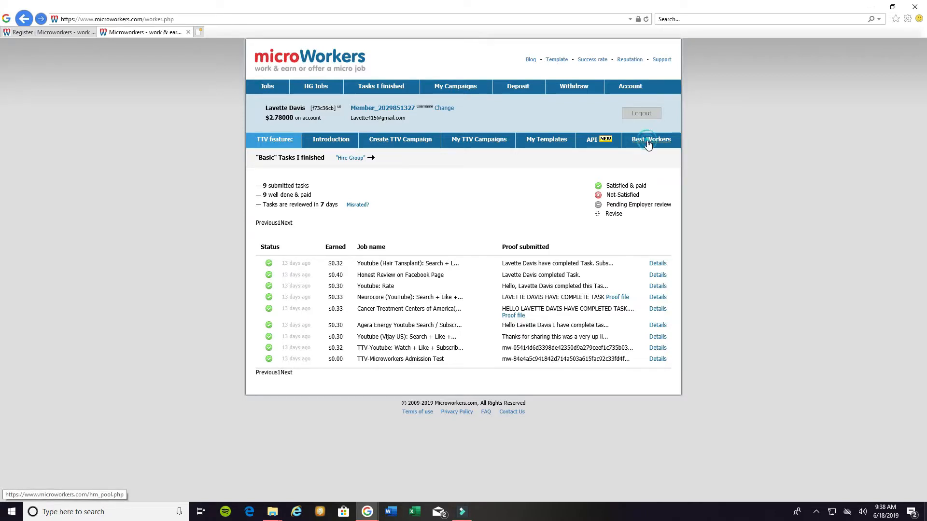
pyautogui.click(651, 140)
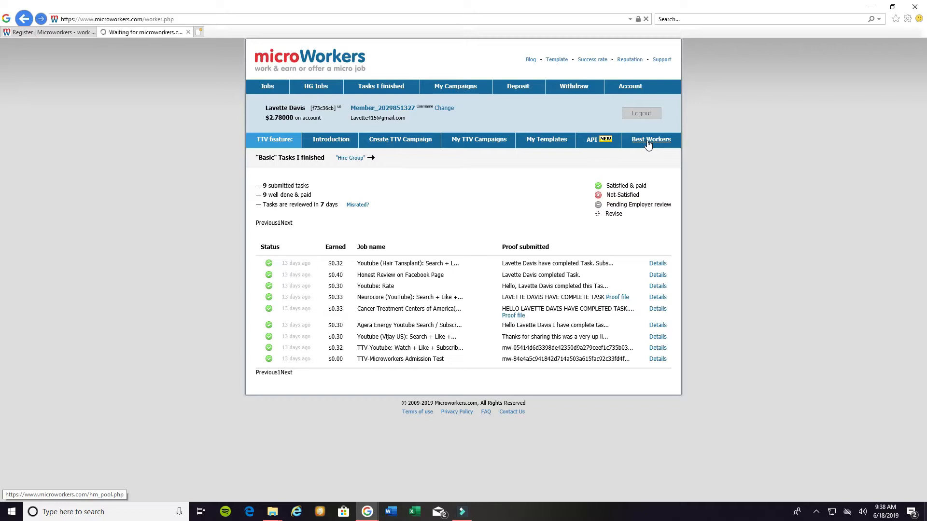
pyautogui.click(651, 140)
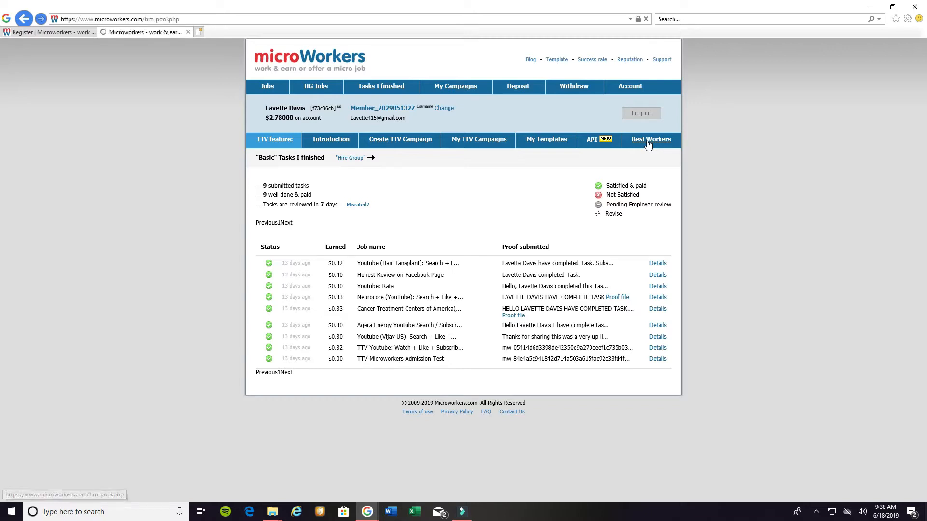
pyautogui.click(651, 140)
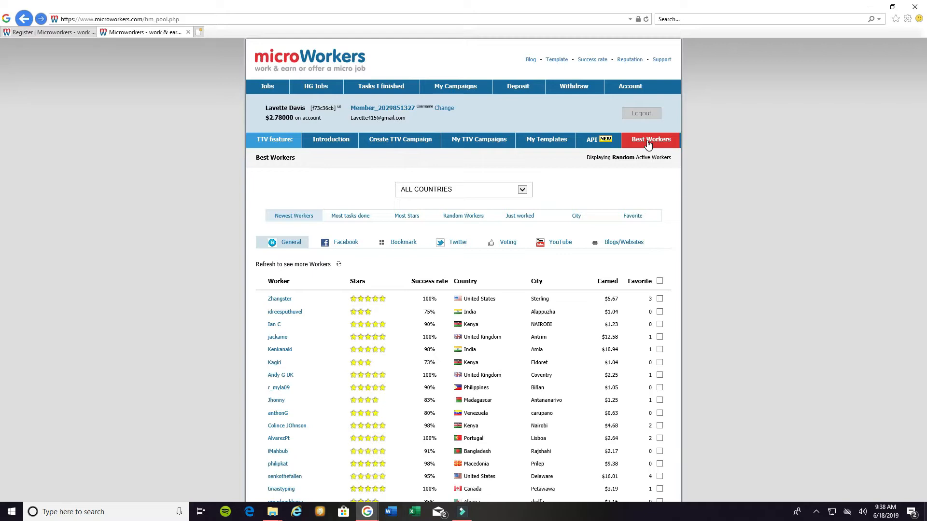
pyautogui.moveTo(298, 257)
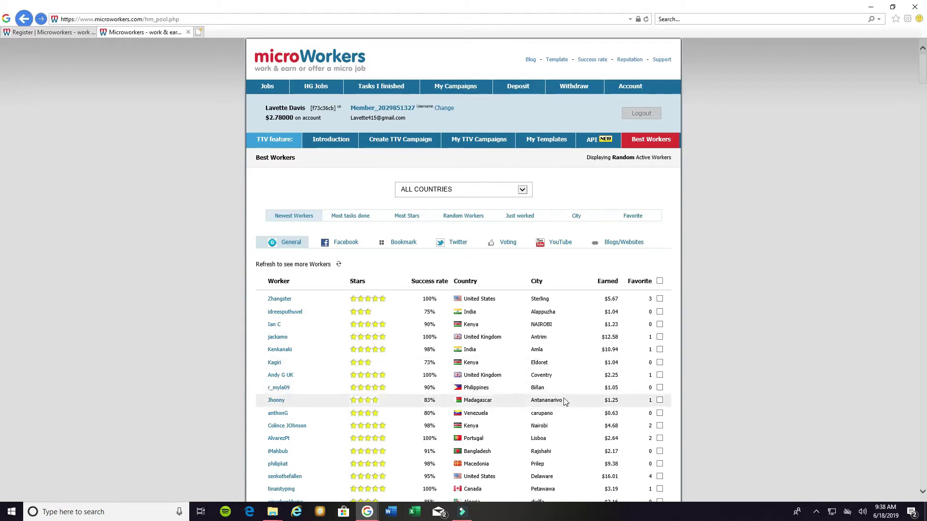
pyautogui.scroll(-3)
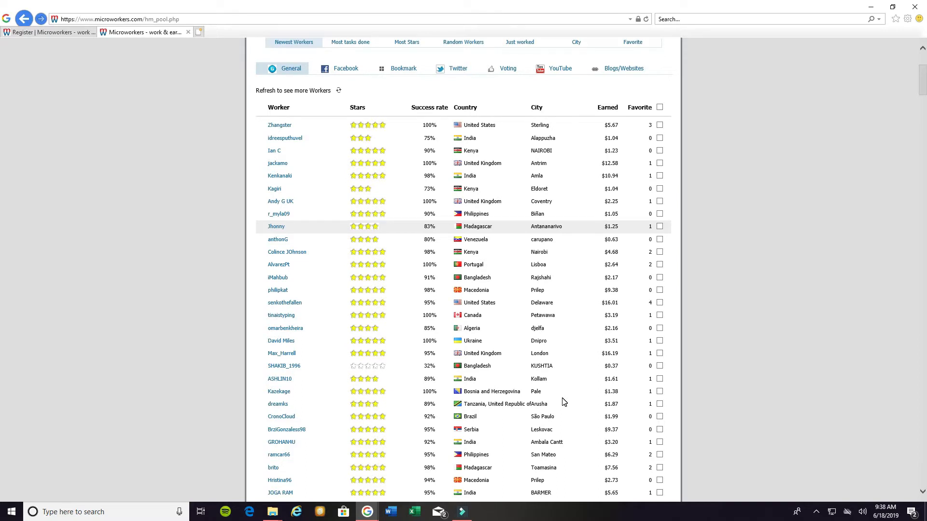
pyautogui.scroll(3)
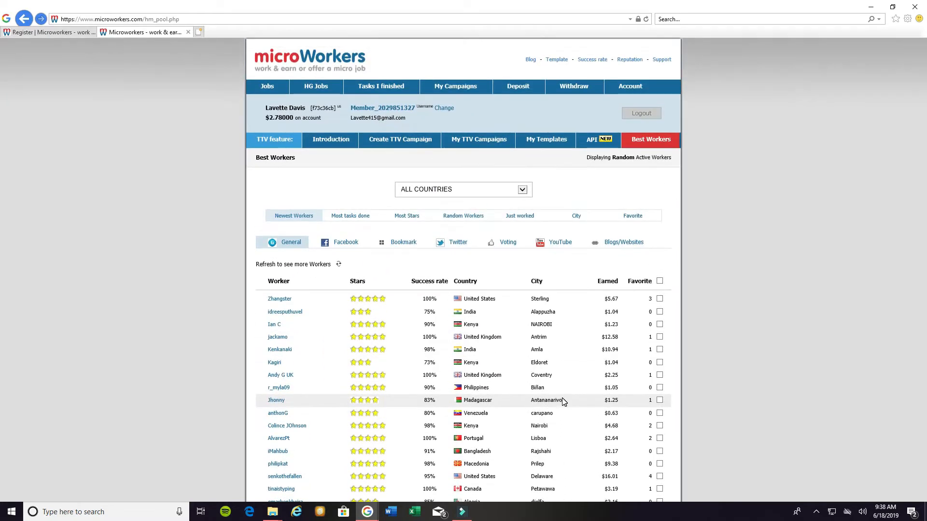
pyautogui.scroll(-3)
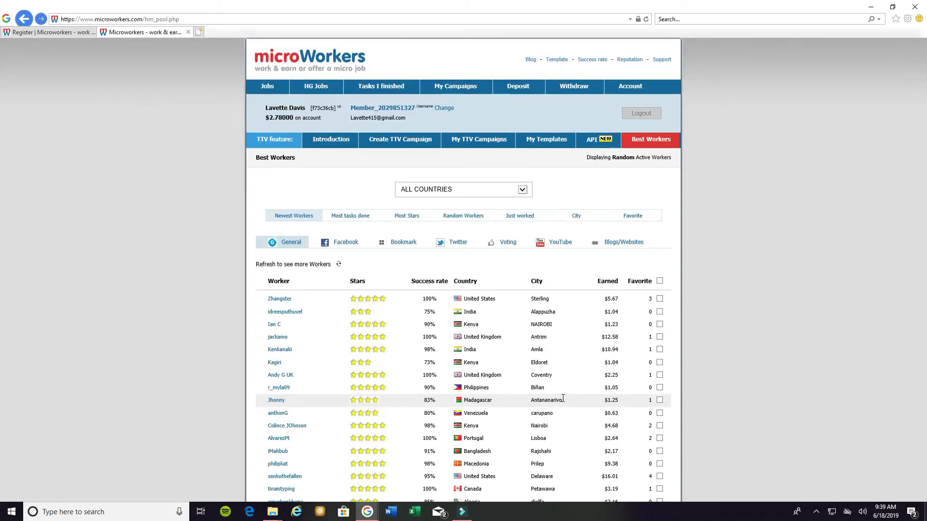
pyautogui.moveTo(554, 396)
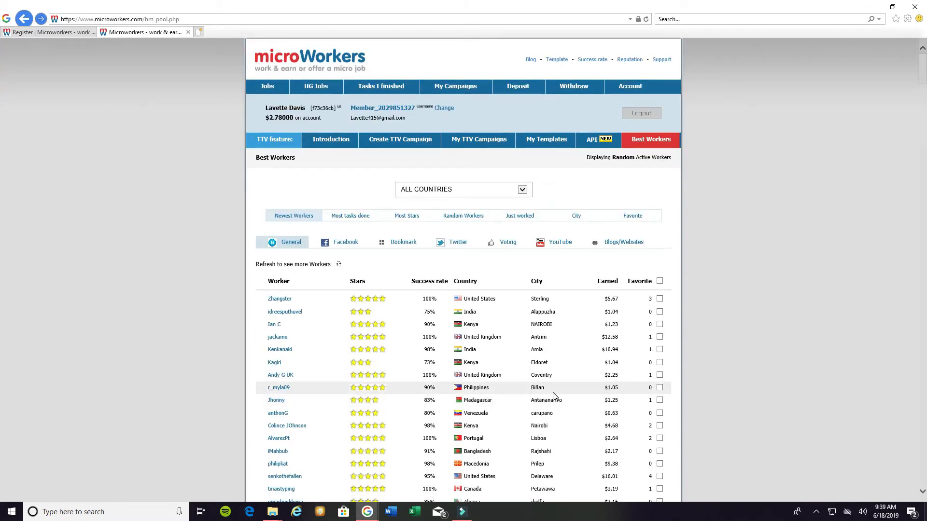
pyautogui.scroll(-3)
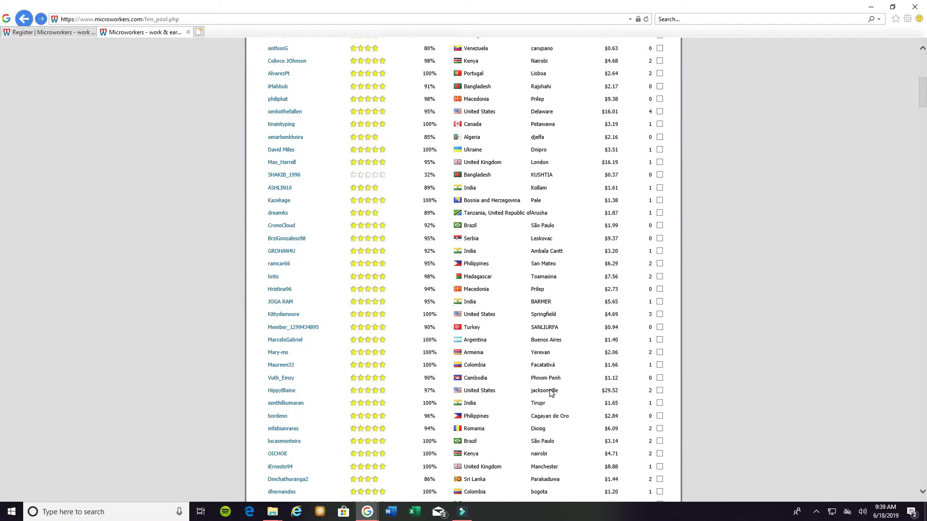
pyautogui.scroll(-3)
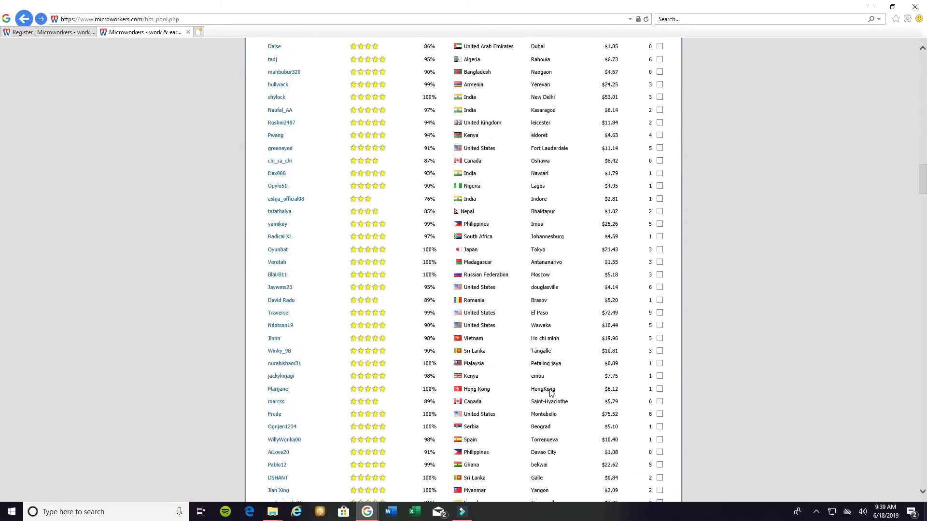
pyautogui.scroll(-3)
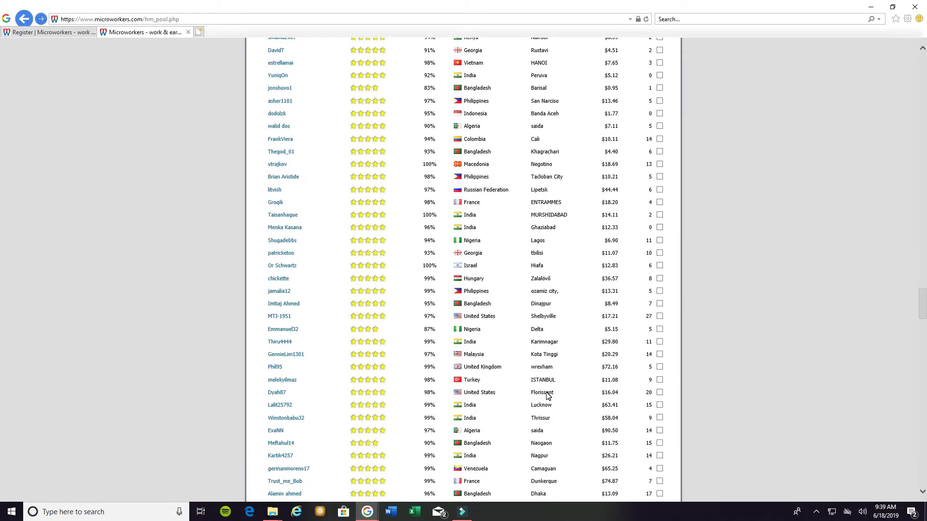
pyautogui.scroll(-3)
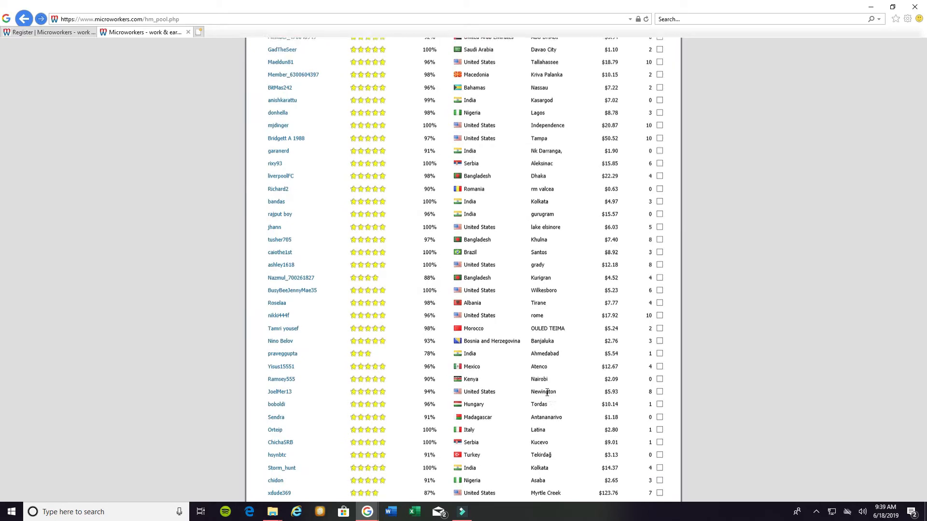
pyautogui.scroll(-3)
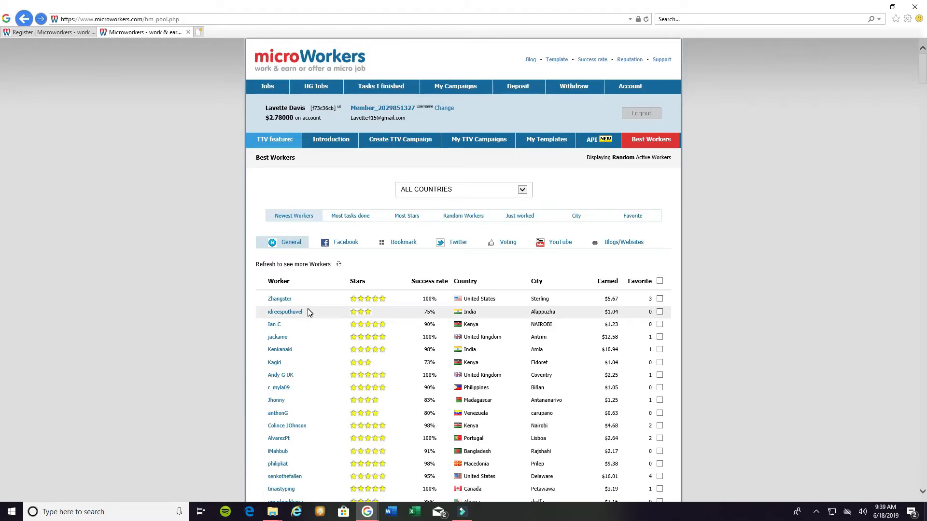
pyautogui.moveTo(524, 311)
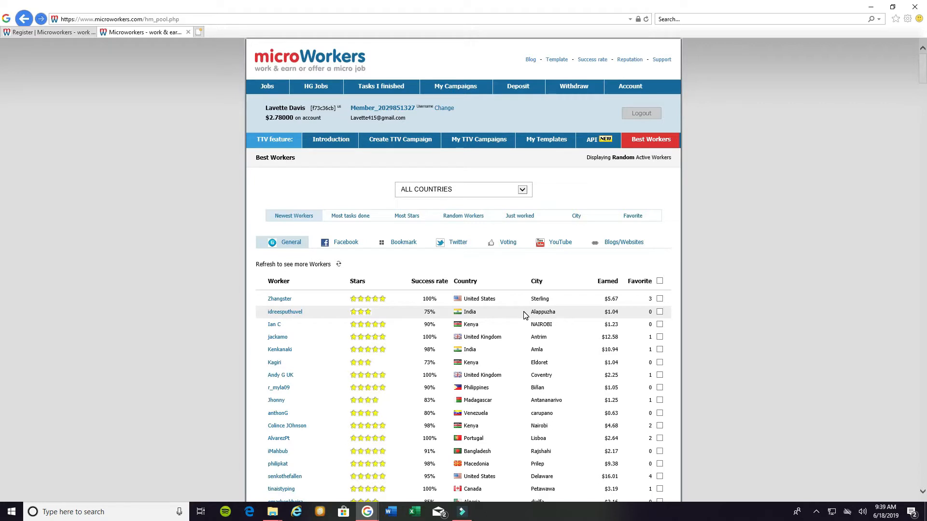
pyautogui.moveTo(549, 311)
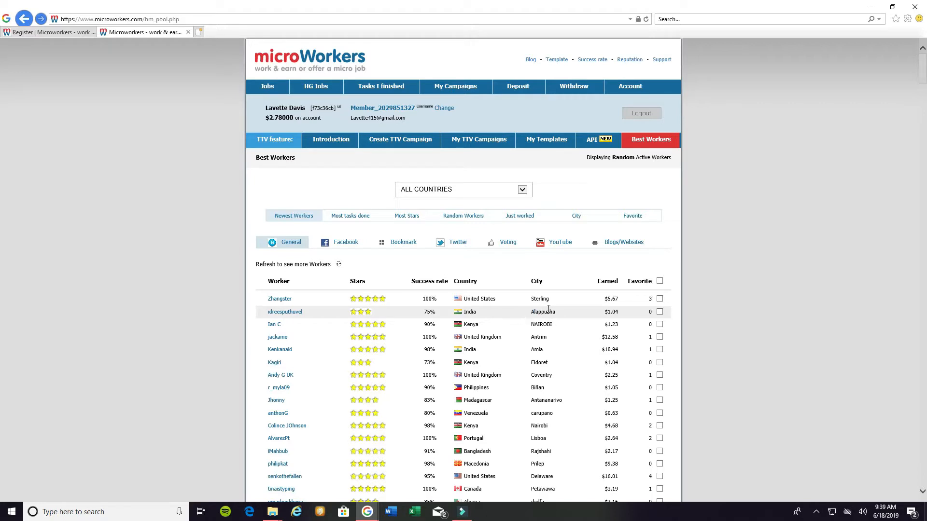
pyautogui.moveTo(358, 298)
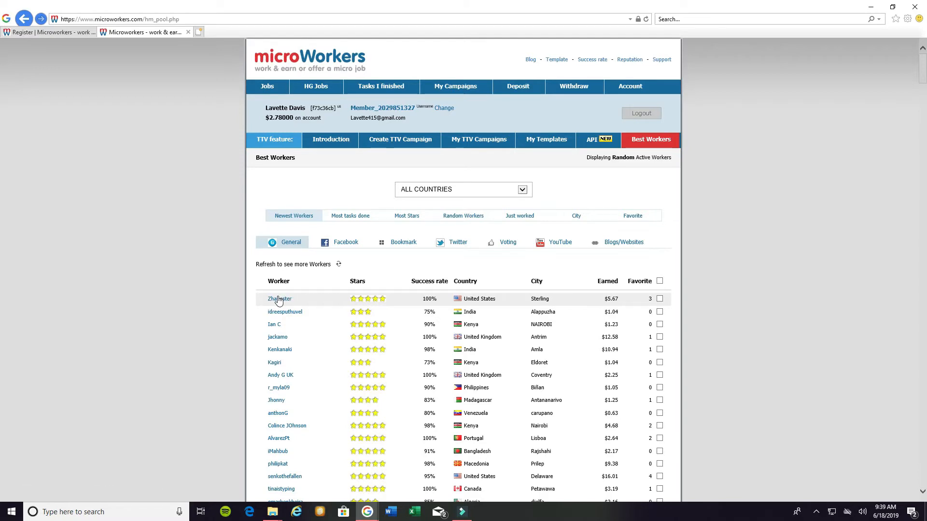
pyautogui.click(279, 299)
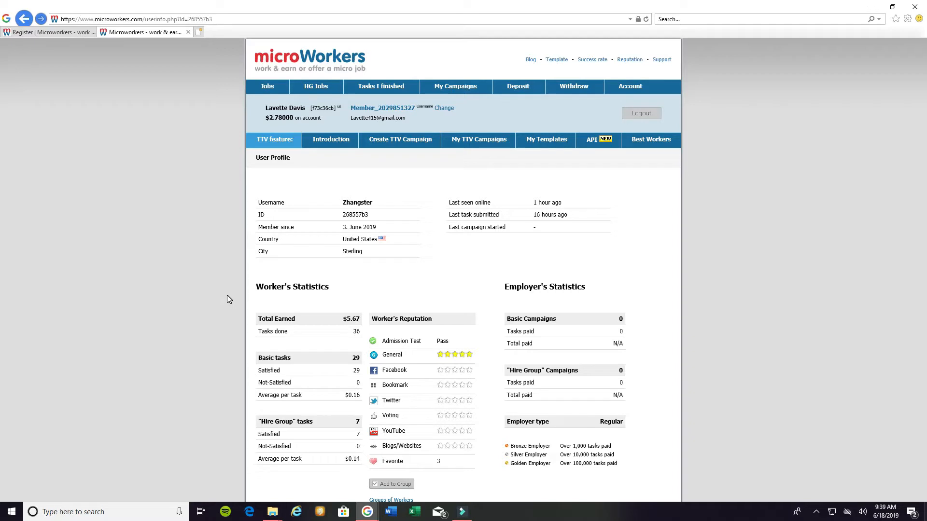
pyautogui.scroll(-3)
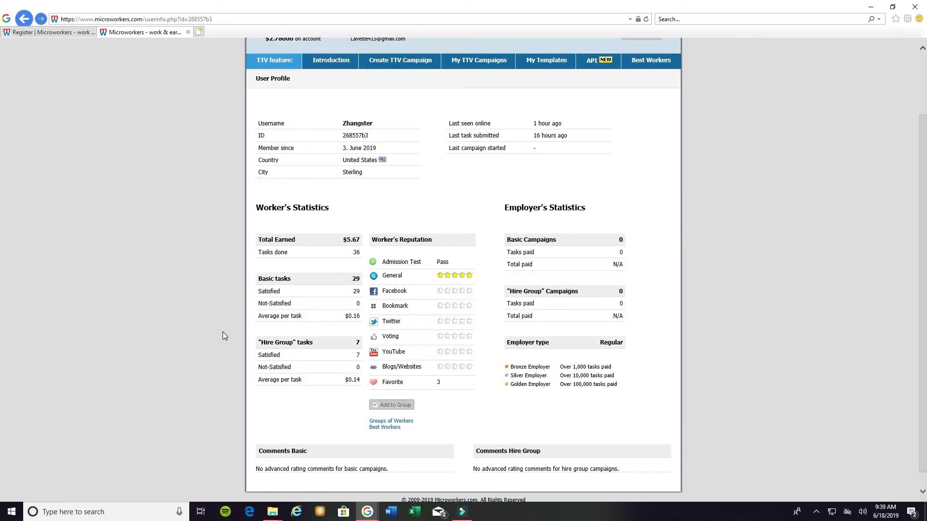
pyautogui.moveTo(302, 306)
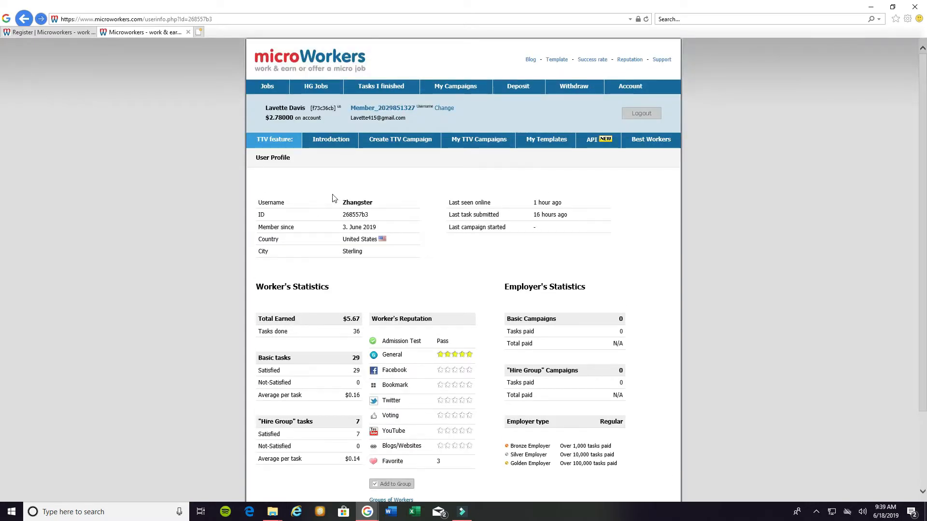
pyautogui.moveTo(336, 206)
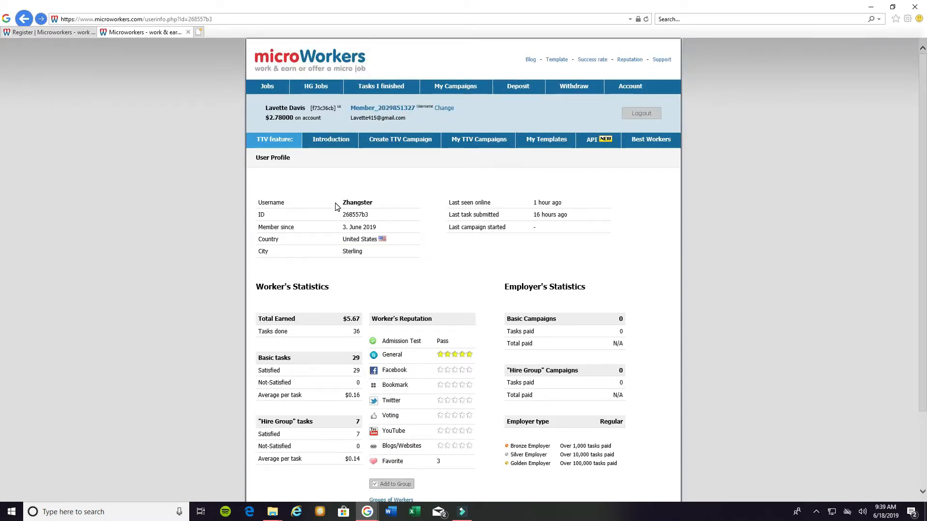
pyautogui.moveTo(333, 245)
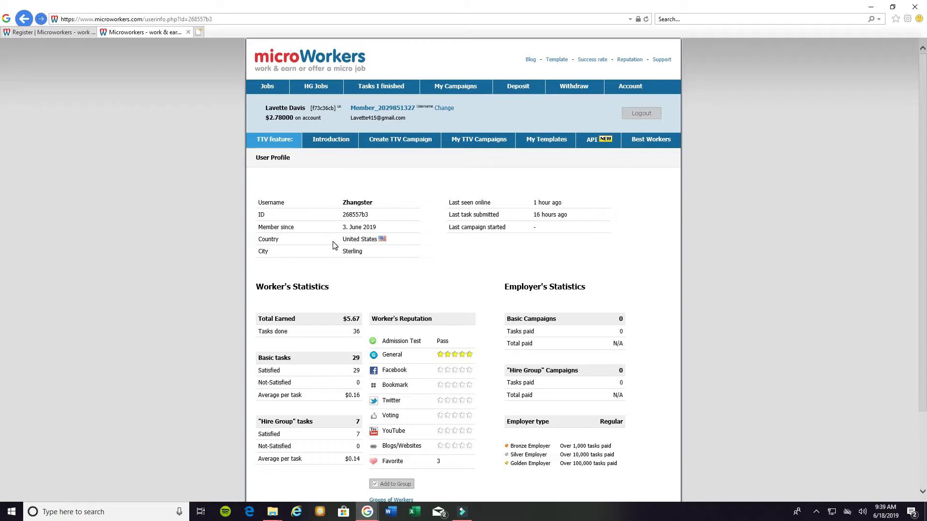
pyautogui.moveTo(347, 236)
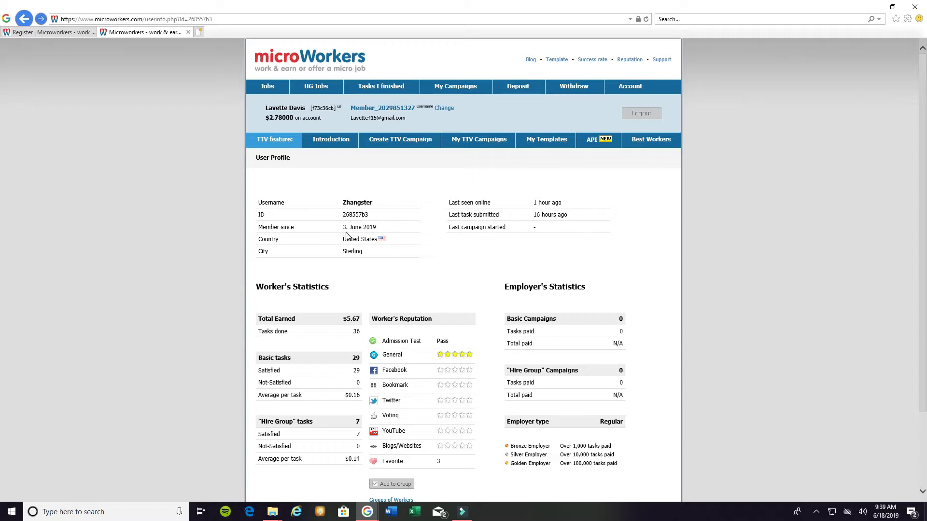
pyautogui.moveTo(360, 239)
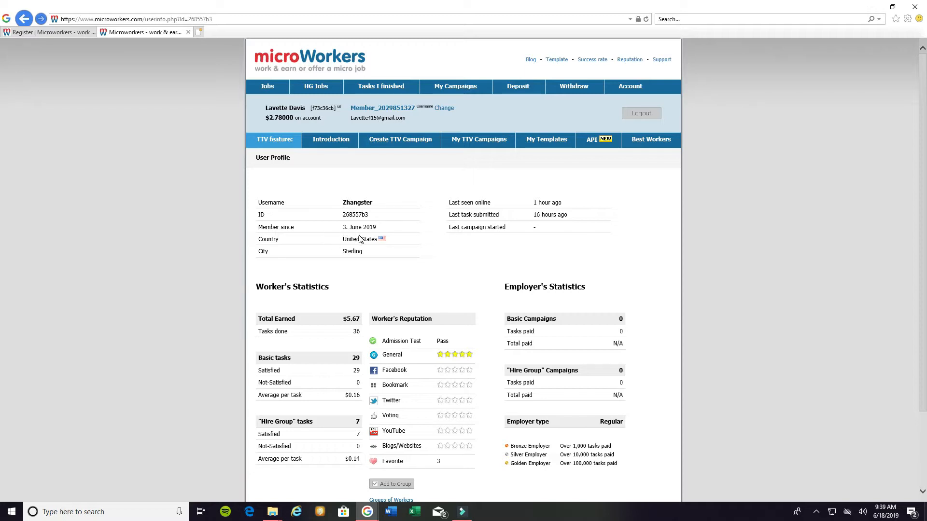
pyautogui.moveTo(315, 299)
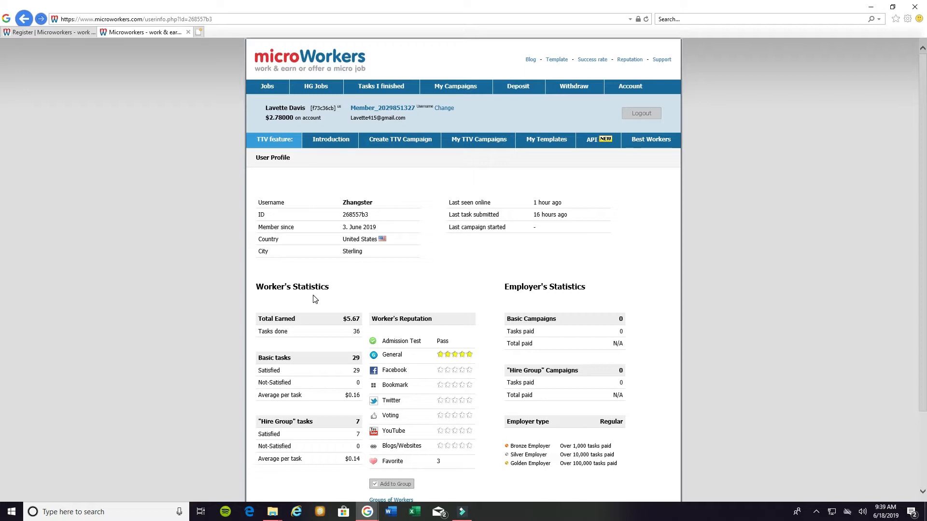
pyautogui.moveTo(448, 217)
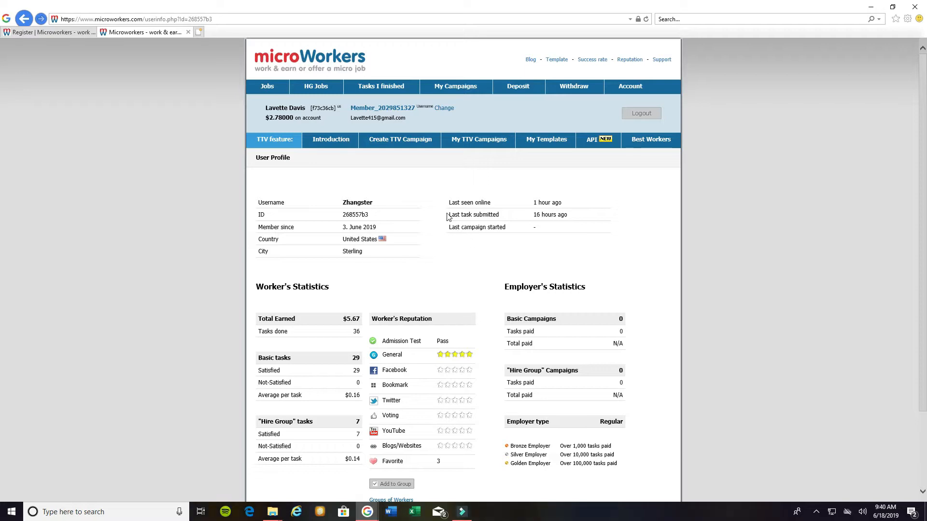
pyautogui.moveTo(560, 213)
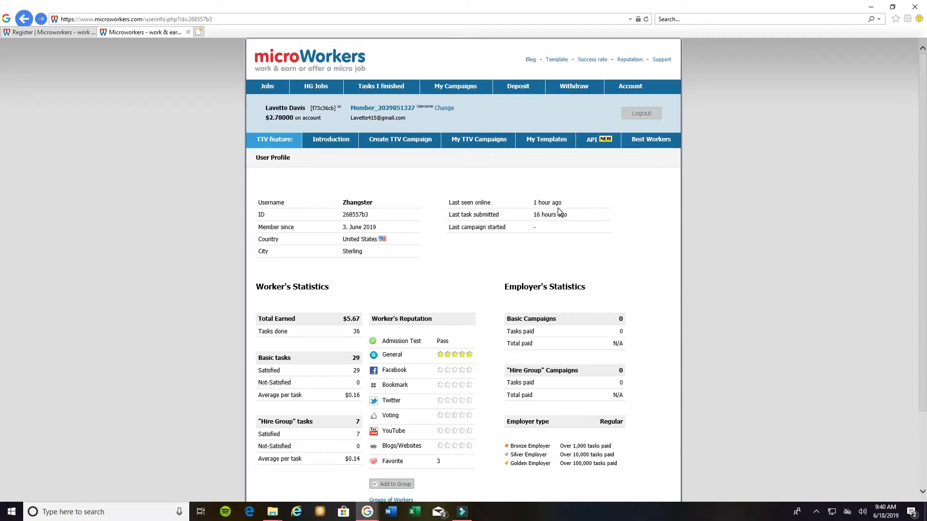
pyautogui.moveTo(480, 223)
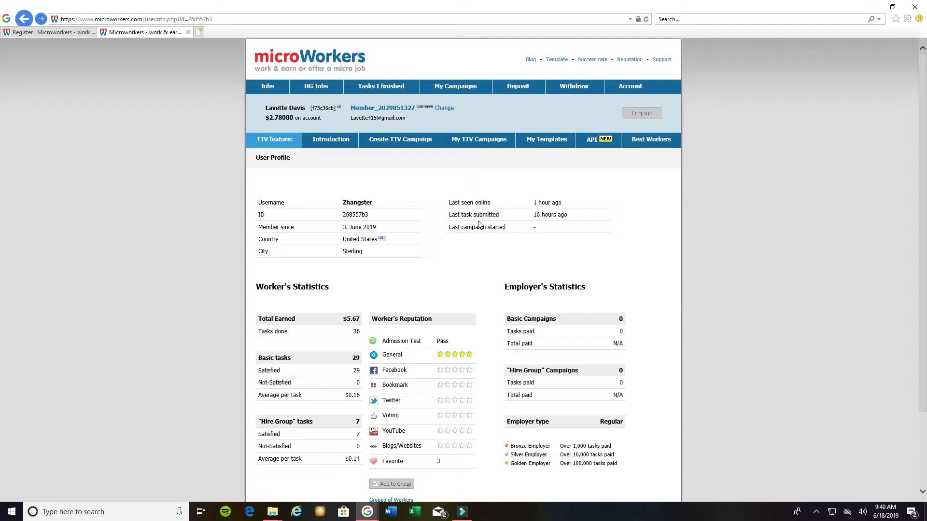
pyautogui.moveTo(264, 291)
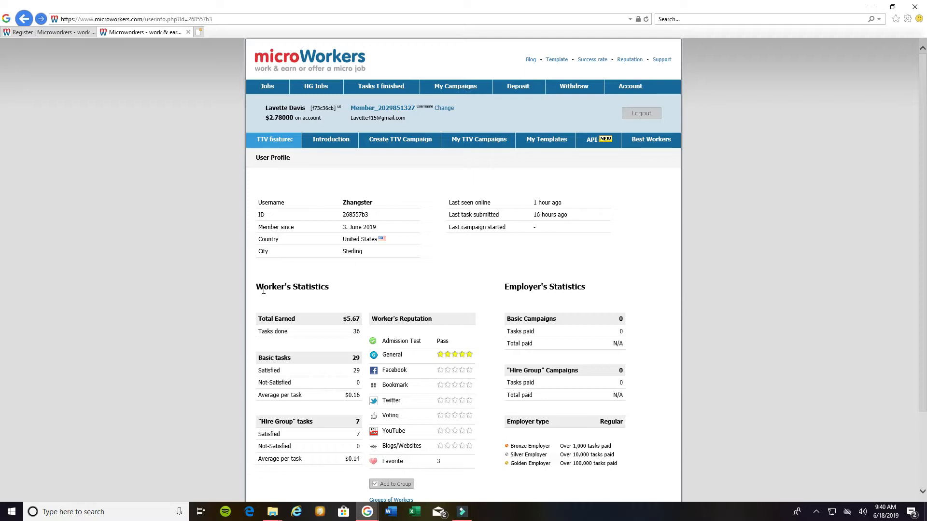
pyautogui.scroll(-3)
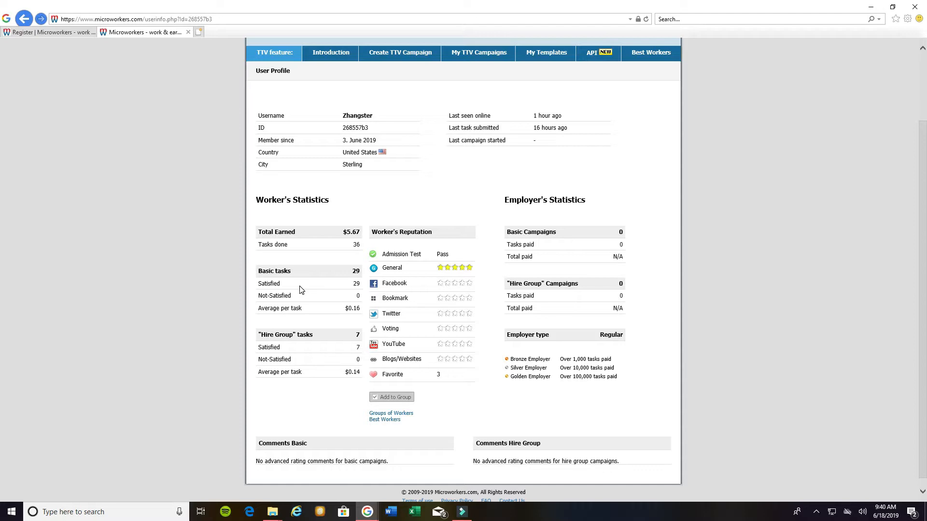
pyautogui.moveTo(328, 295)
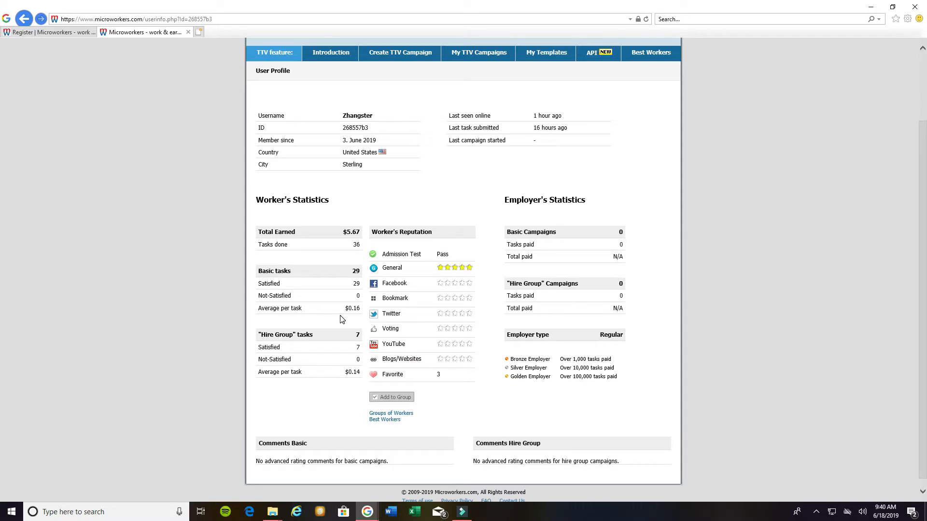
pyautogui.moveTo(181, 396)
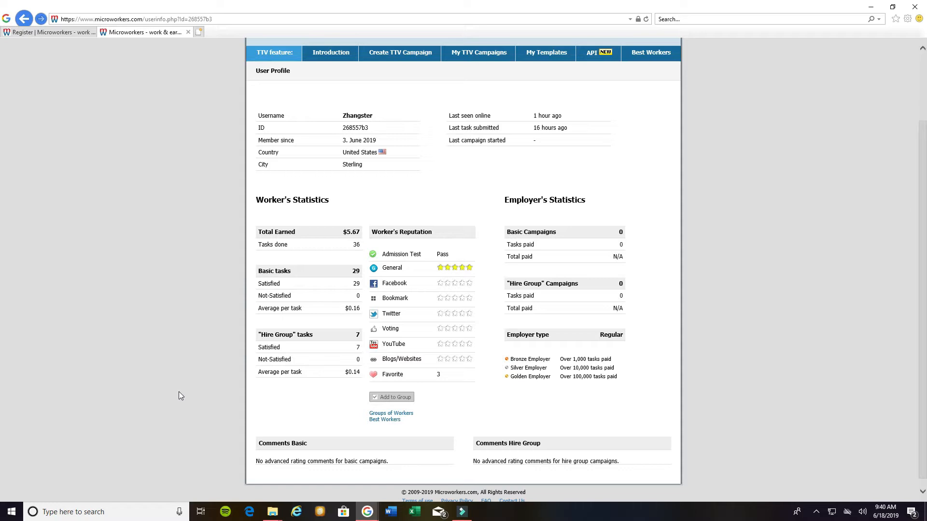
pyautogui.moveTo(311, 355)
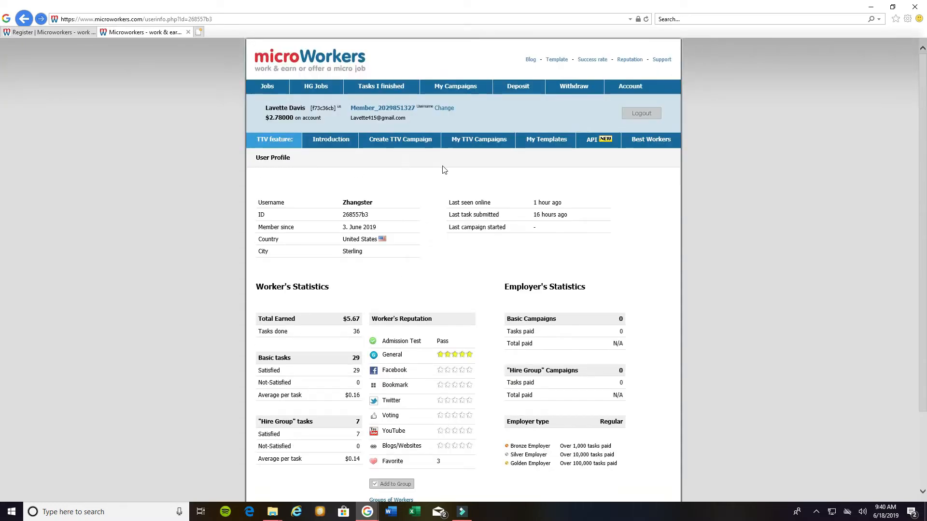
pyautogui.moveTo(618, 179)
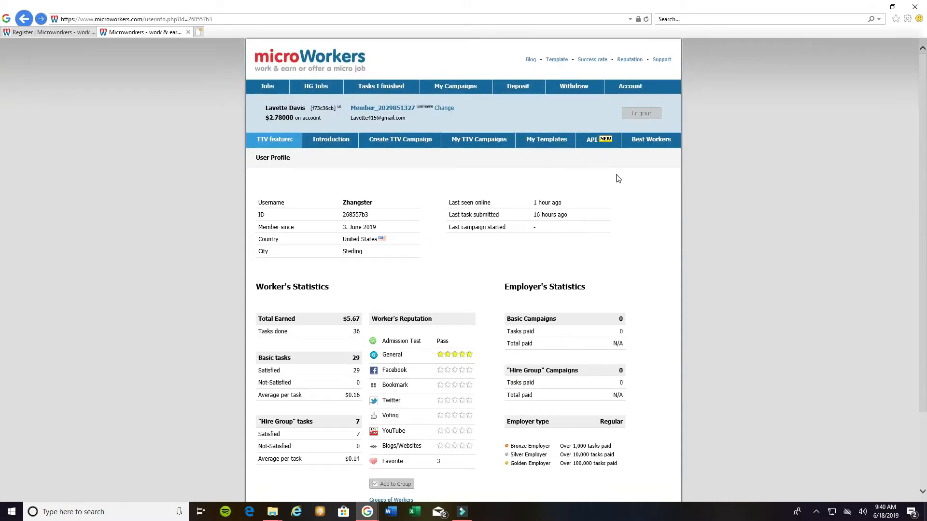
pyautogui.moveTo(646, 141)
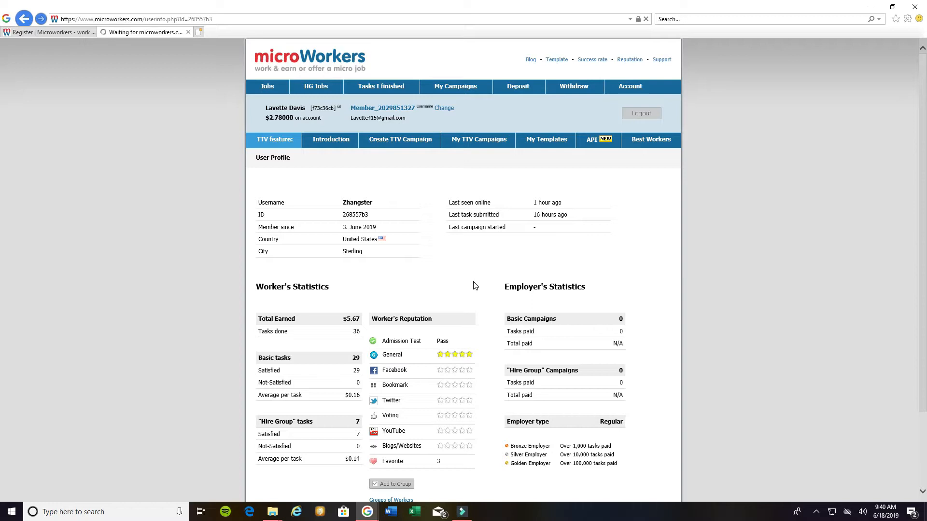
pyautogui.click(651, 140)
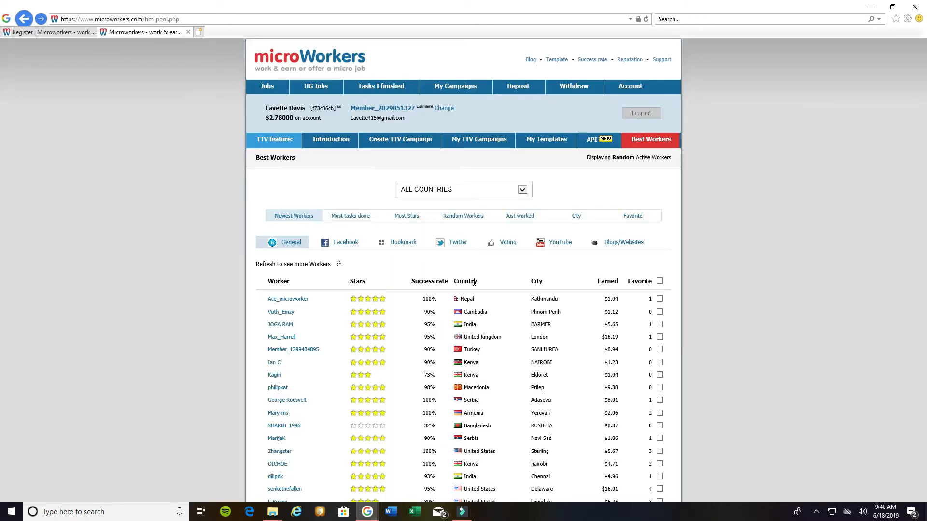
pyautogui.moveTo(443, 328)
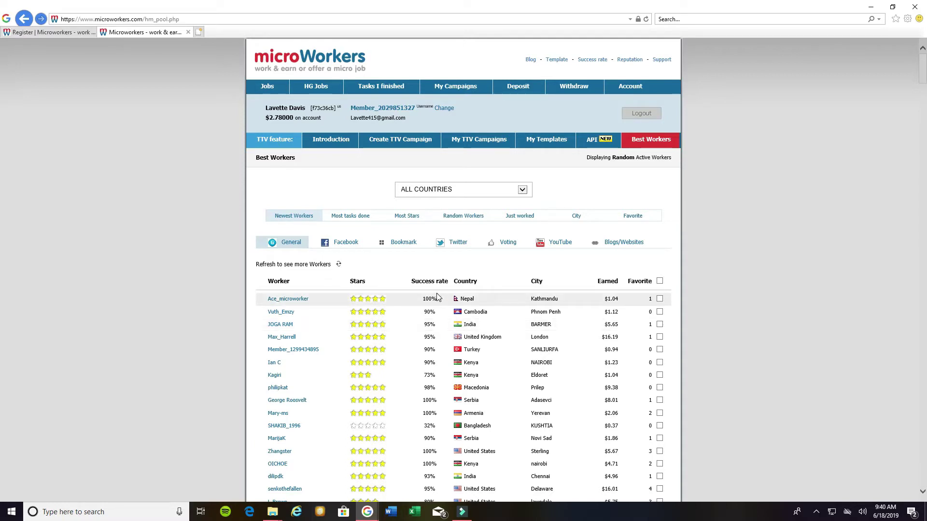
pyautogui.moveTo(372, 350)
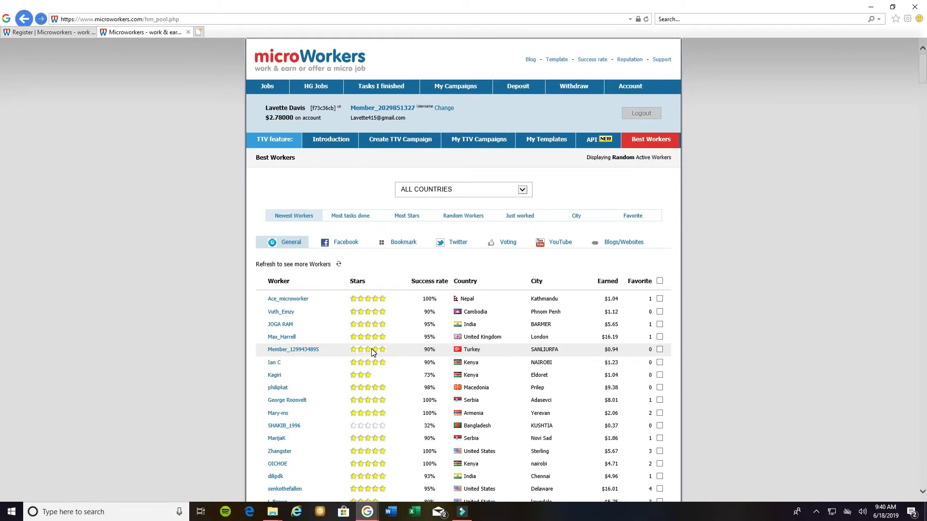
pyautogui.moveTo(377, 275)
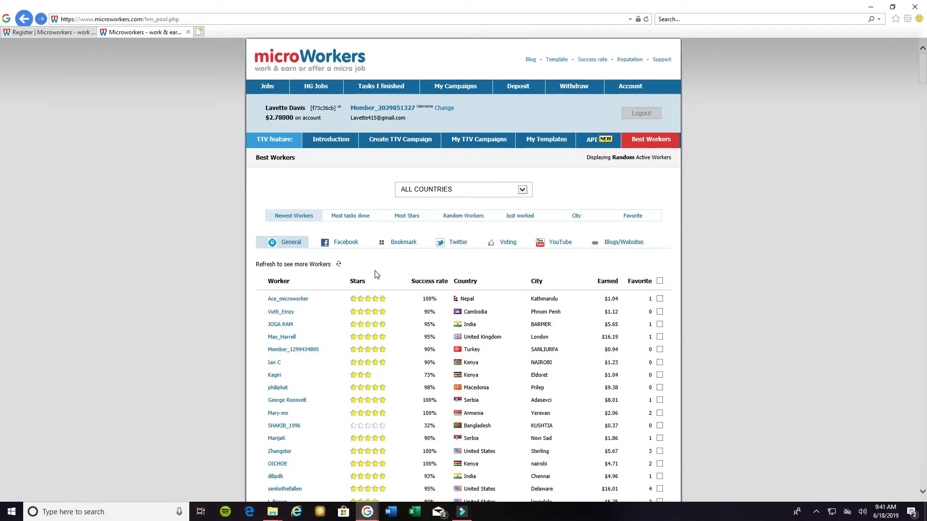
pyautogui.moveTo(350, 220)
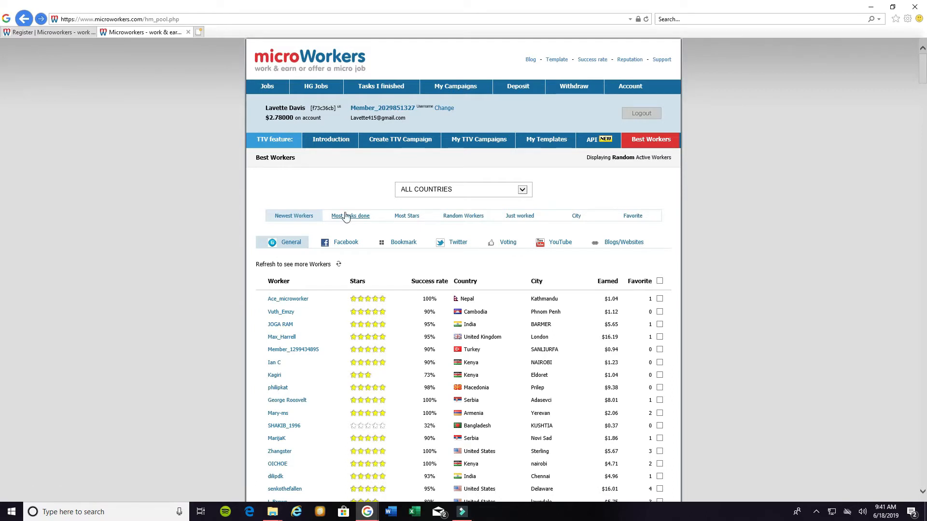
pyautogui.moveTo(403, 228)
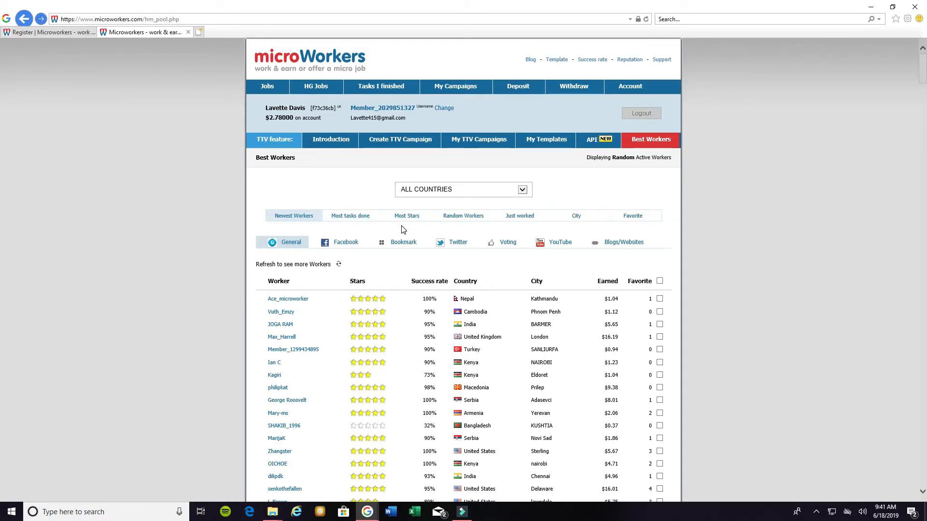
pyautogui.moveTo(525, 225)
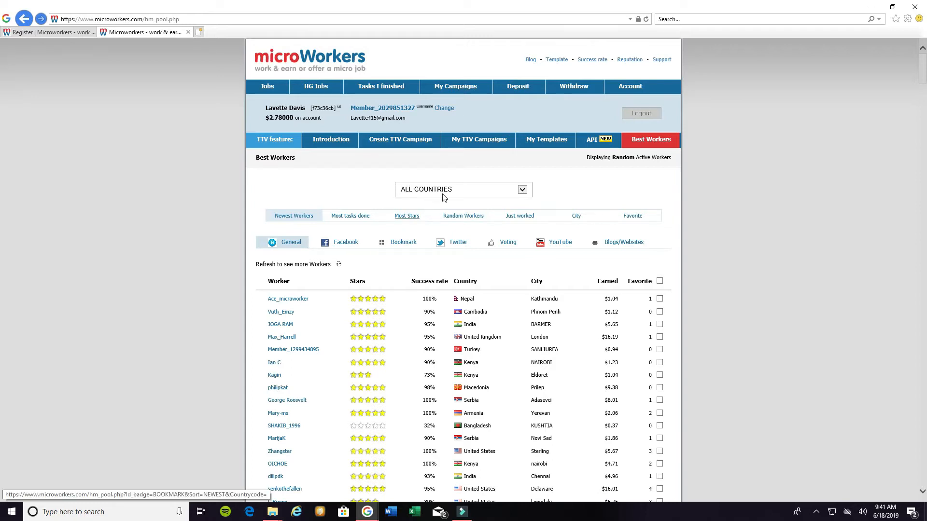
# Filter the Best Workers list to United States via the ALL COUNTRIES dropdown.
pyautogui.click(522, 190)
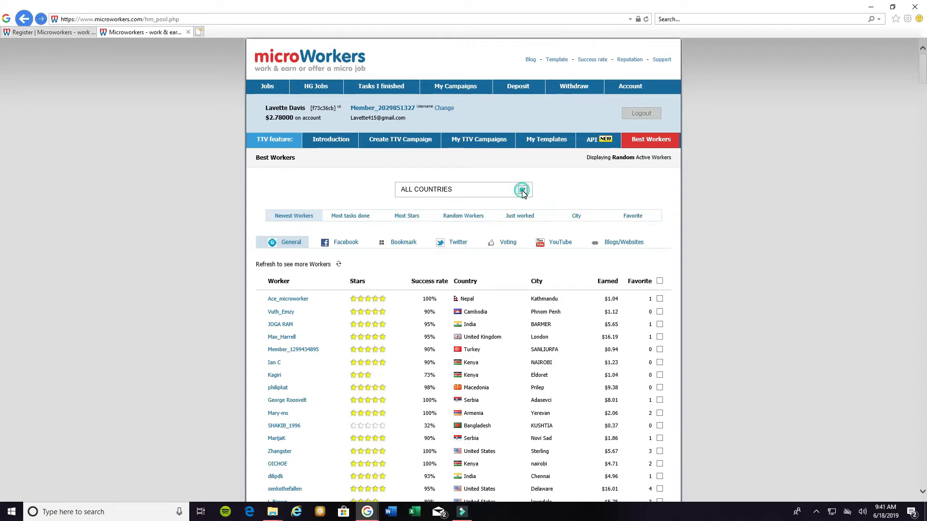
pyautogui.click(522, 189)
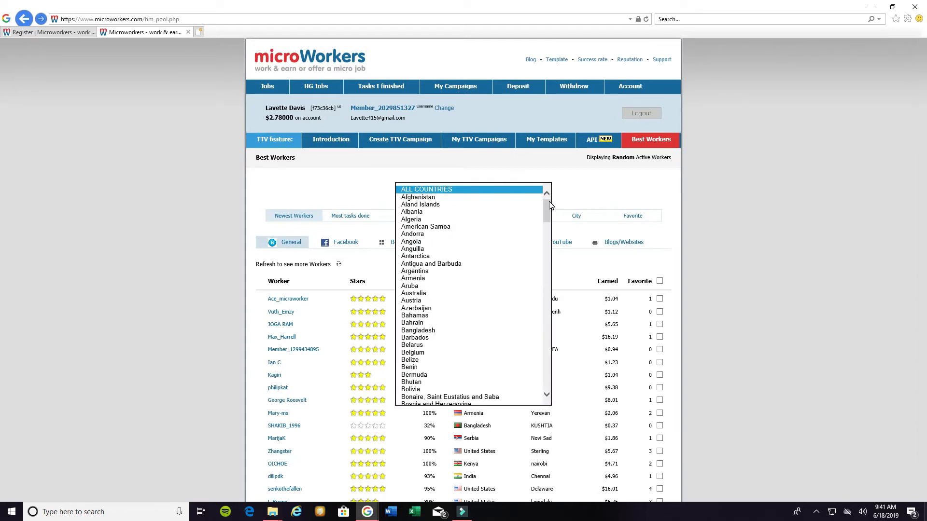
pyautogui.scroll(-3)
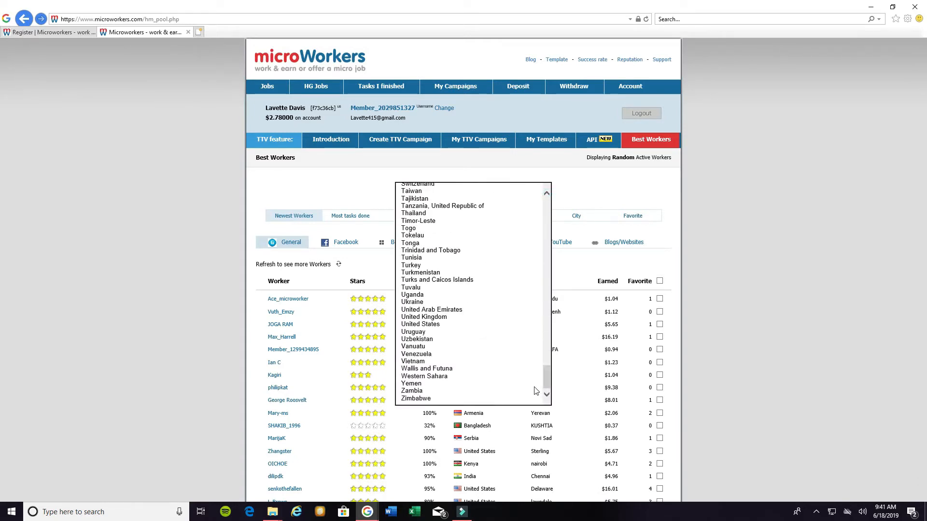
pyautogui.click(421, 322)
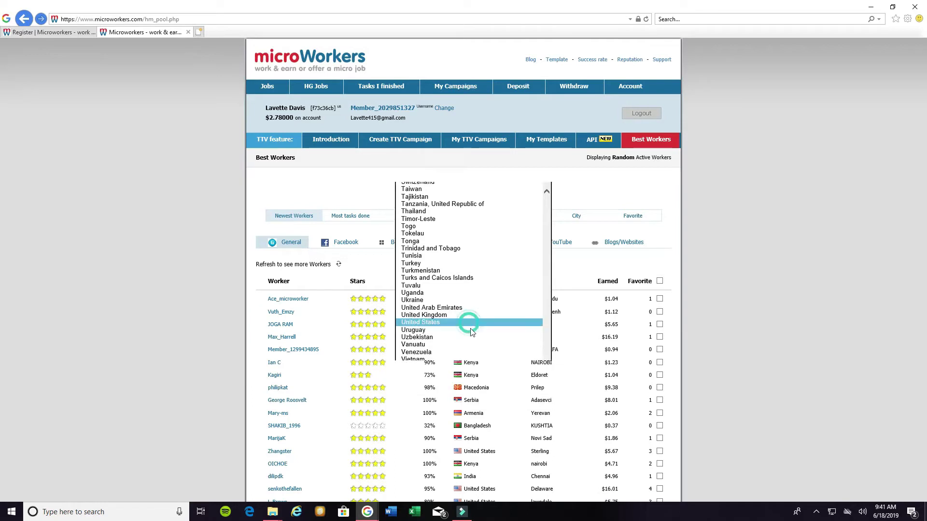
pyautogui.click(421, 322)
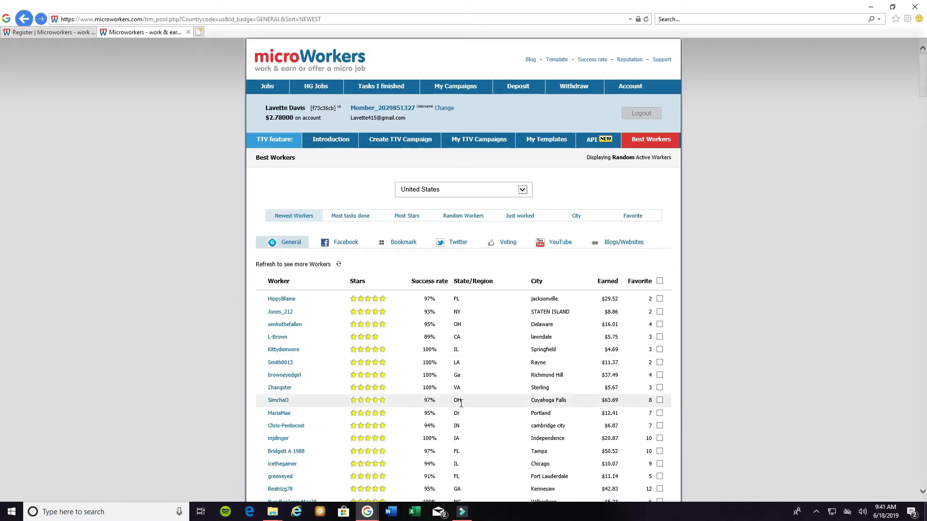
pyautogui.scroll(-3)
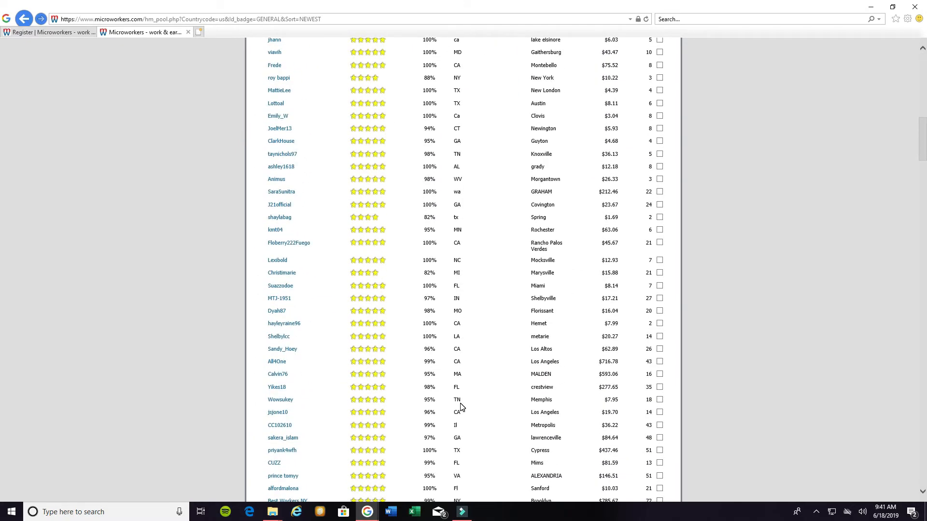
pyautogui.scroll(-3)
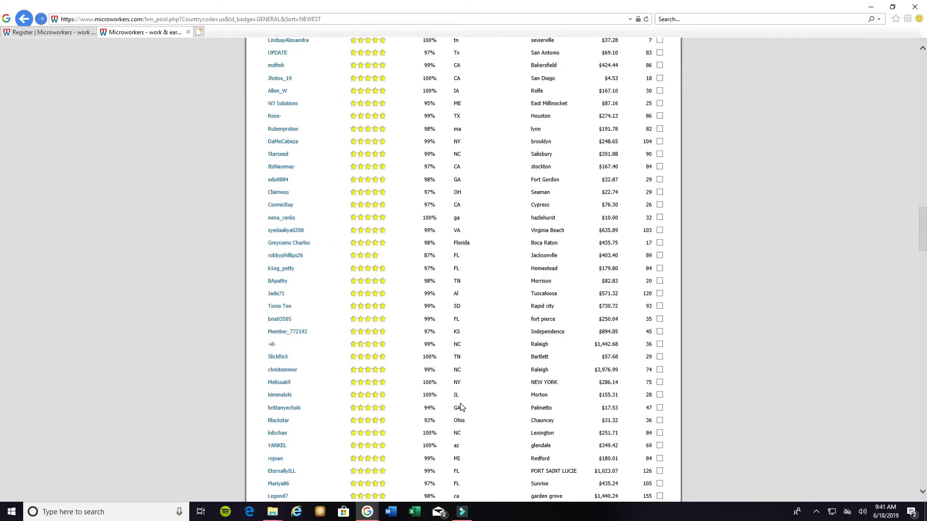
pyautogui.scroll(-3)
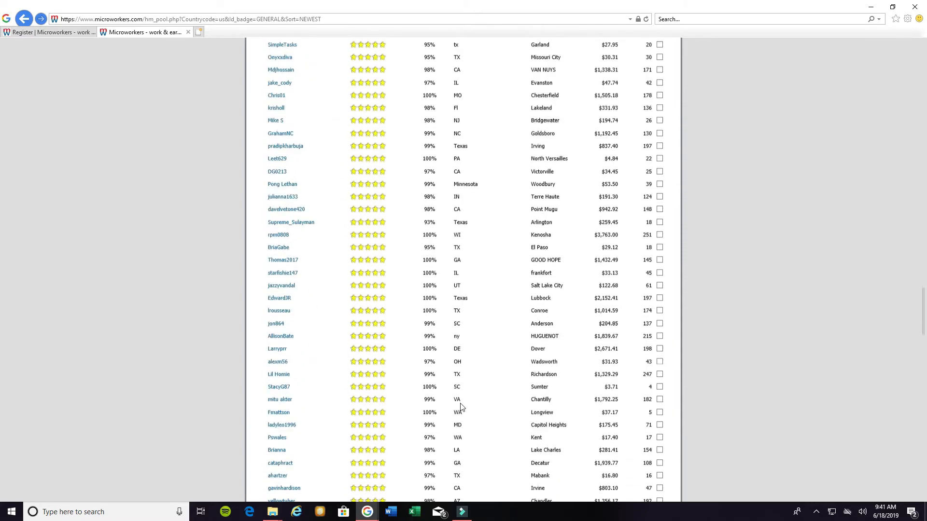
pyautogui.scroll(-3)
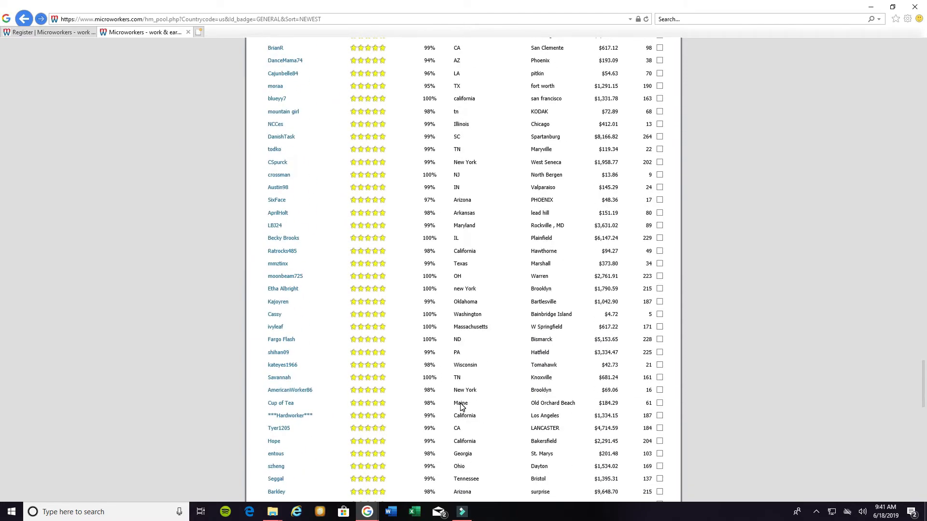
pyautogui.scroll(-3)
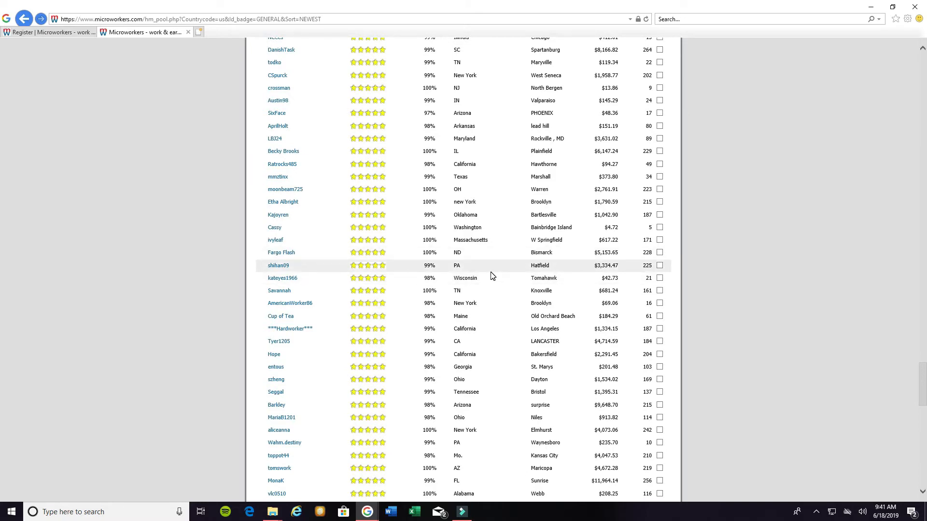
pyautogui.moveTo(480, 318)
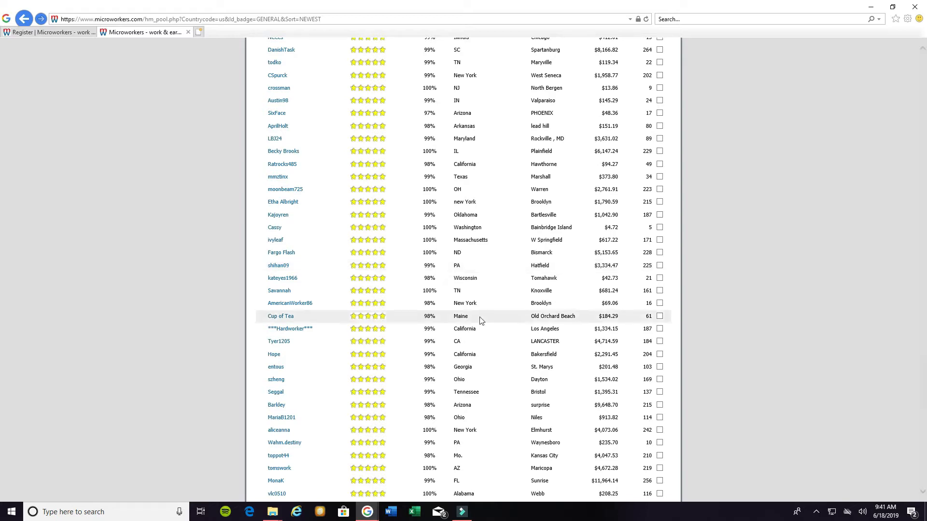
pyautogui.moveTo(492, 341)
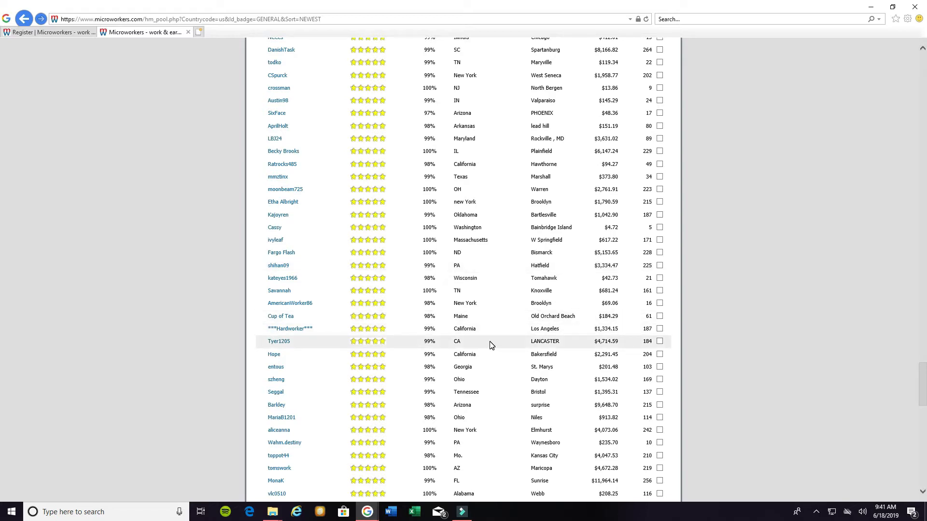
pyautogui.scroll(-3)
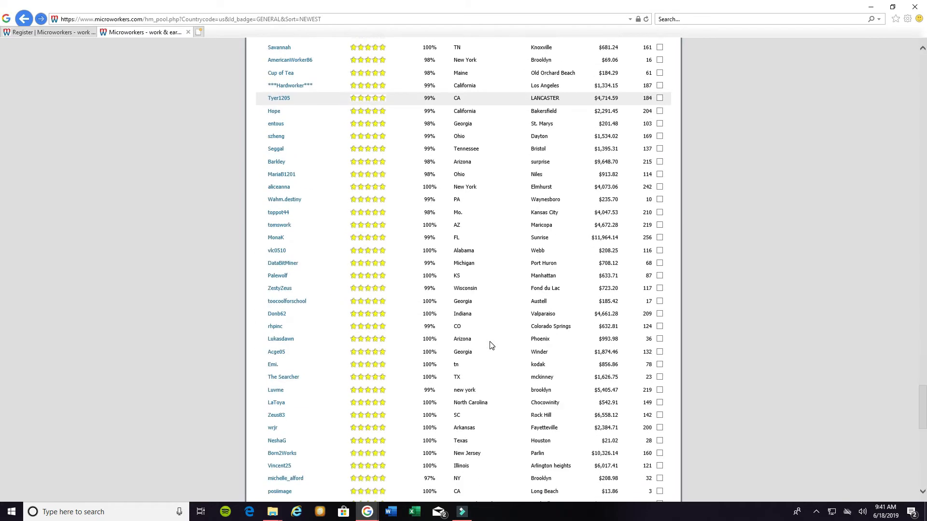
pyautogui.scroll(-3)
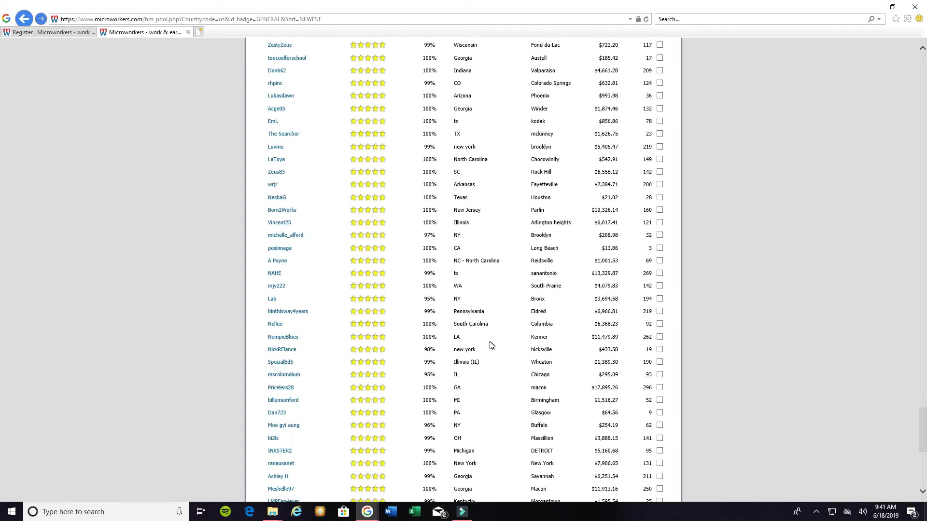
pyautogui.moveTo(496, 341)
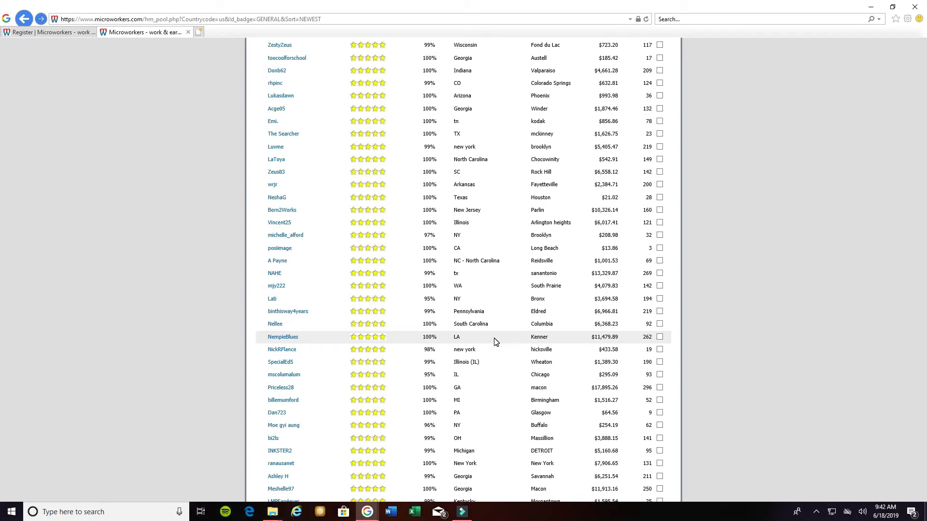
pyautogui.scroll(-3)
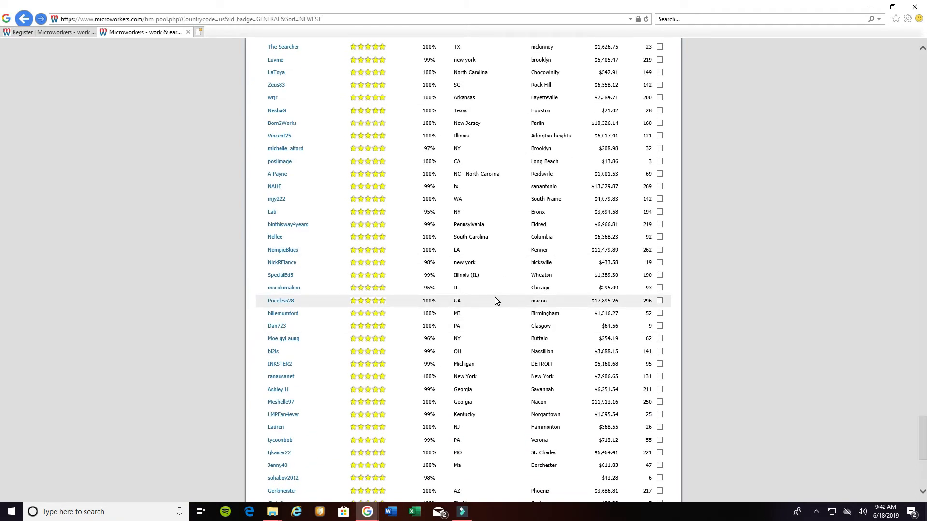
pyautogui.moveTo(503, 311)
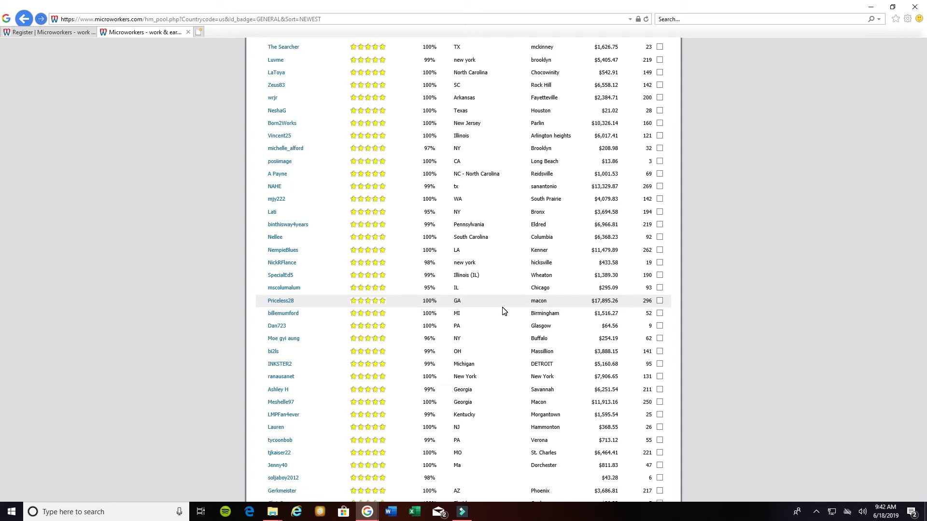
pyautogui.scroll(-3)
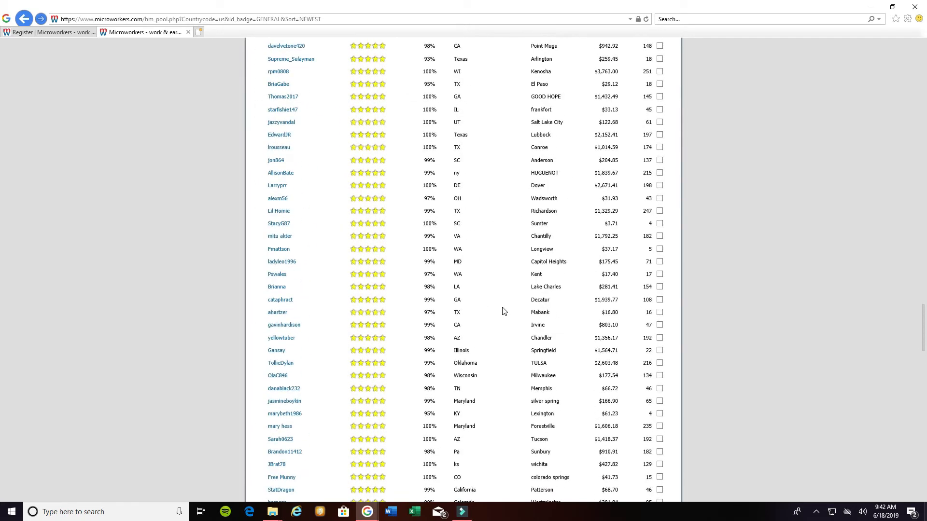
pyautogui.scroll(-3)
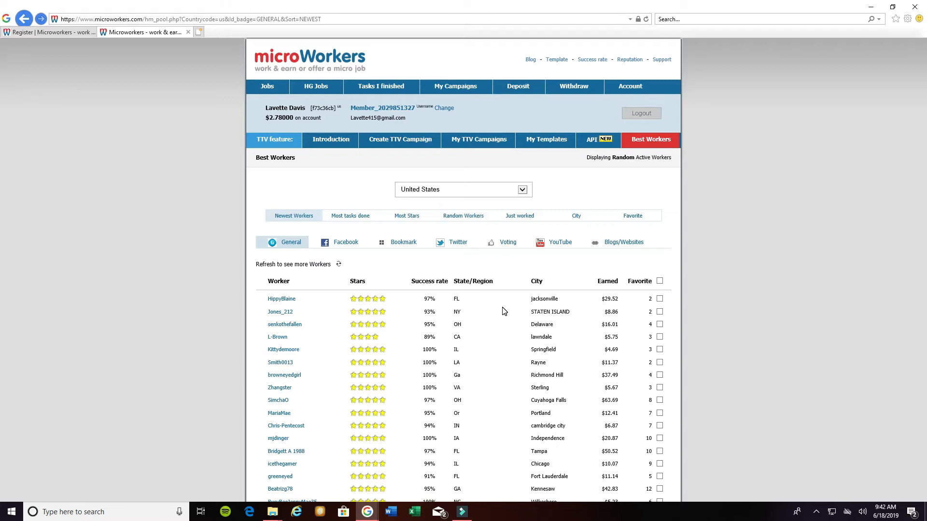
pyautogui.moveTo(509, 312)
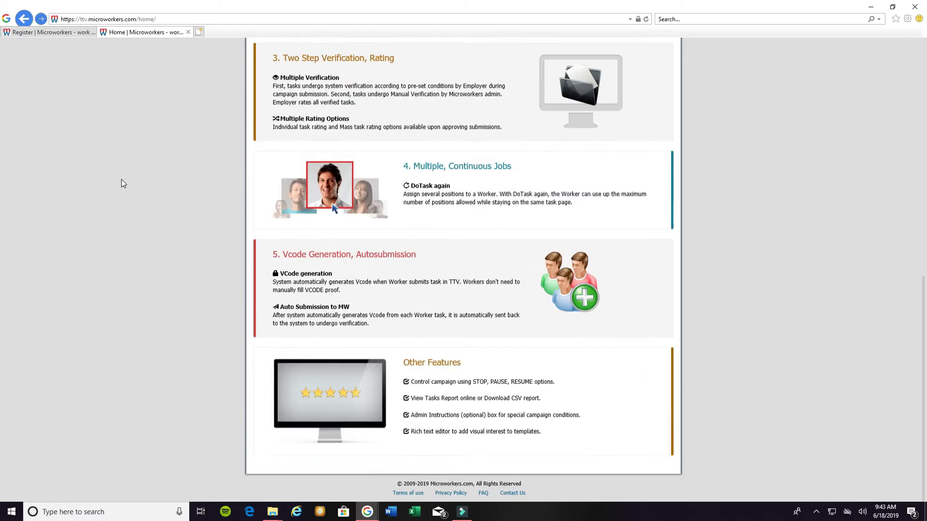
# Scroll up through the TTV Introduction on templates, task restriction and verification.
pyautogui.scroll(3)
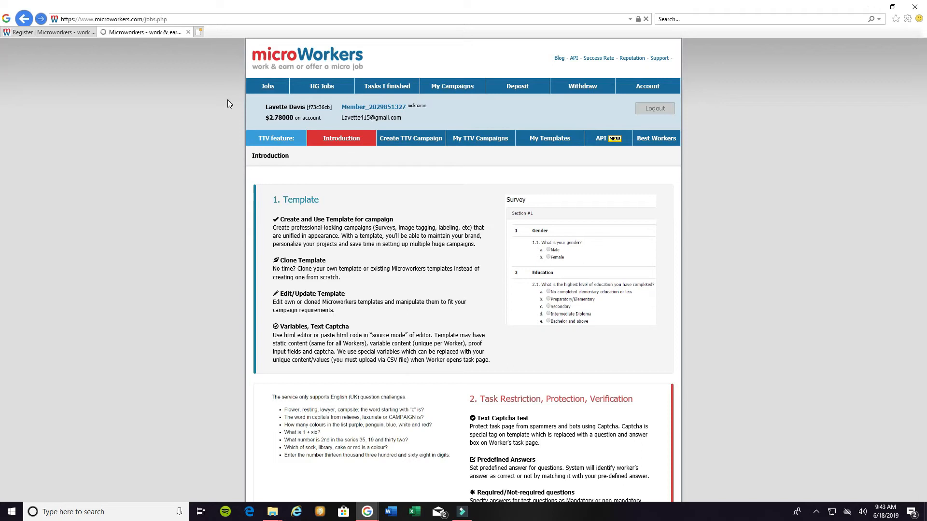
# Go to the Available jobs list showing 897 jobs sorted by latest.
pyautogui.click(268, 86)
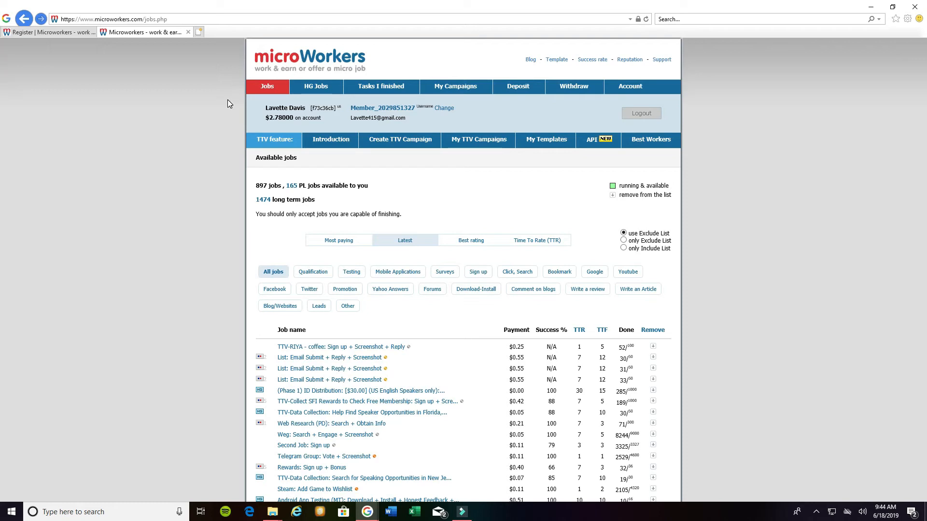
pyautogui.moveTo(512, 192)
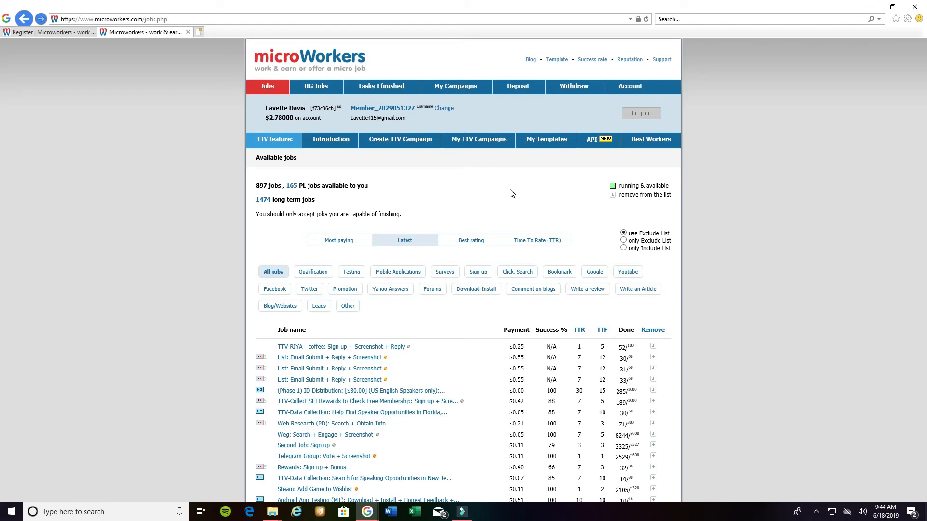
pyautogui.moveTo(400, 172)
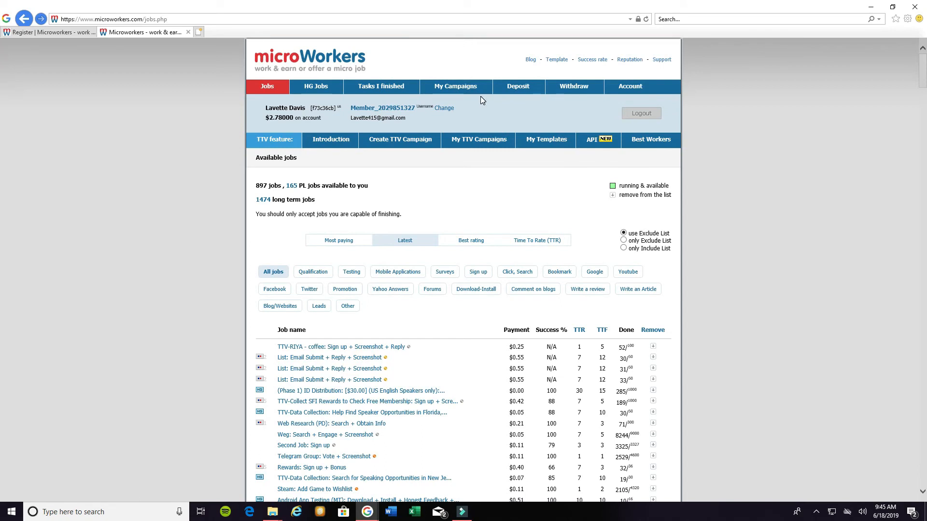
pyautogui.moveTo(468, 165)
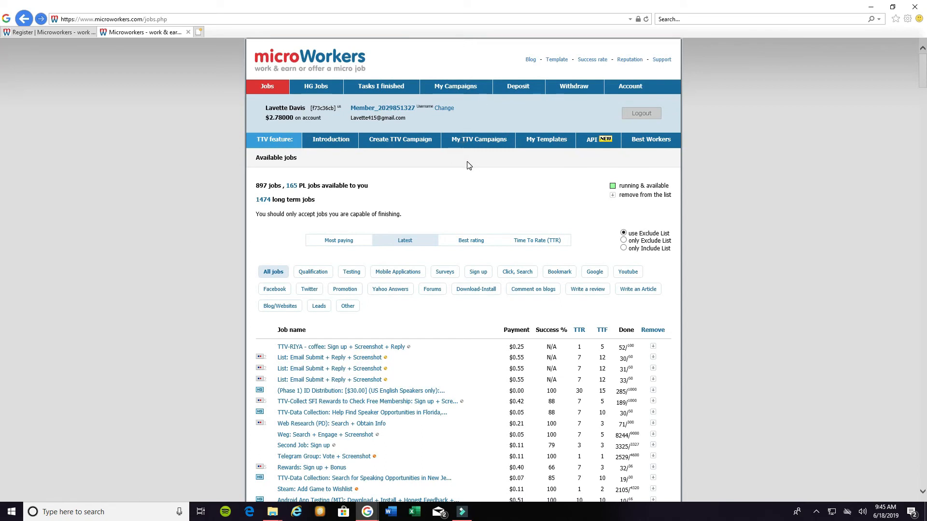
pyautogui.moveTo(436, 166)
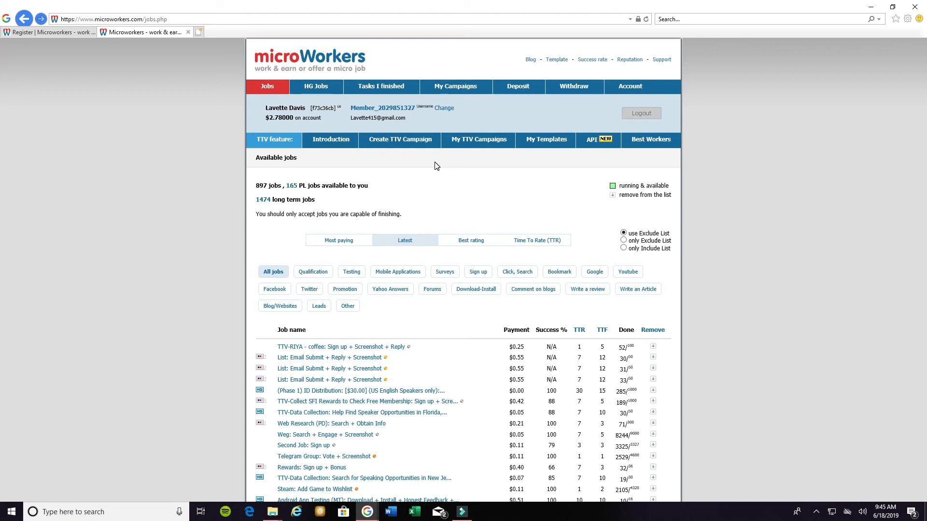
pyautogui.moveTo(439, 360)
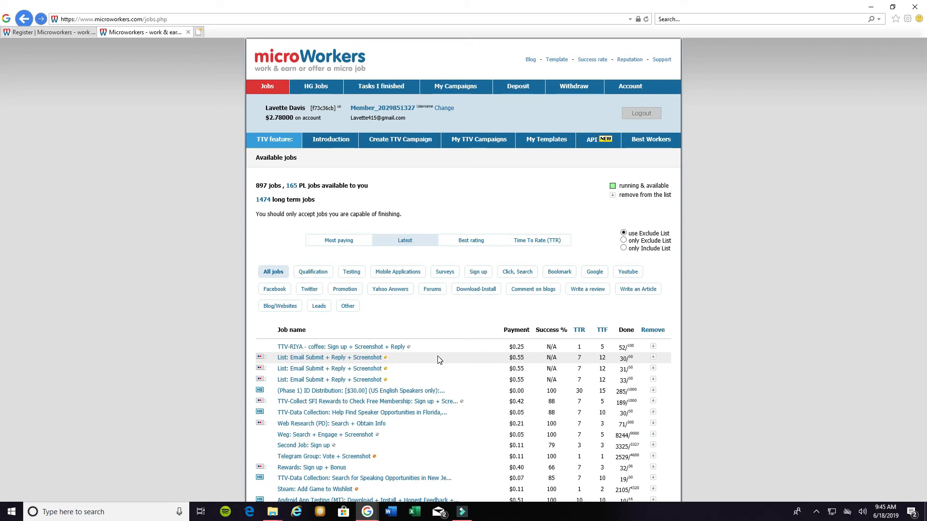
pyautogui.moveTo(485, 225)
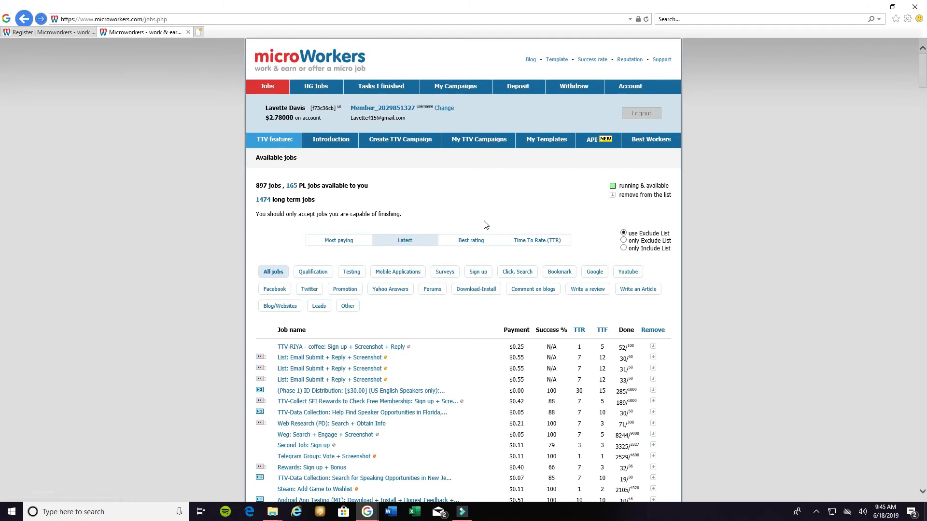